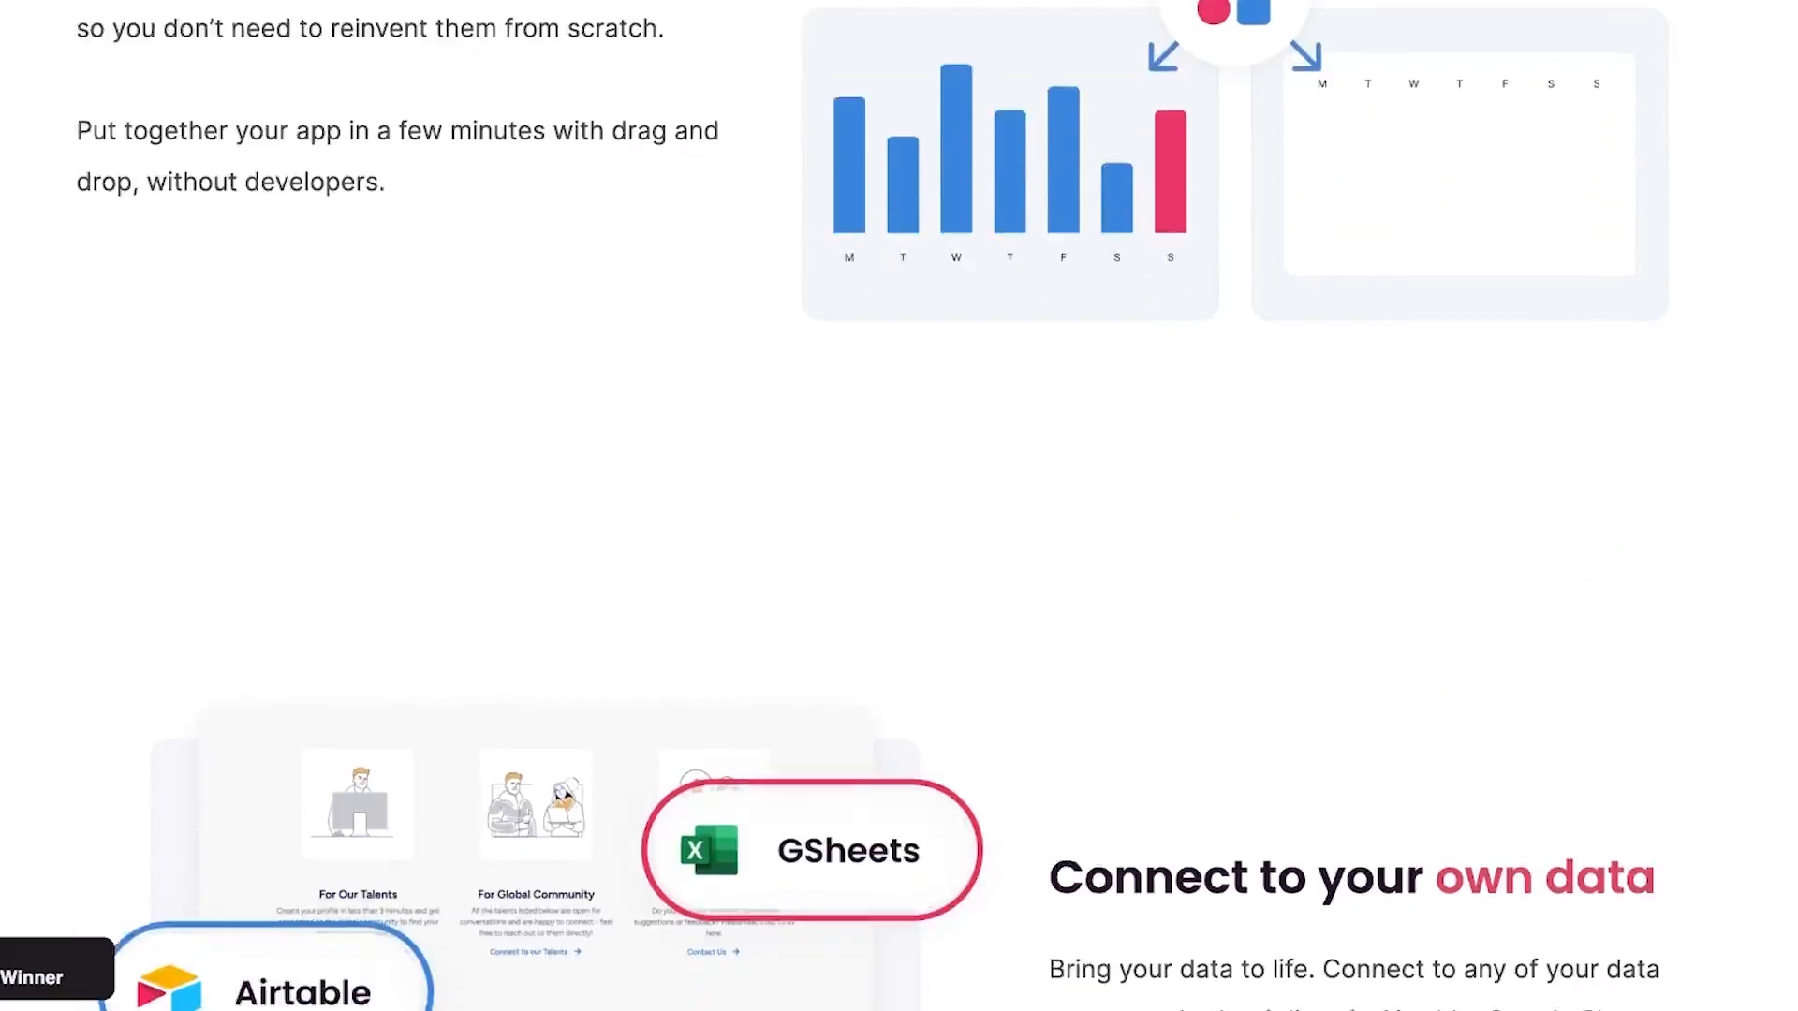
# Step: Generate a DeskReserve internal-tool preview for booking office desks in the AI app generator
pyautogui.scroll(-3)
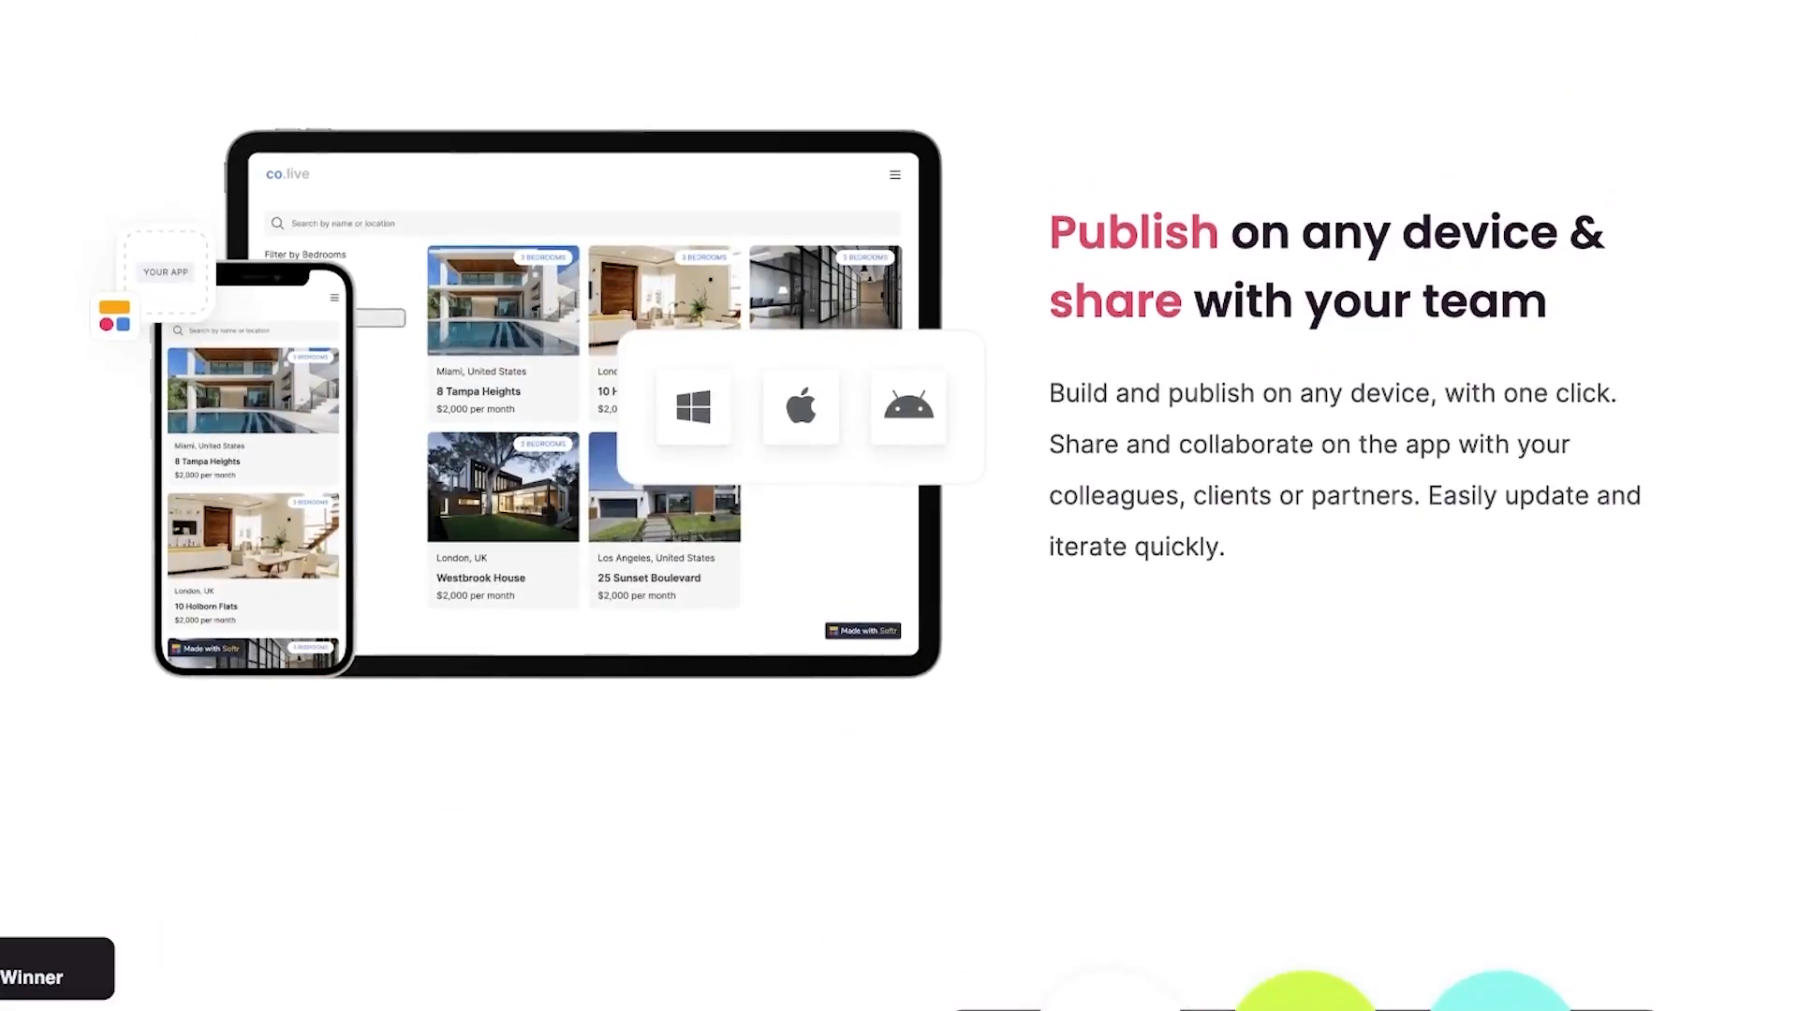
pyautogui.scroll(-3)
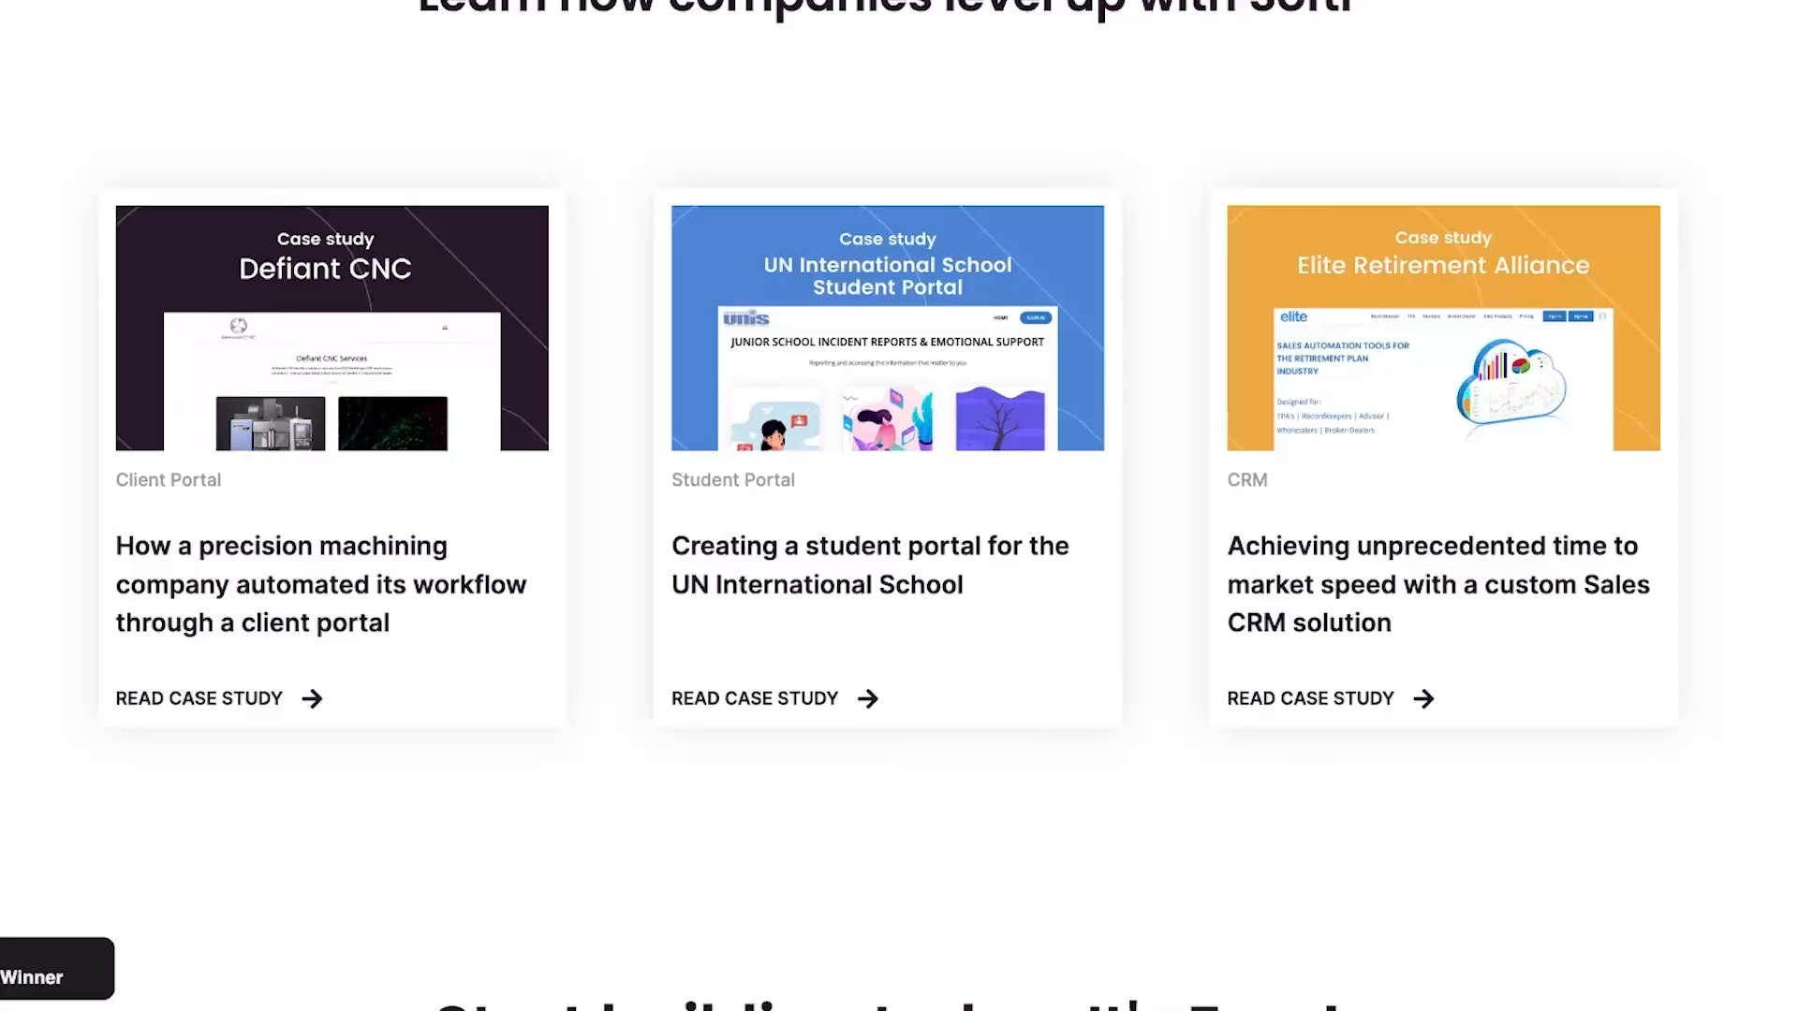
pyautogui.click(534, 27)
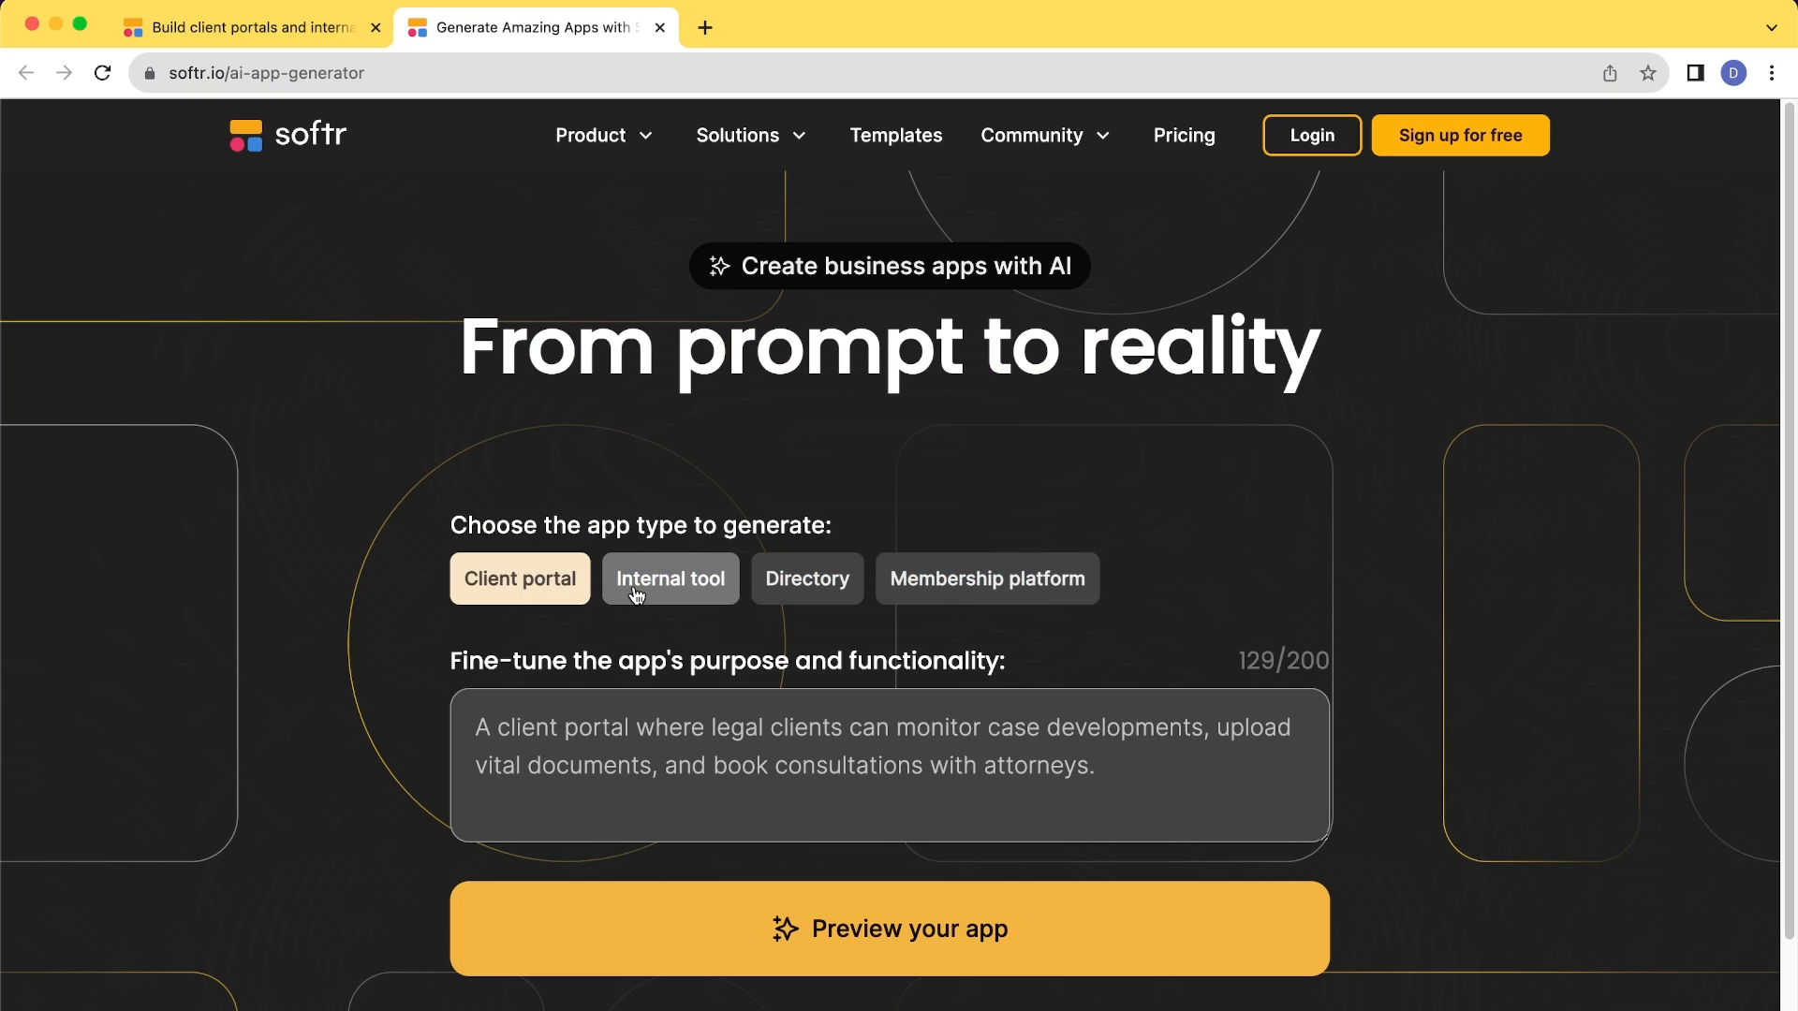
pyautogui.click(669, 579)
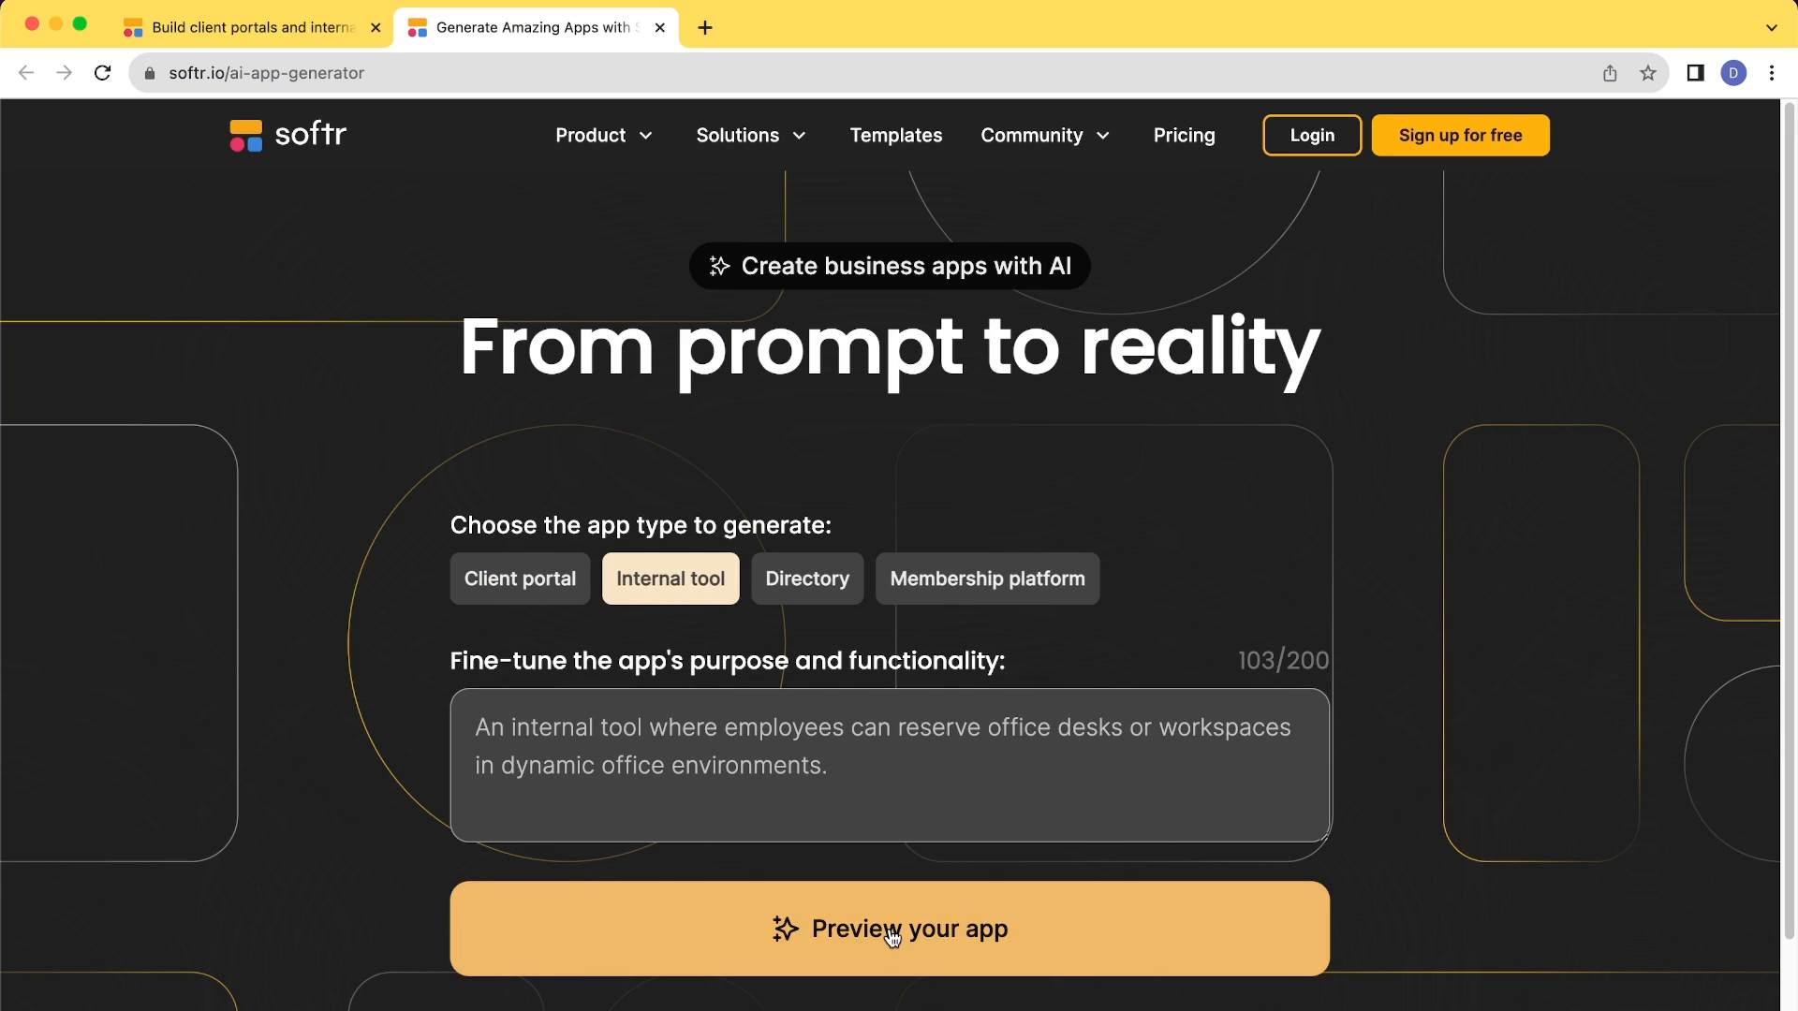
pyautogui.click(890, 928)
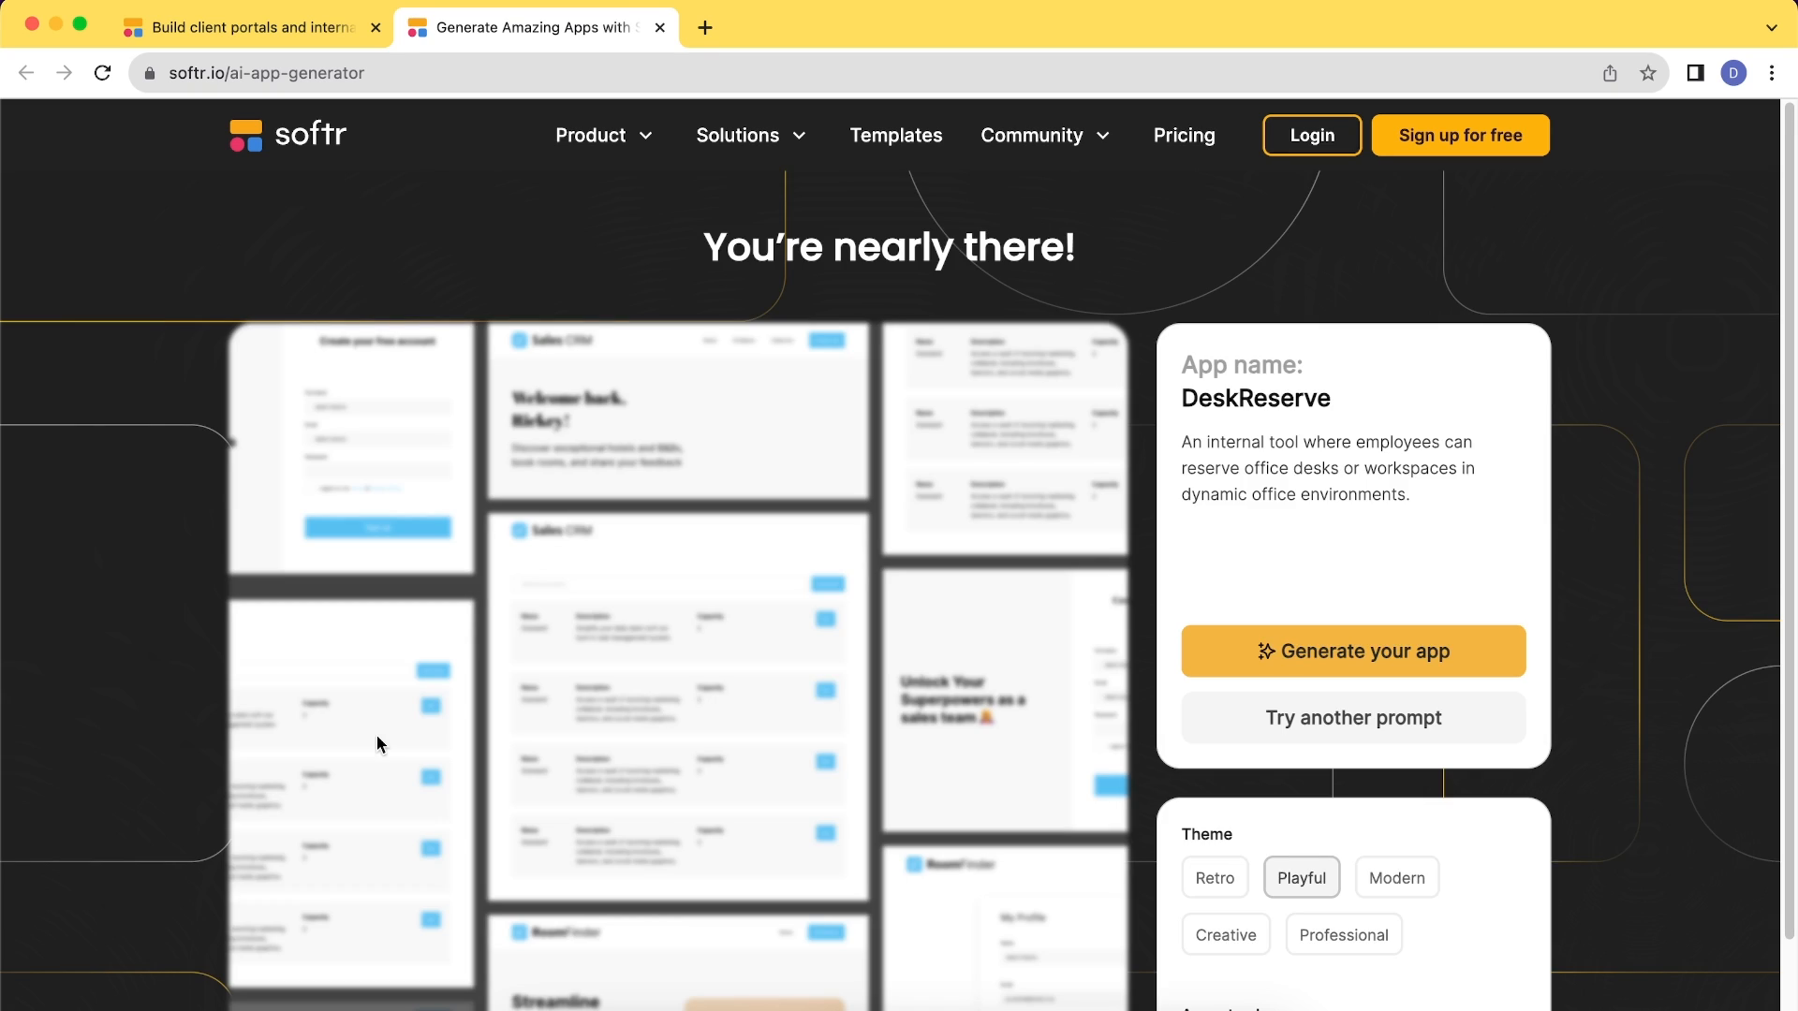
# Step: Style the DeskReserve preview with the Modern theme and a purple accent colour
pyautogui.scroll(-3)
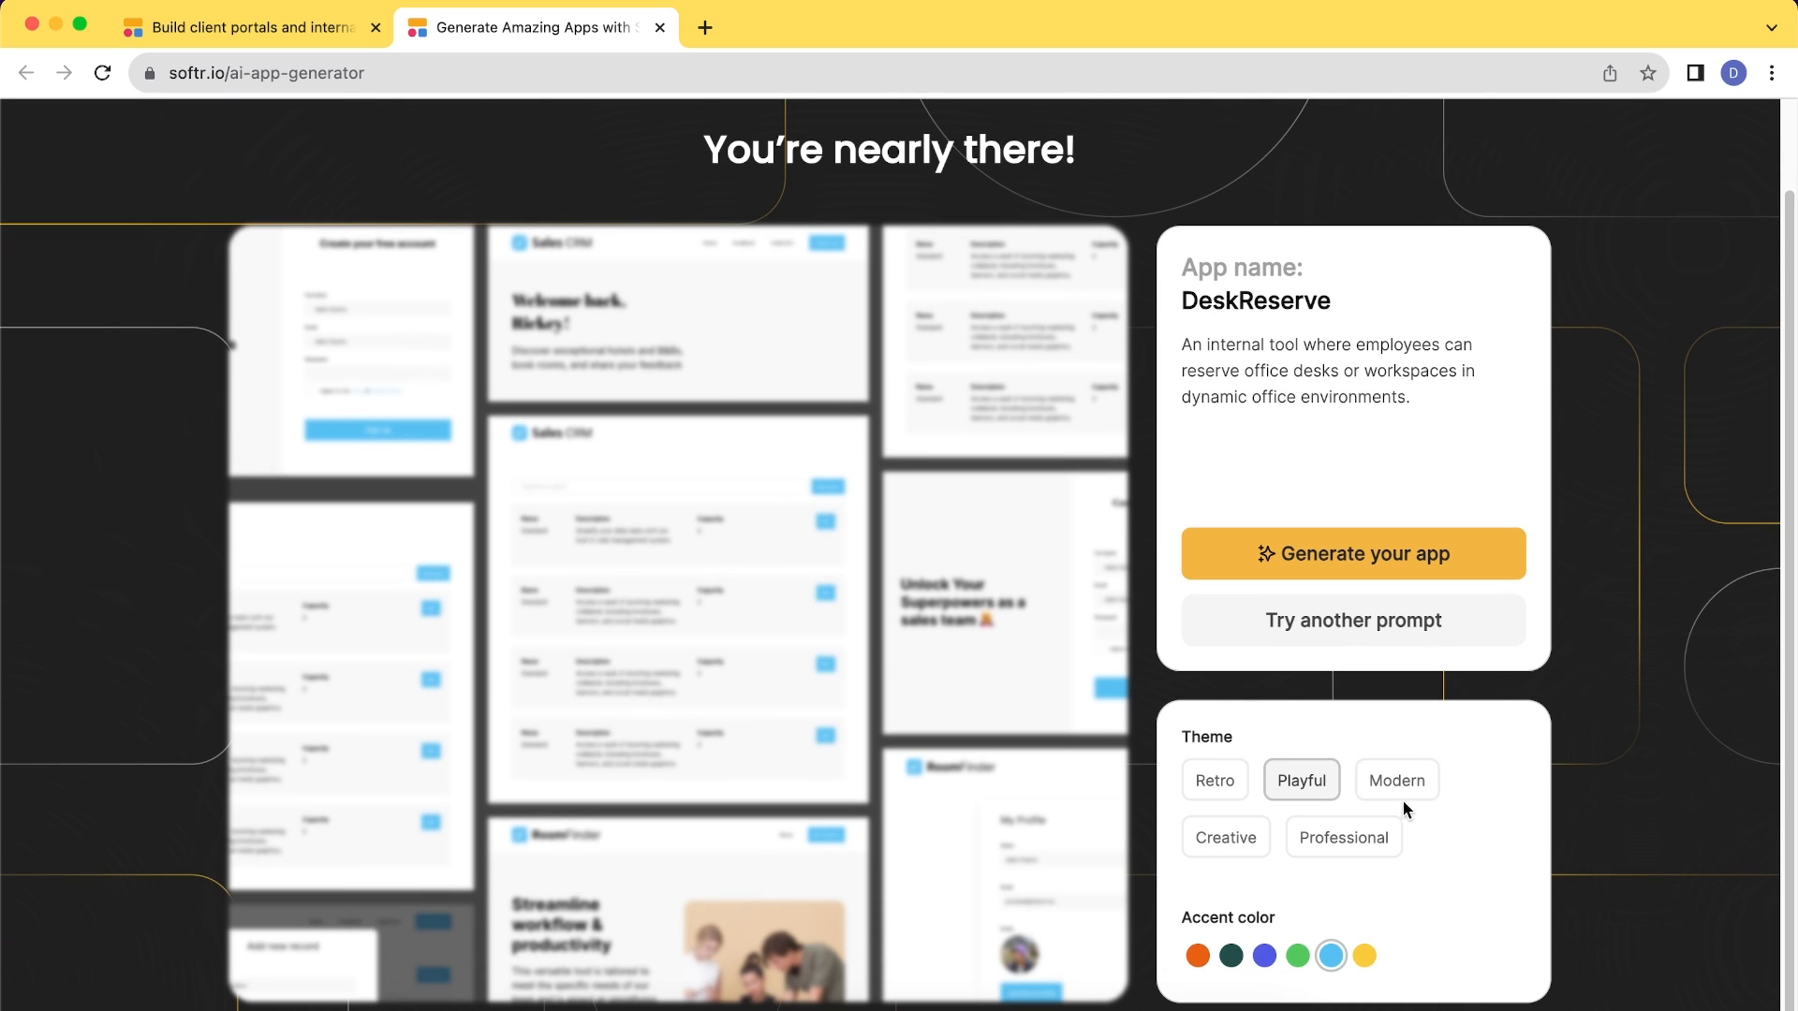
pyautogui.click(1396, 780)
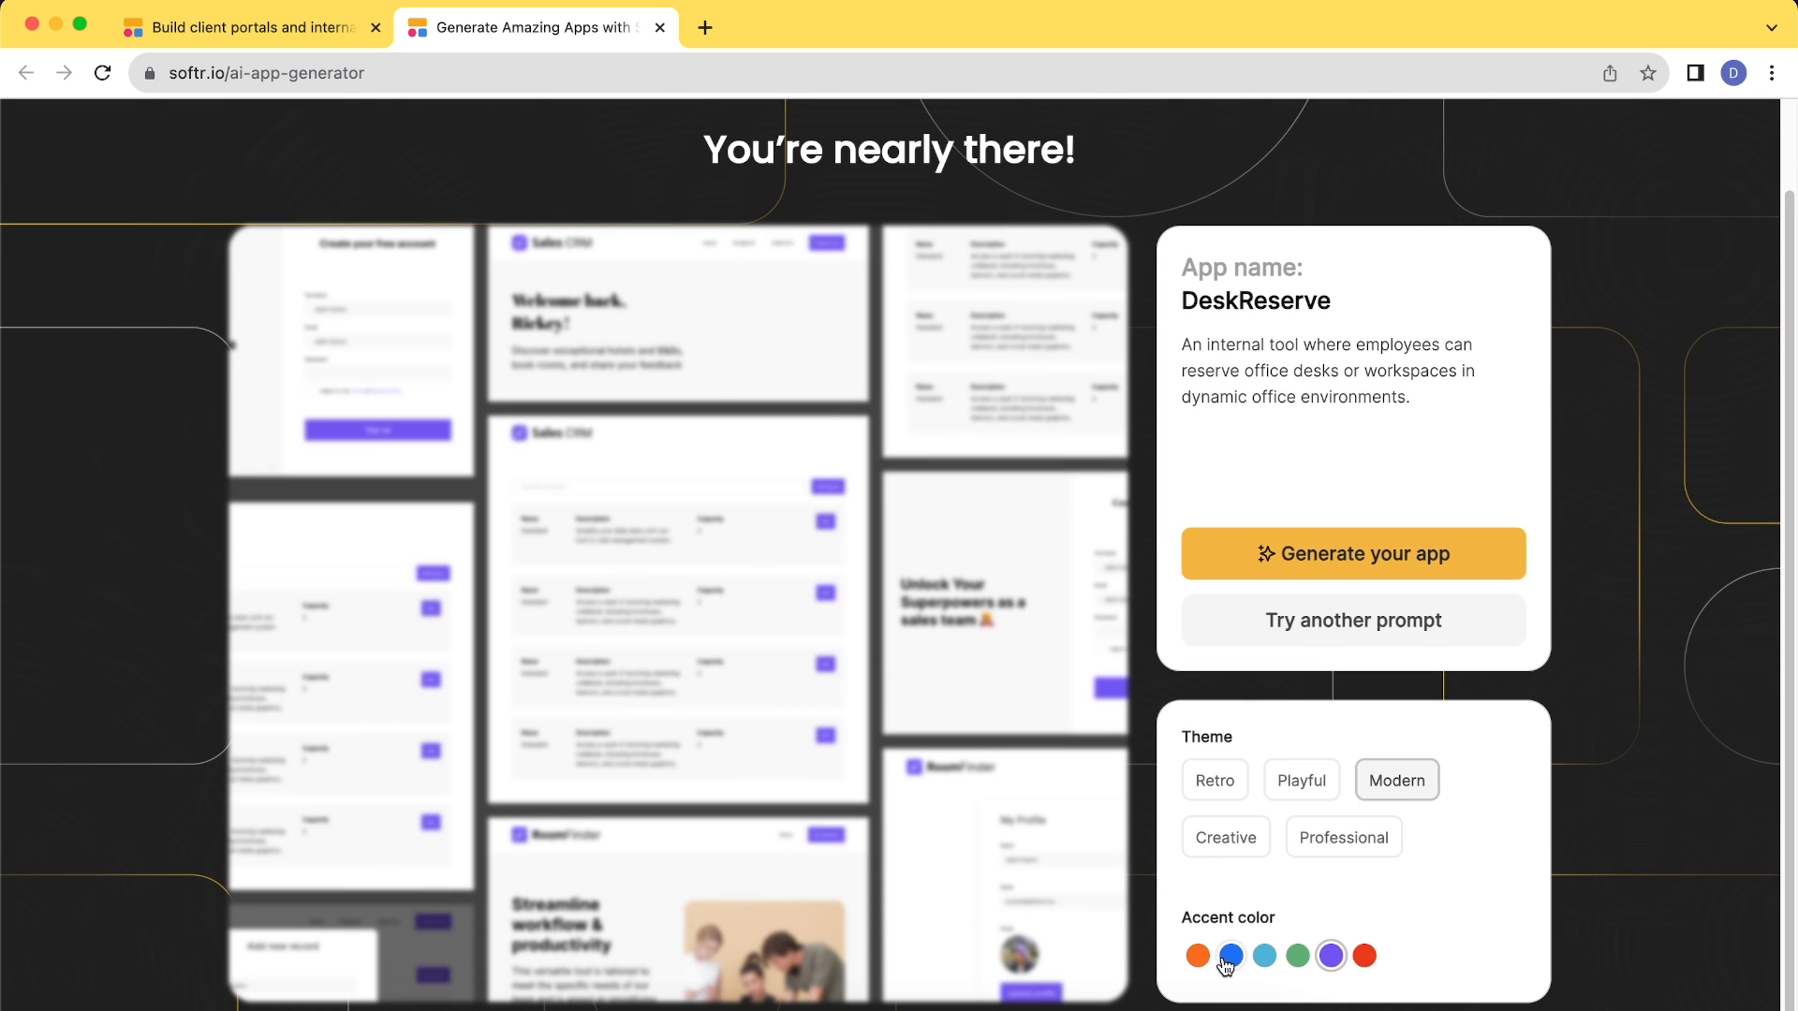
pyautogui.click(1230, 955)
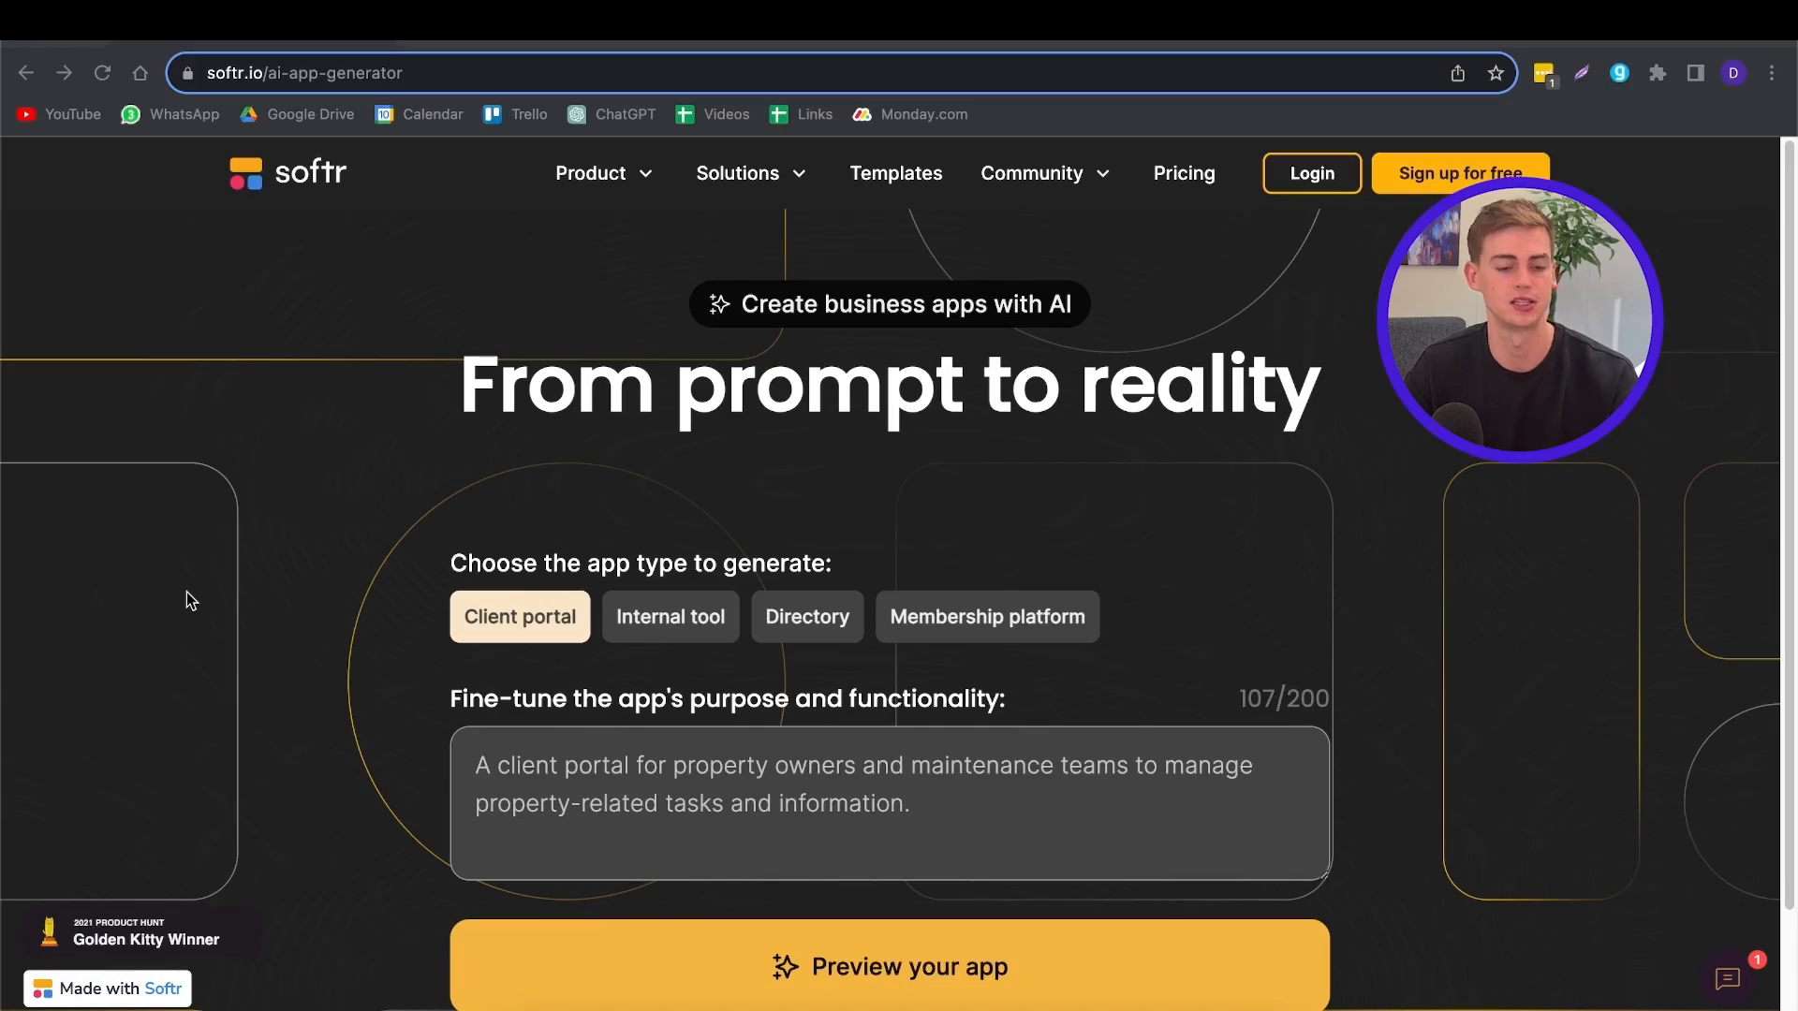
pyautogui.moveTo(384, 571)
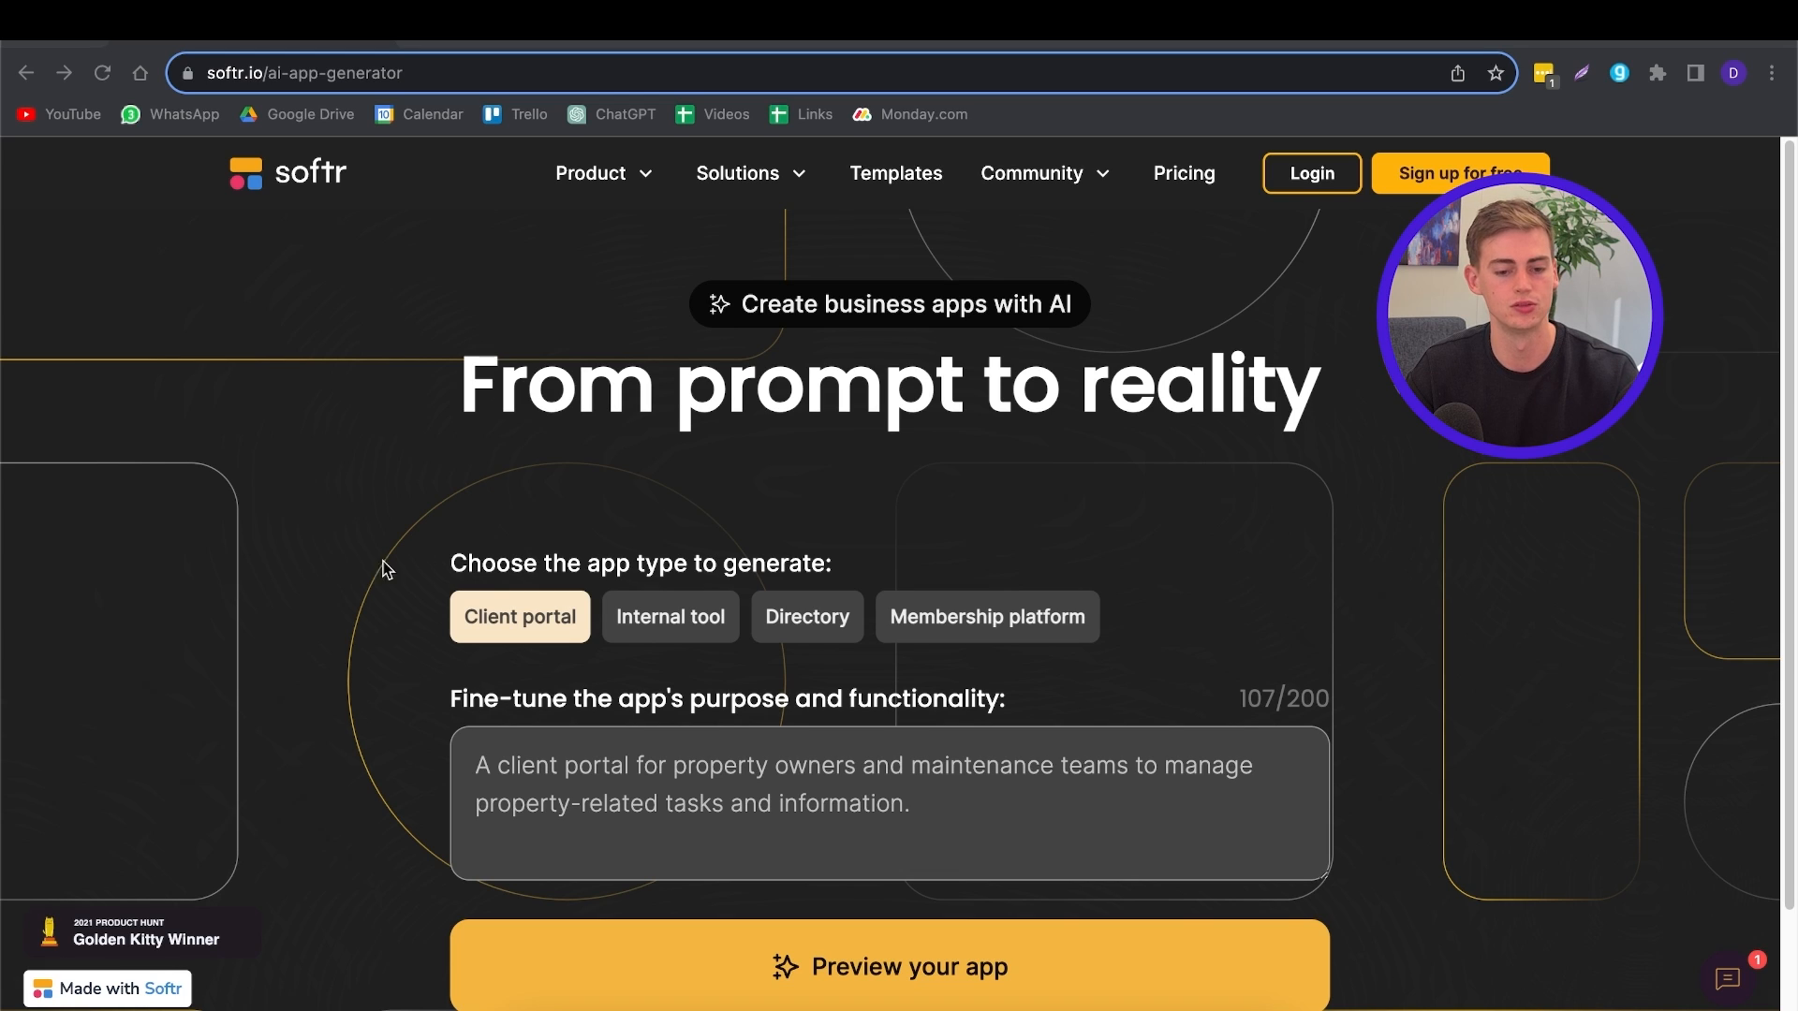
pyautogui.moveTo(424, 598)
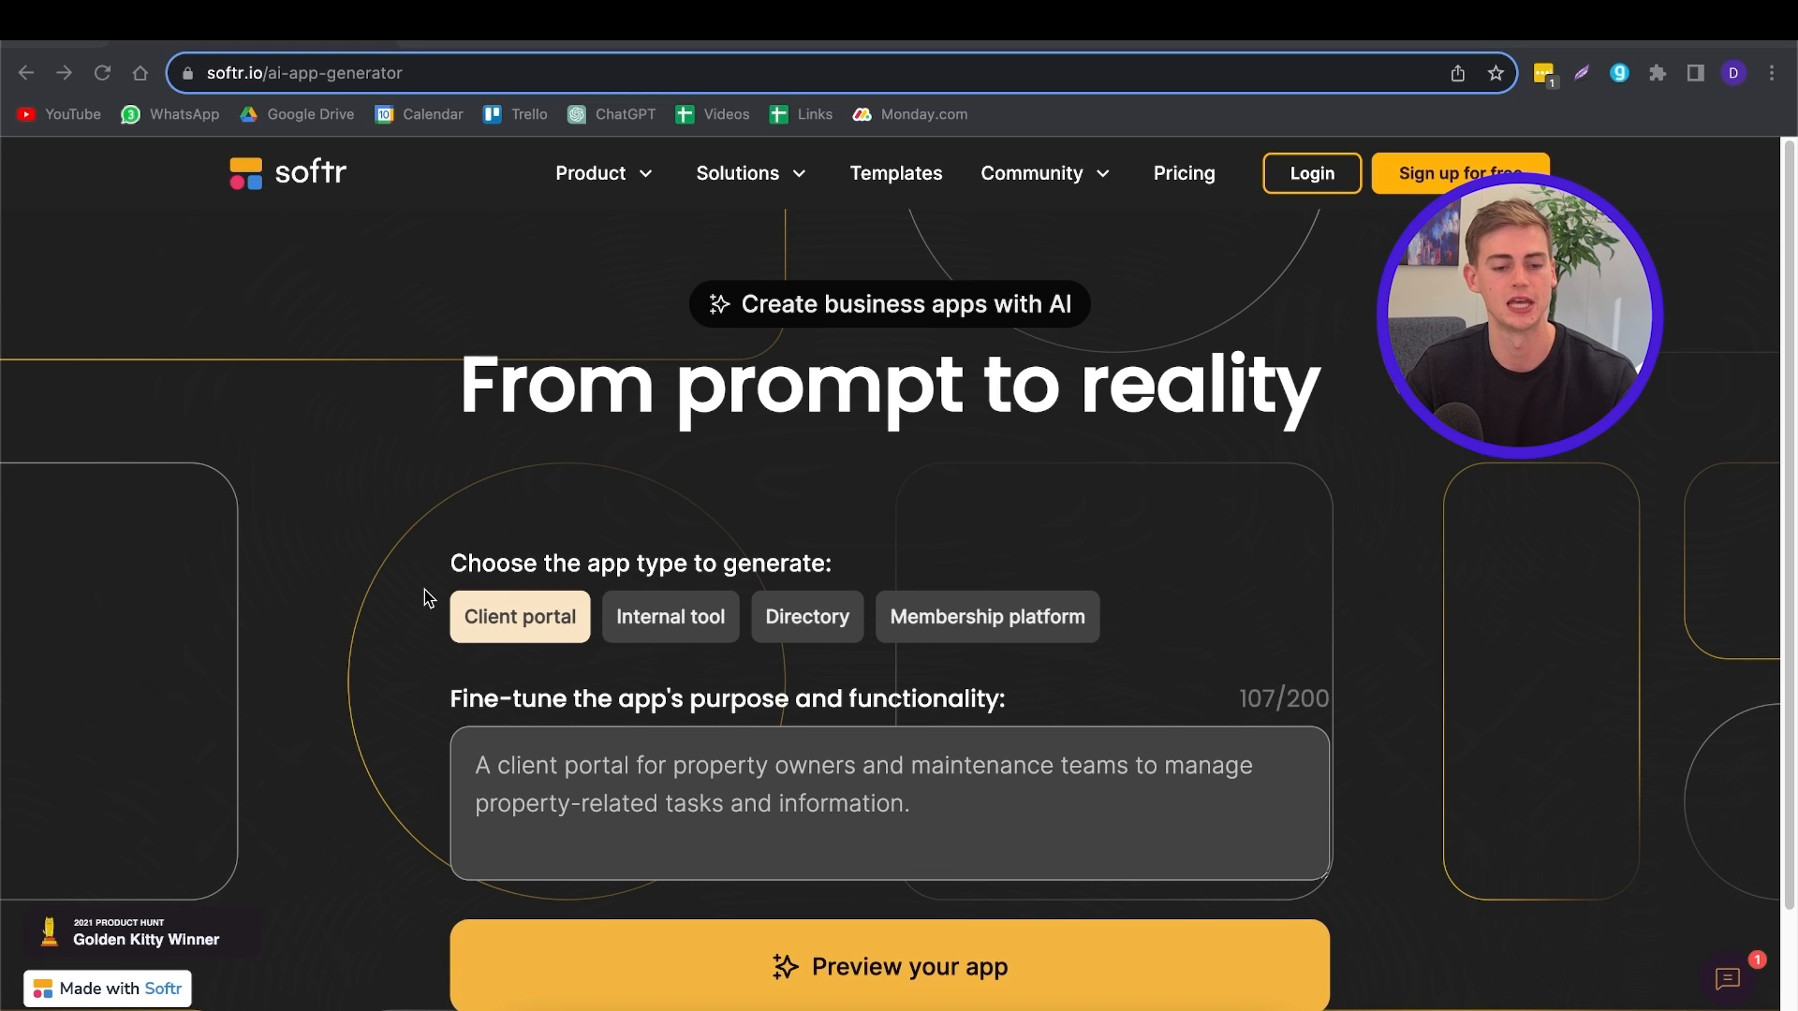
pyautogui.moveTo(315, 468)
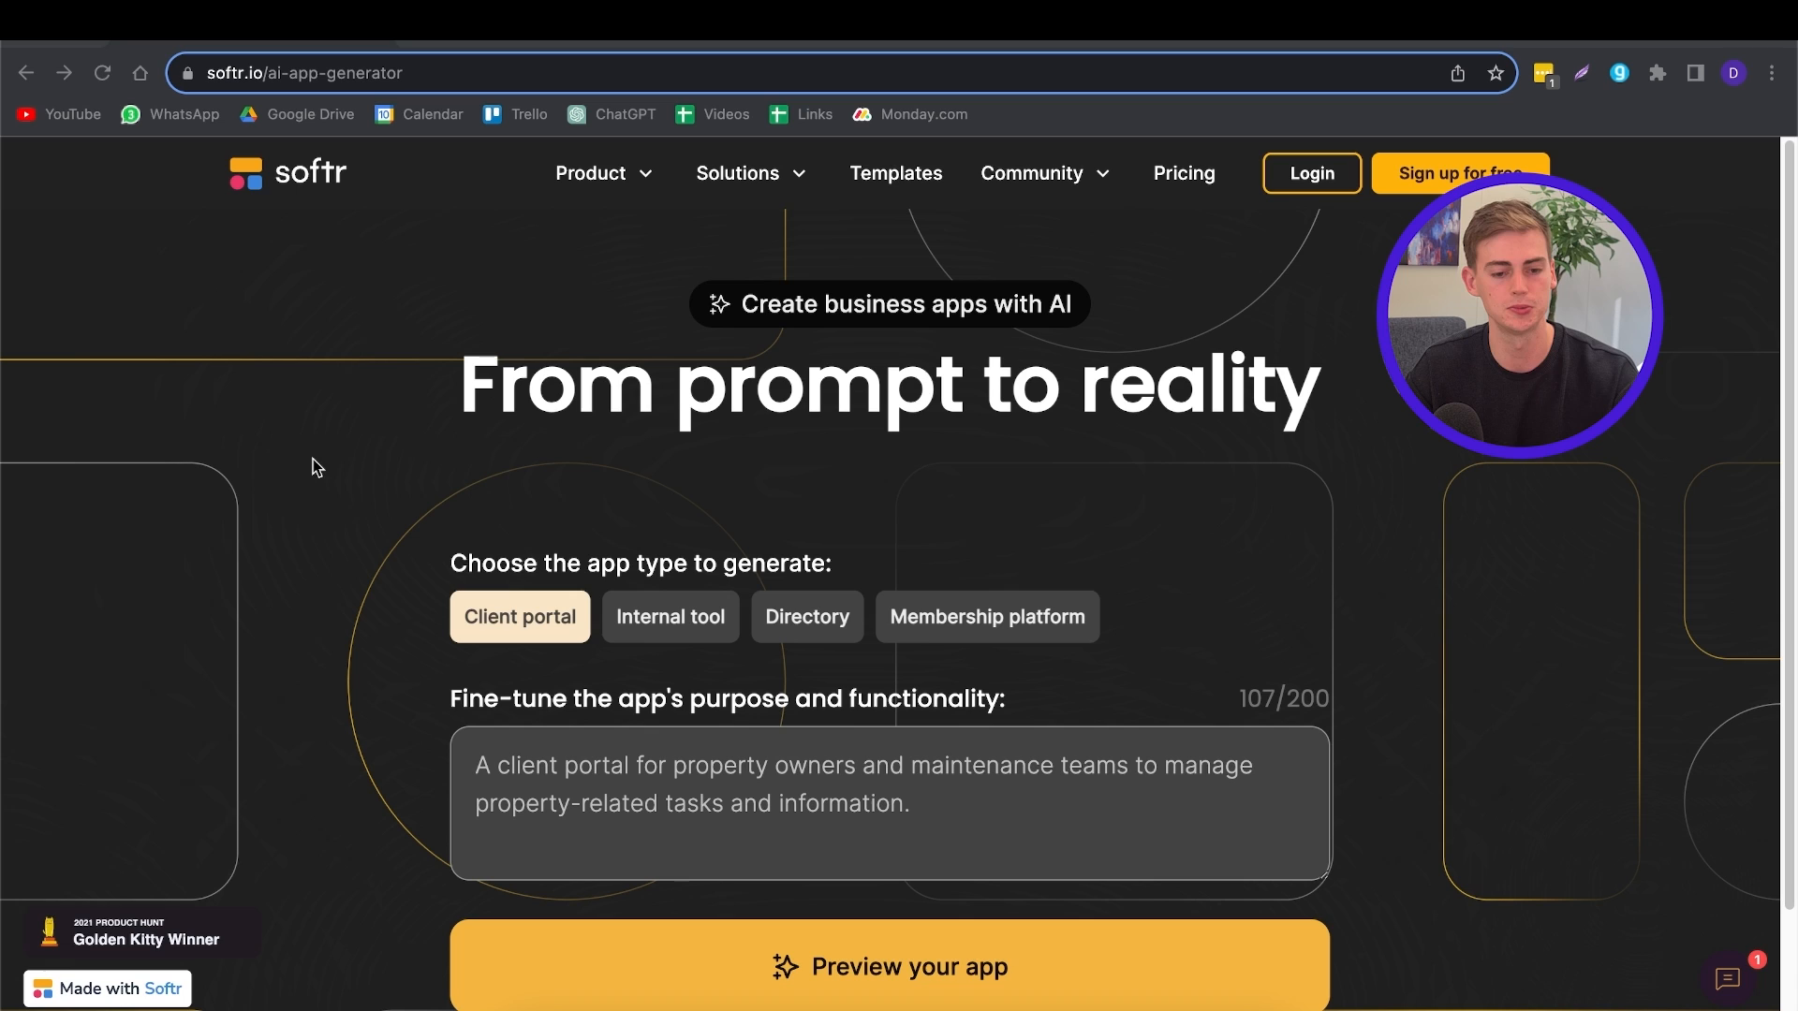
pyautogui.moveTo(329, 462)
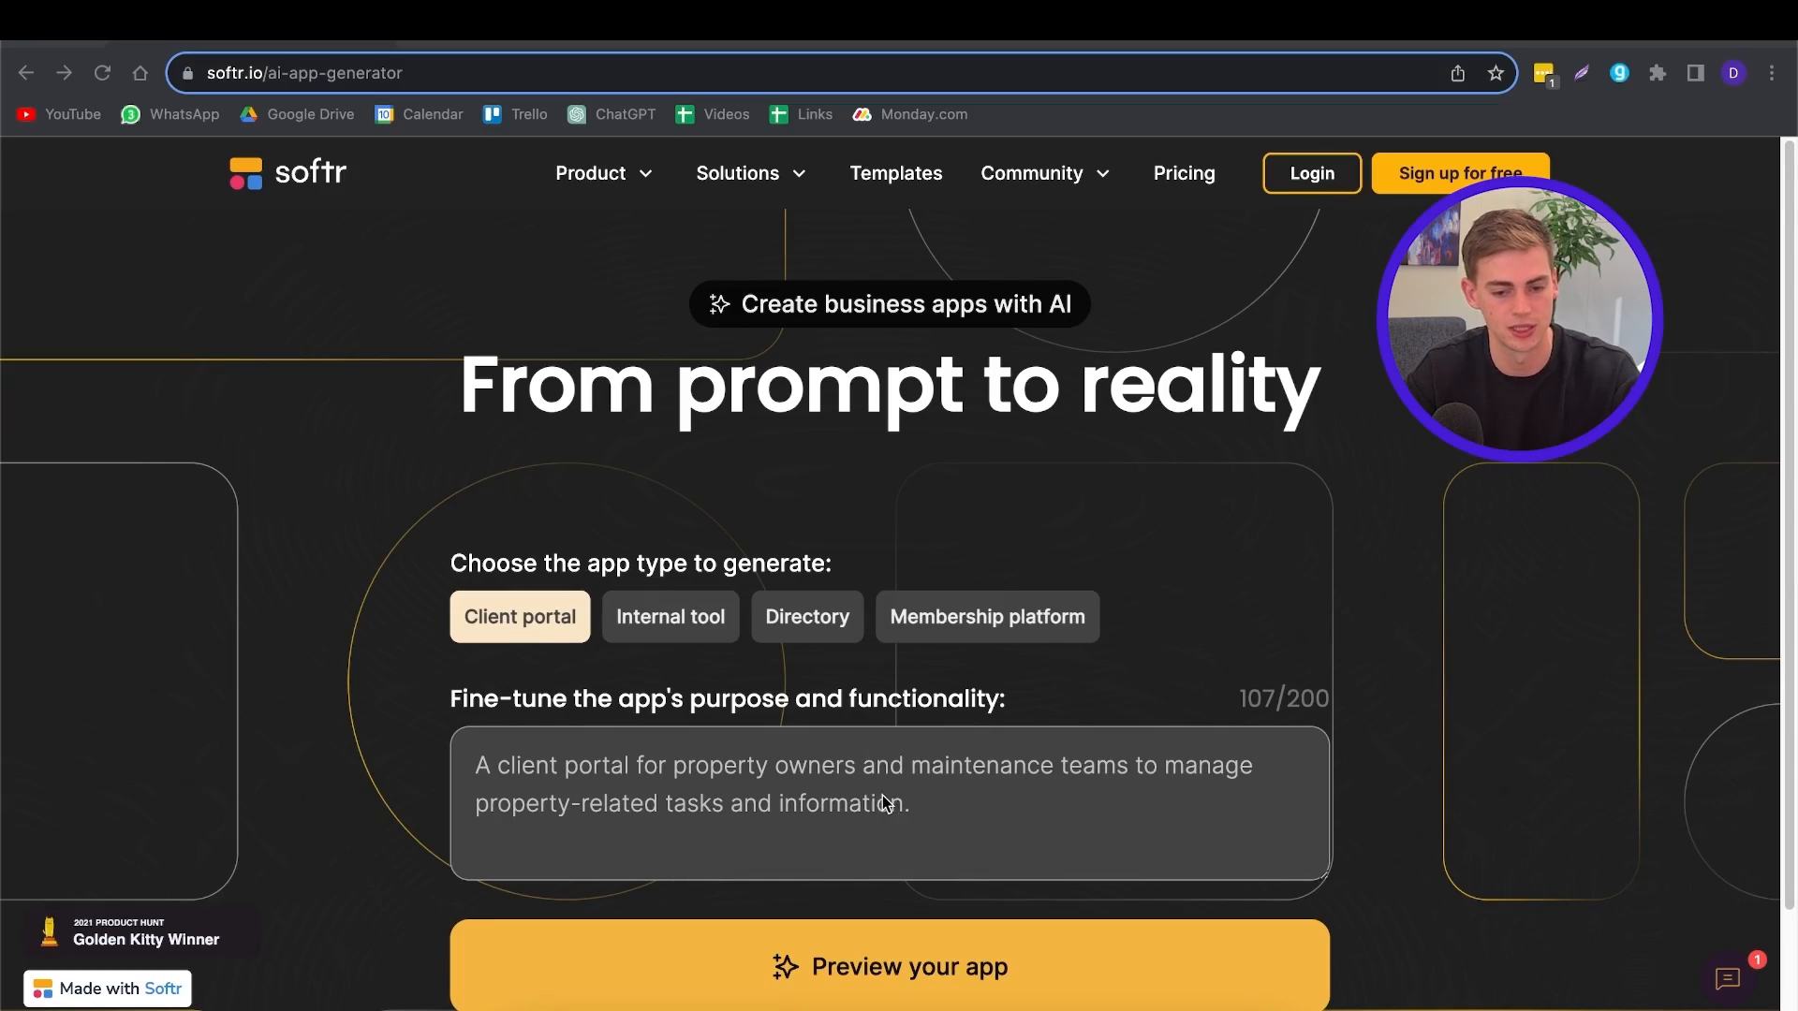
pyautogui.moveTo(741, 792)
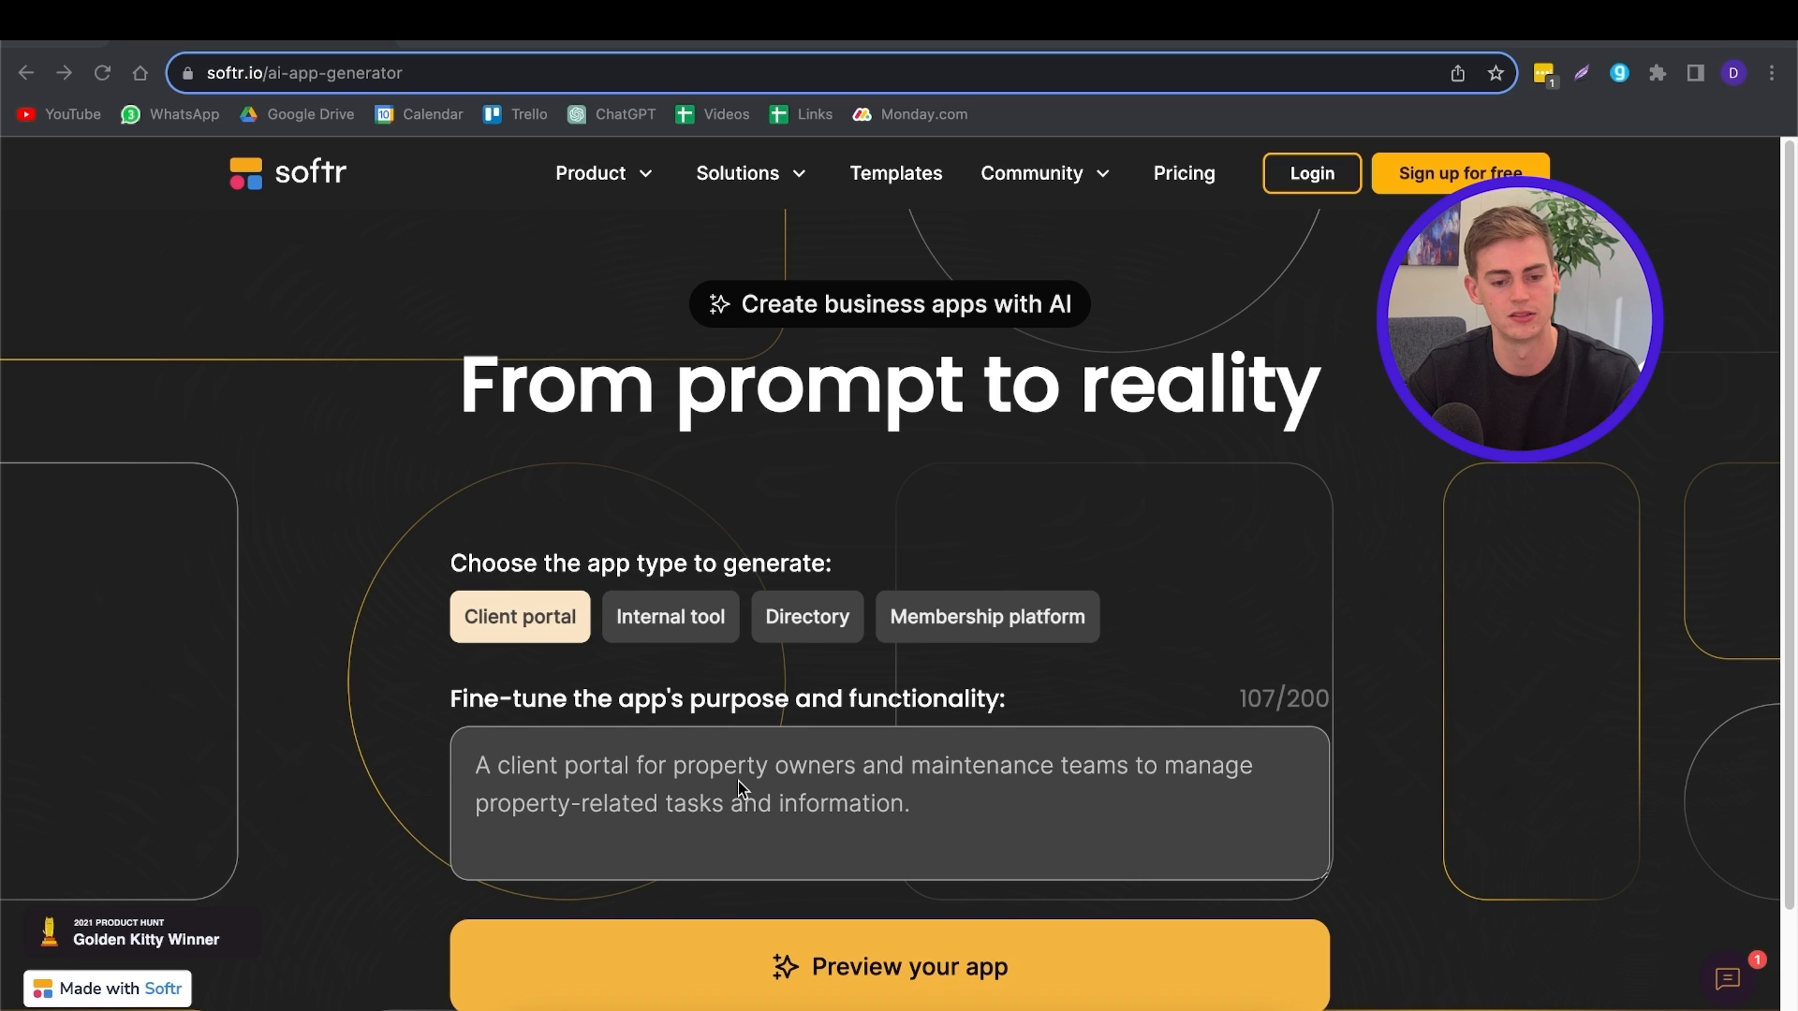
pyautogui.moveTo(683, 636)
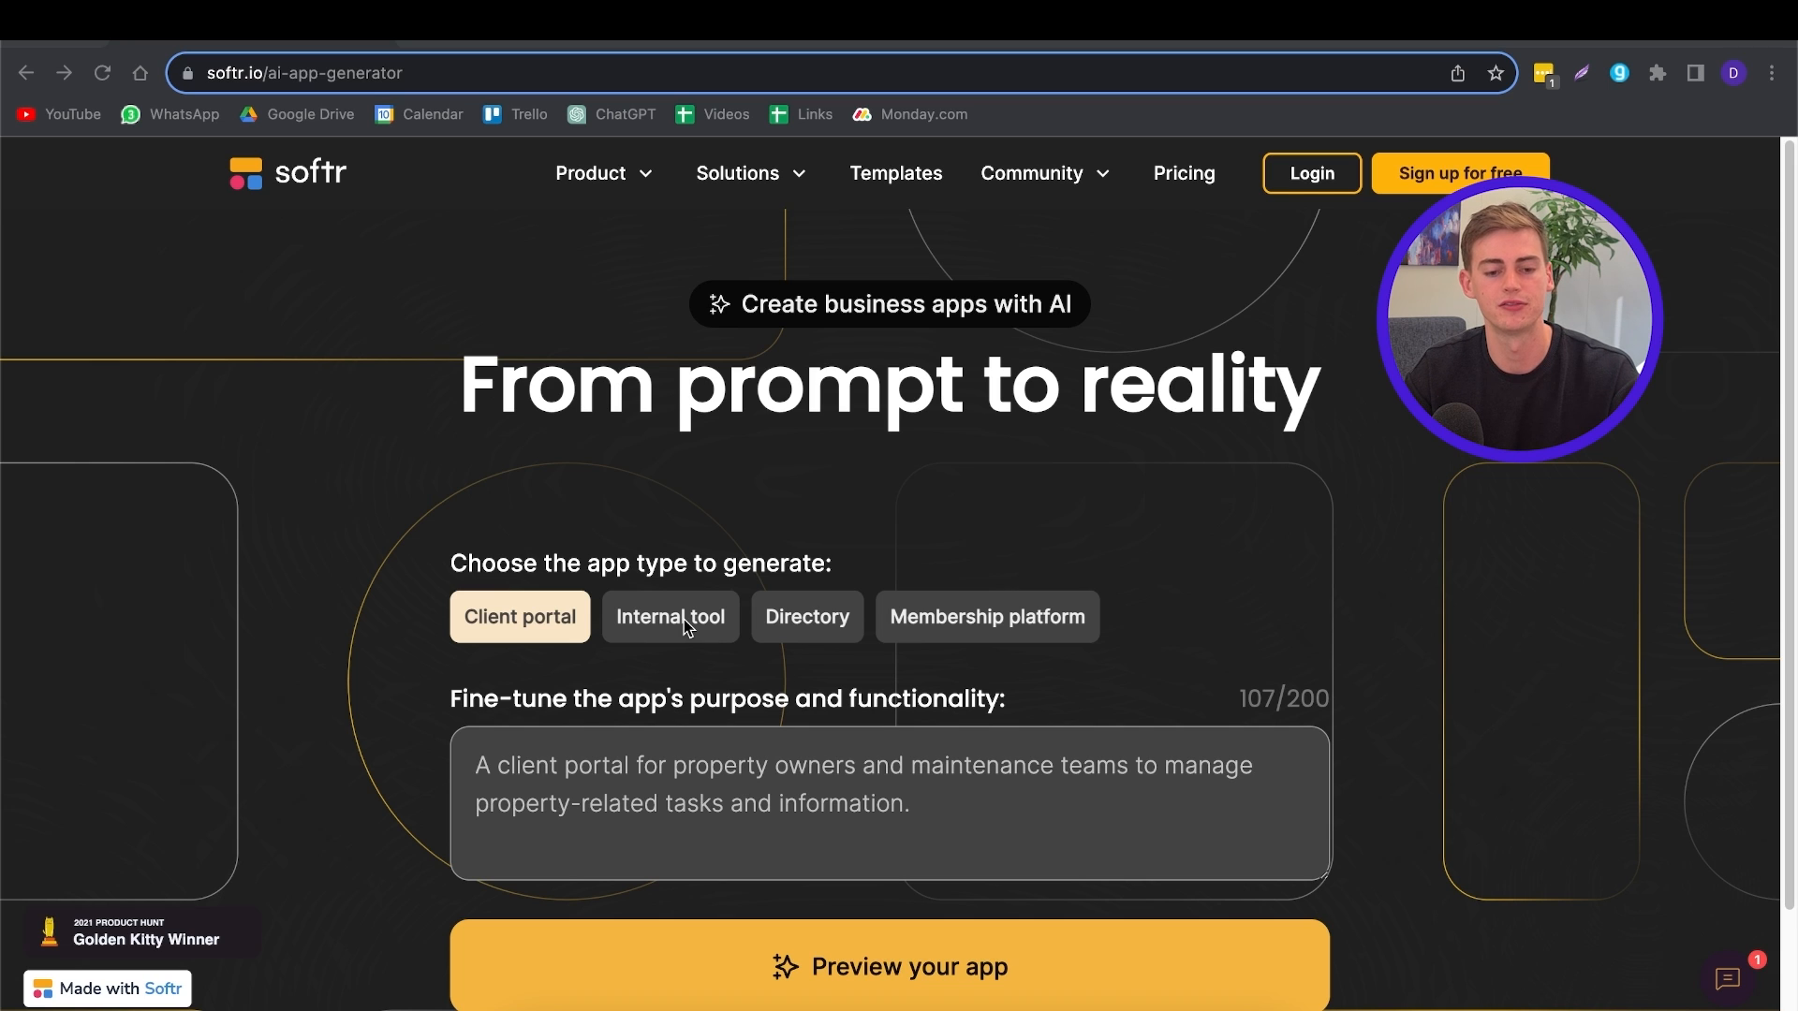
# Step: View the Internal tool, Directory and Membership platform sample prompts in turn
pyautogui.click(807, 617)
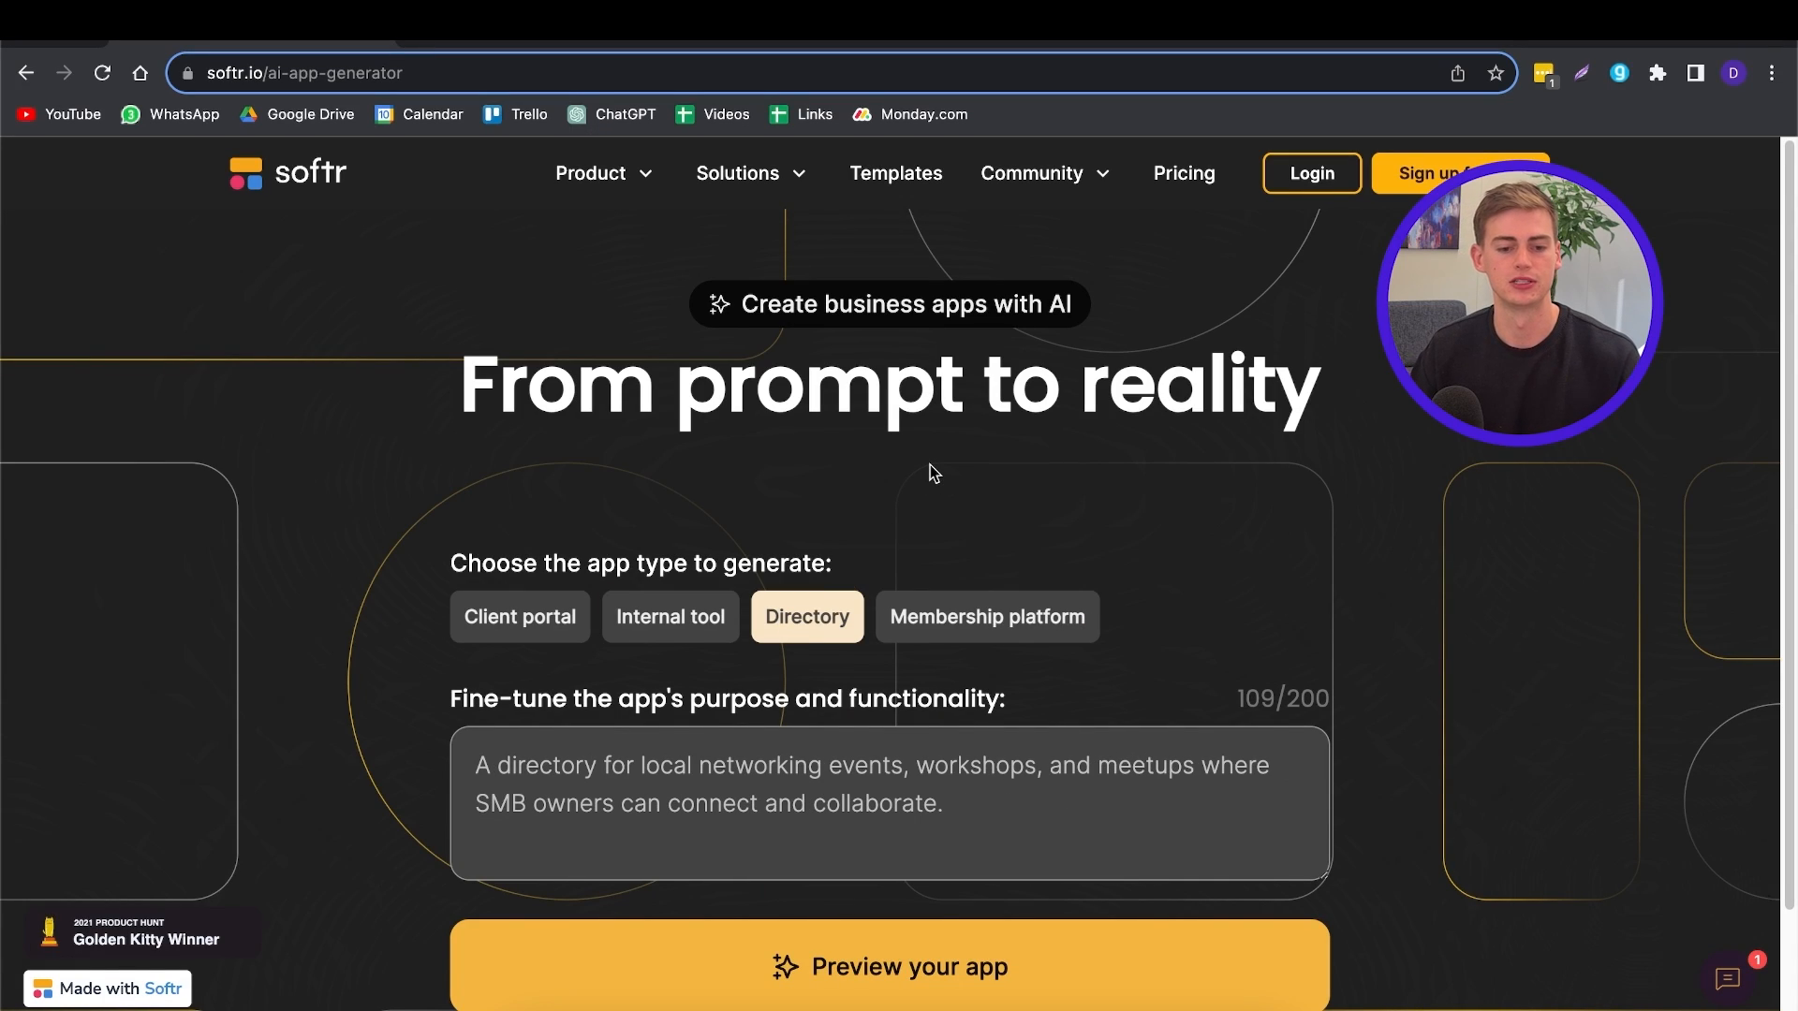
pyautogui.click(987, 617)
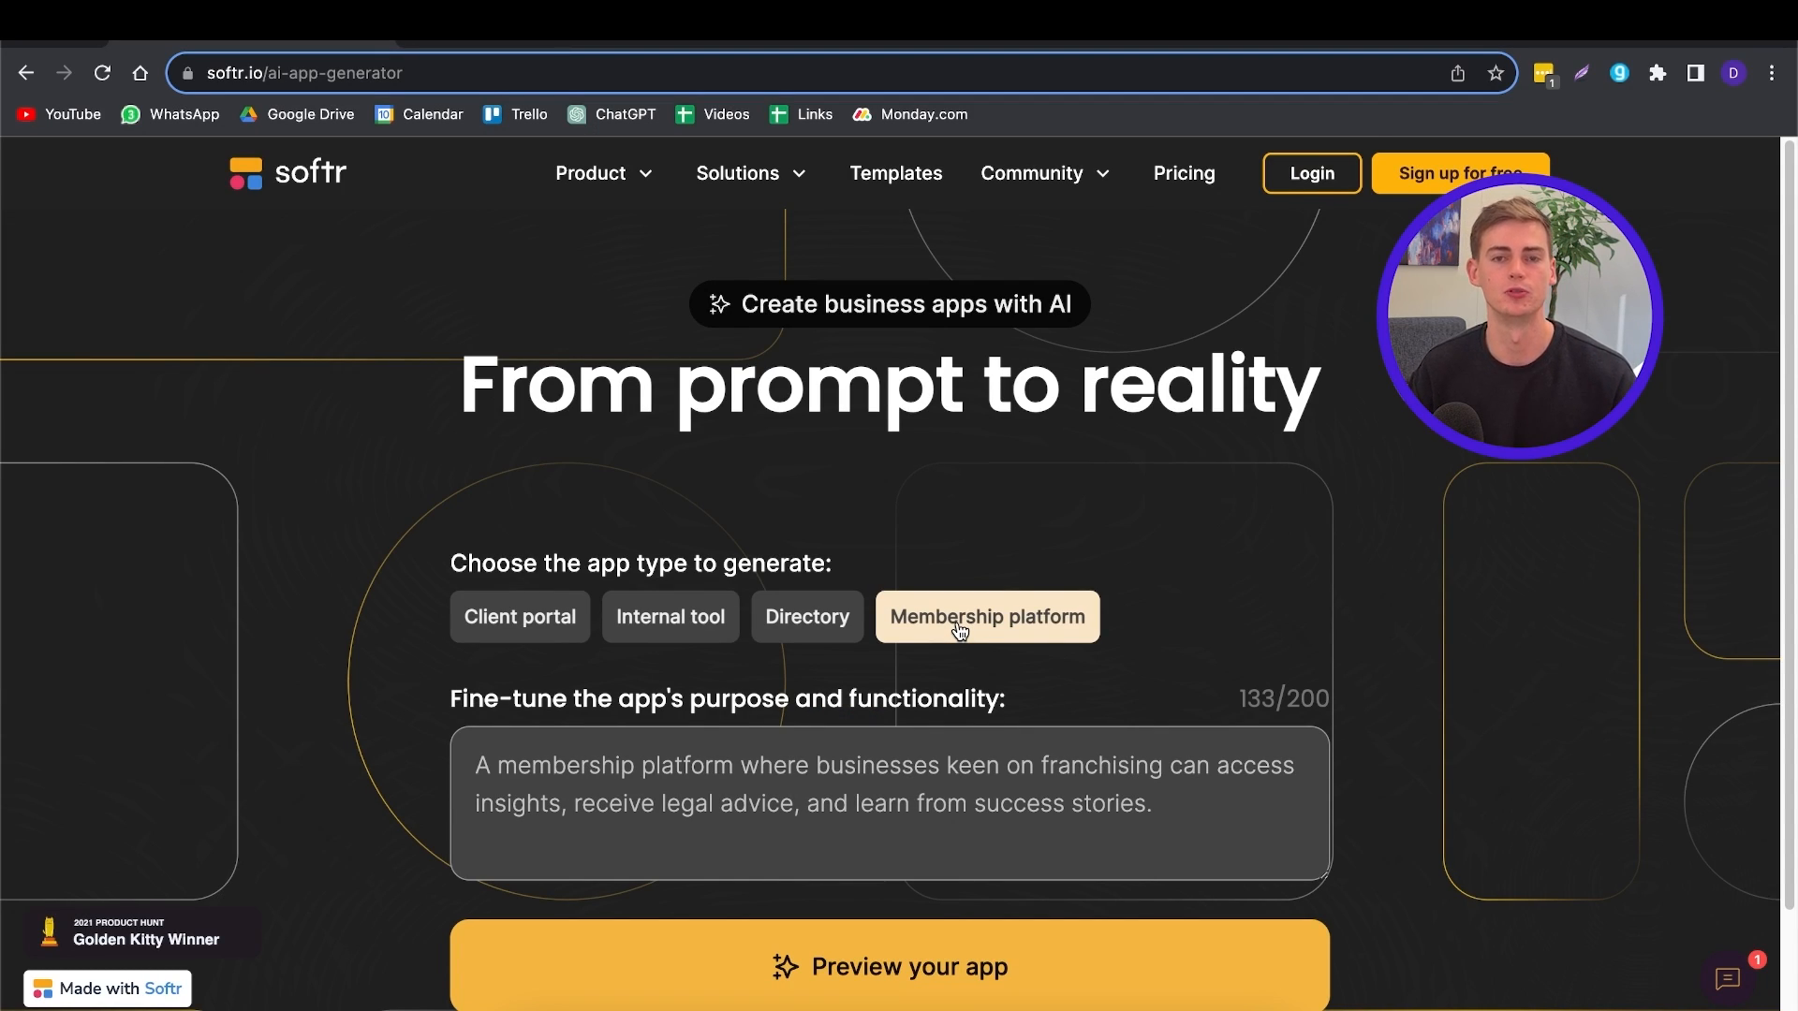
pyautogui.click(671, 616)
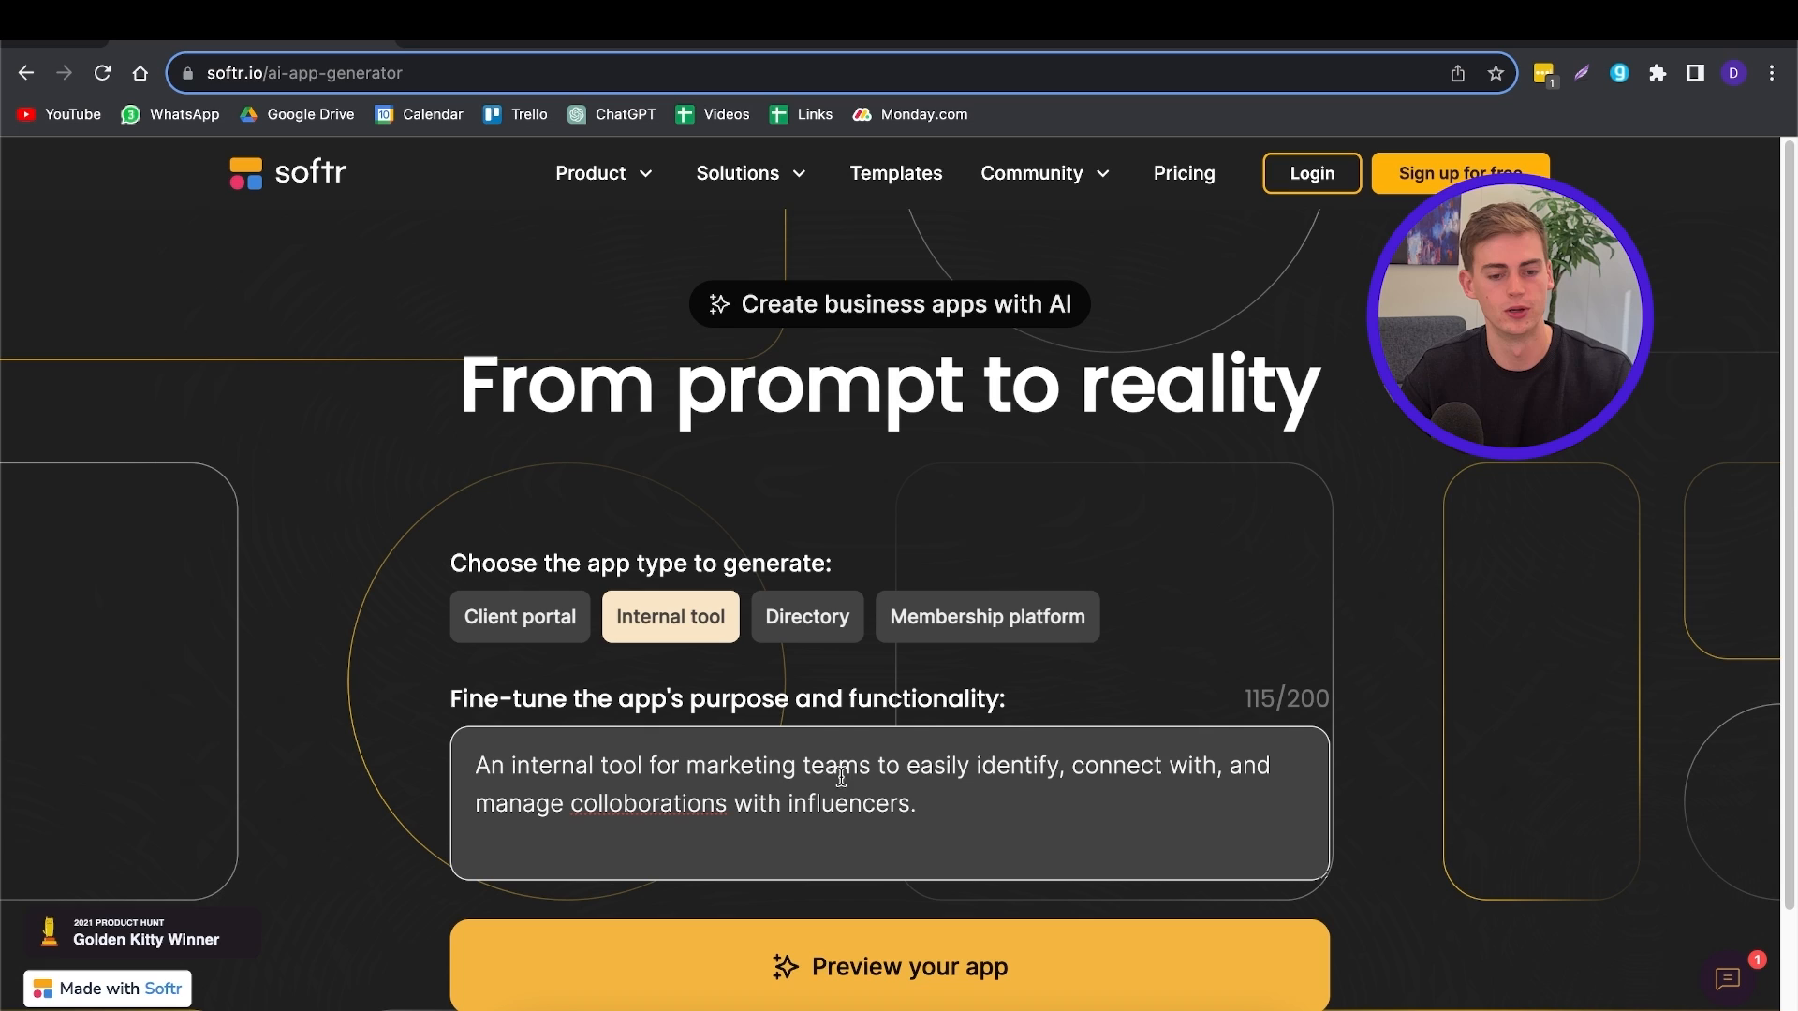
# Step: Request a preview of the influencer-collaboration internal tool app
pyautogui.scroll(-3)
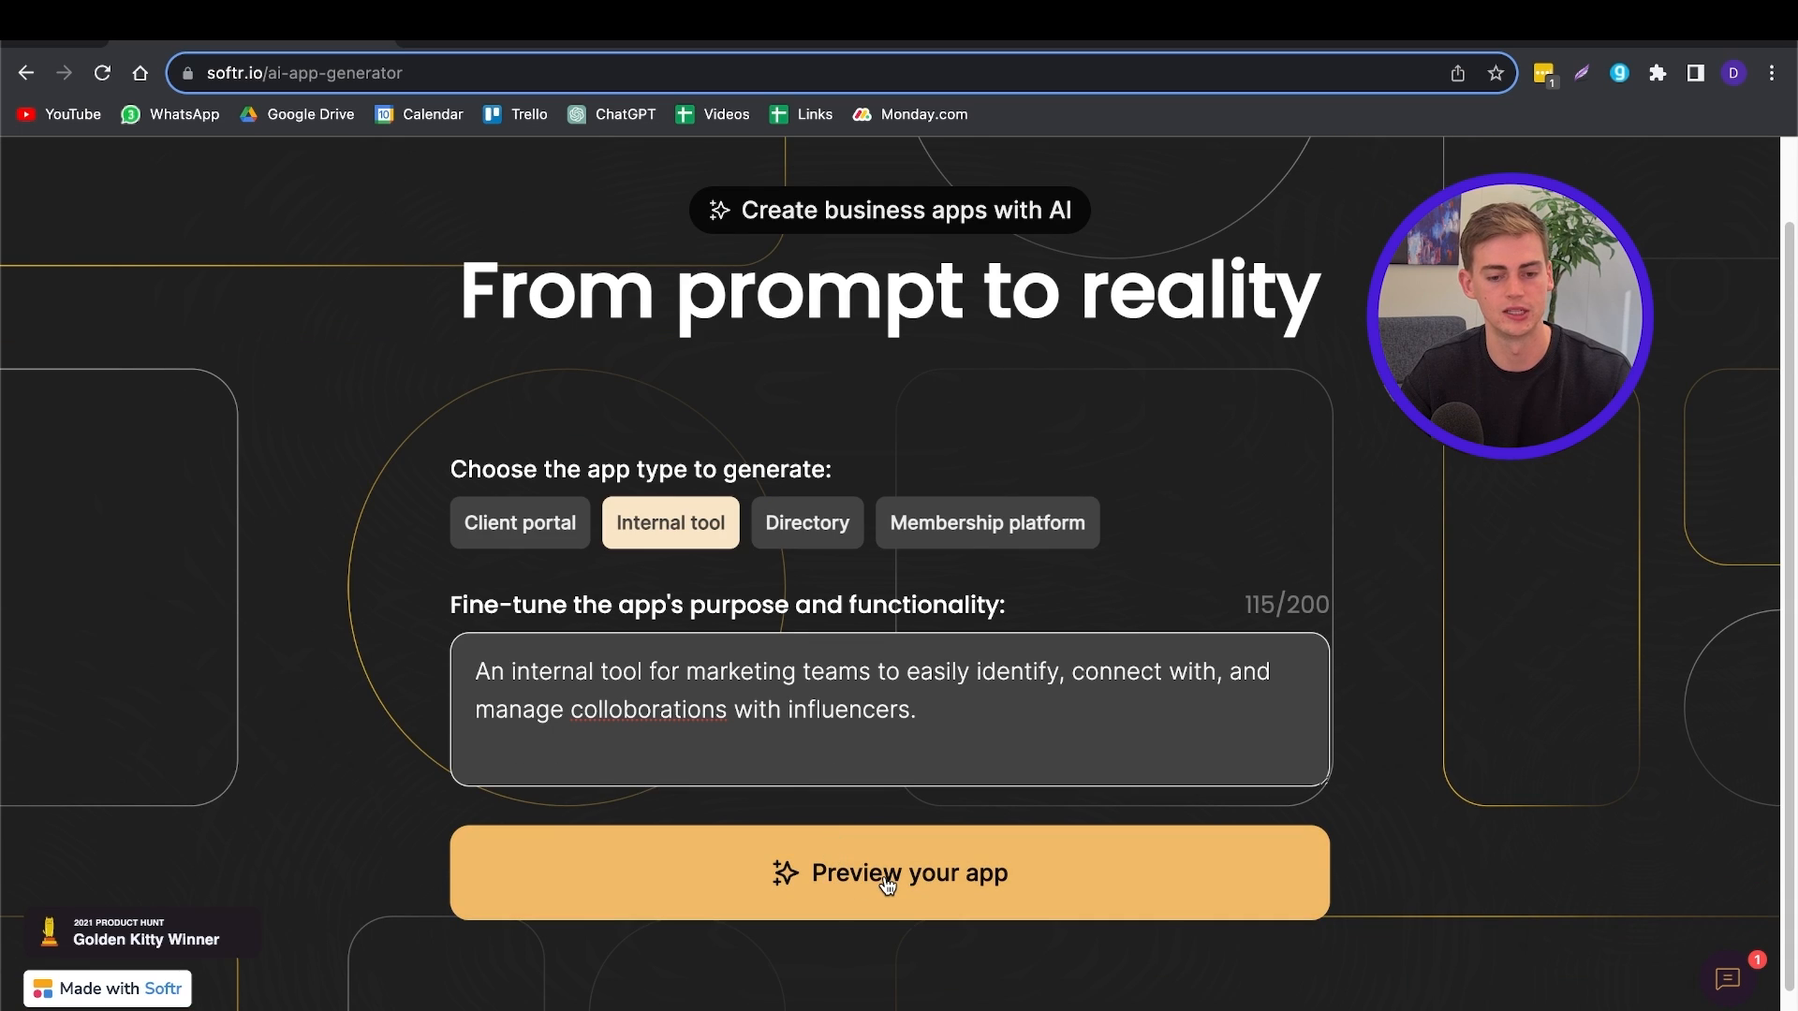
pyautogui.click(888, 873)
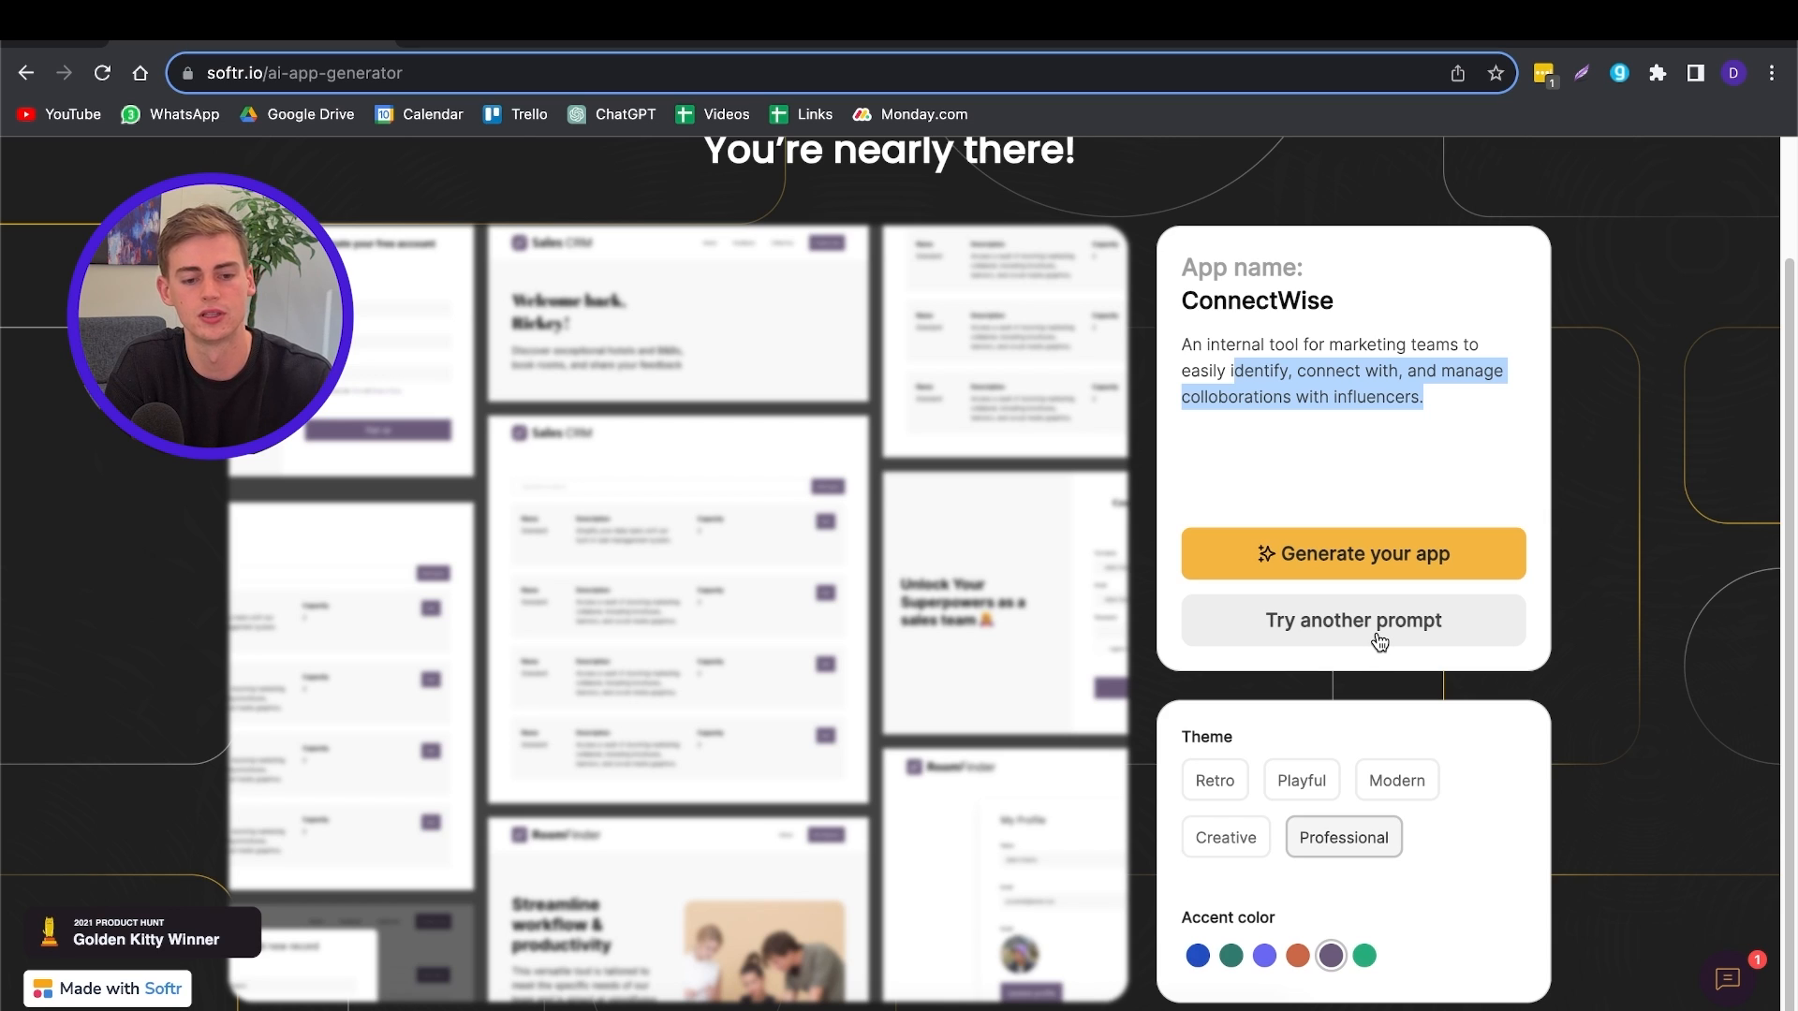
pyautogui.moveTo(466, 360)
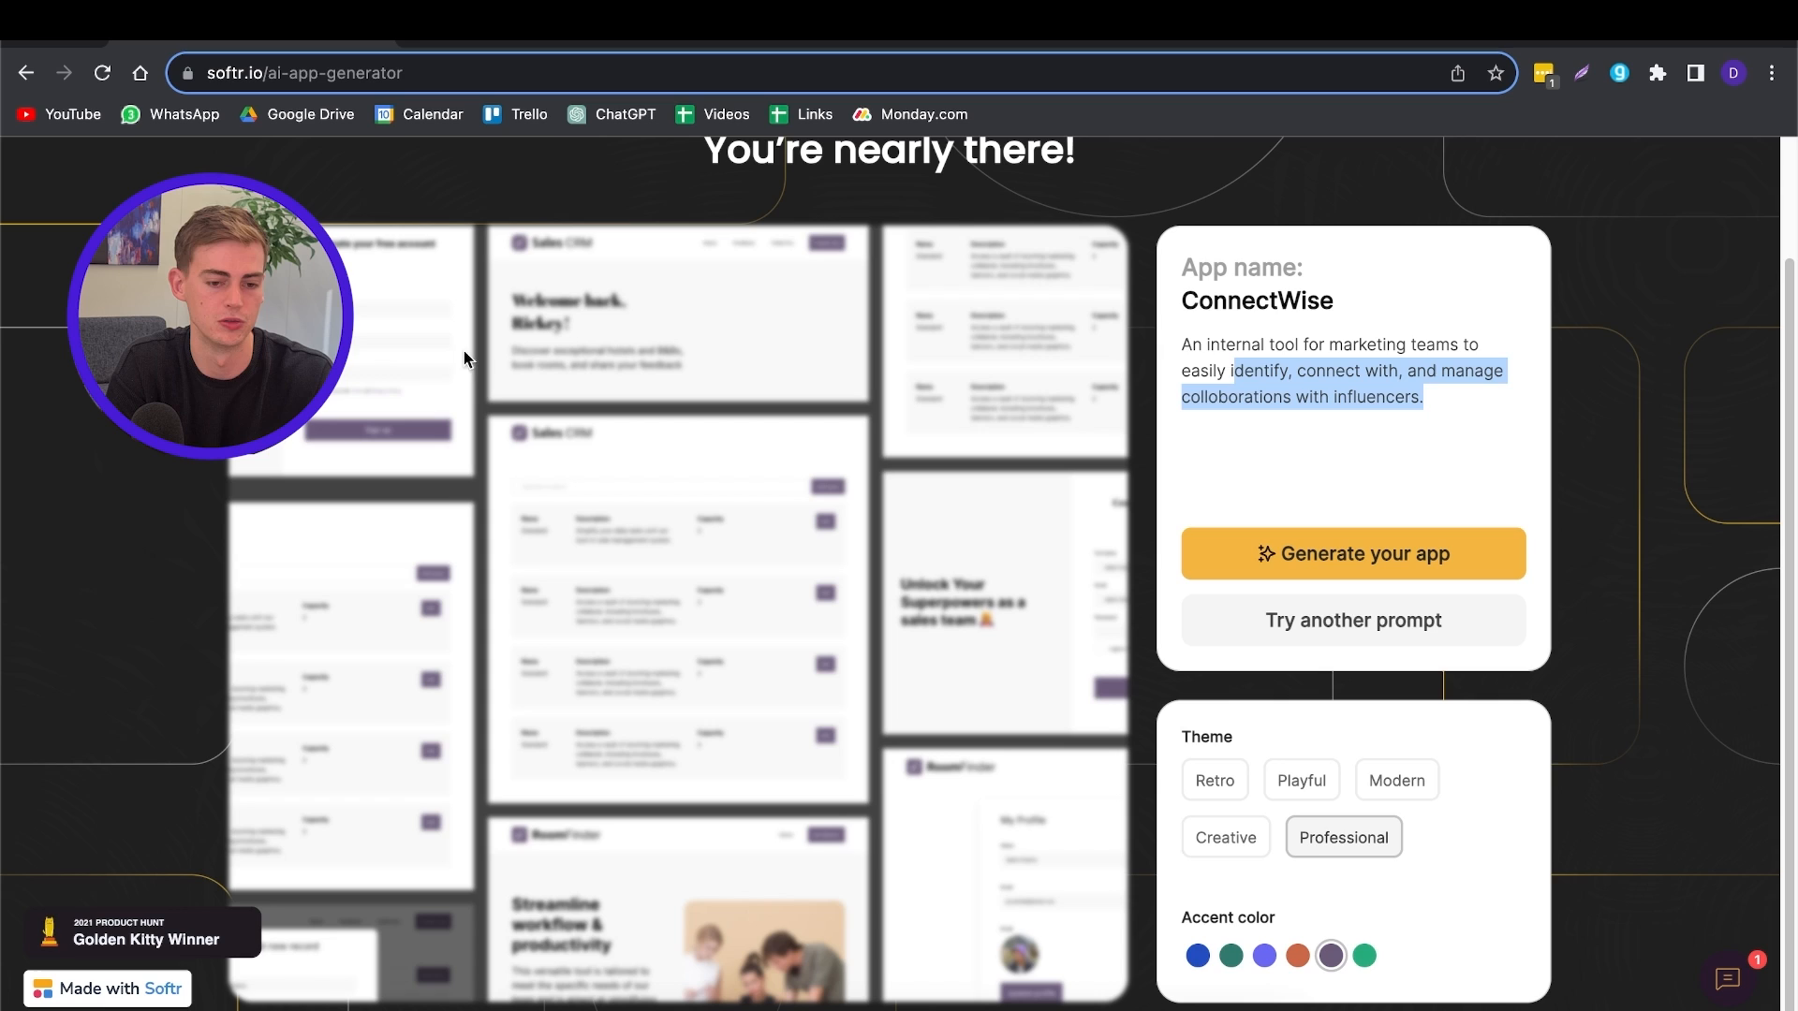
pyautogui.moveTo(1423, 429)
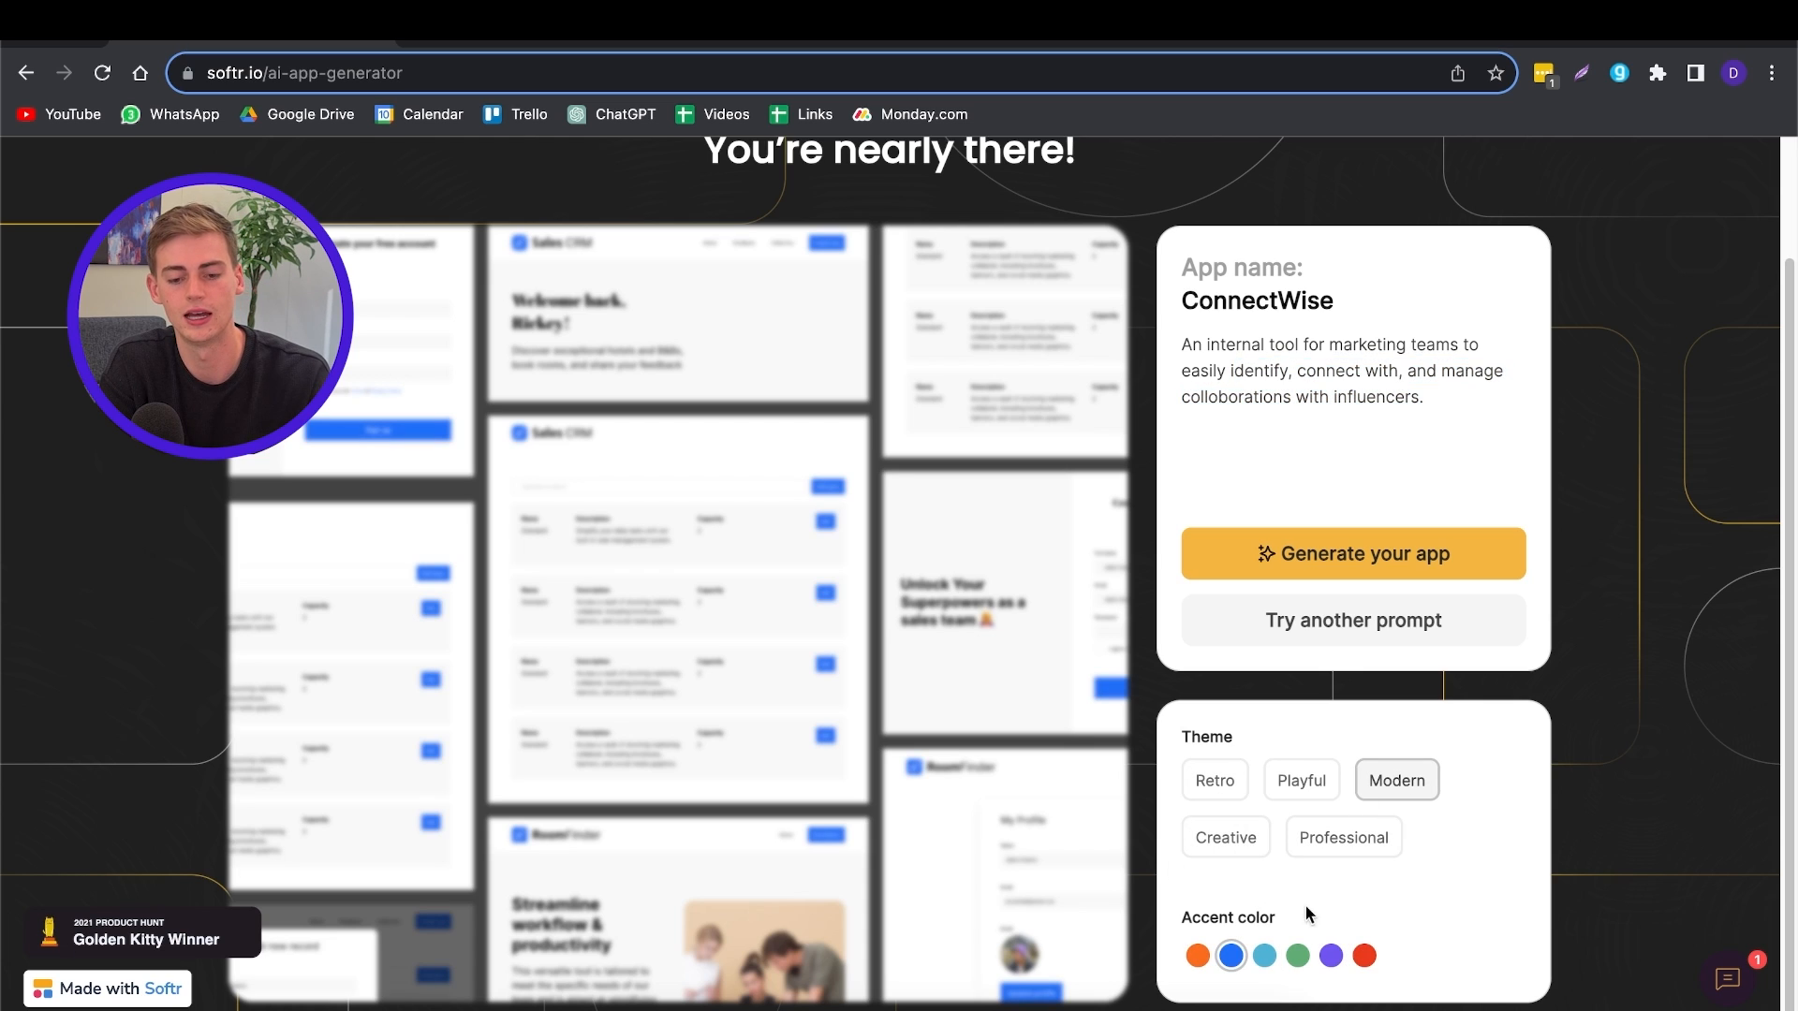
# Step: Give the ConnectWise preview a blue accent colour
pyautogui.click(1198, 956)
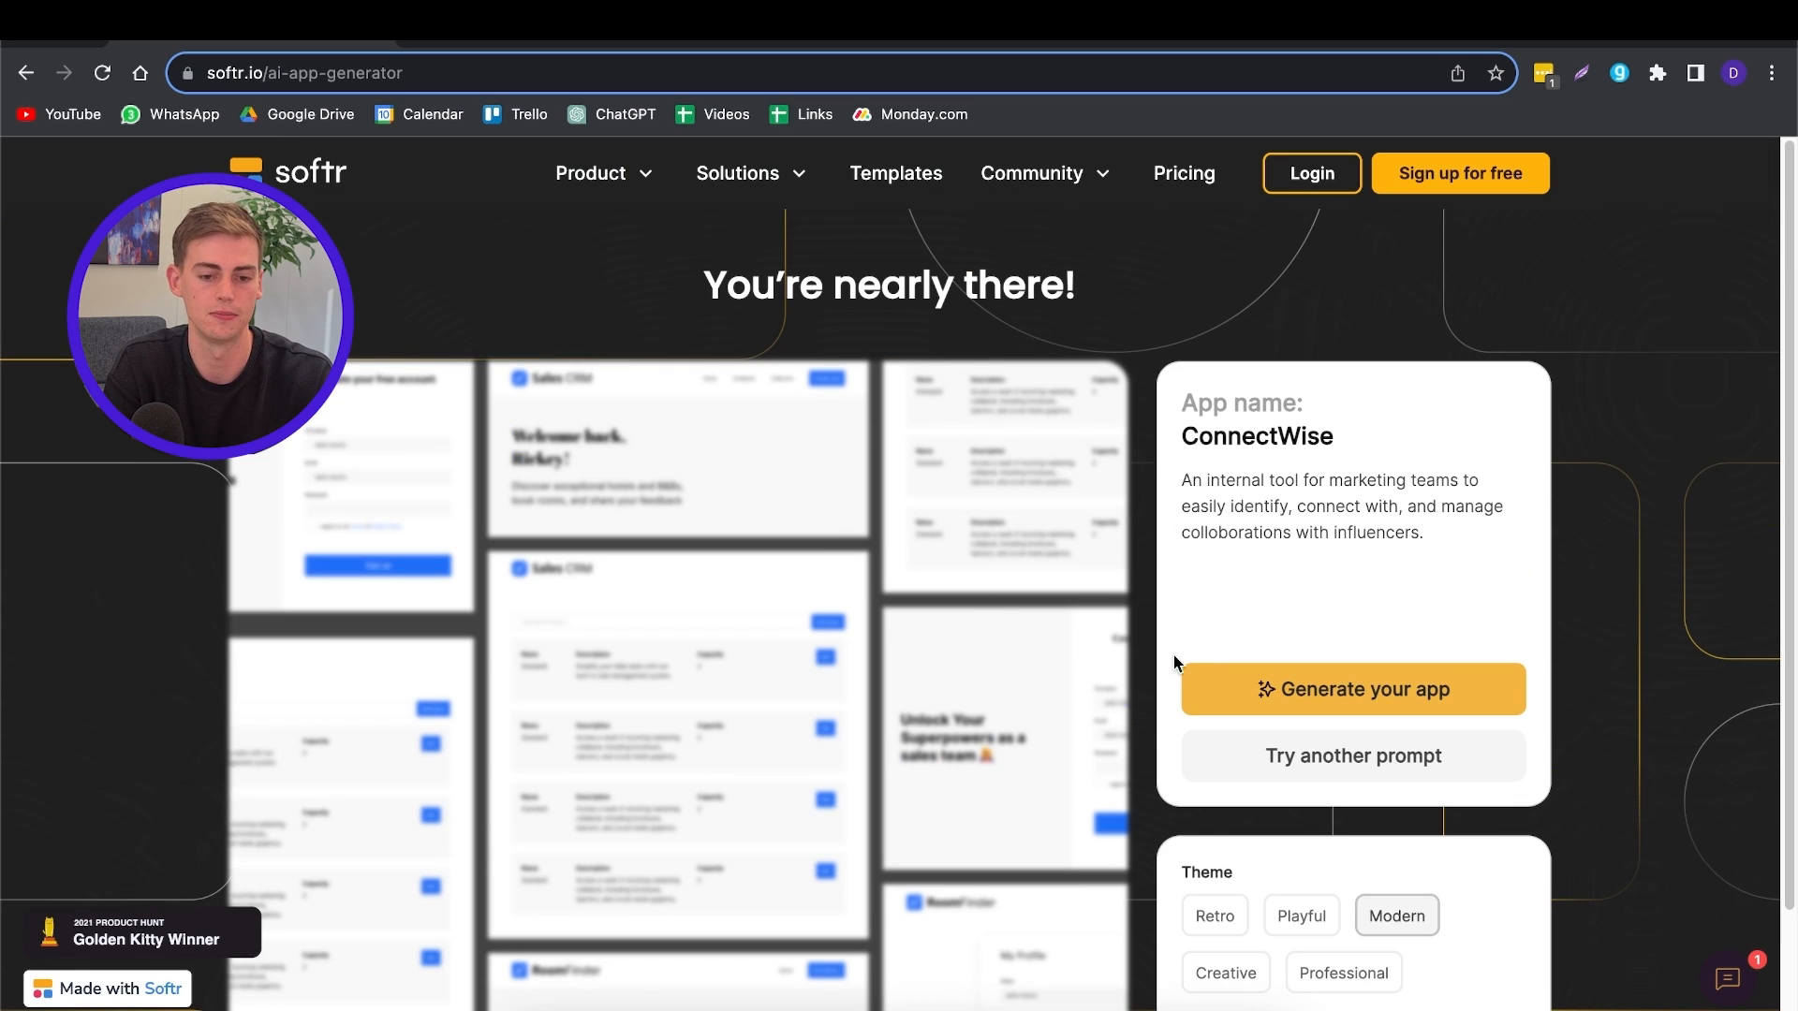
pyautogui.moveTo(1343, 700)
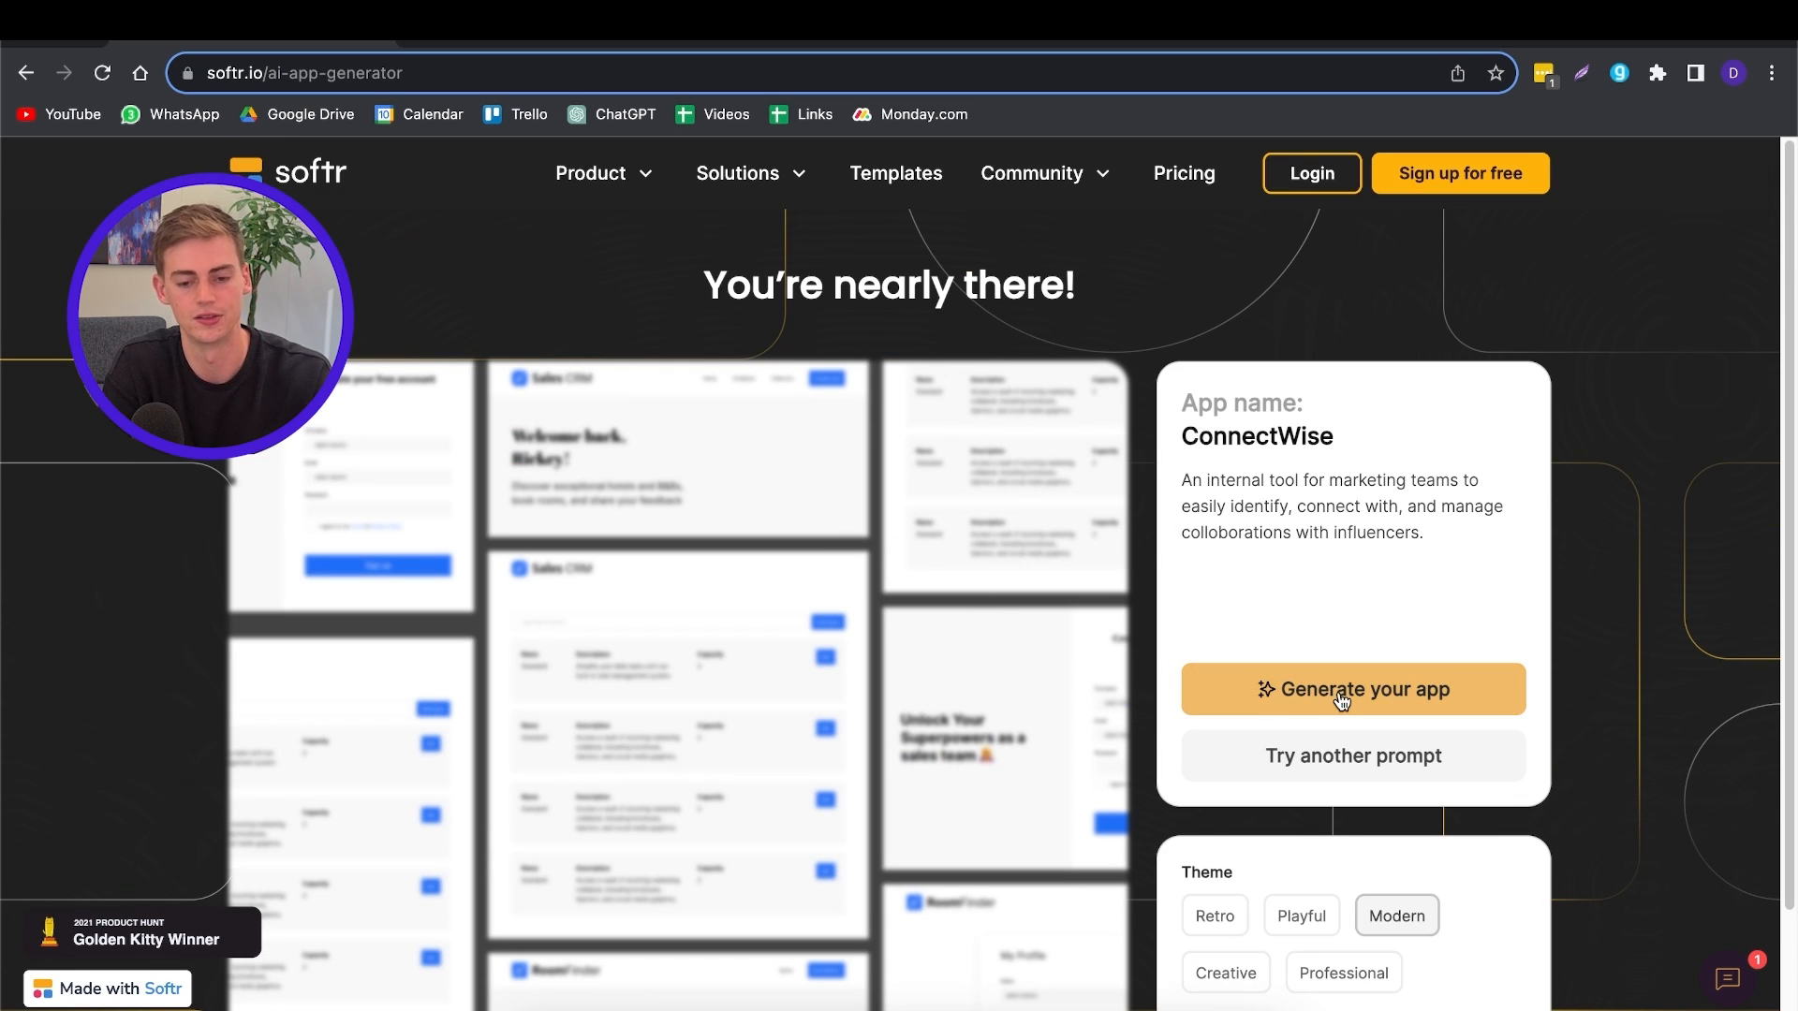
# Step: Generate the full Collaborize app and preview it at tablet and phone widths
pyautogui.click(1353, 689)
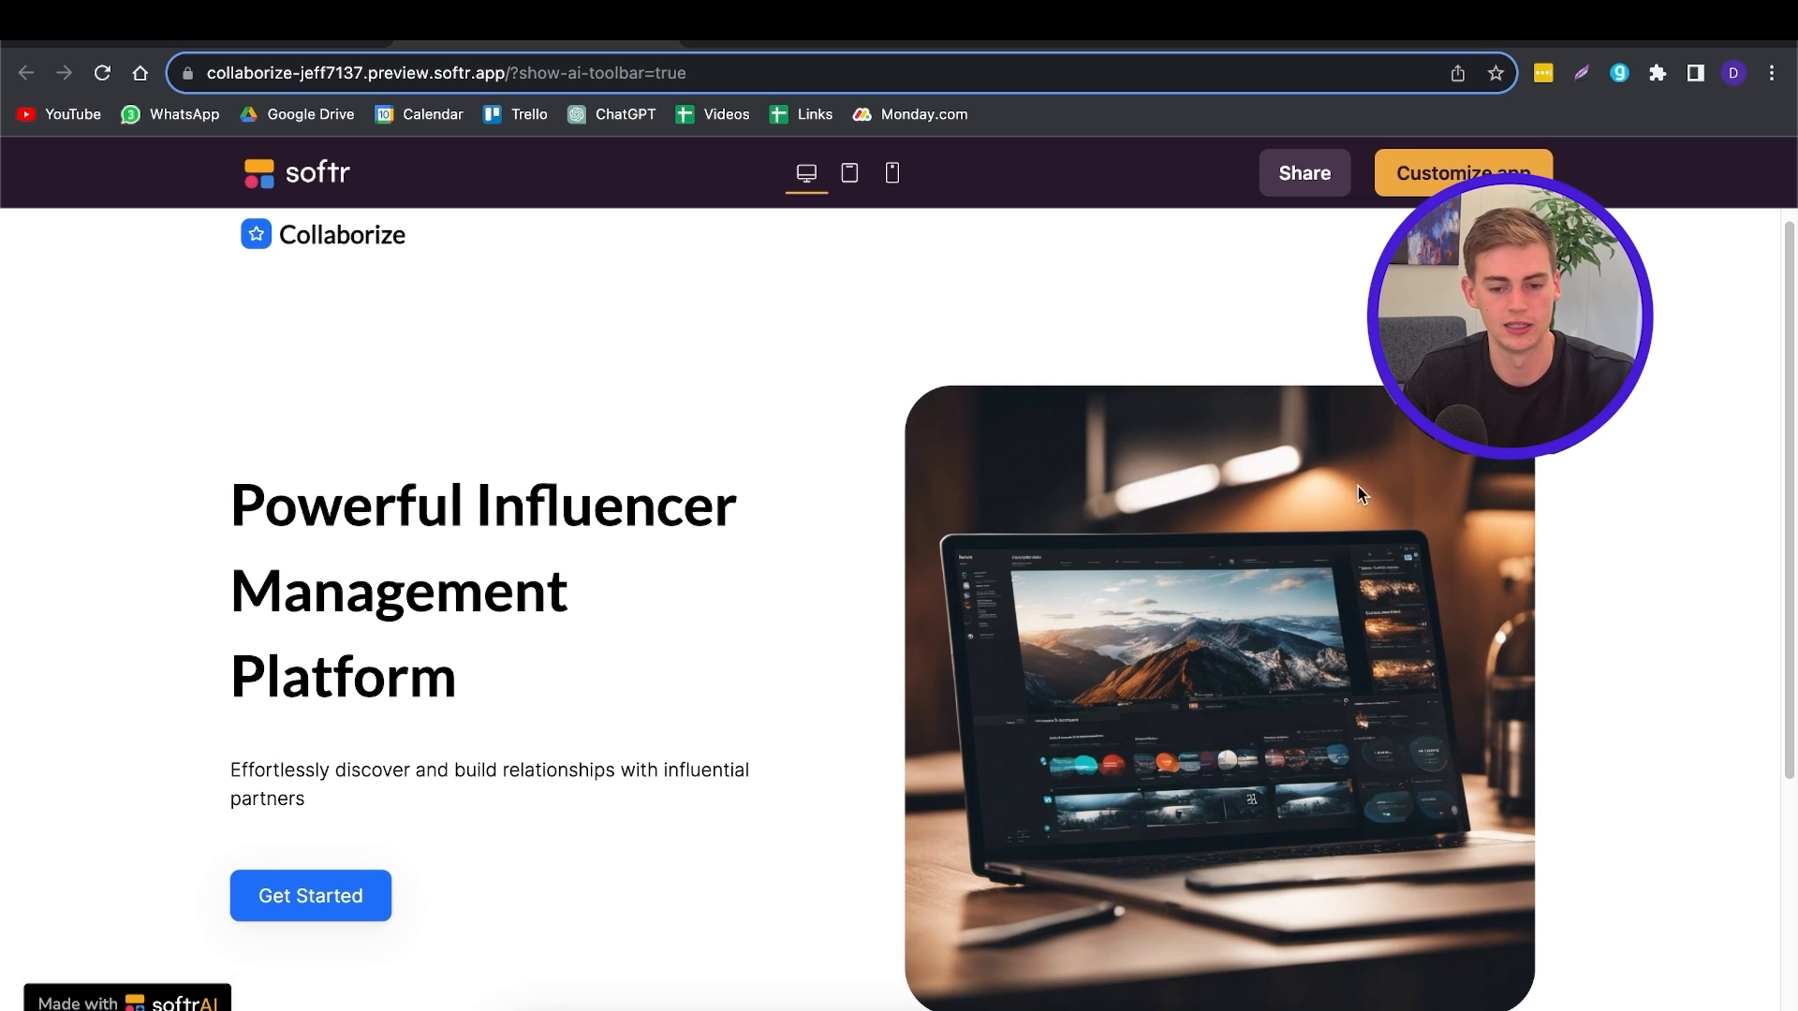
pyautogui.moveTo(760, 755)
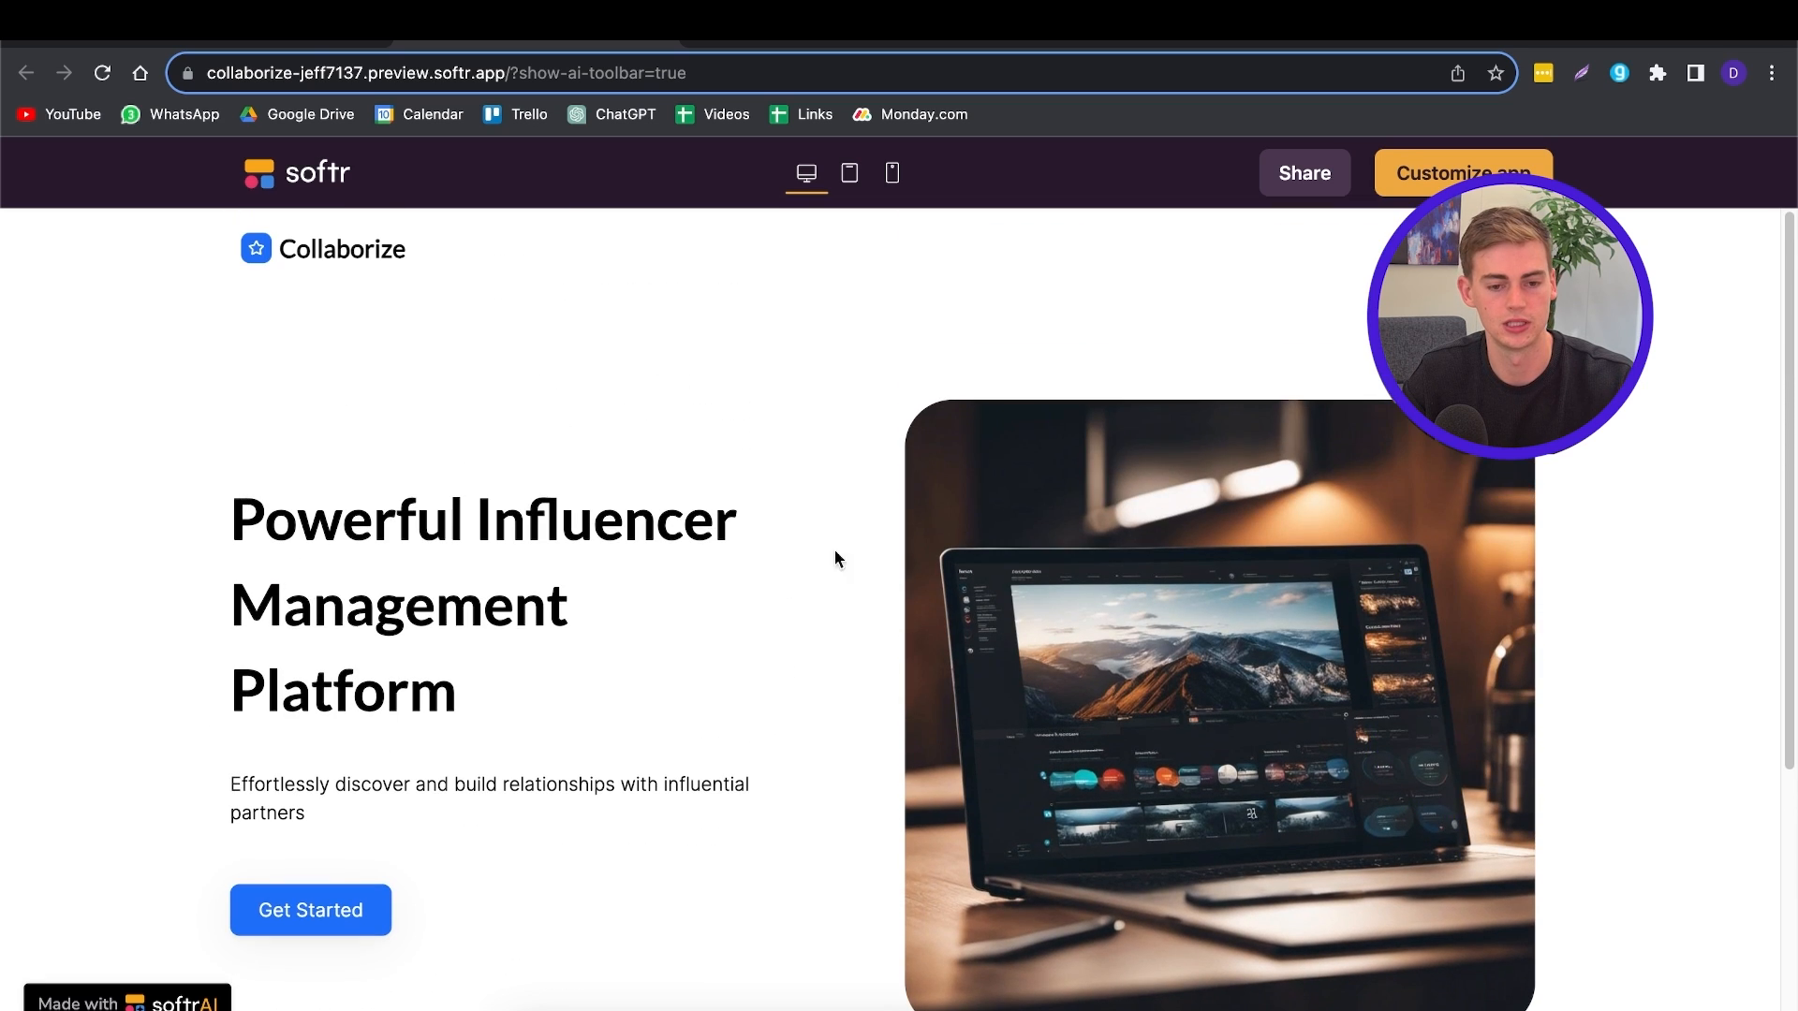
pyautogui.click(848, 173)
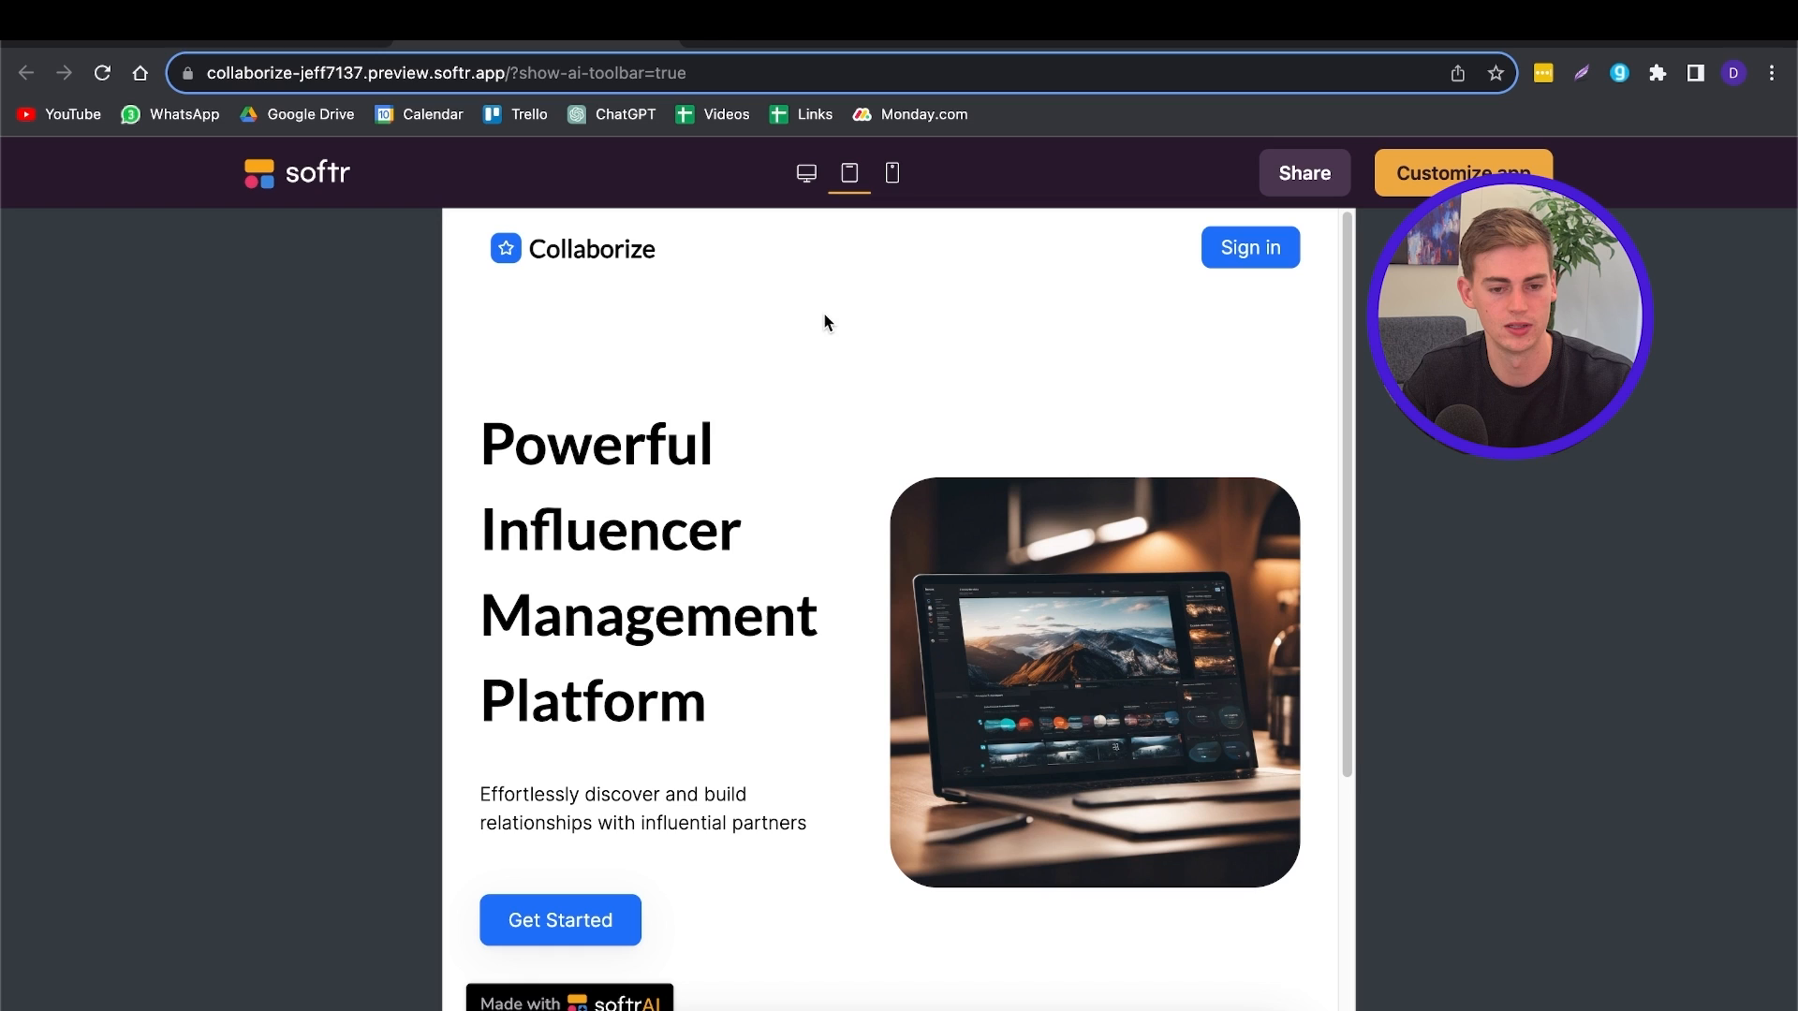
pyautogui.click(892, 174)
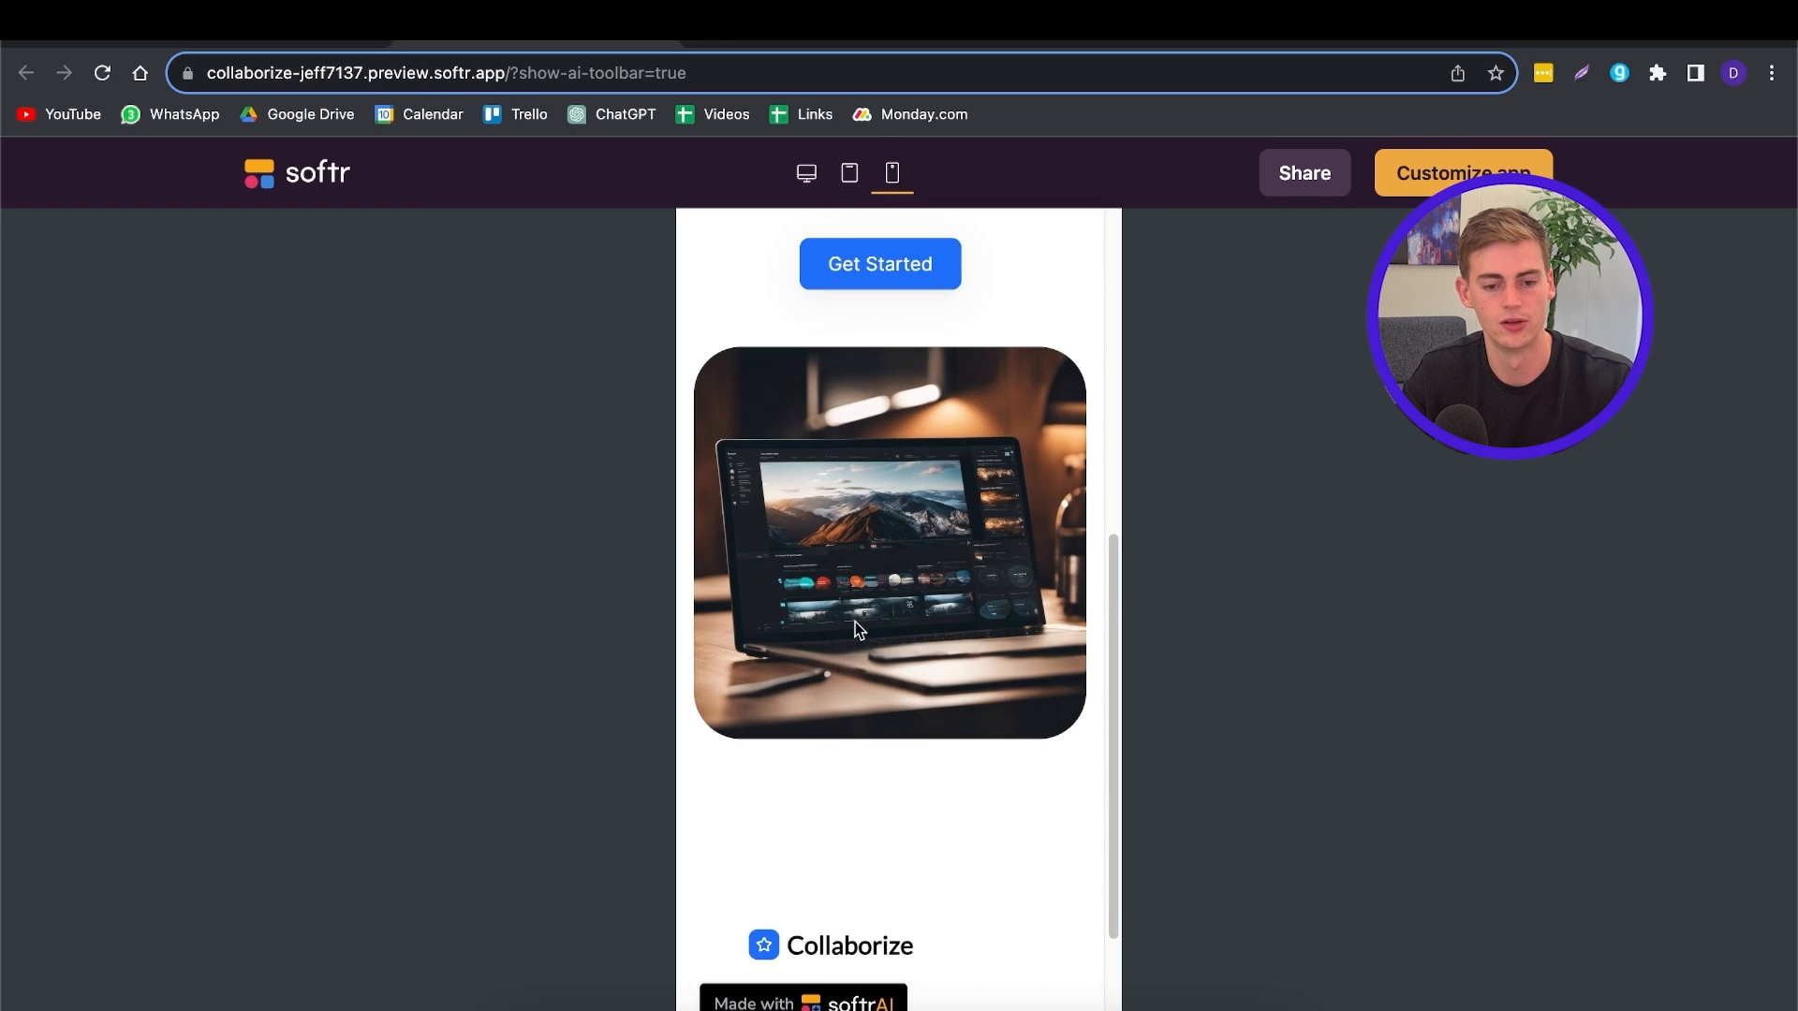
pyautogui.click(806, 173)
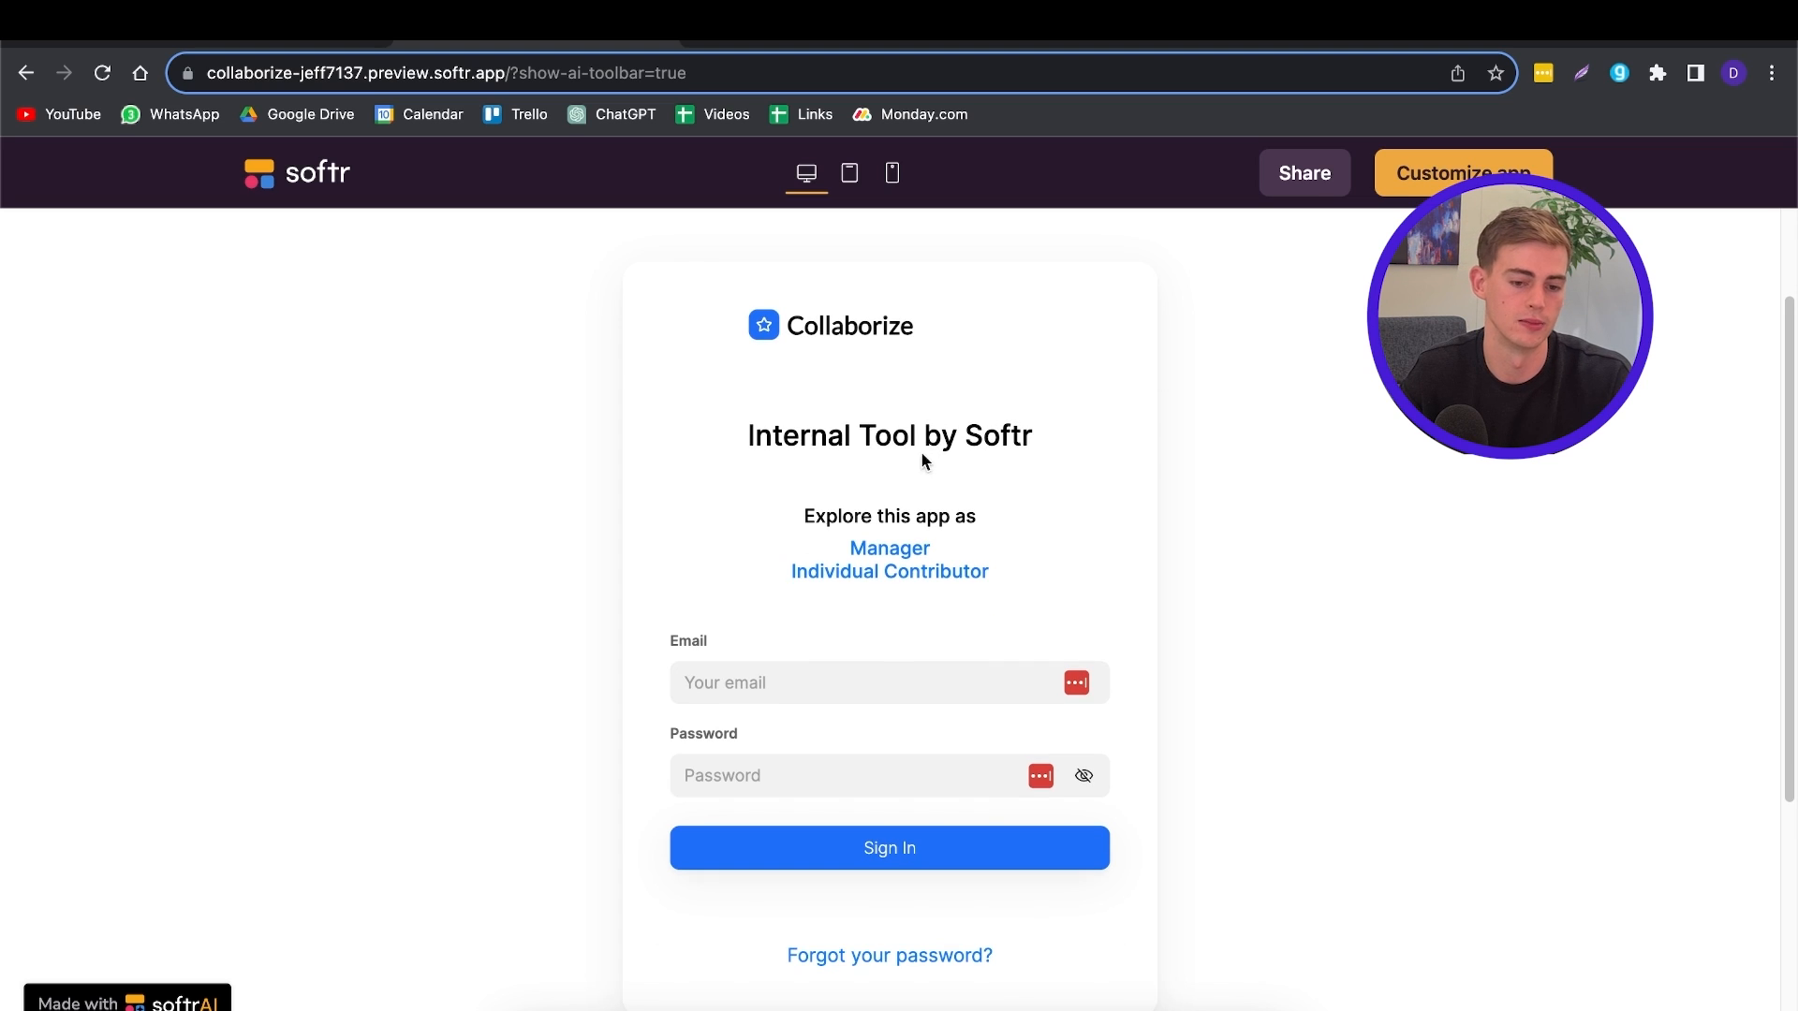
pyautogui.moveTo(837, 591)
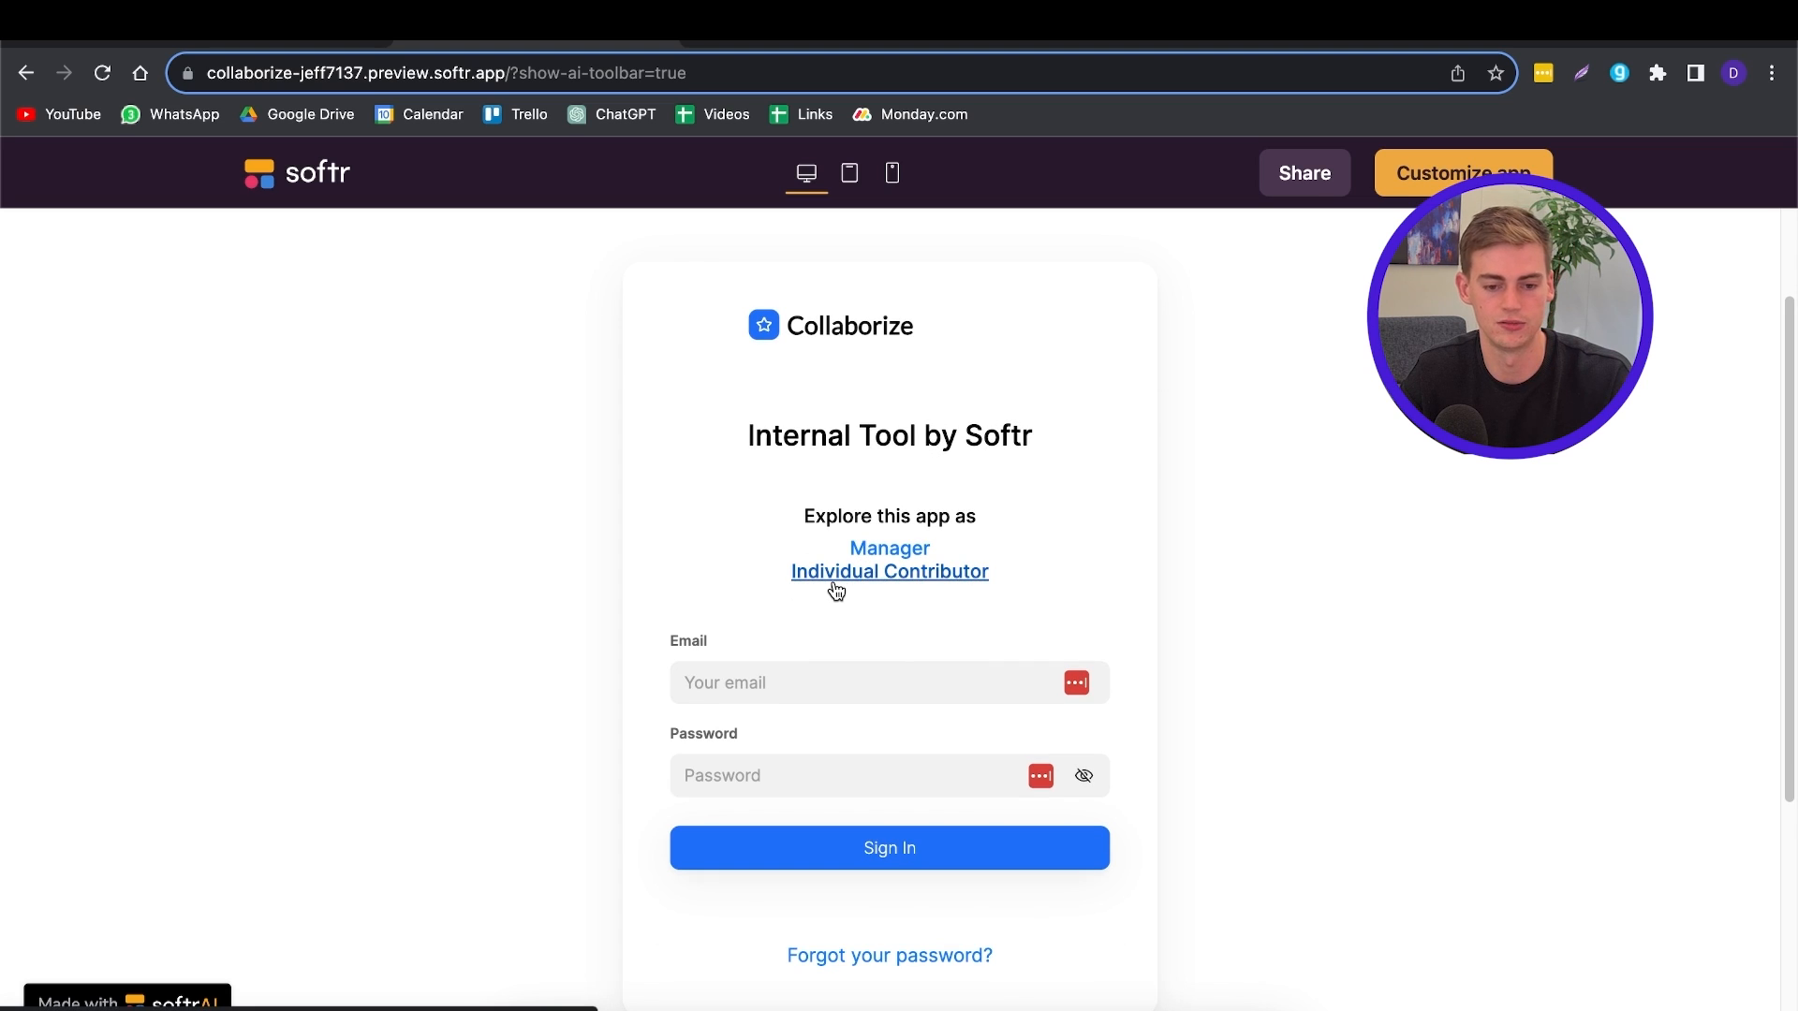
# Step: Enter the app as an Individual Contributor and scroll down the influencer list
pyautogui.click(890, 571)
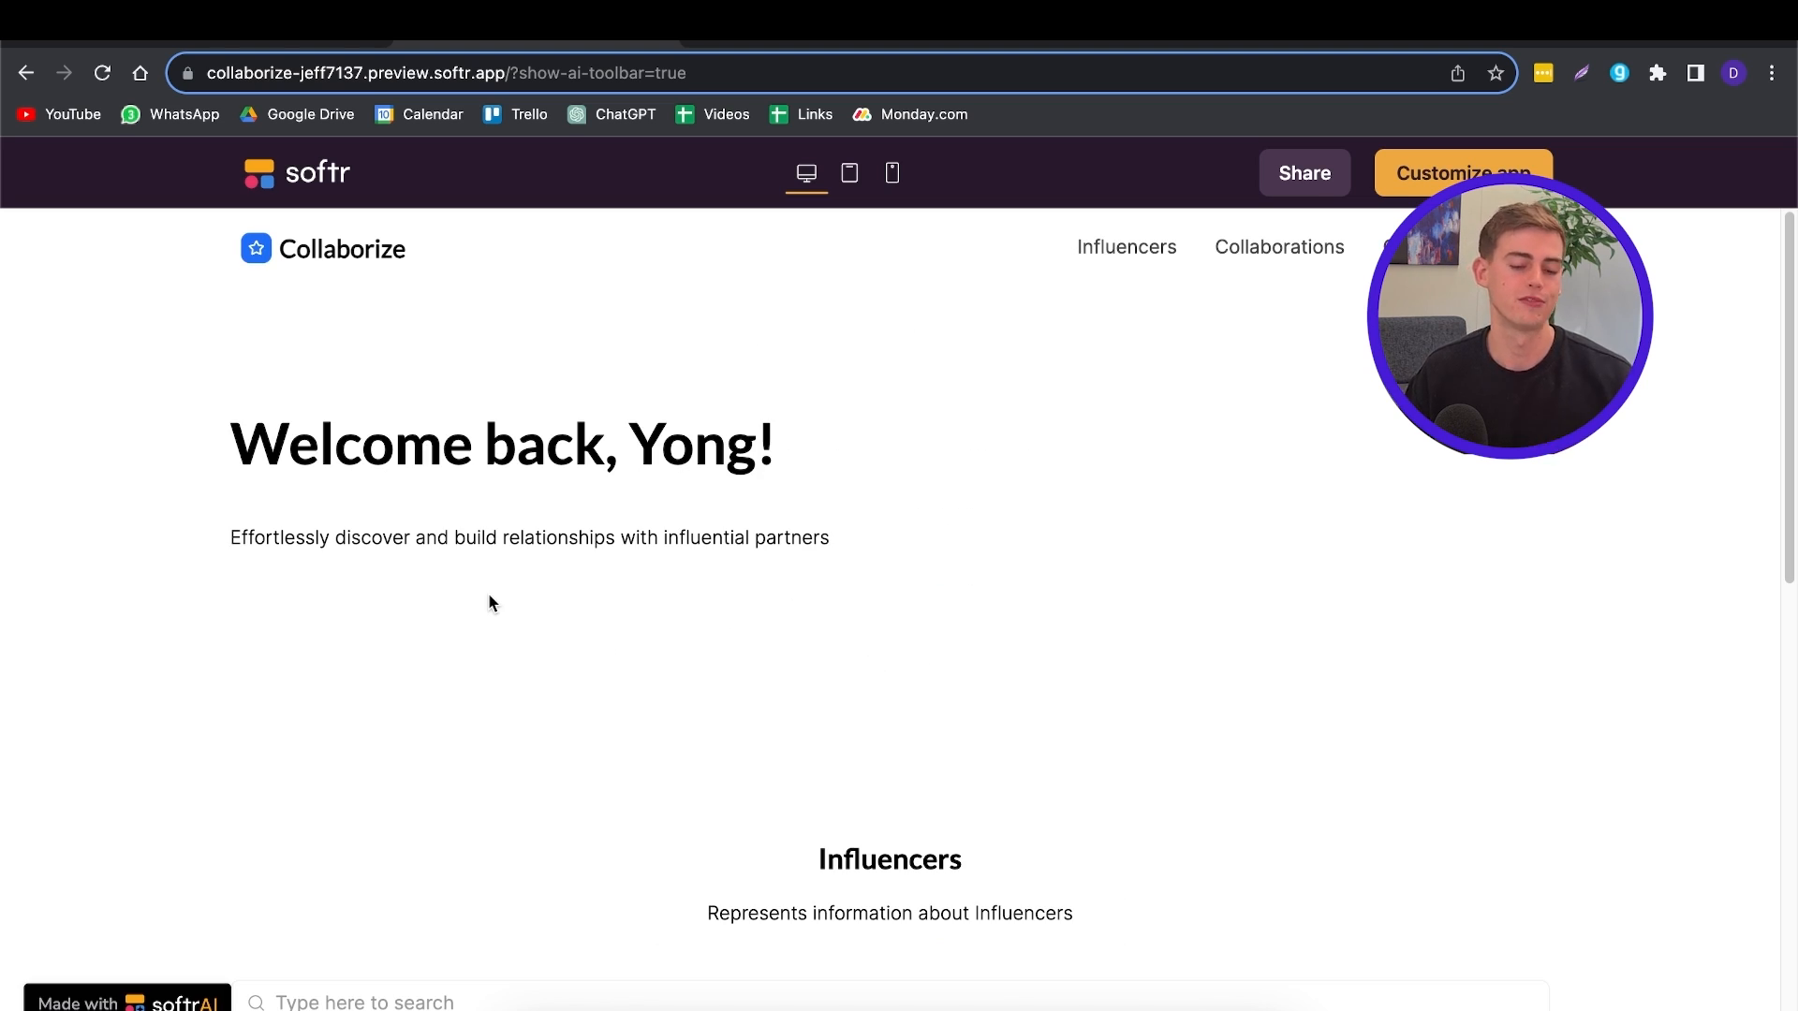
pyautogui.scroll(-3)
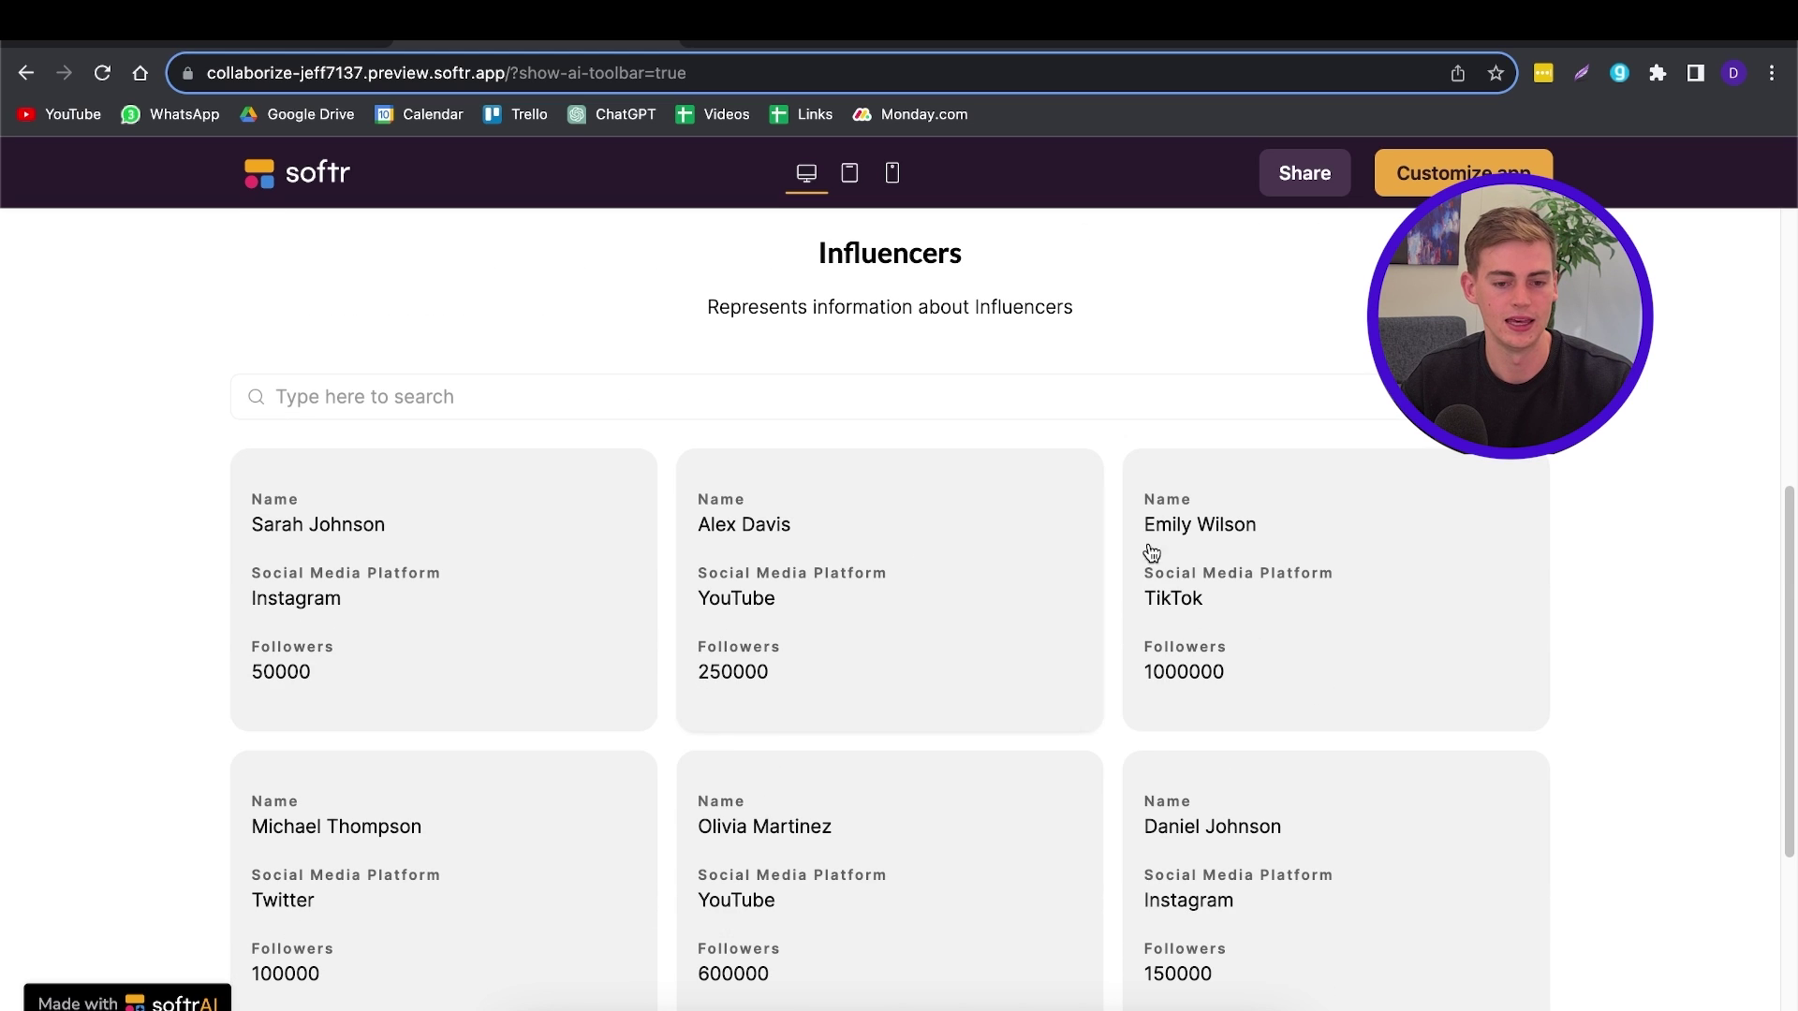
pyautogui.moveTo(1195, 562)
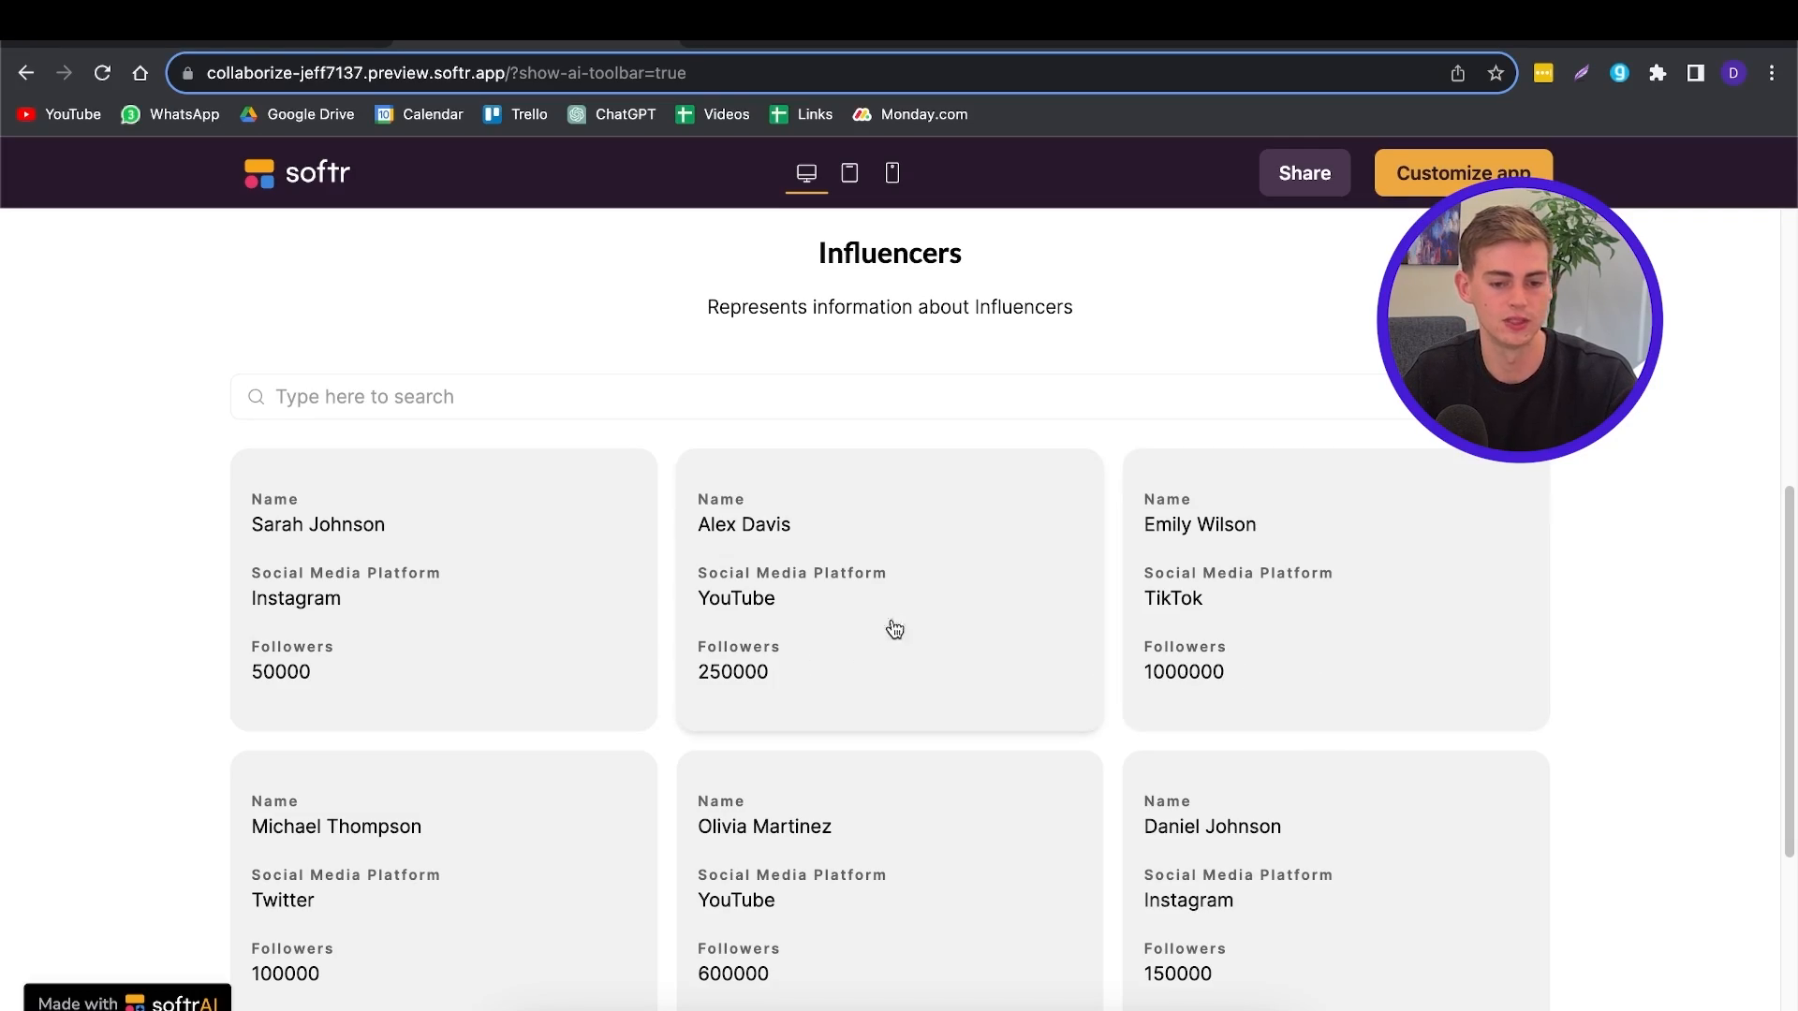
pyautogui.moveTo(935, 622)
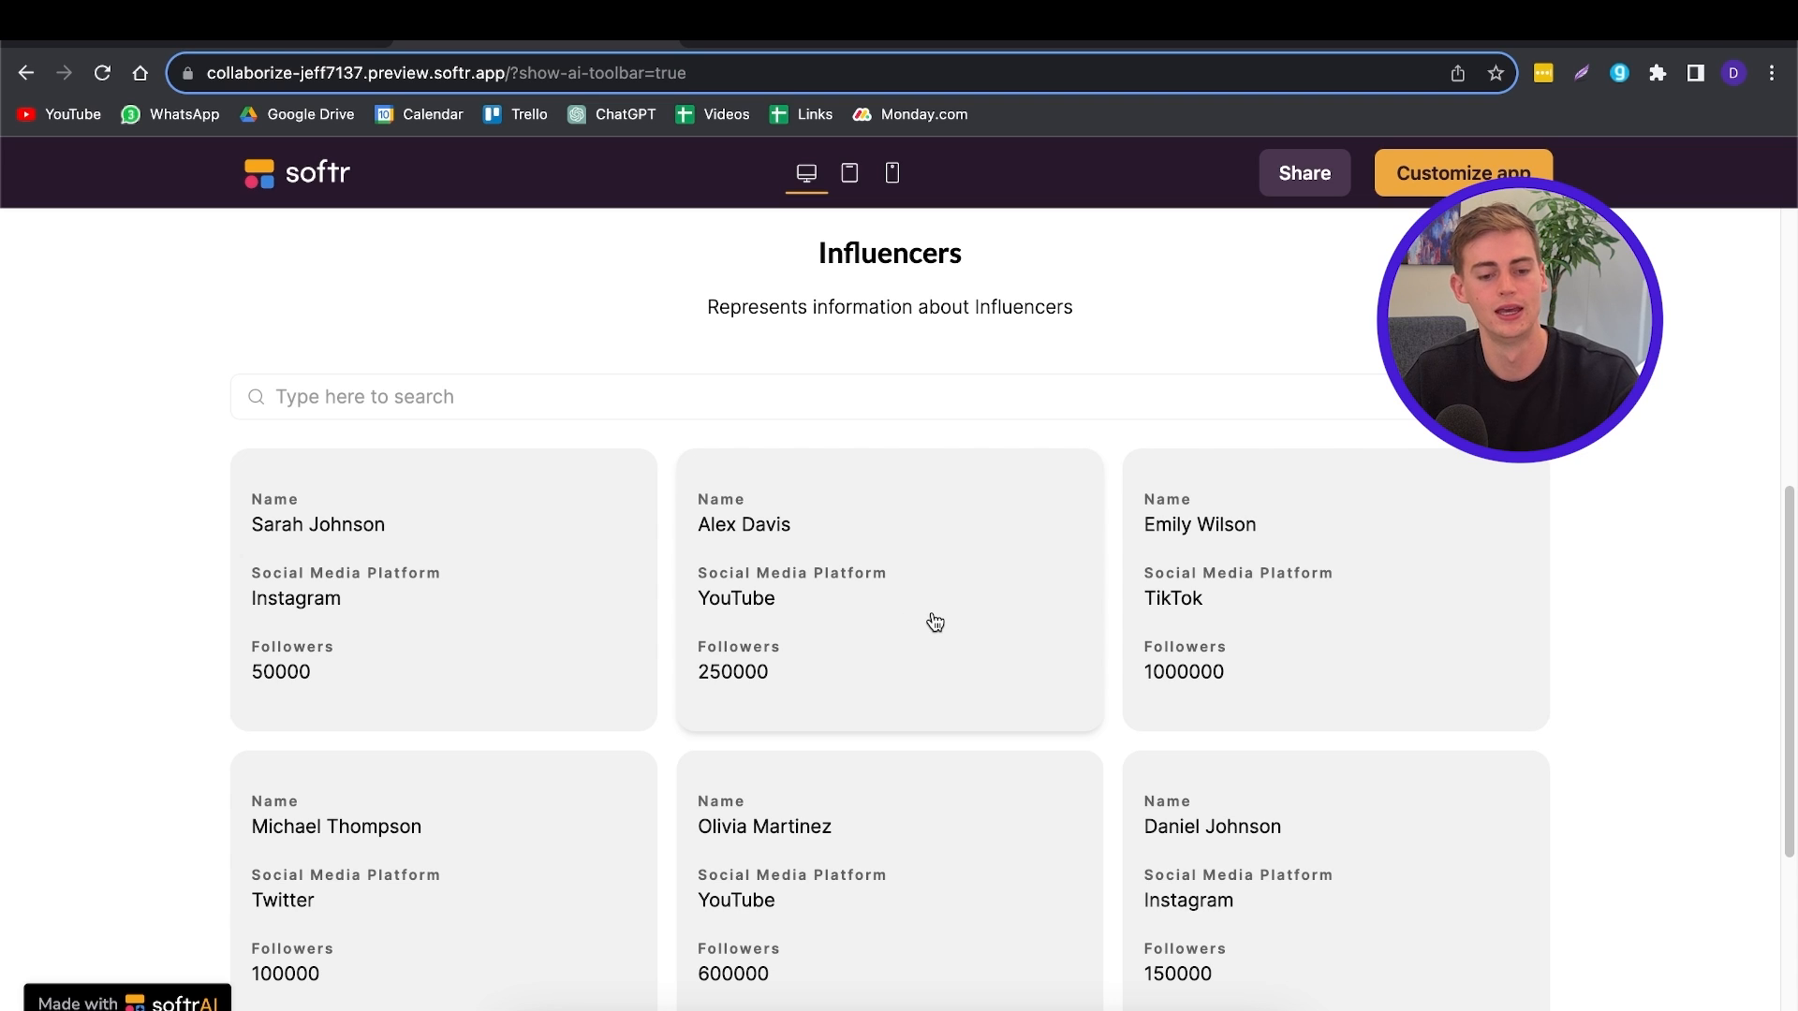
pyautogui.moveTo(843, 598)
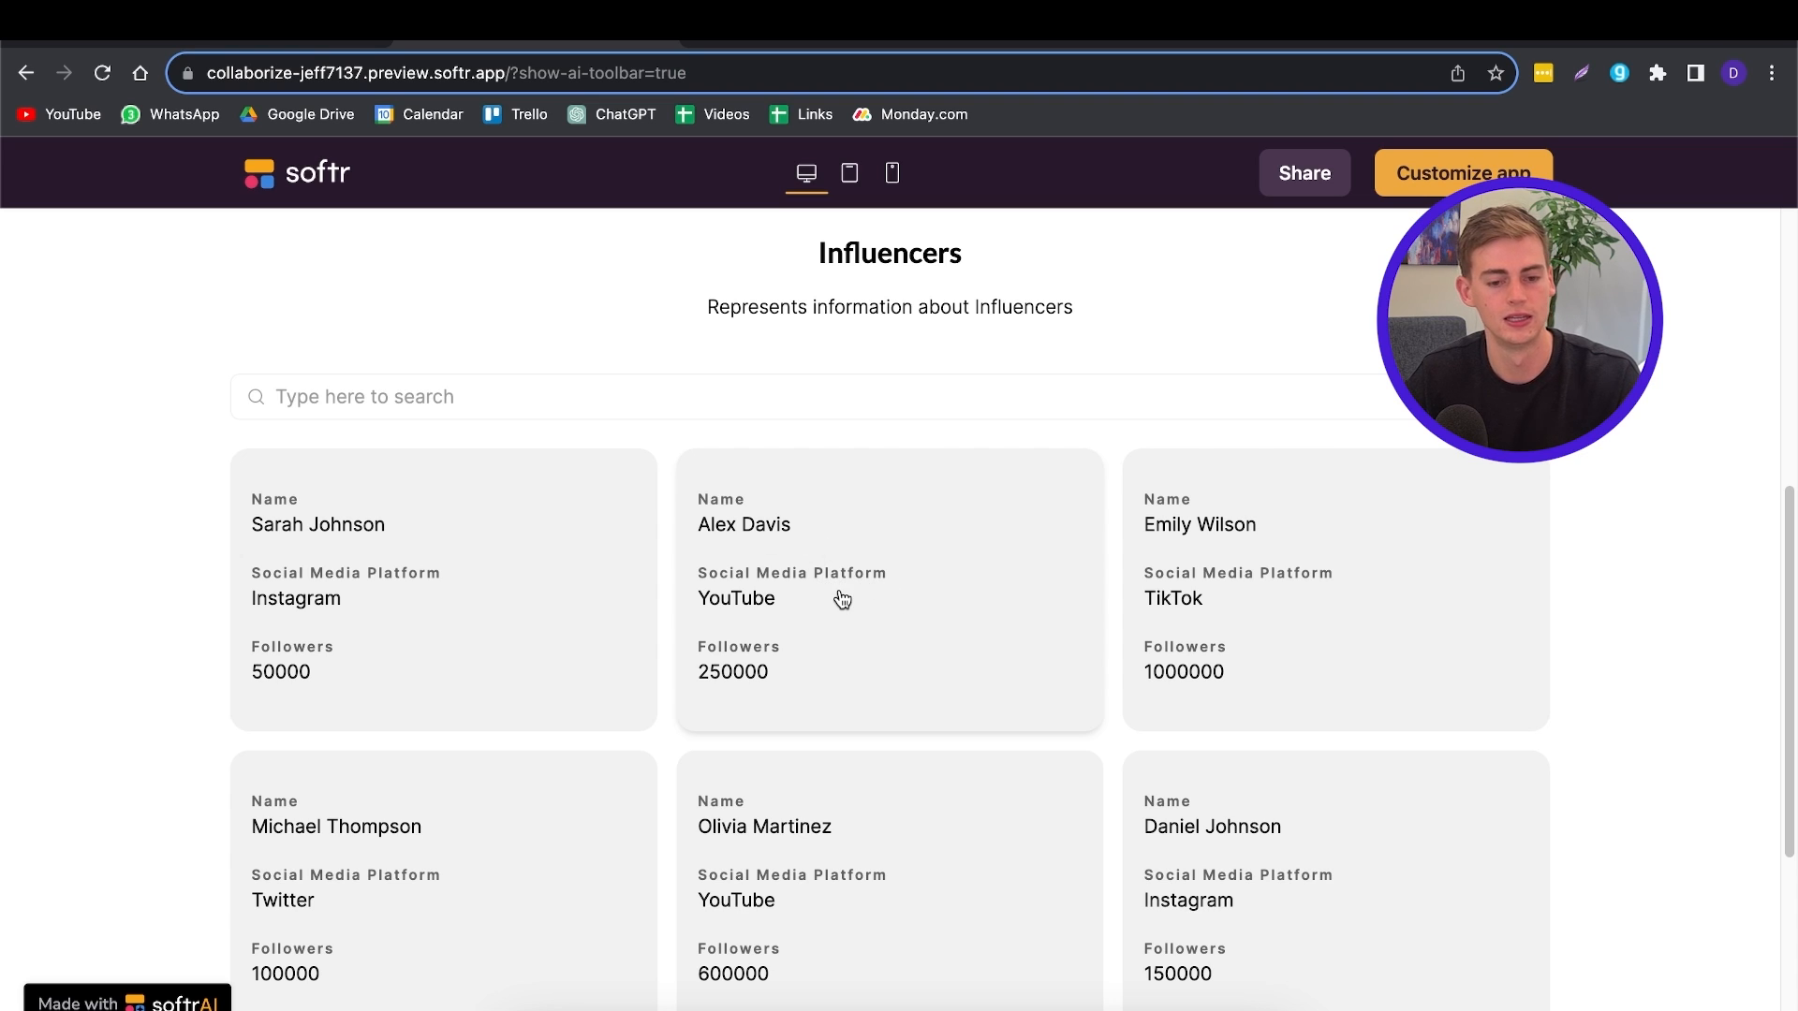
pyautogui.moveTo(633, 668)
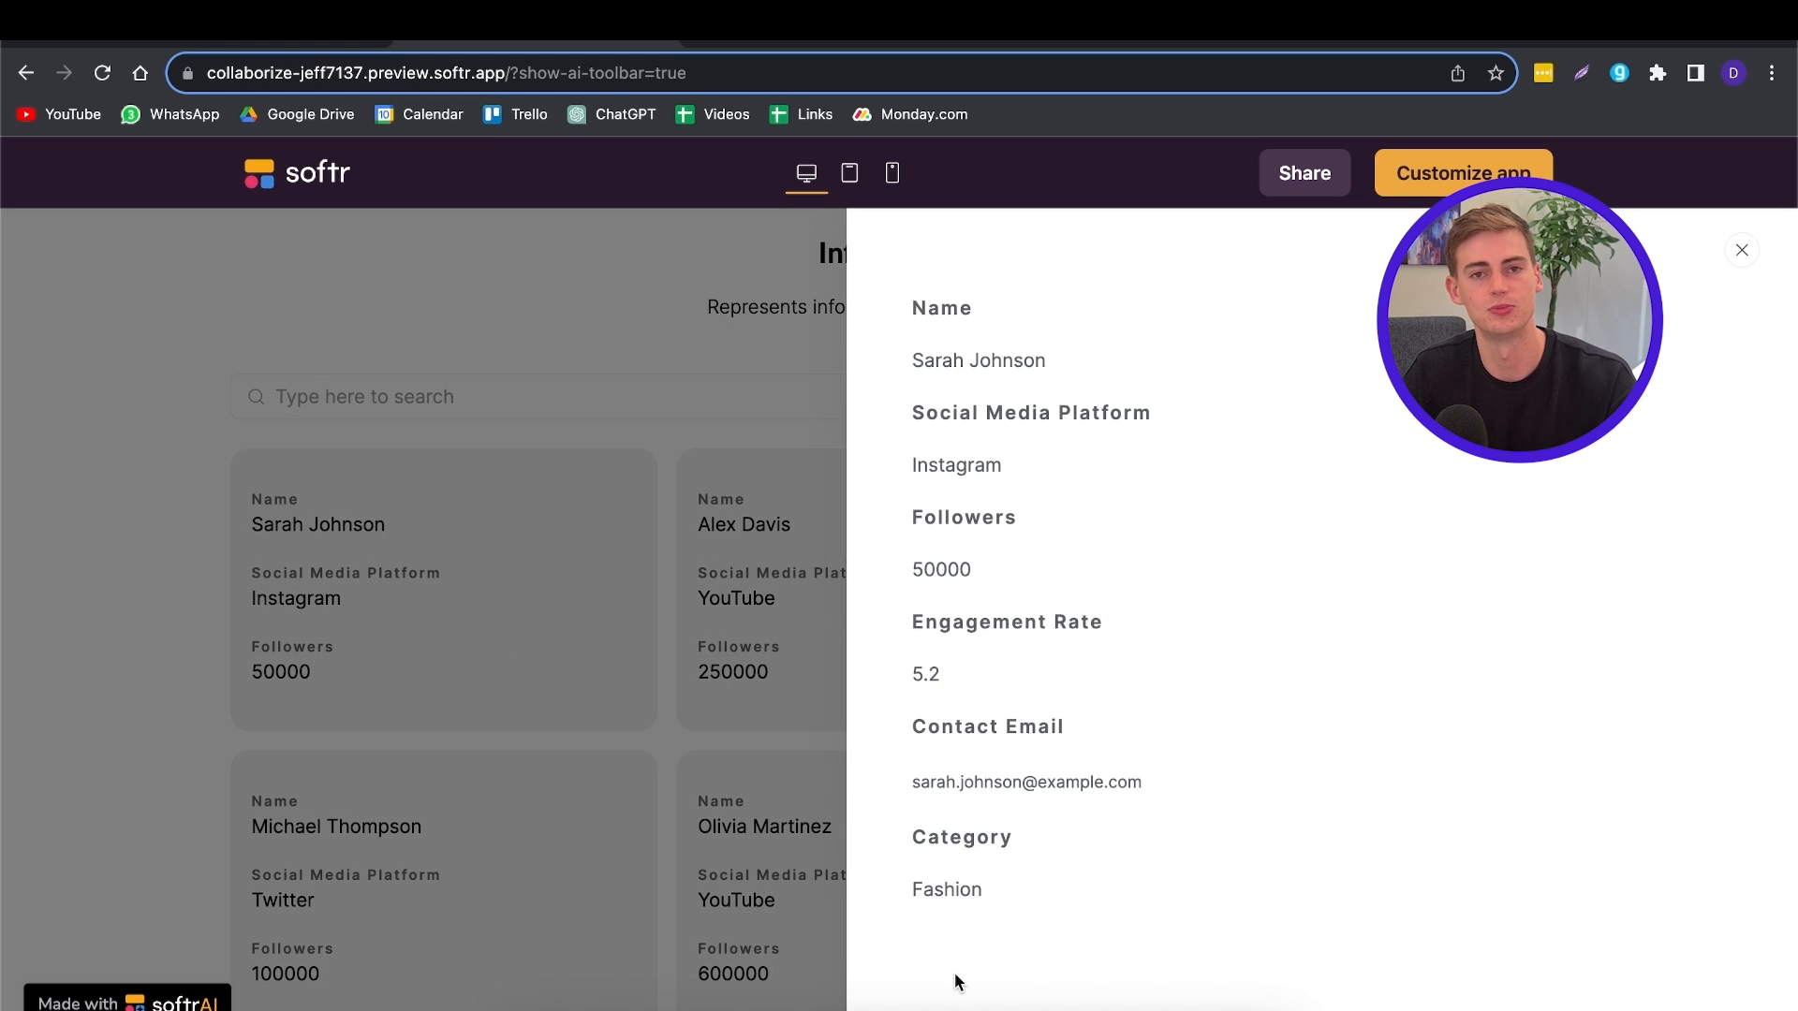
pyautogui.moveTo(995, 744)
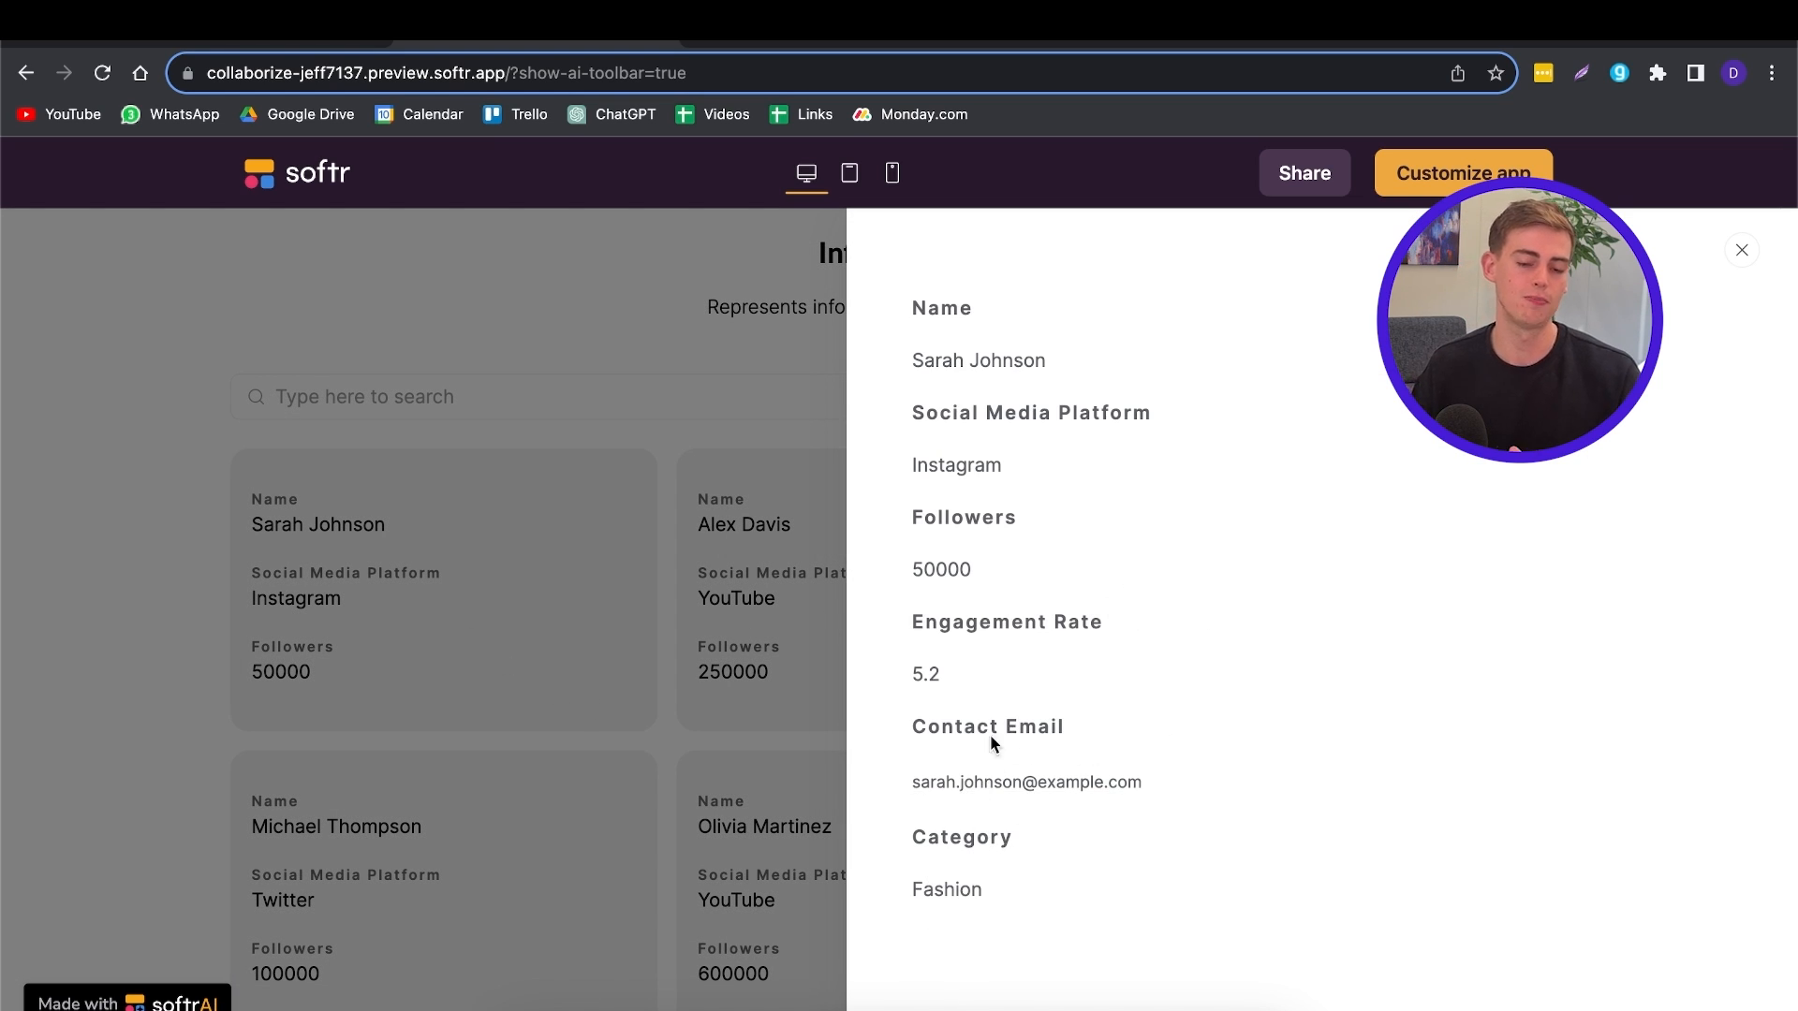
pyautogui.moveTo(1005, 655)
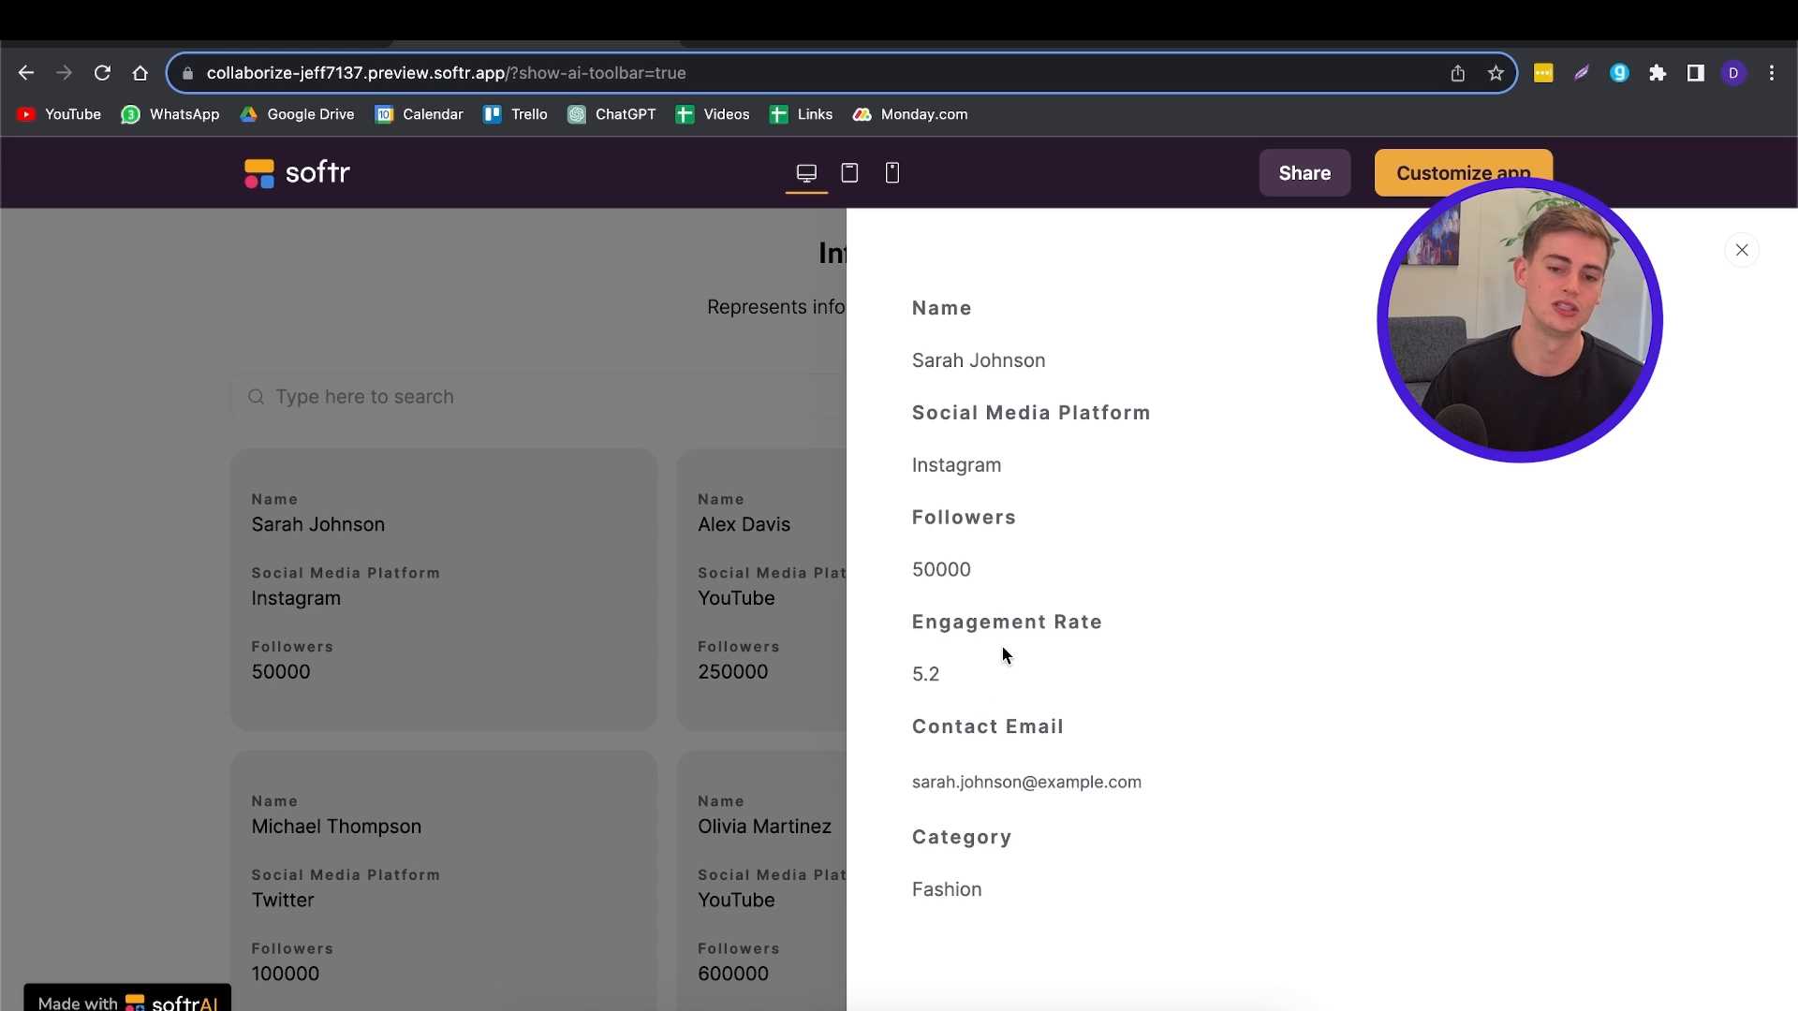
# Step: Close the influencer details side panel
pyautogui.click(1742, 250)
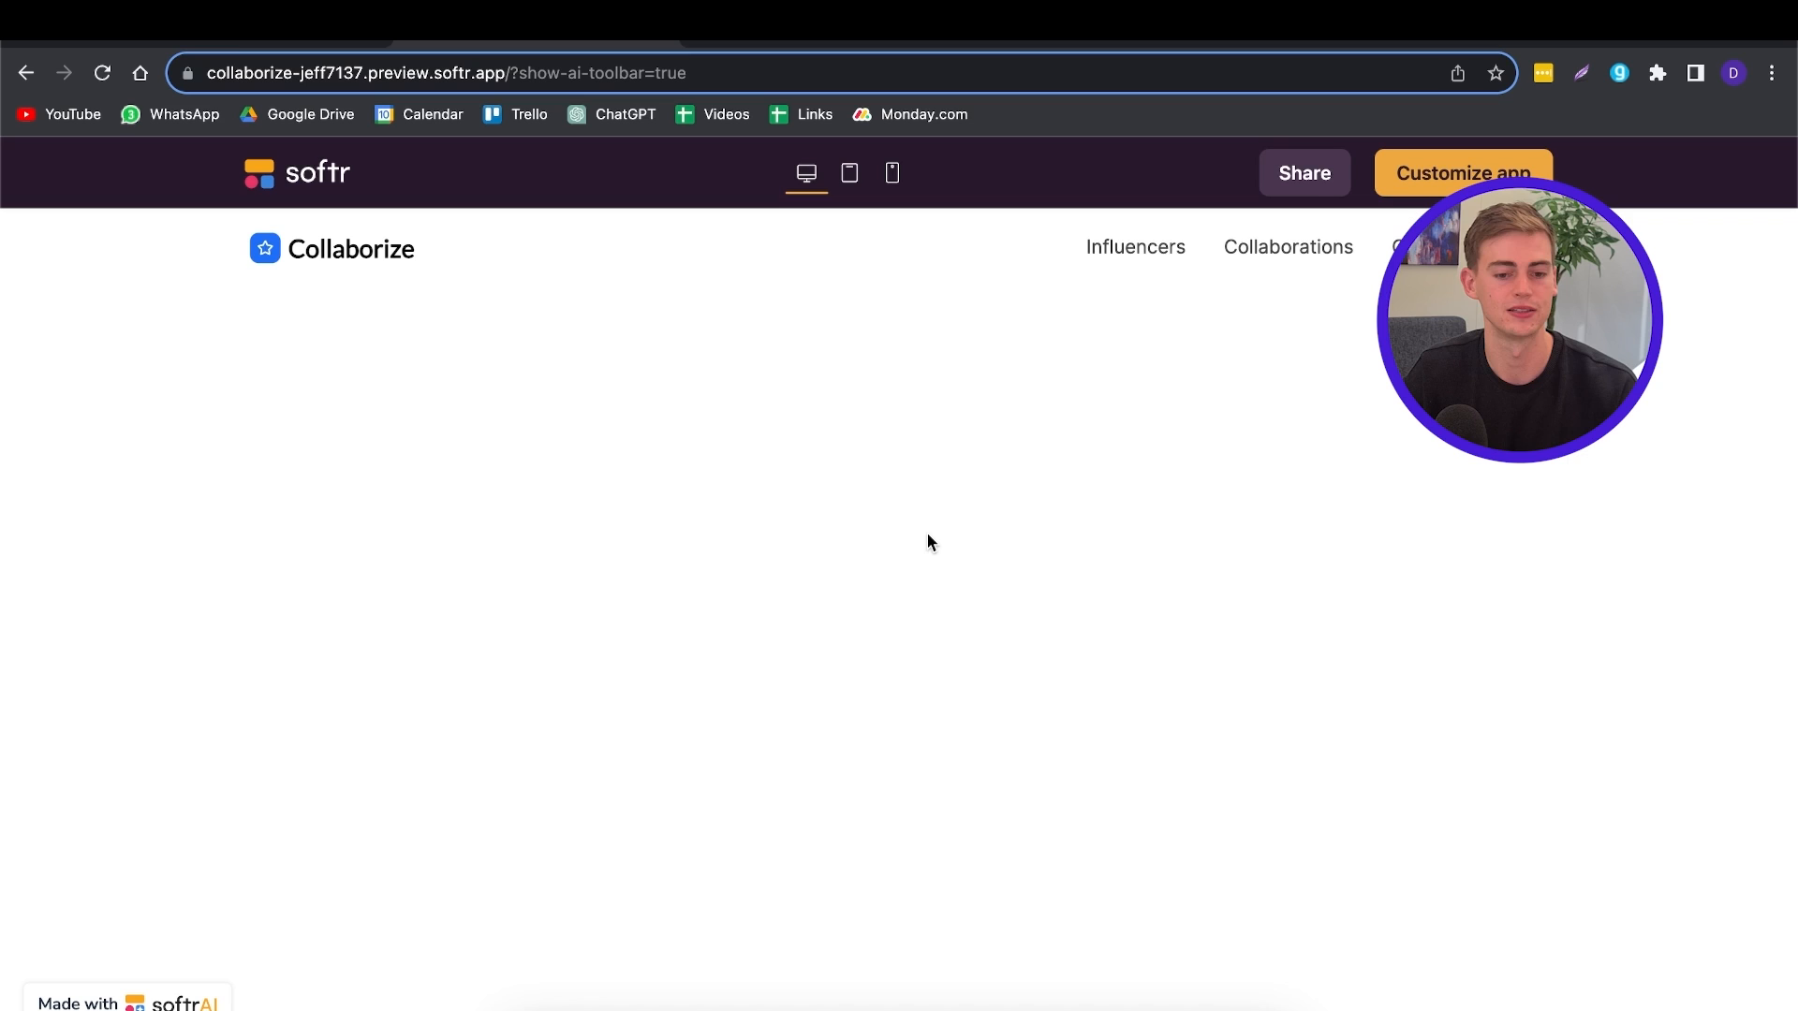
# Step: Browse the Collaborations list and close the Makeup Tutorial details panel
pyautogui.click(1287, 247)
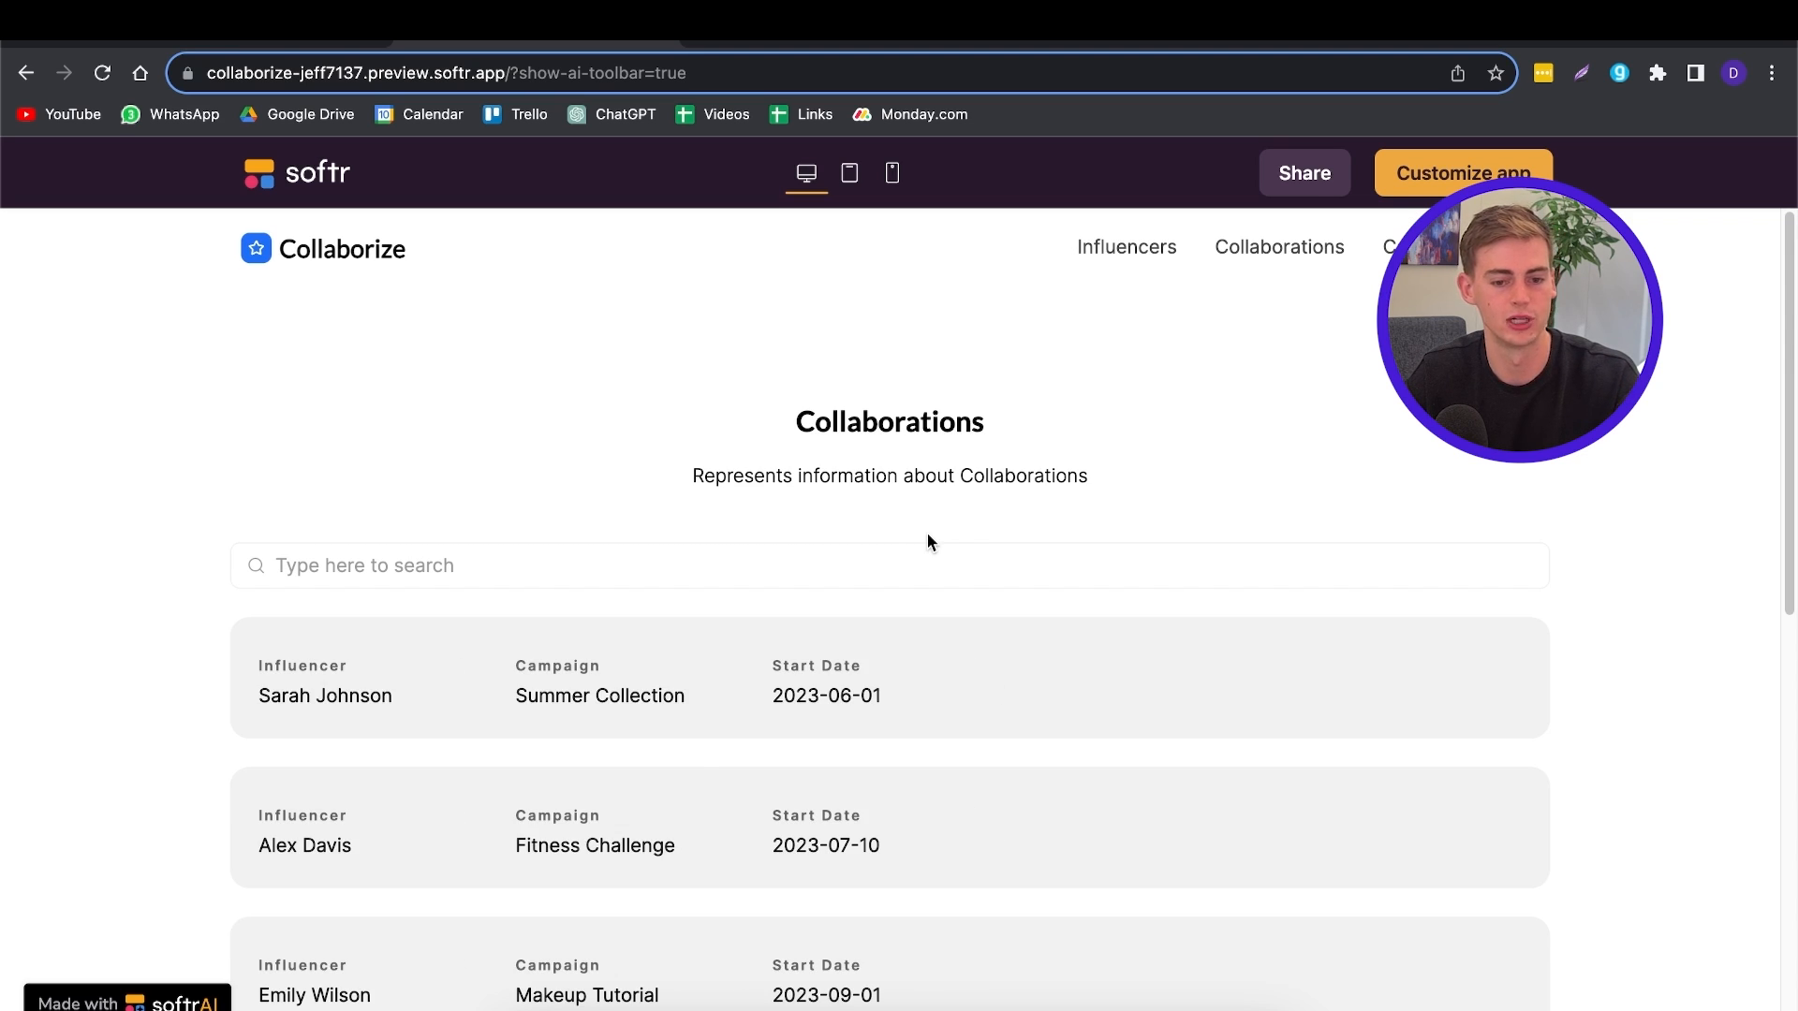
pyautogui.scroll(-3)
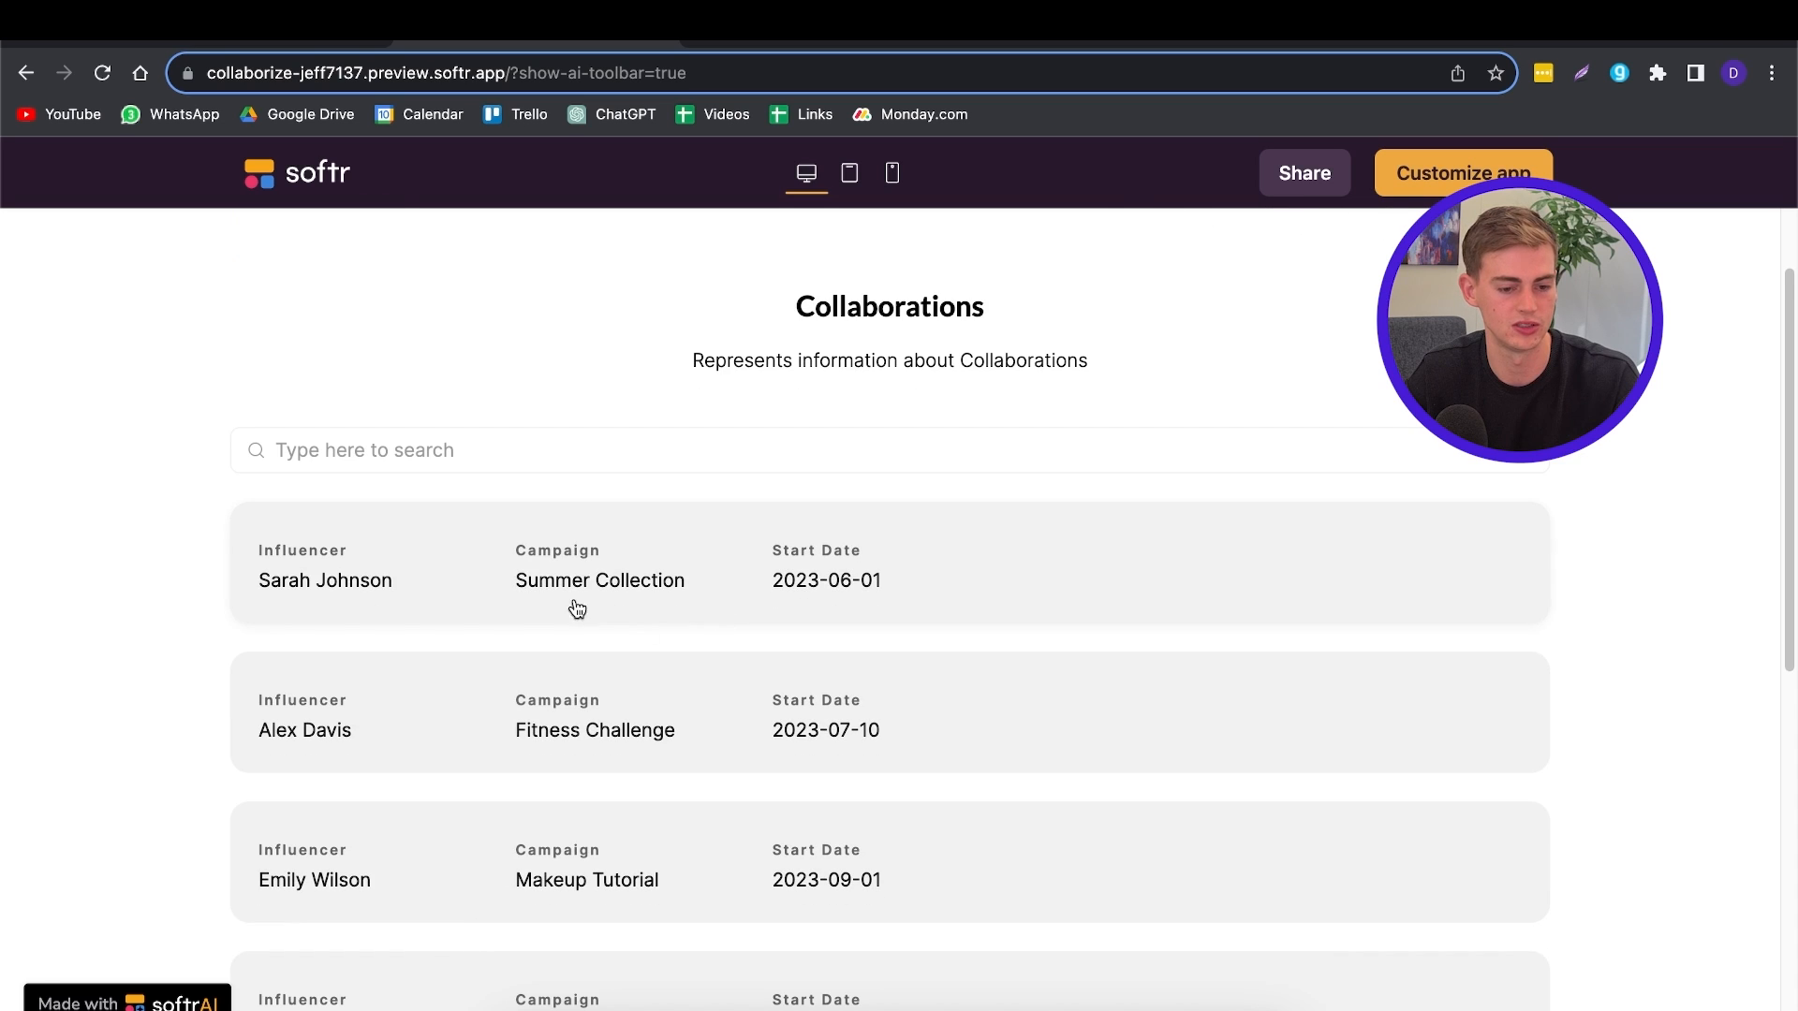
pyautogui.scroll(-3)
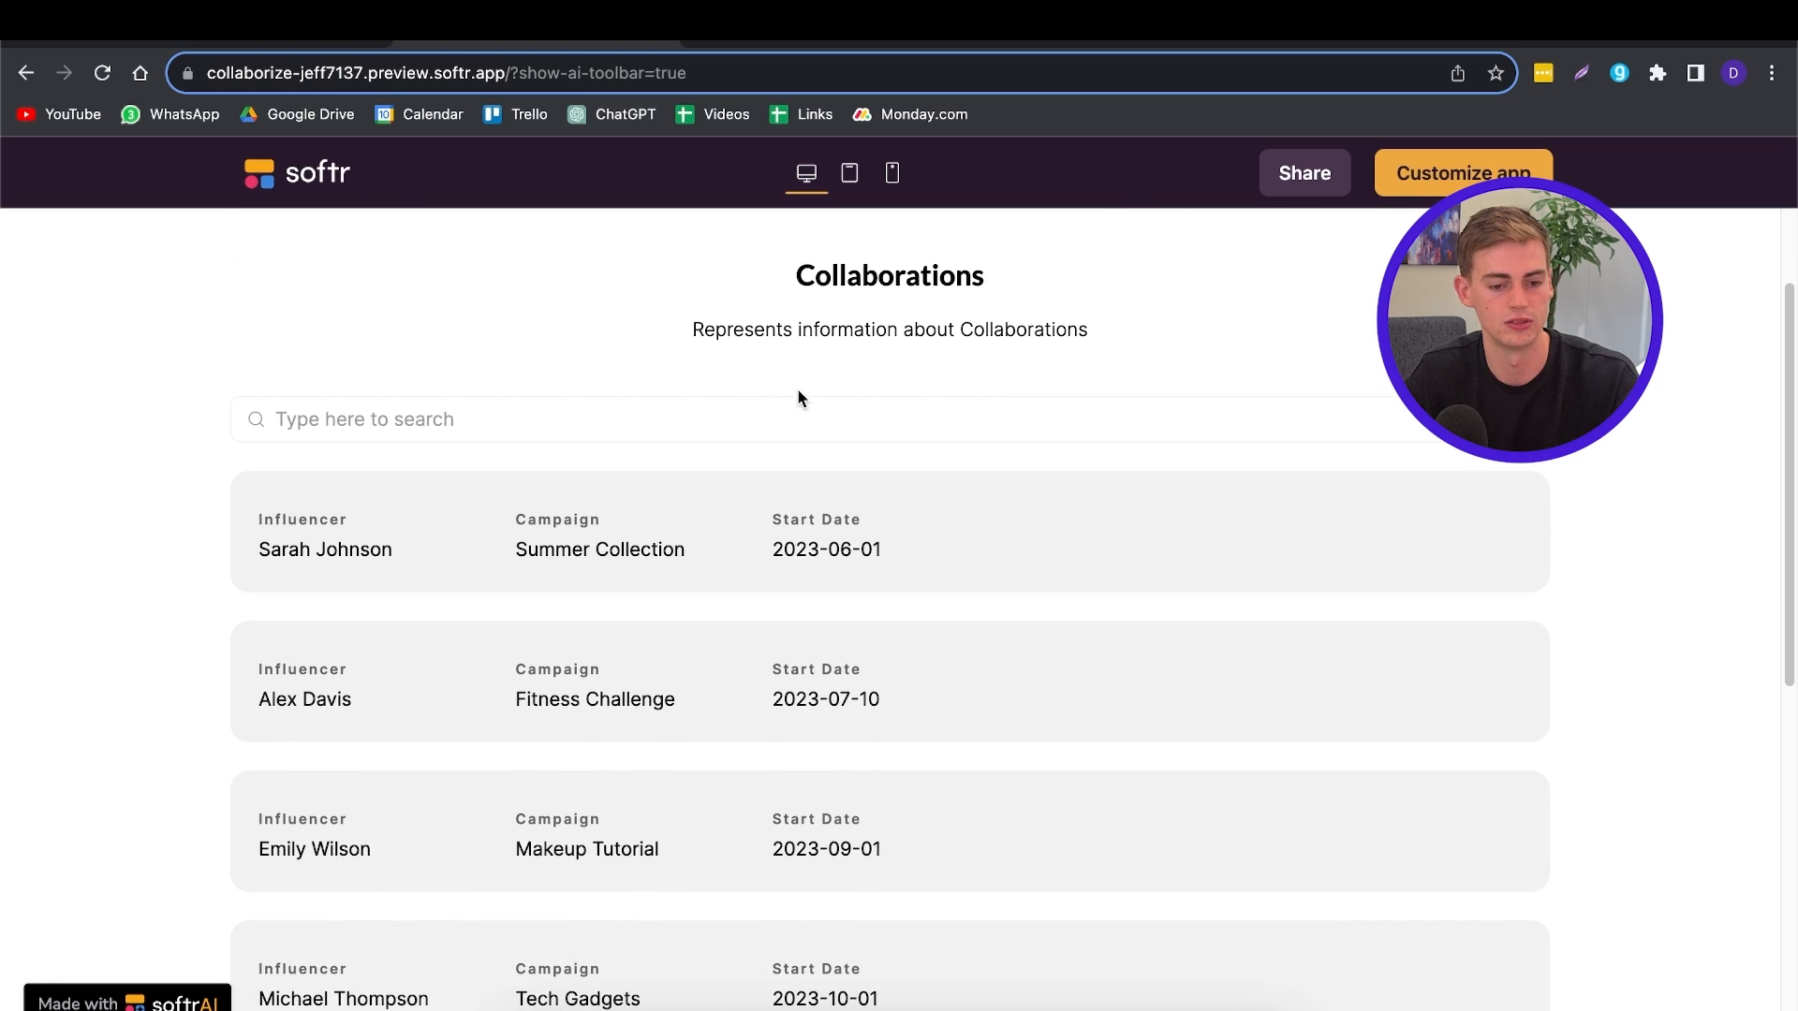
pyautogui.scroll(-3)
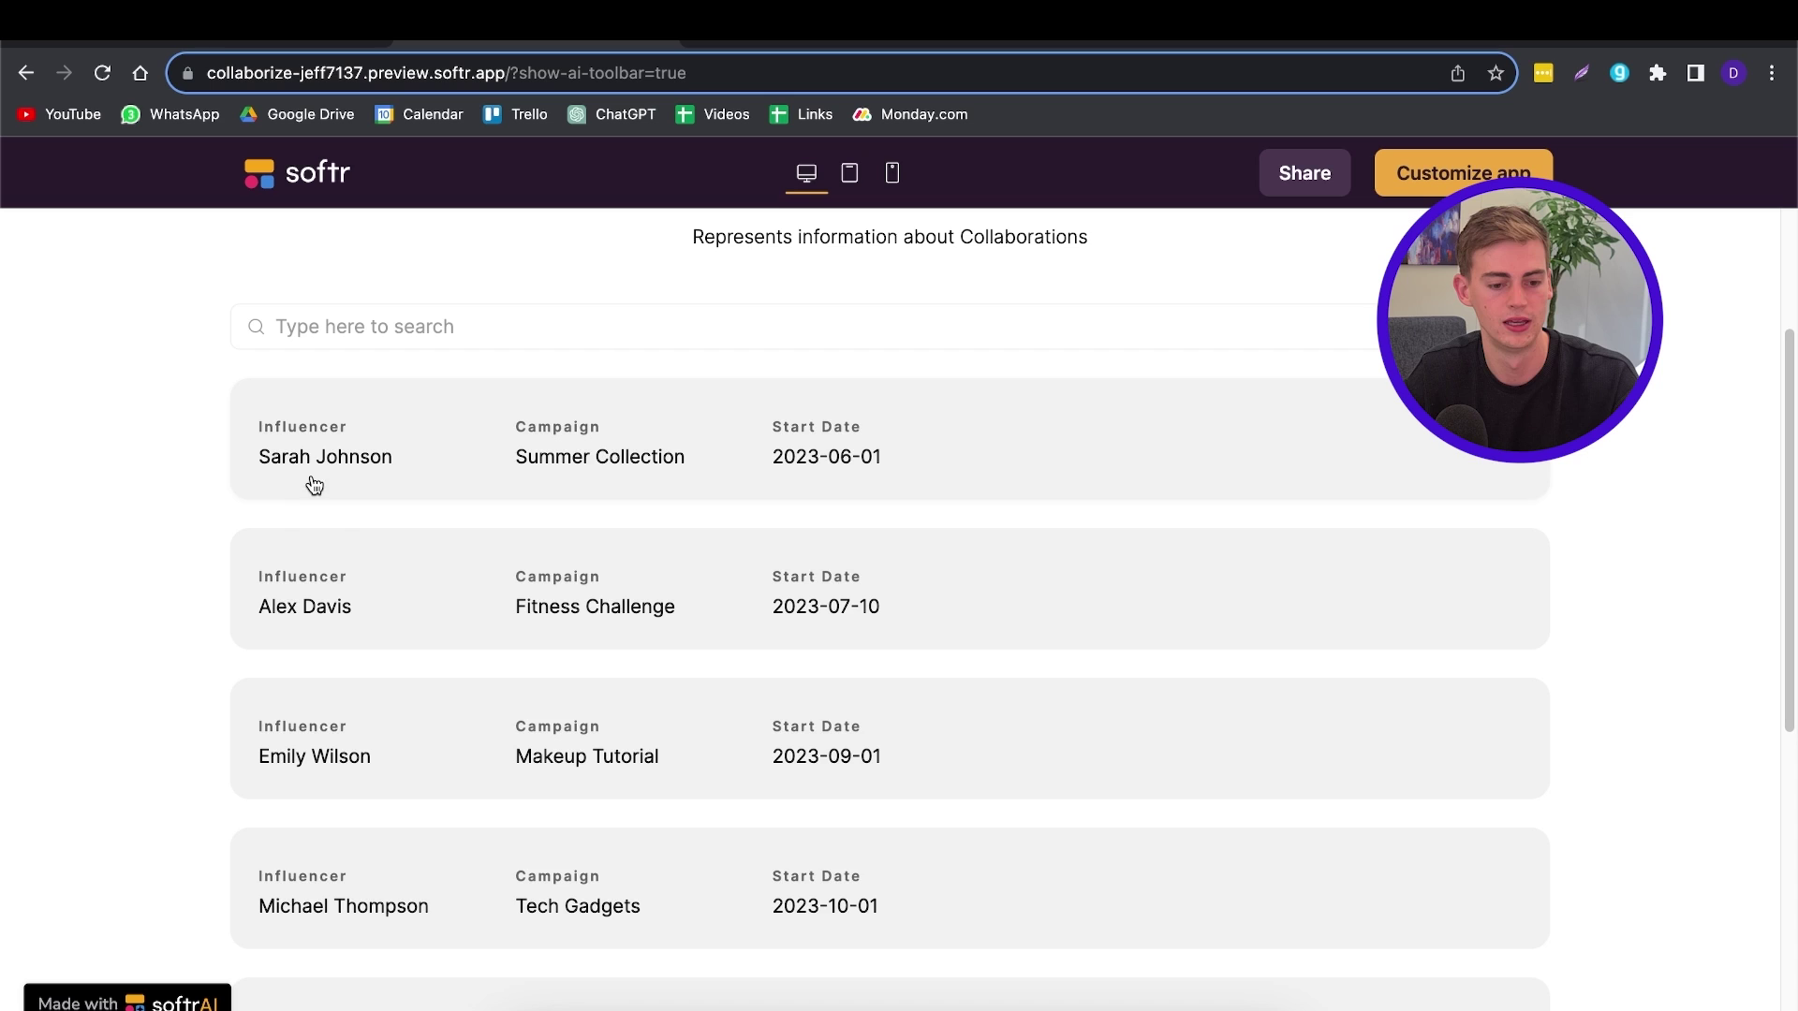
pyautogui.scroll(-3)
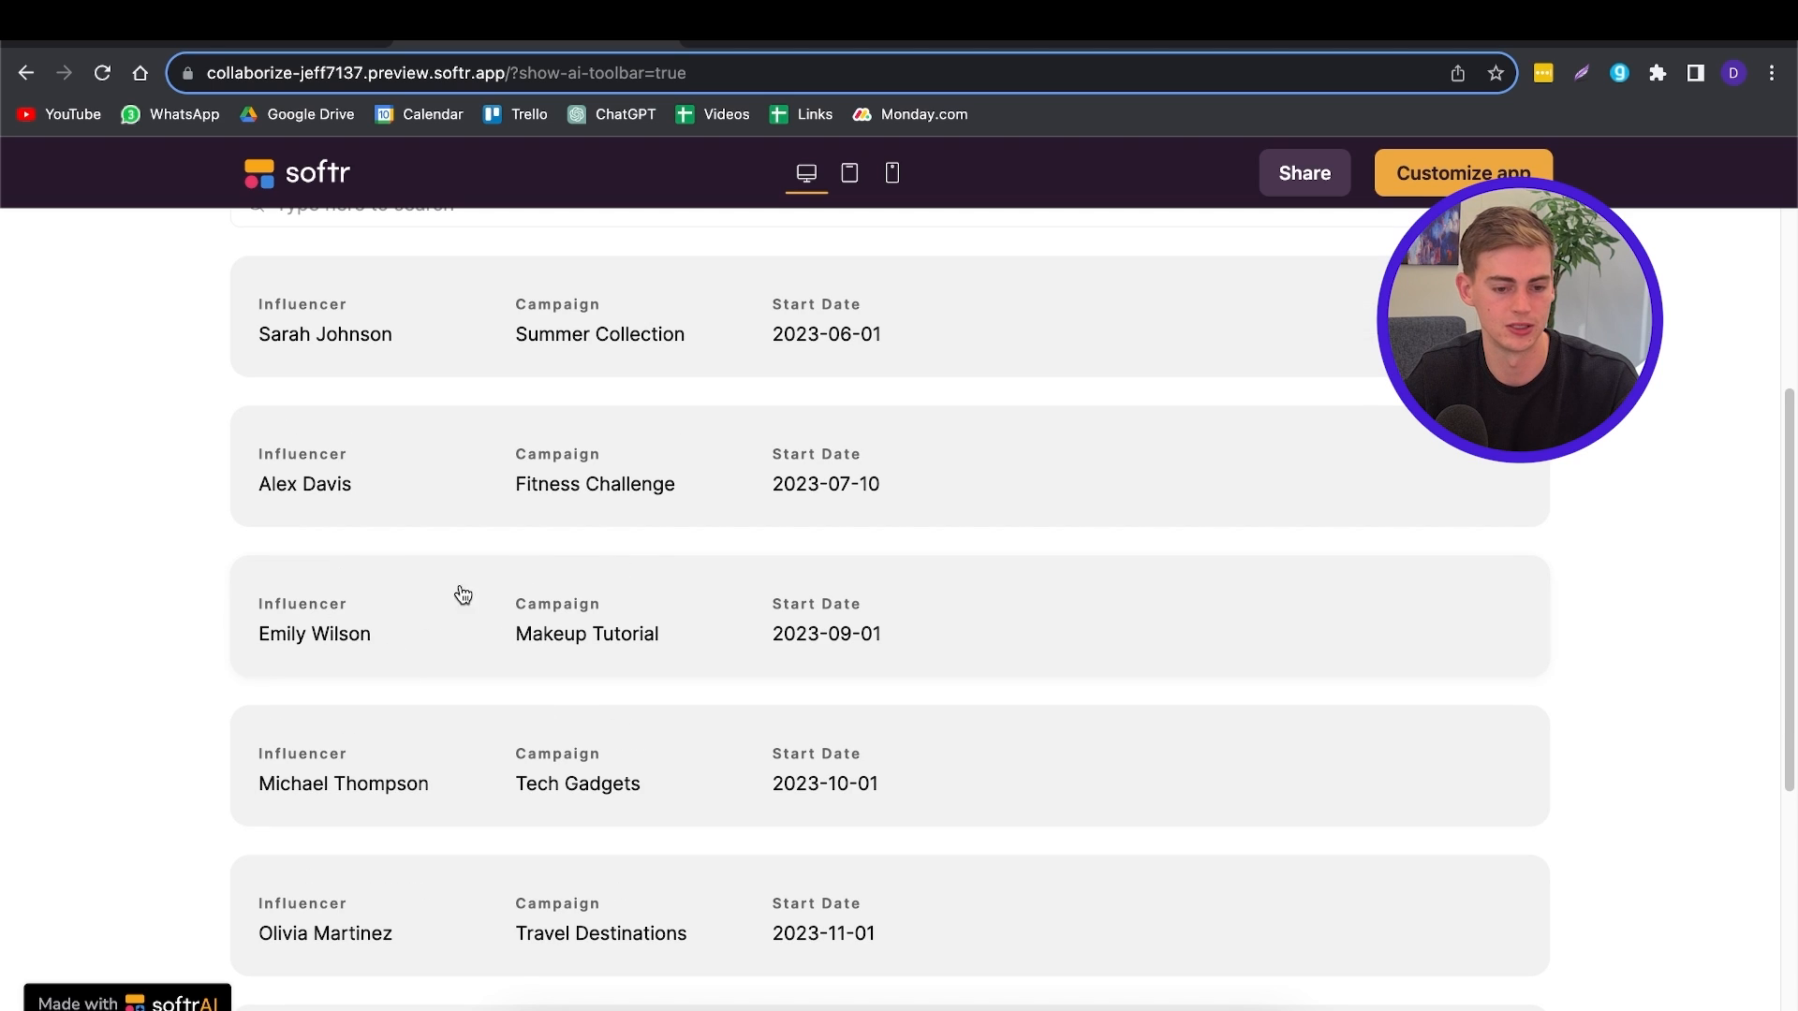
pyautogui.scroll(-3)
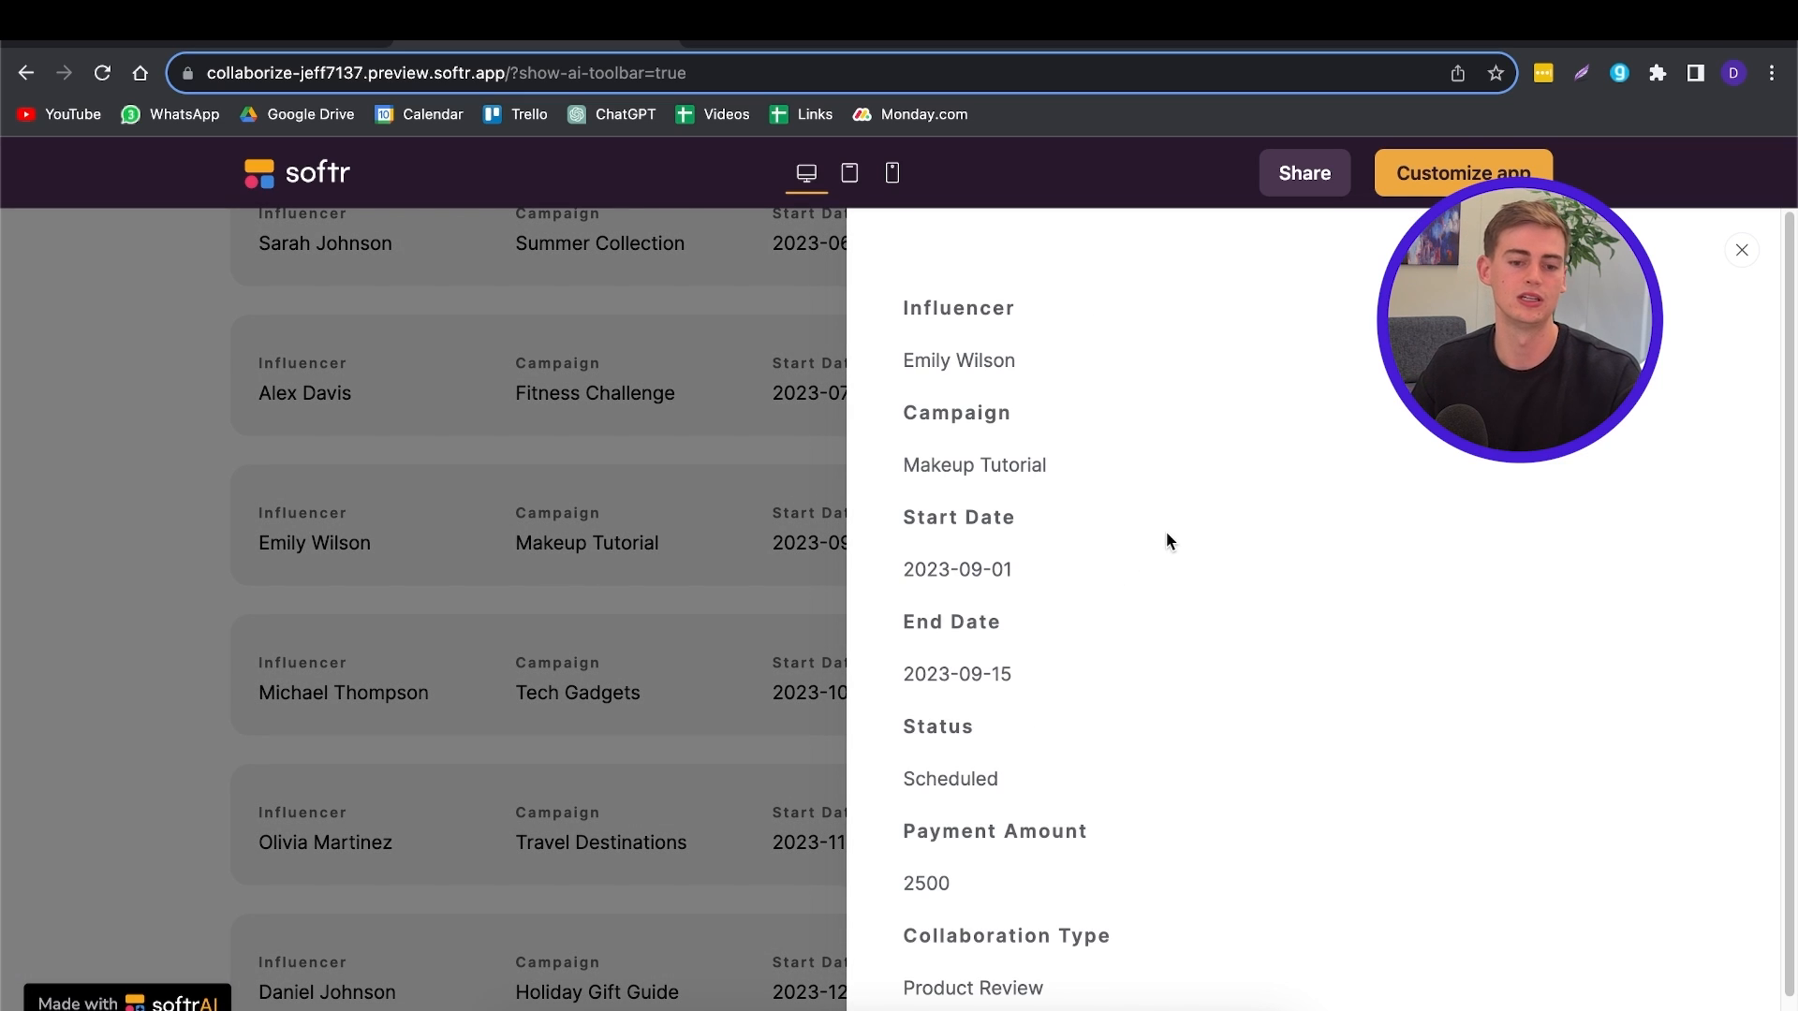
pyautogui.click(1742, 250)
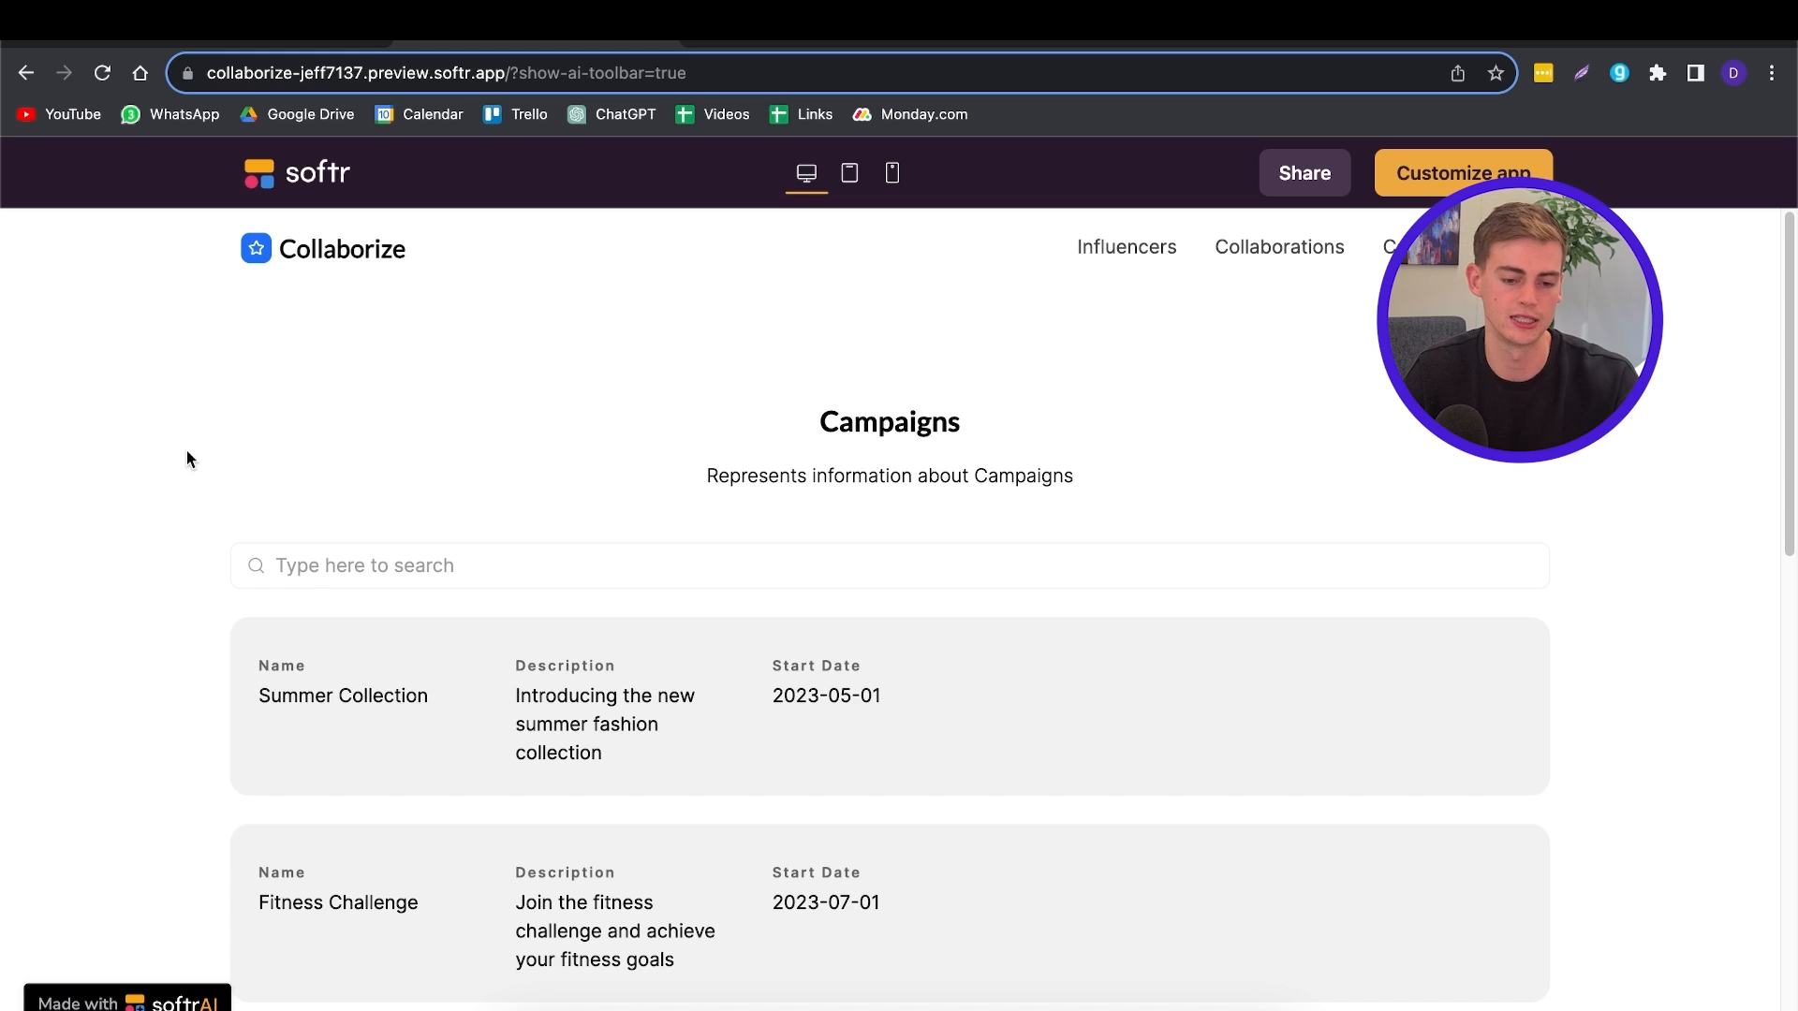
pyautogui.scroll(-3)
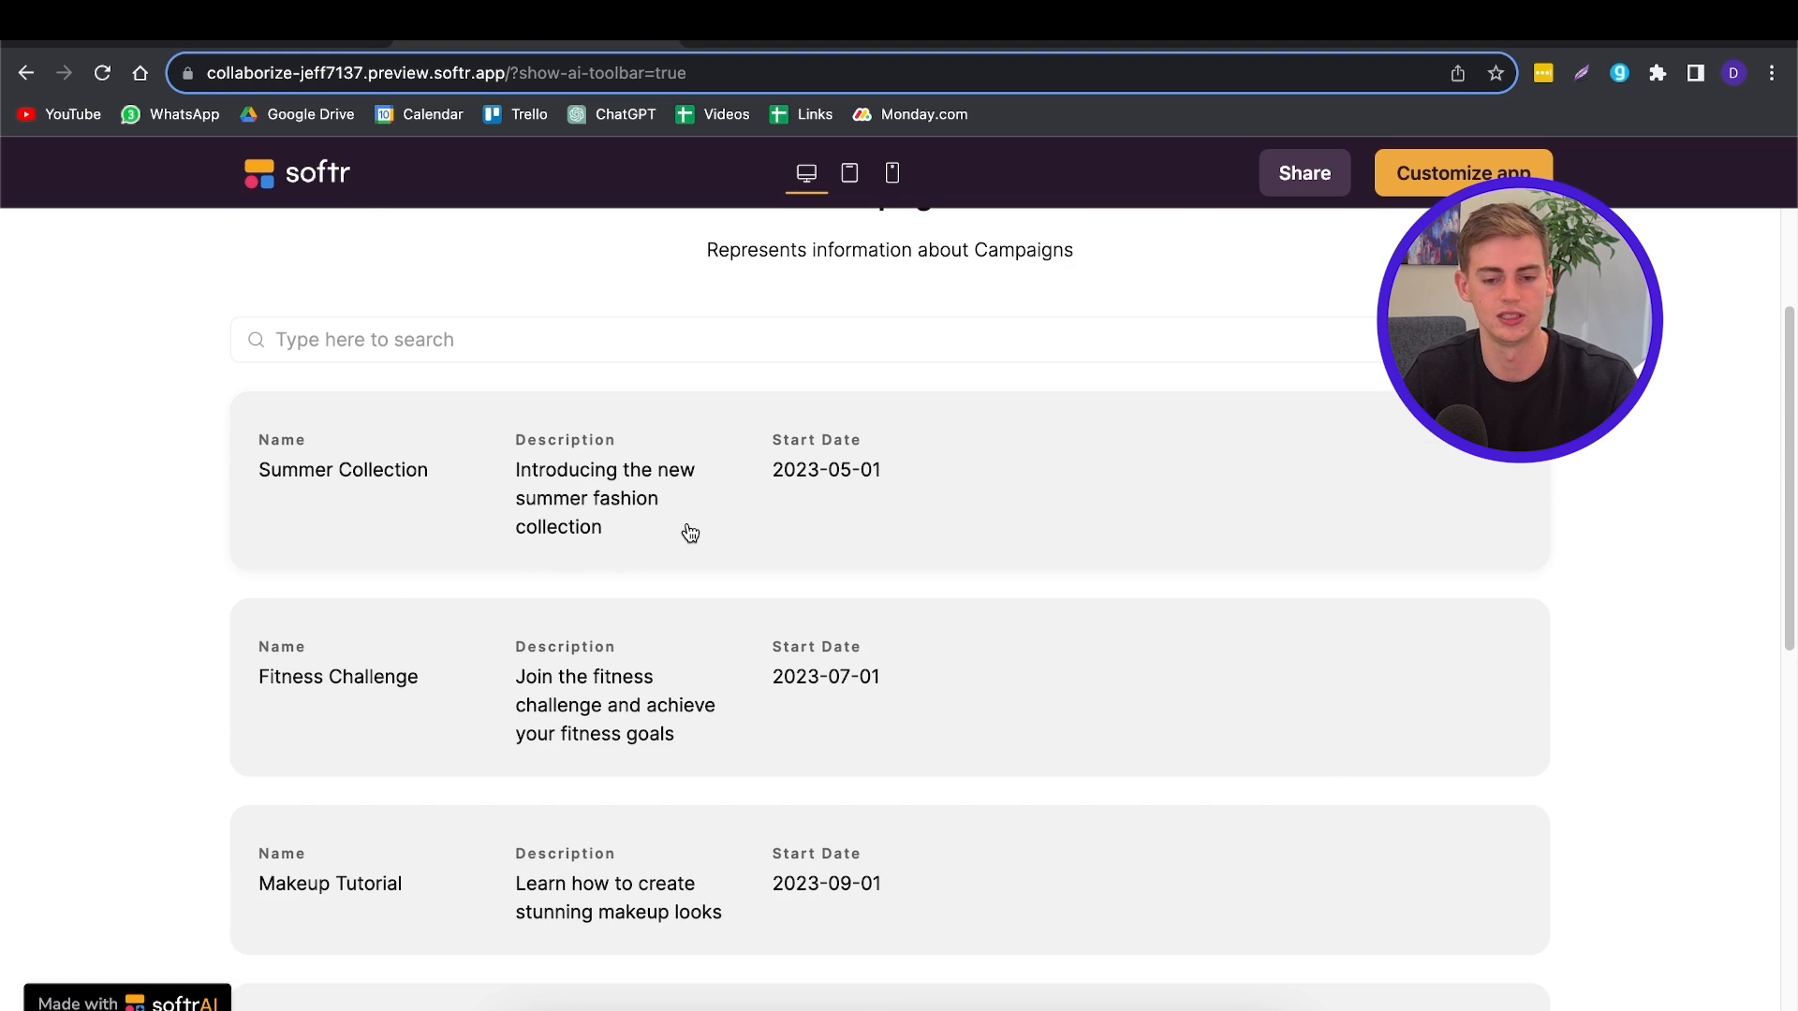
pyautogui.moveTo(875, 581)
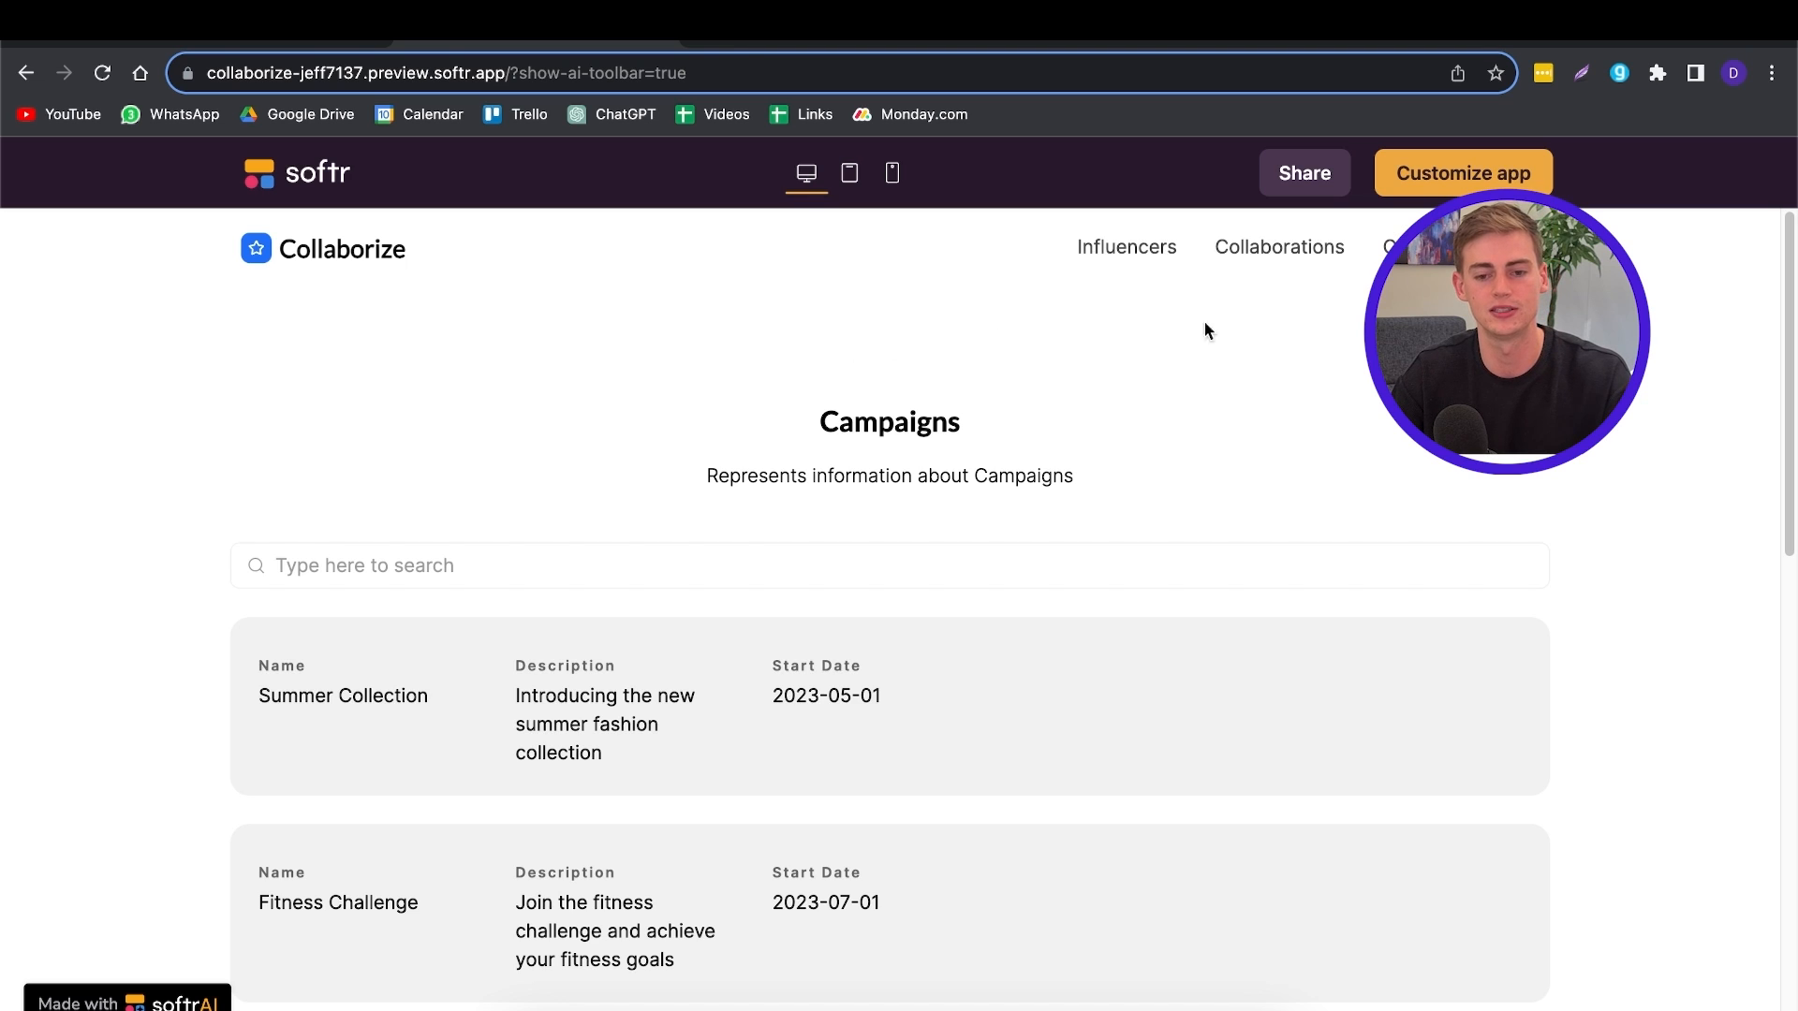
# Step: Open Collaborize in Softr Studio and list its 11 pages, including Campaigns and Home
pyautogui.click(1463, 172)
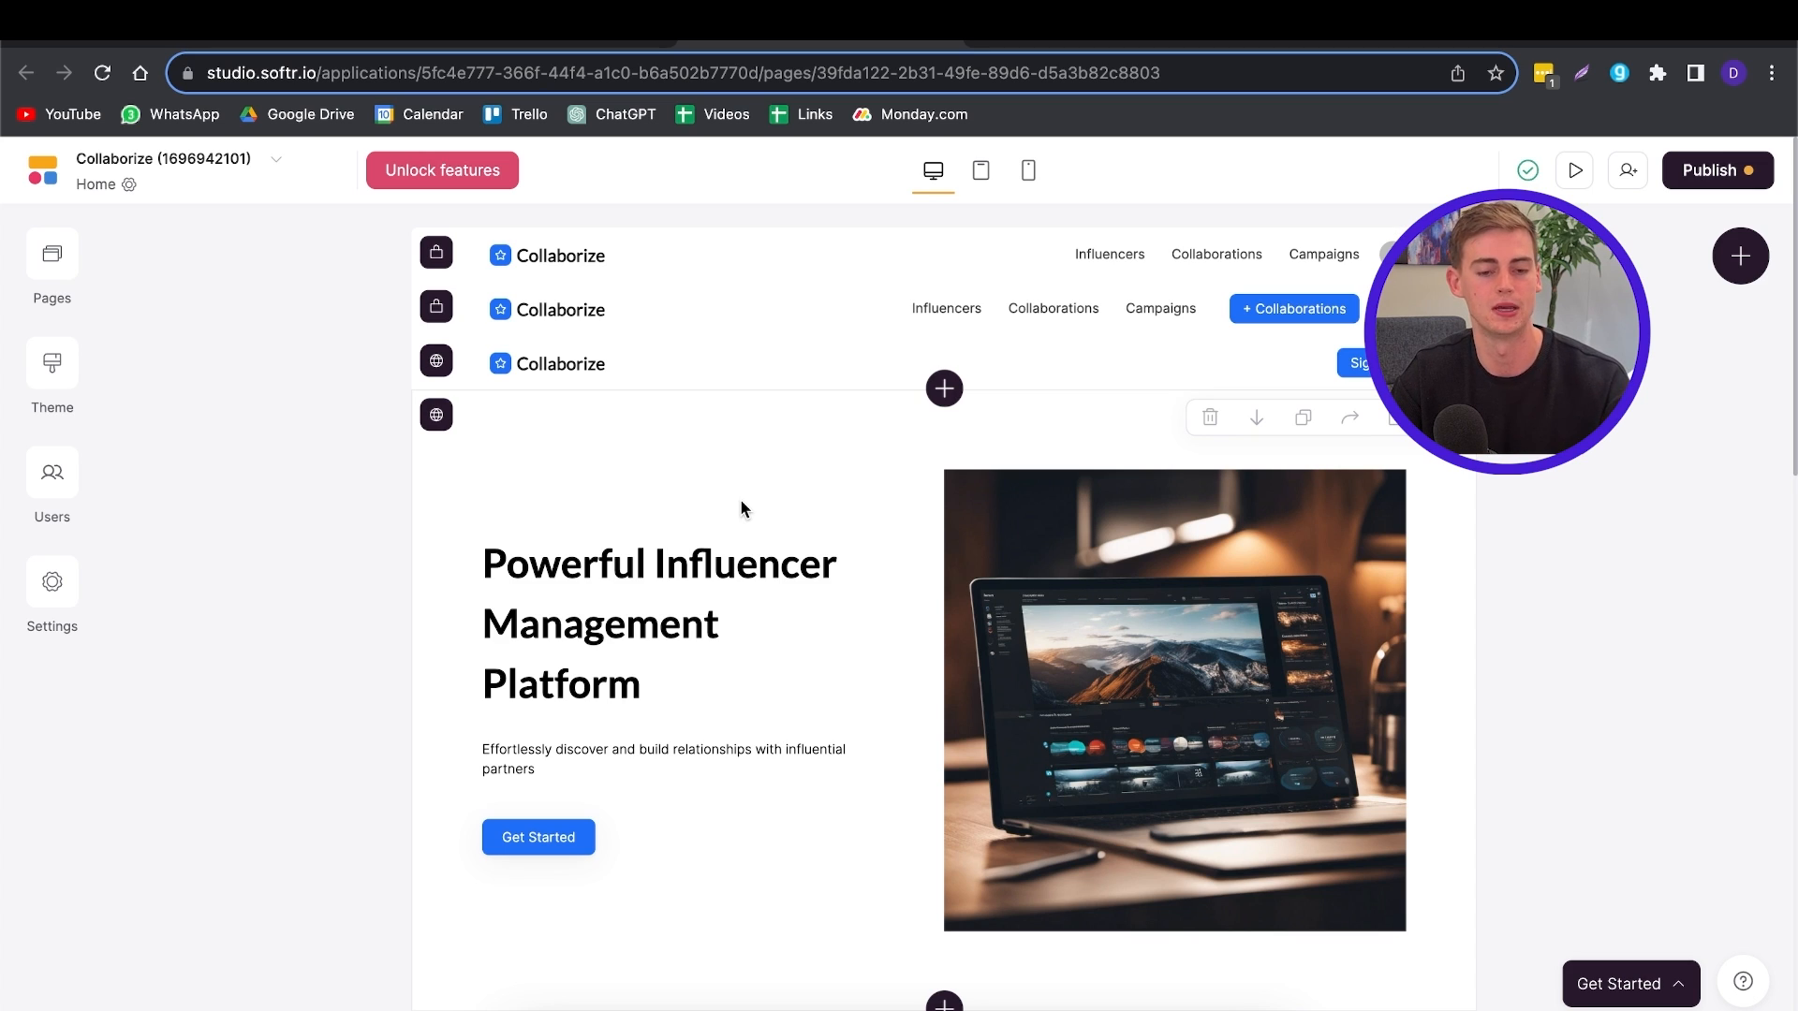
pyautogui.scroll(-3)
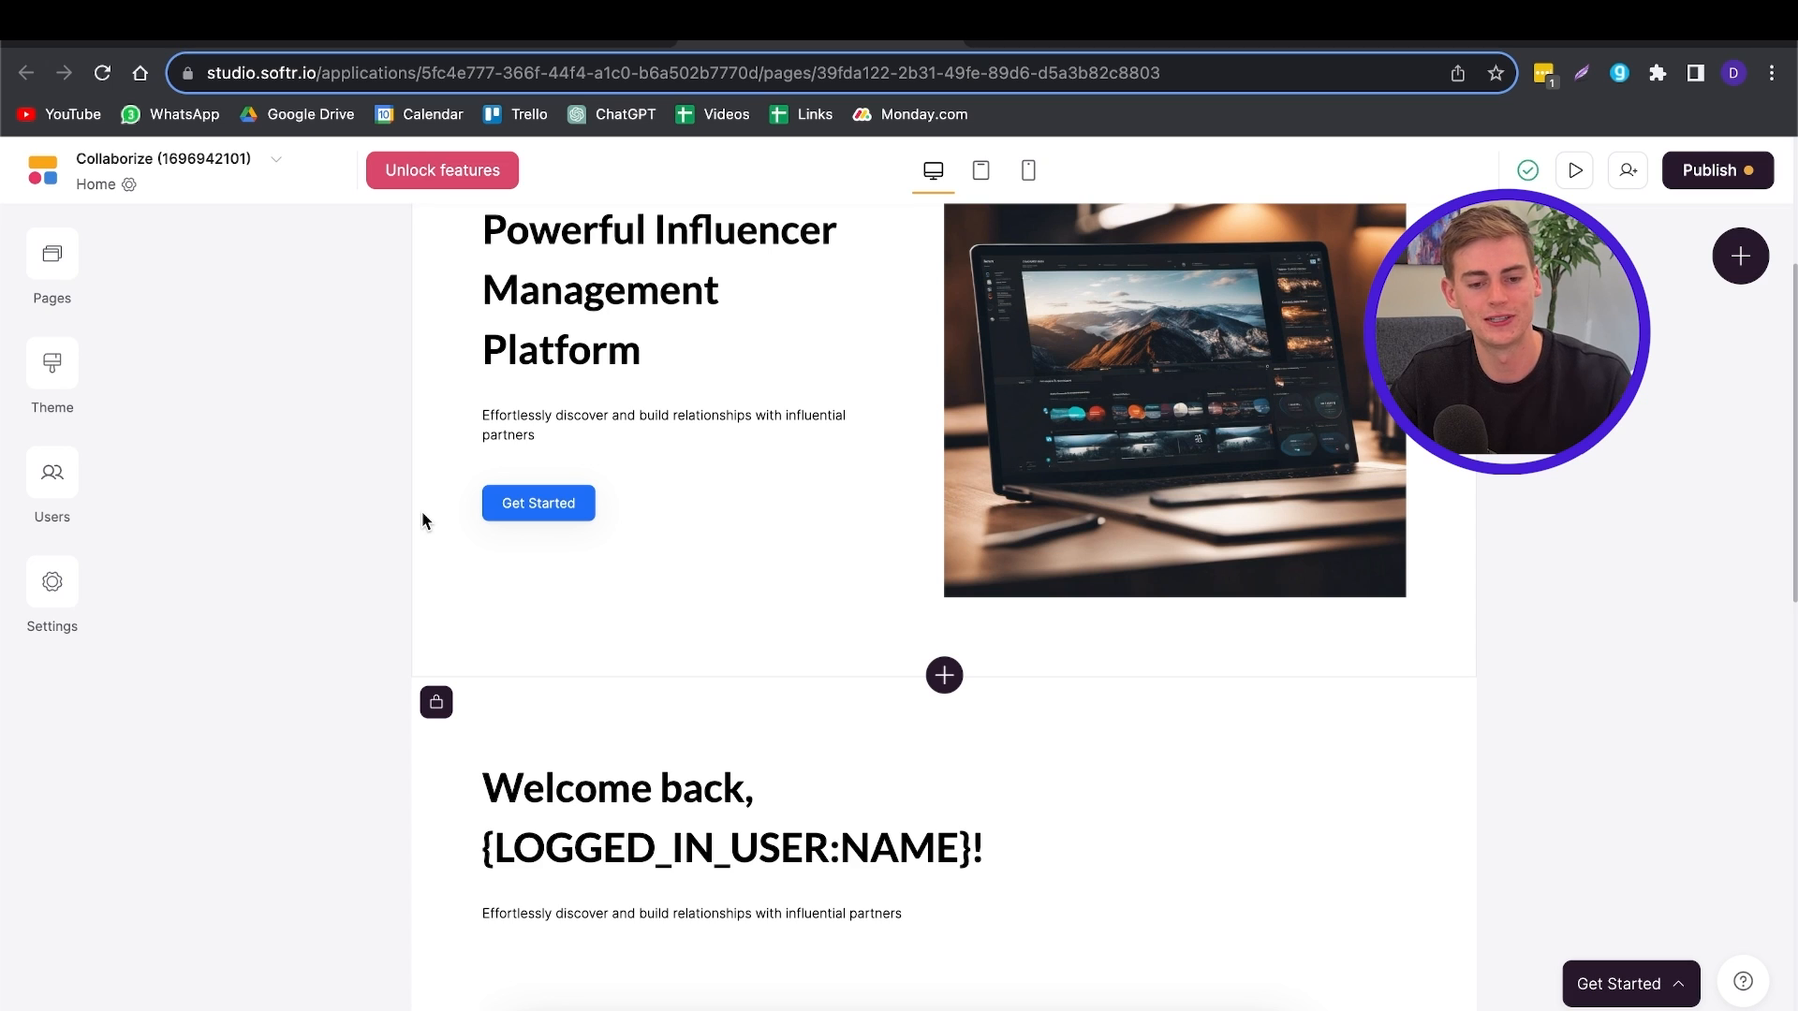
pyautogui.click(51, 254)
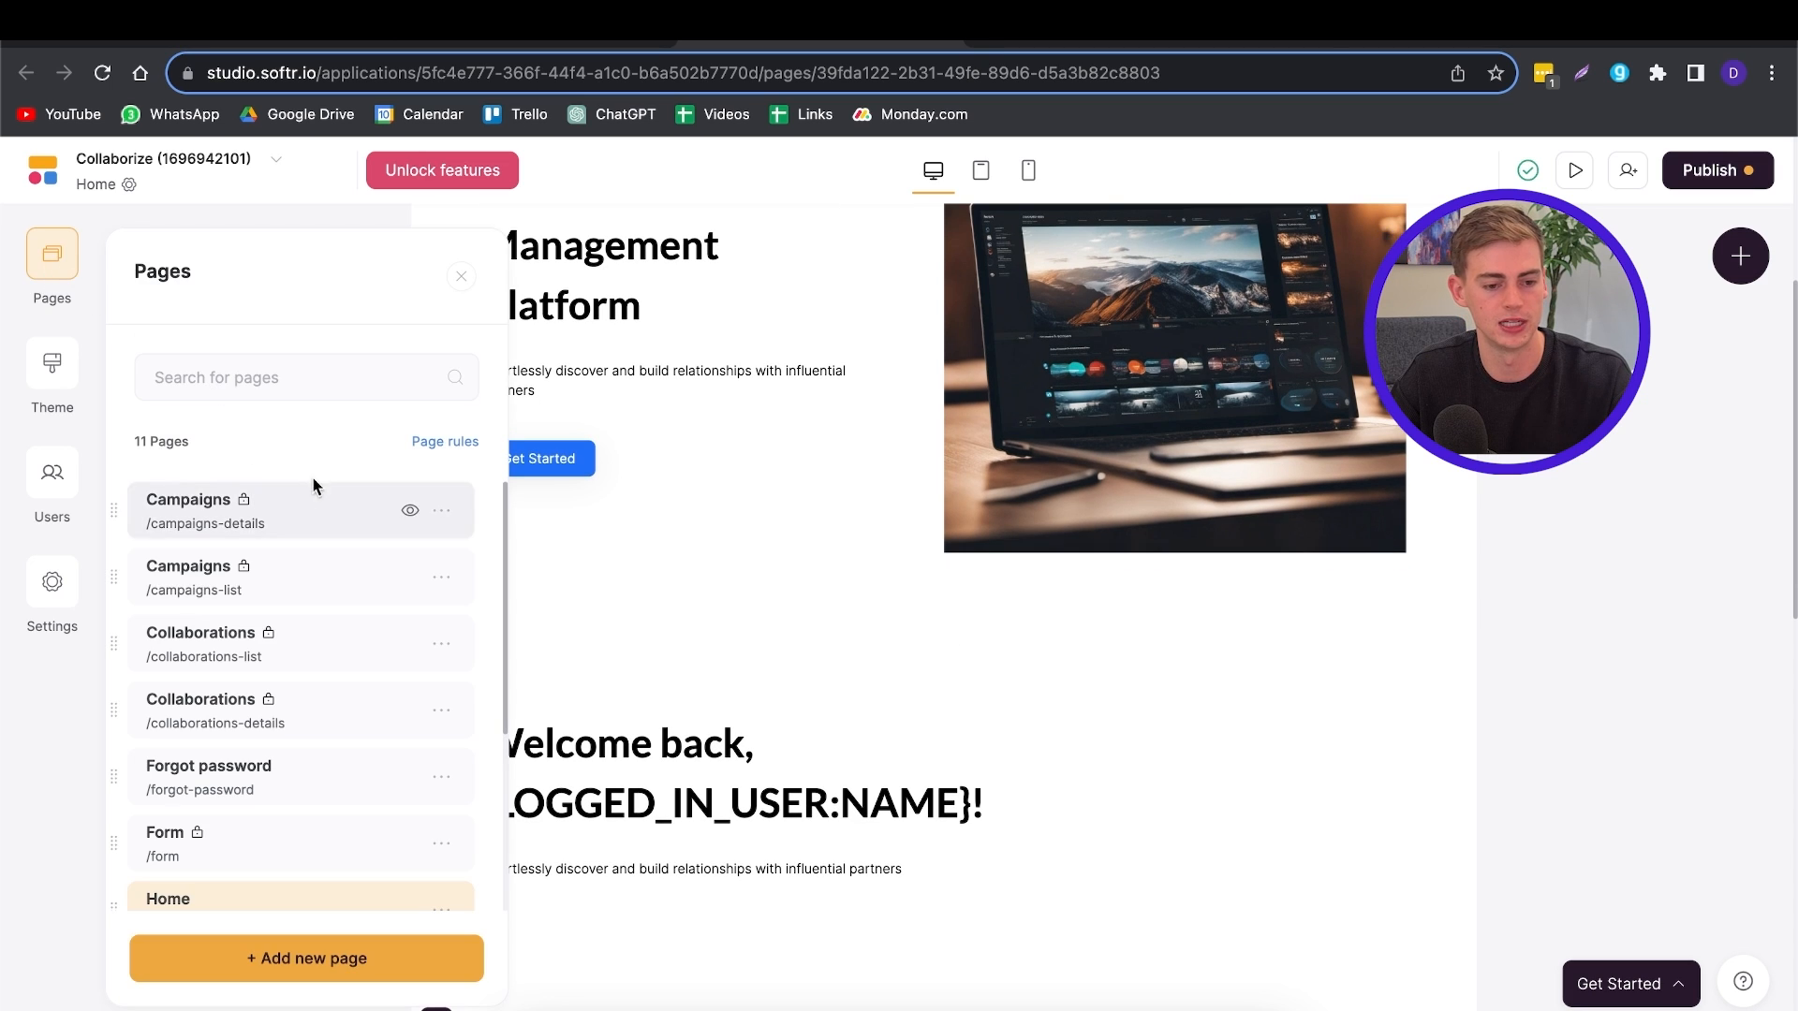
pyautogui.scroll(-3)
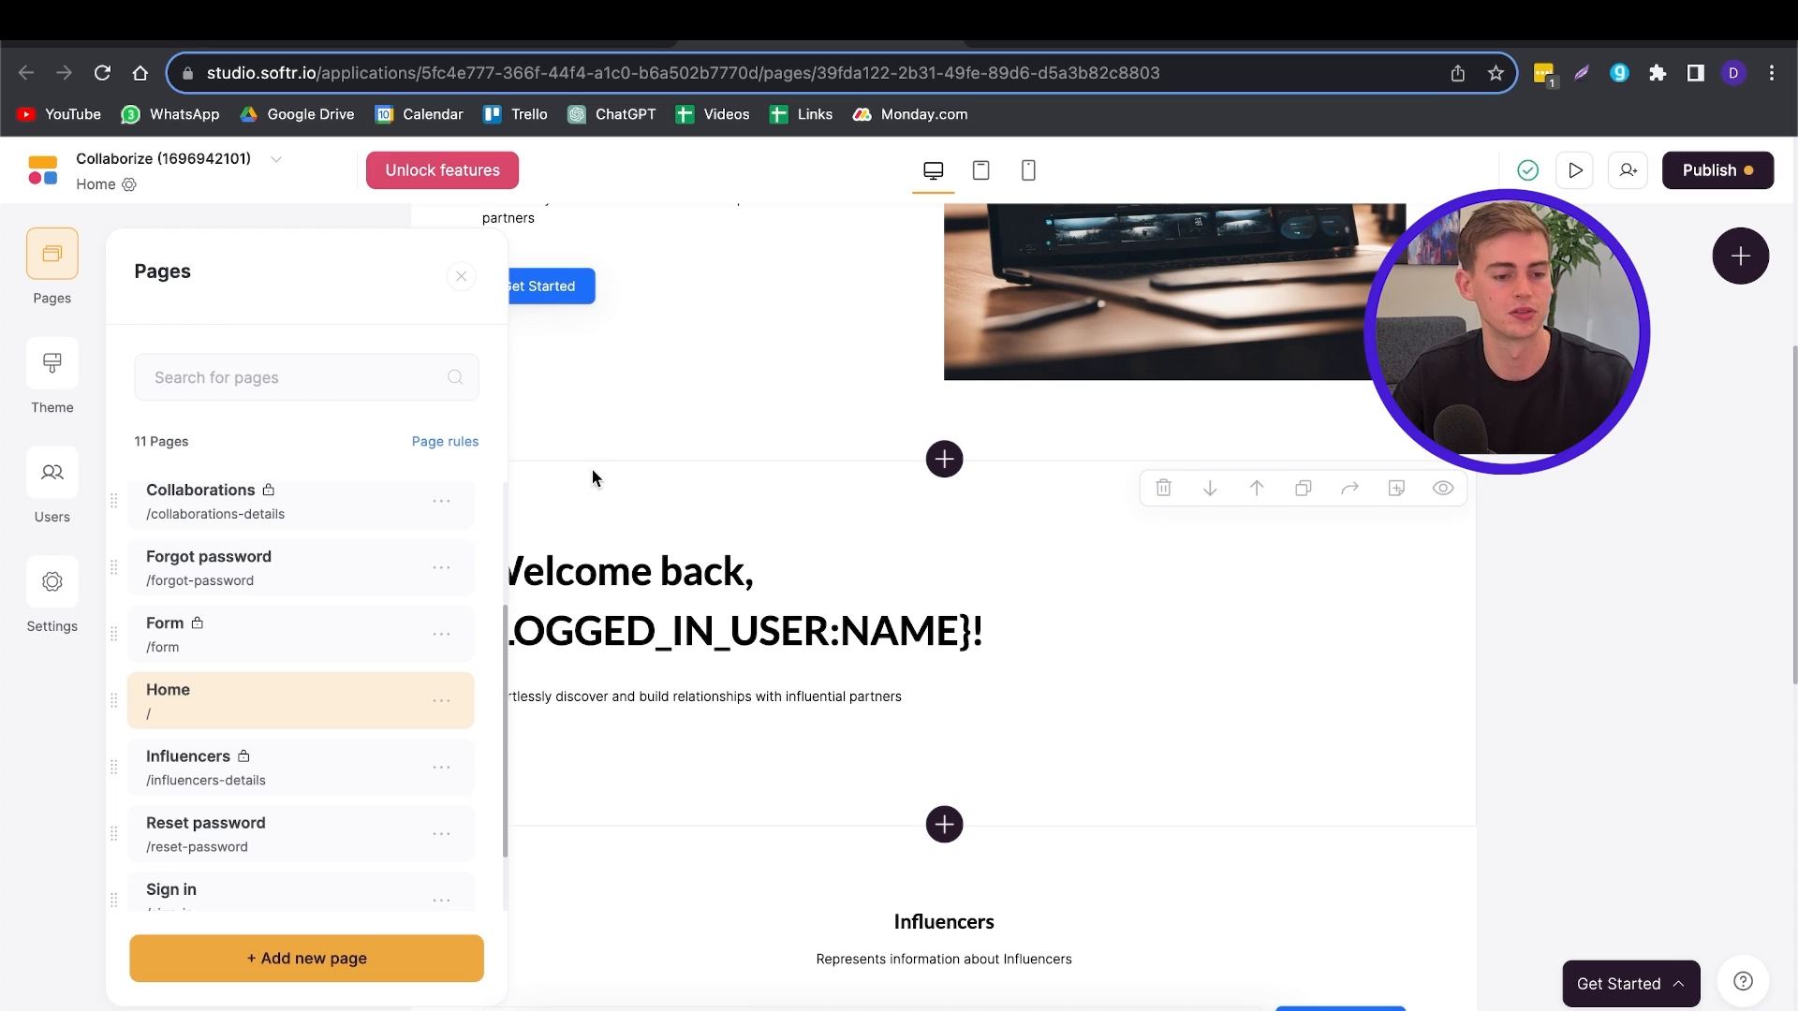
# Step: In Theme settings, switch the heading font from Lato to Montserrat and save
pyautogui.click(51, 363)
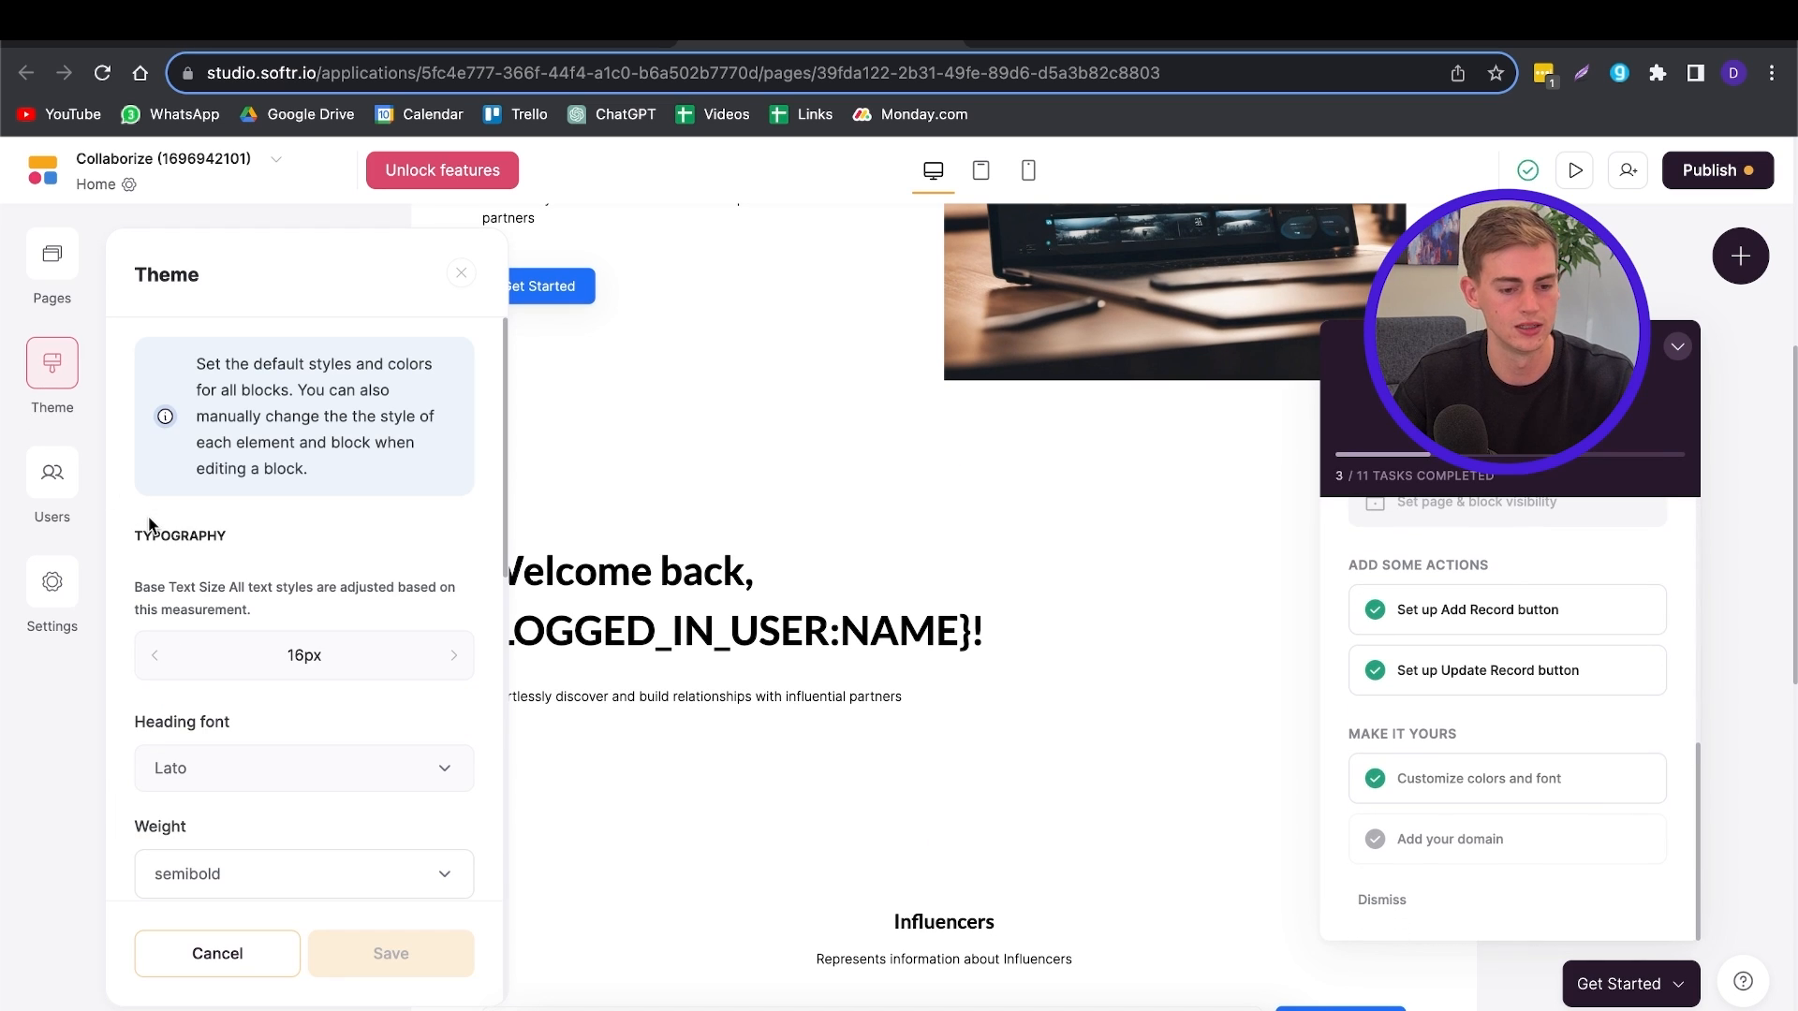
pyautogui.scroll(-3)
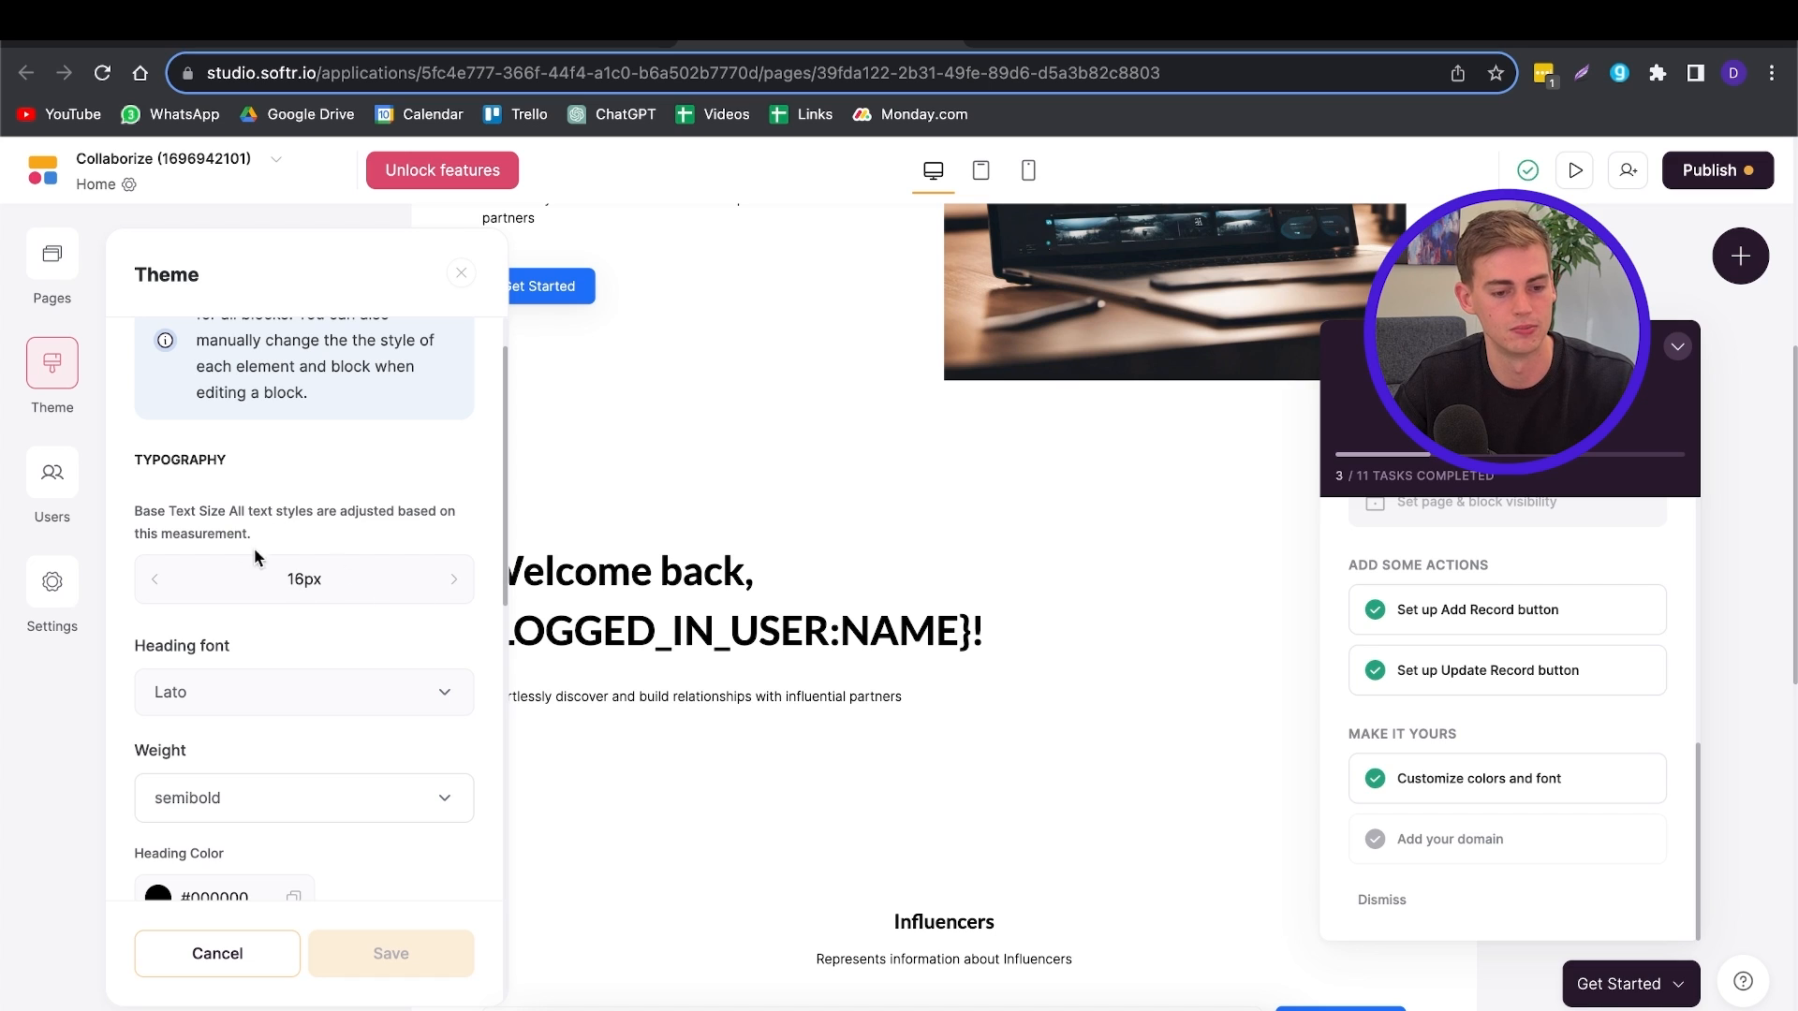
pyautogui.moveTo(455, 579)
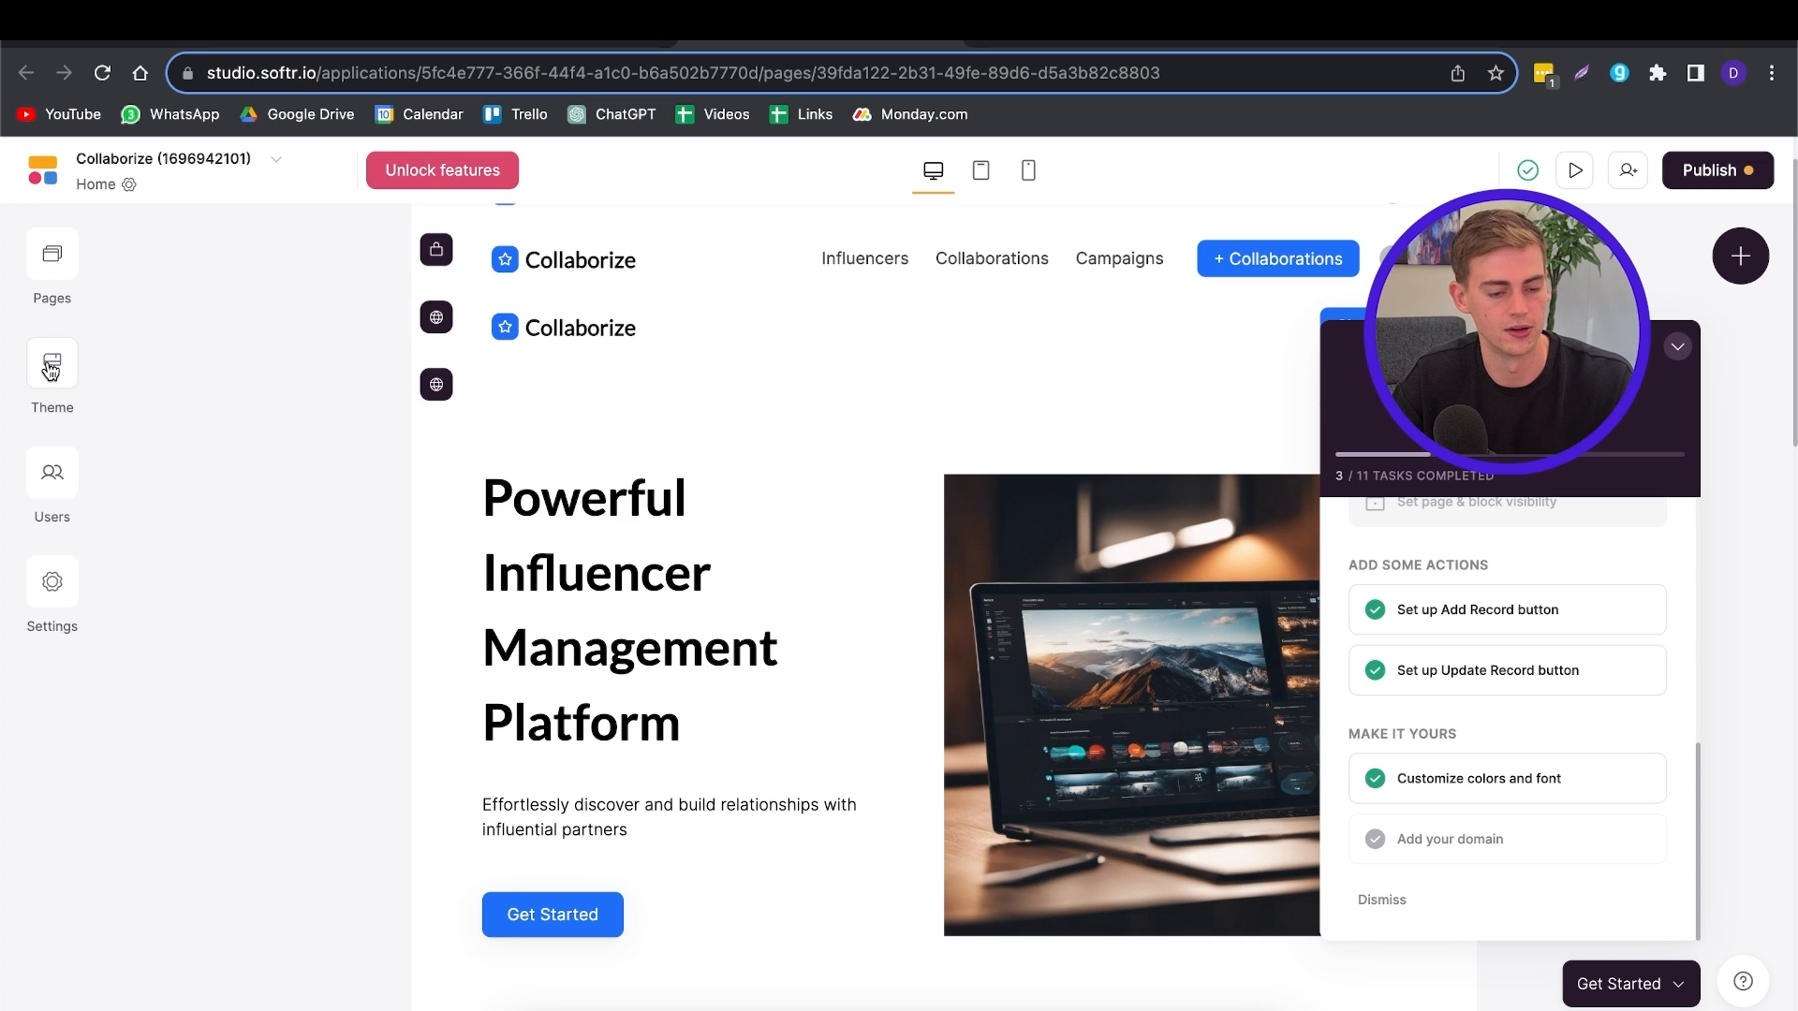
pyautogui.click(52, 363)
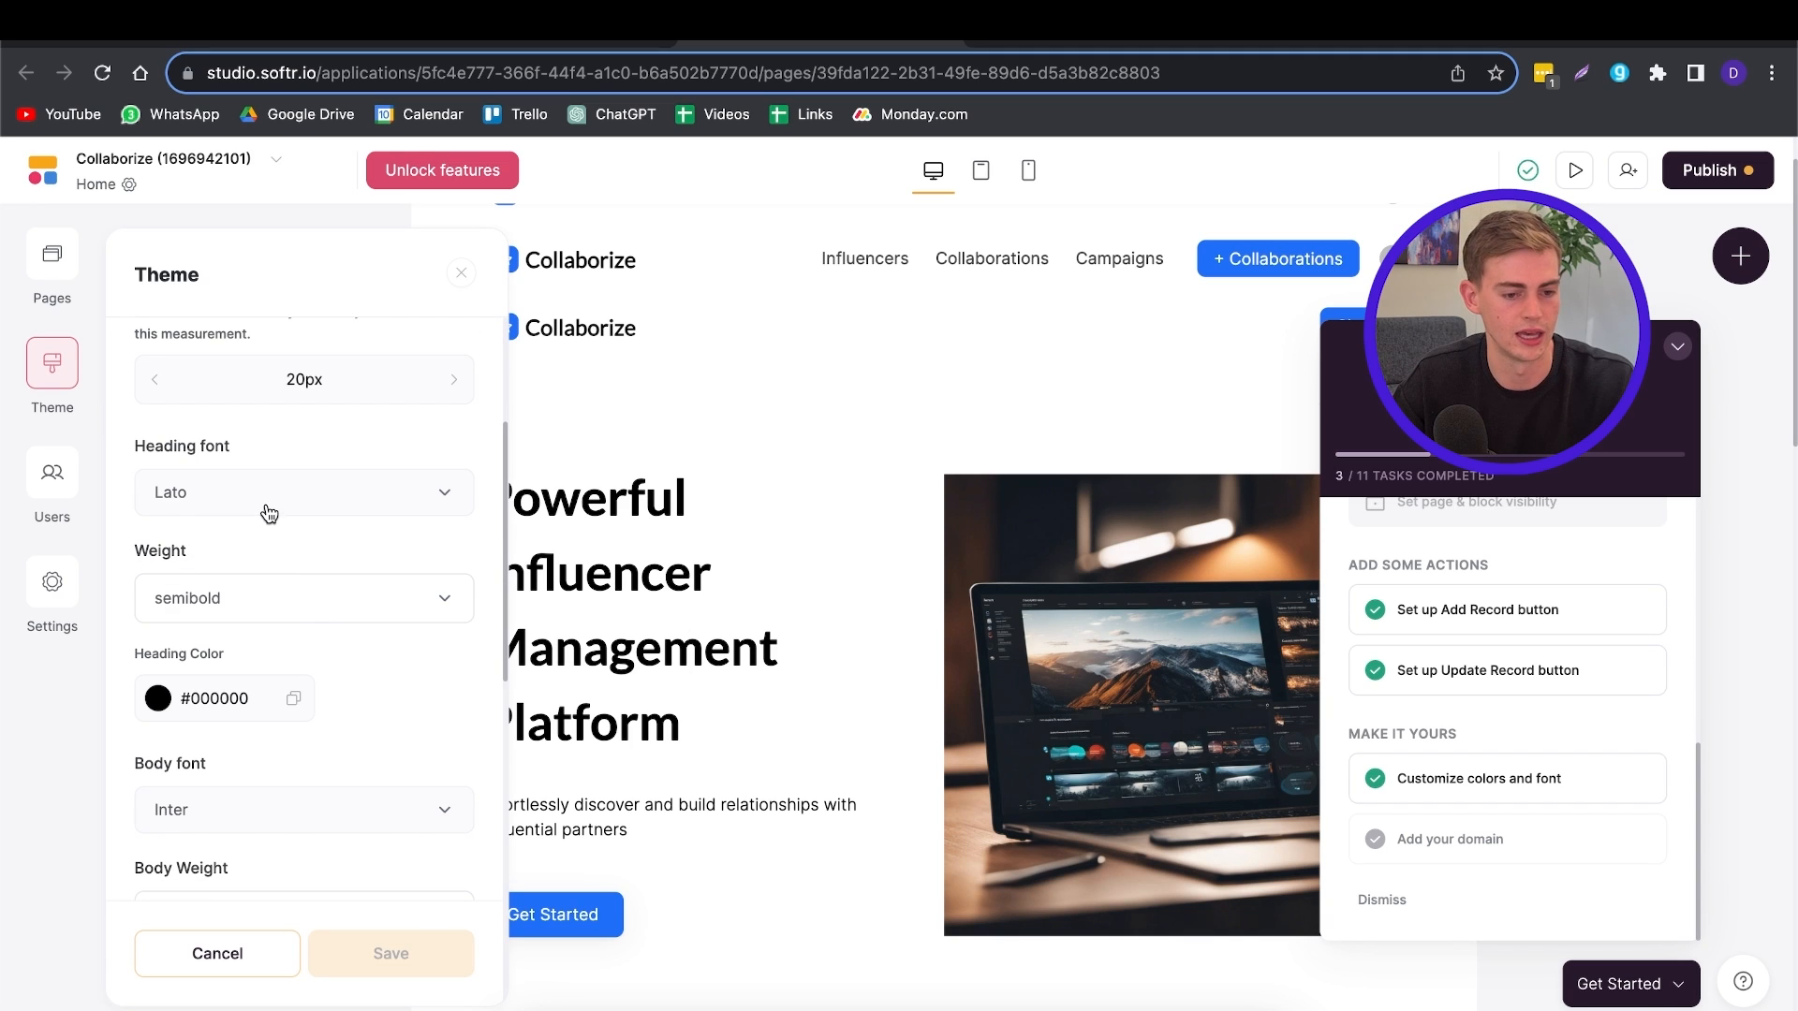
pyautogui.click(304, 492)
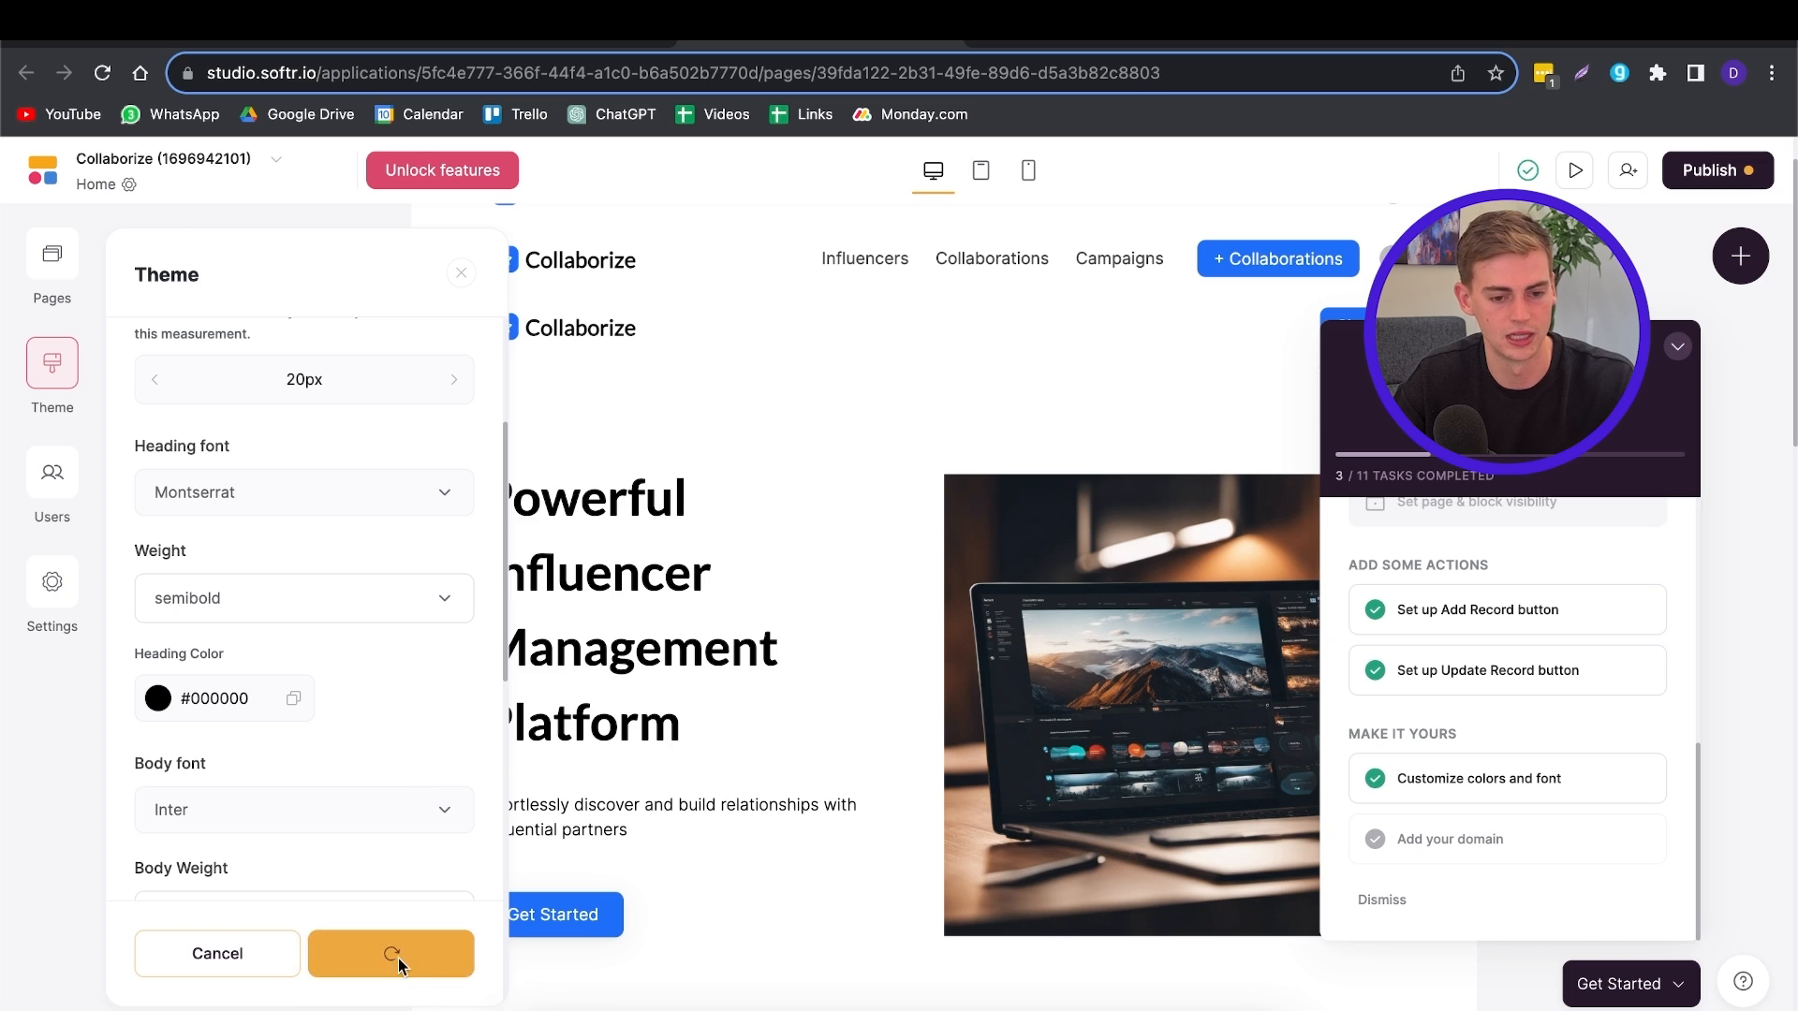
pyautogui.click(390, 954)
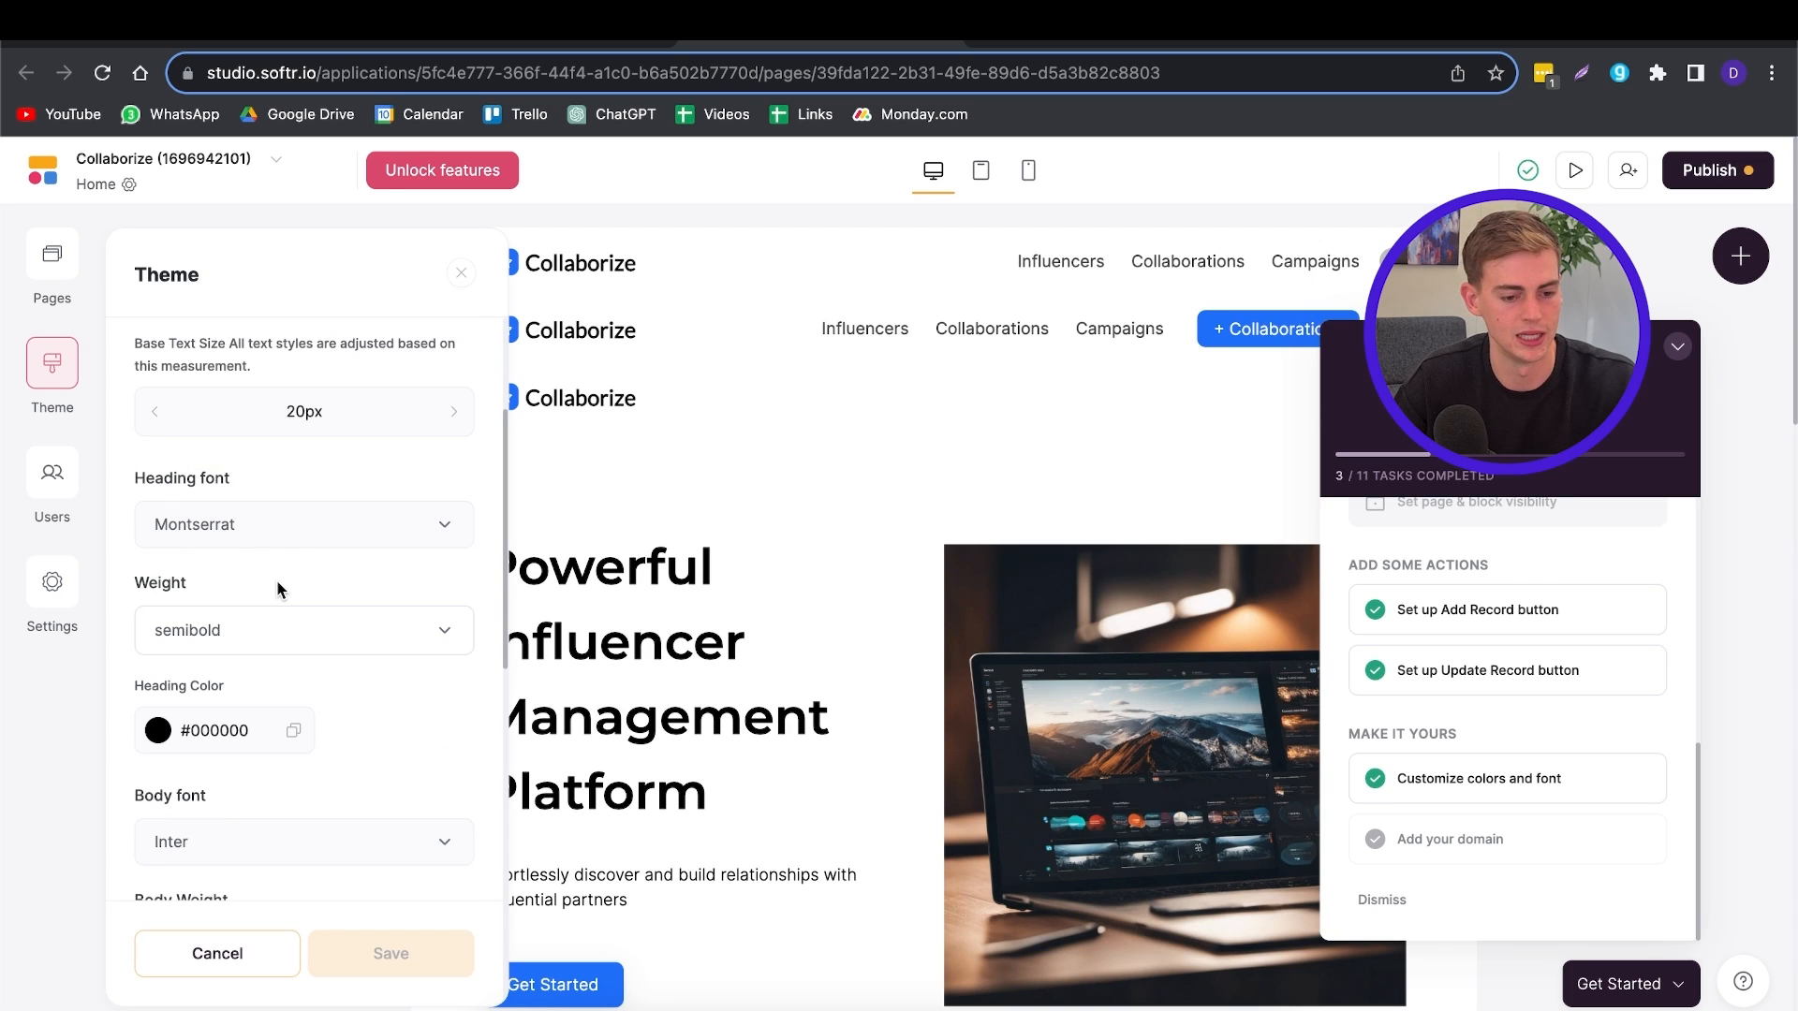
pyautogui.scroll(-3)
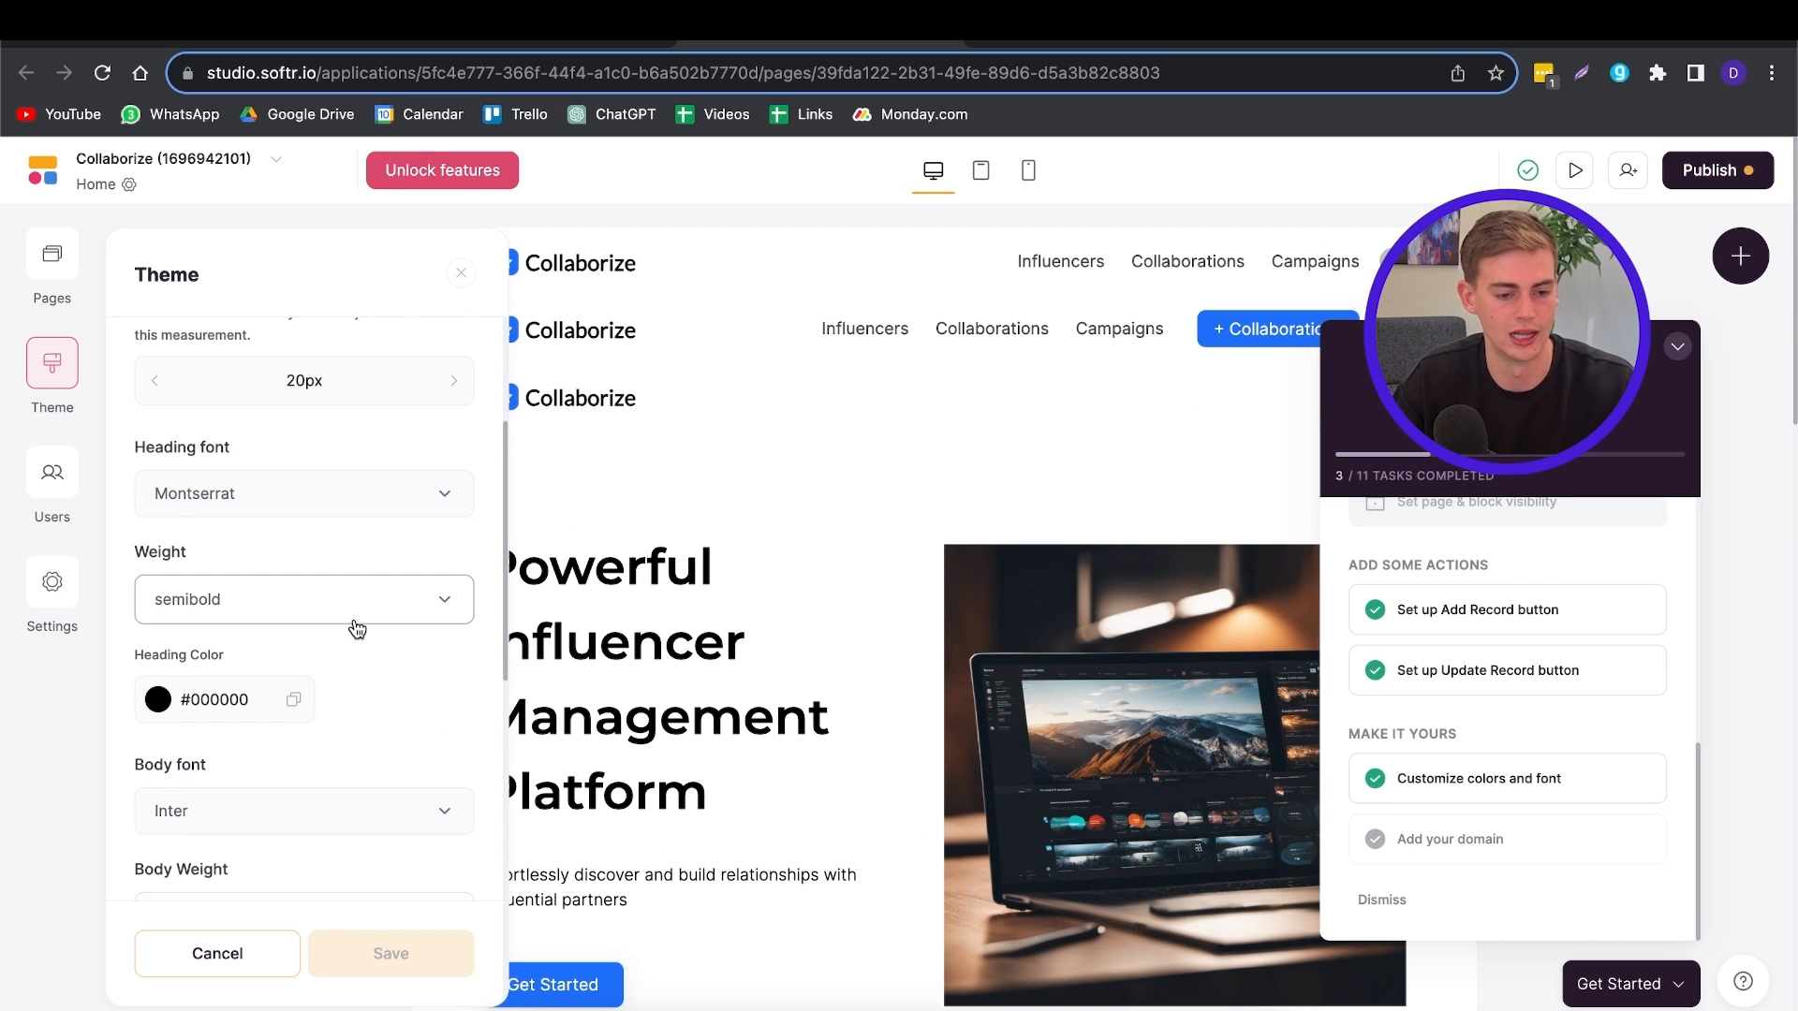
pyautogui.scroll(-3)
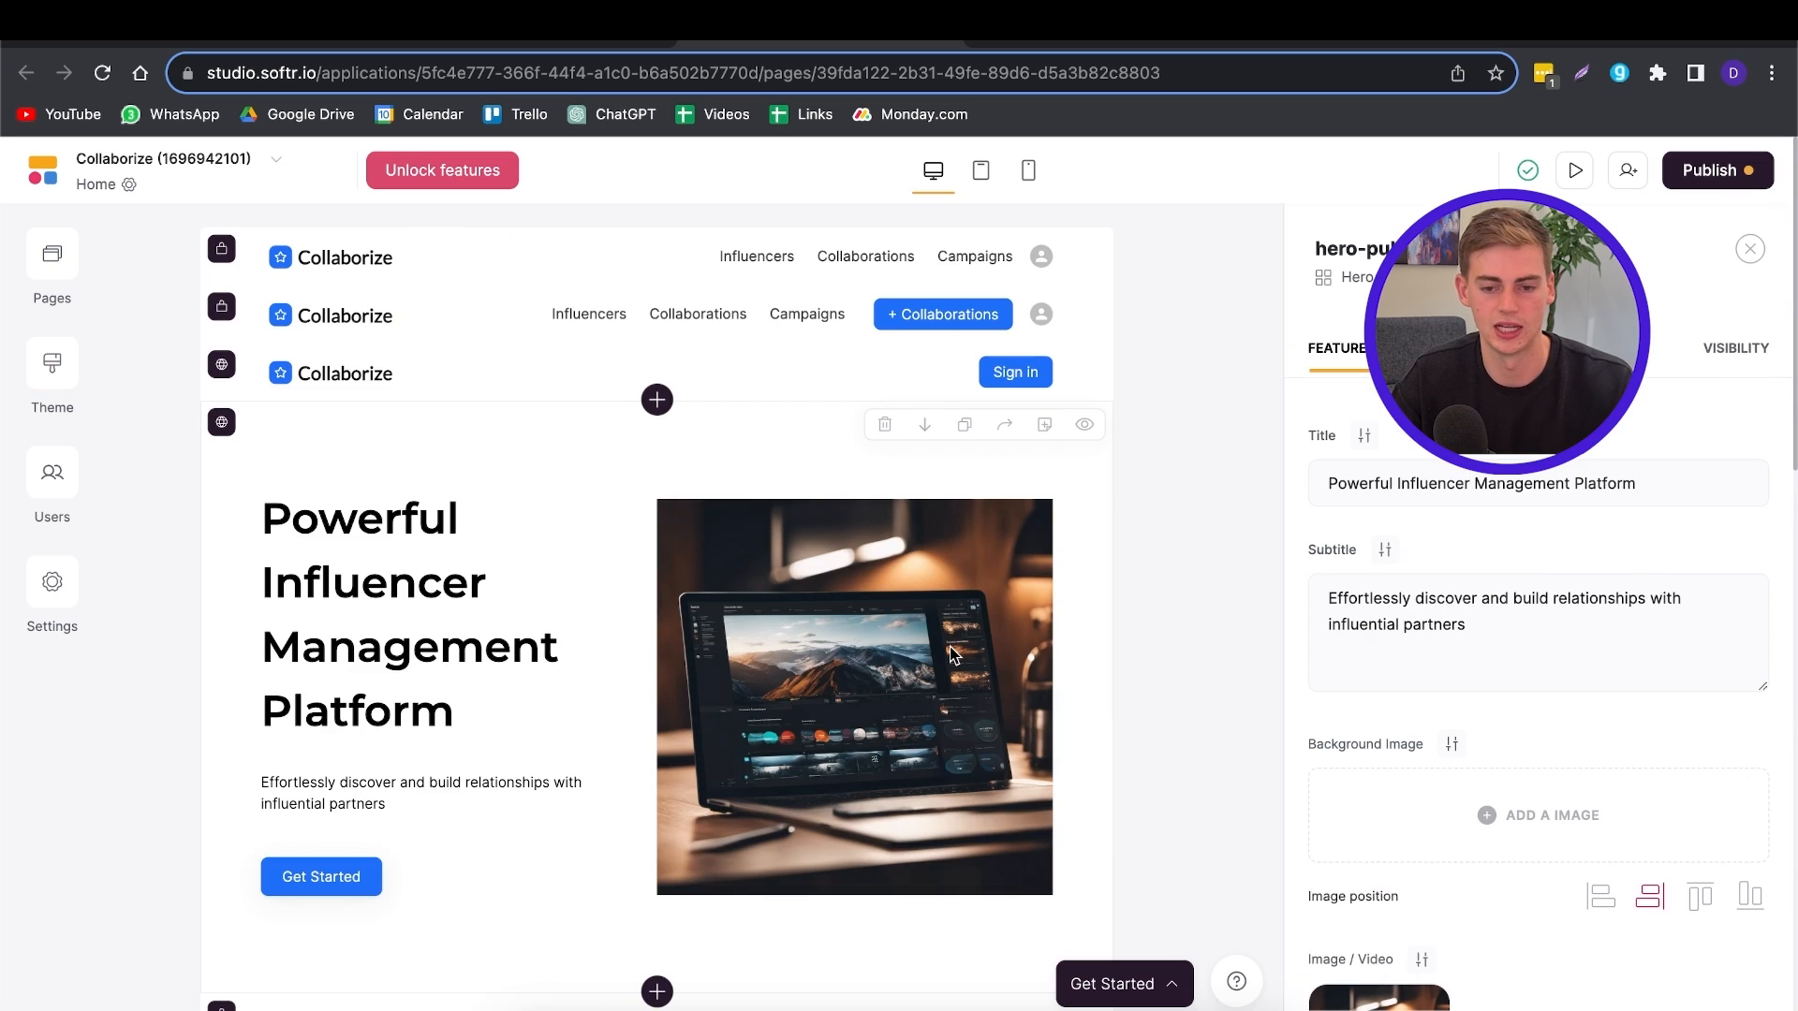
pyautogui.moveTo(939, 654)
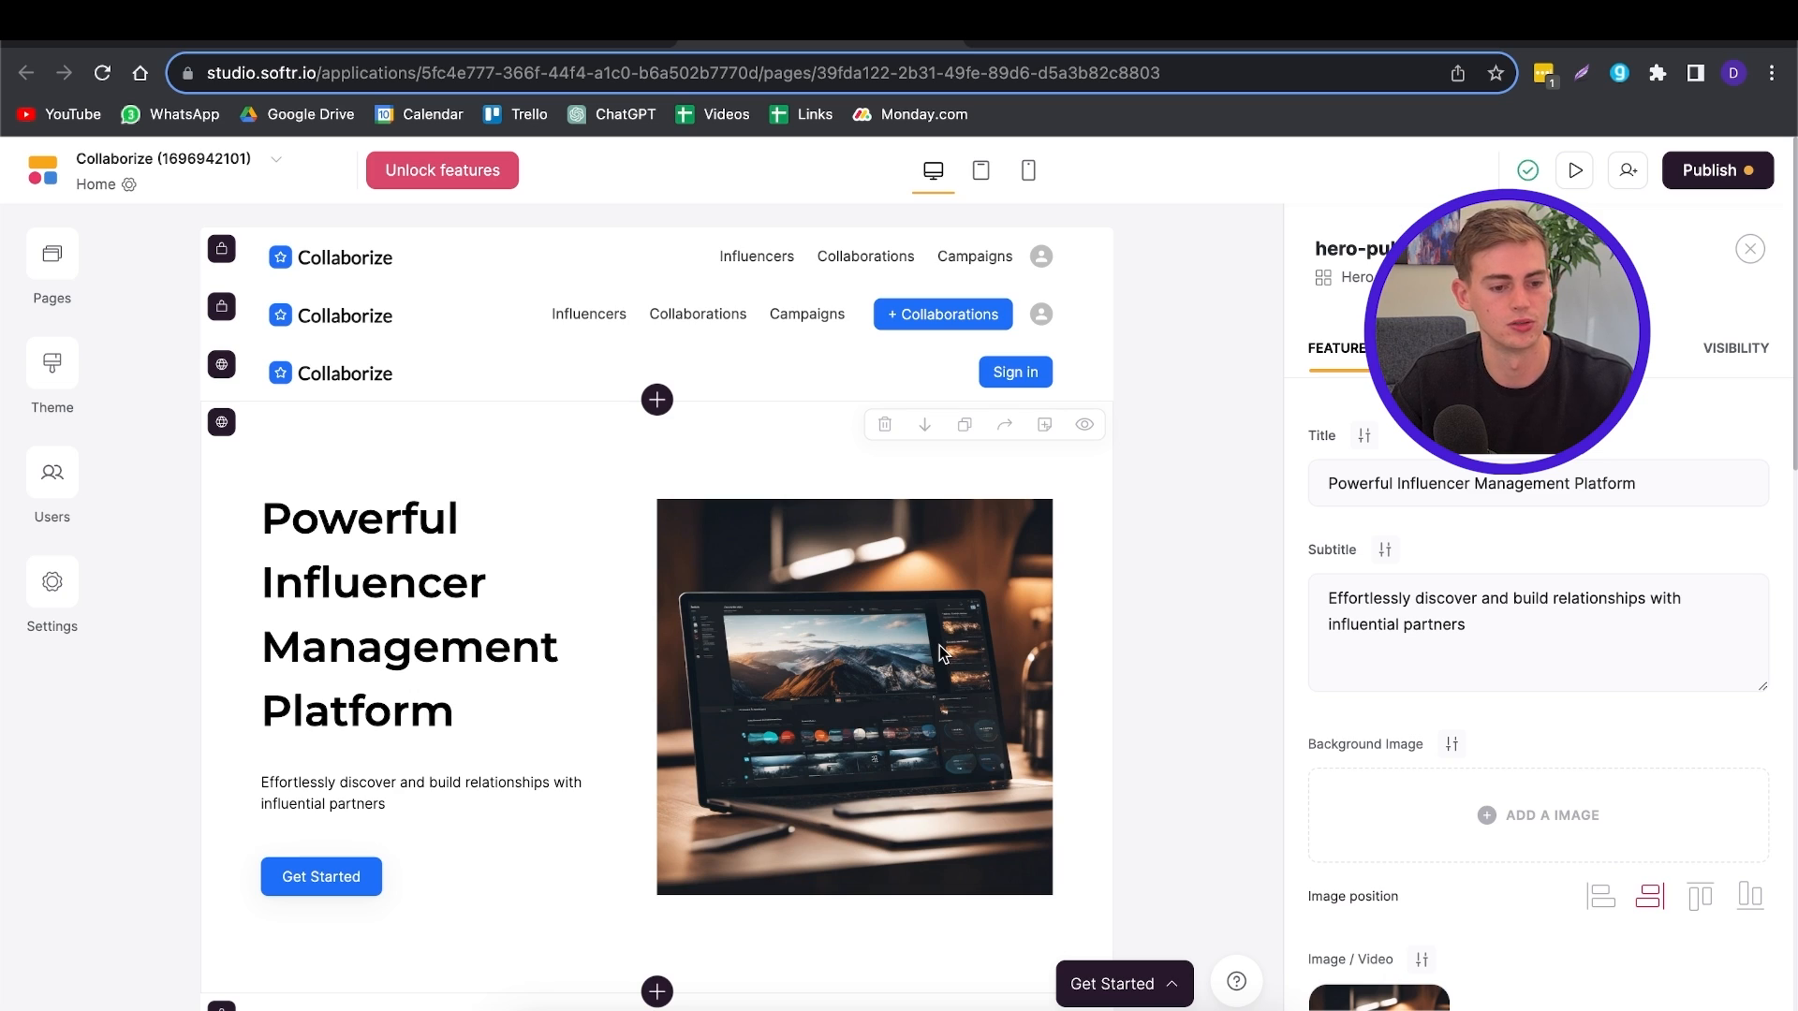
# Step: Close the hero settings, browse the block library, and close it without adding a block
pyautogui.click(1749, 249)
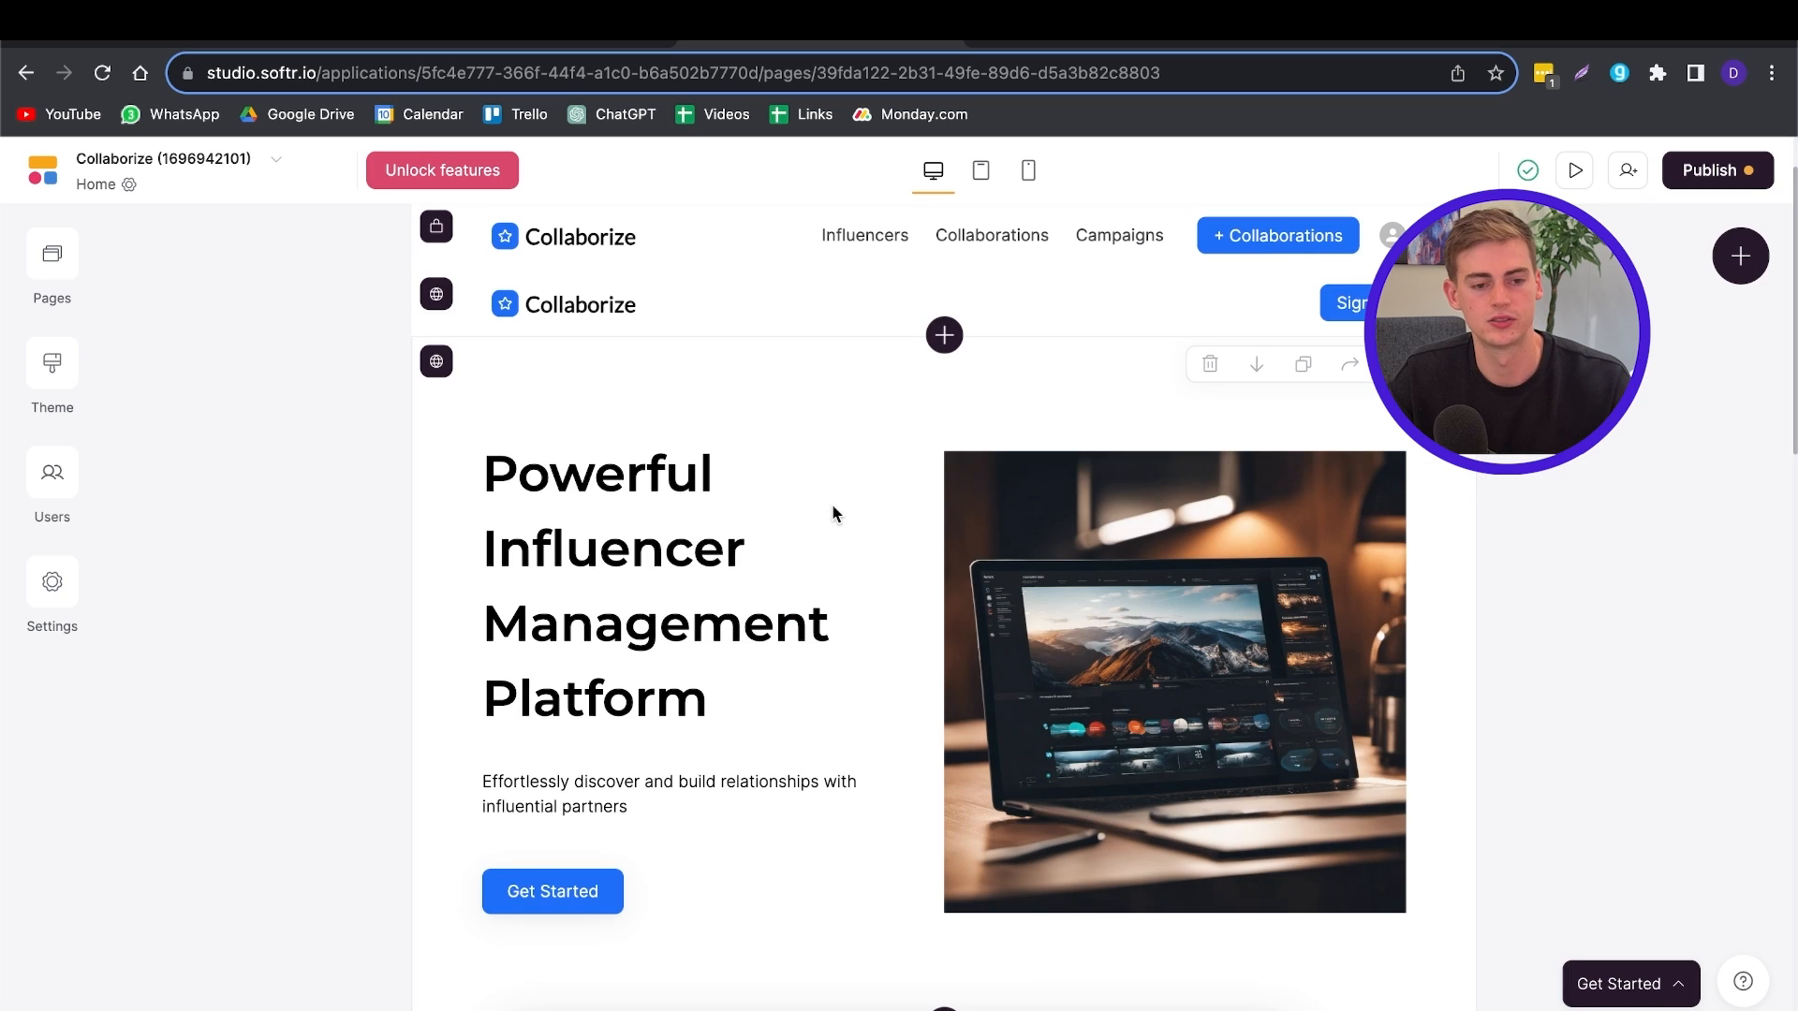
pyautogui.scroll(-3)
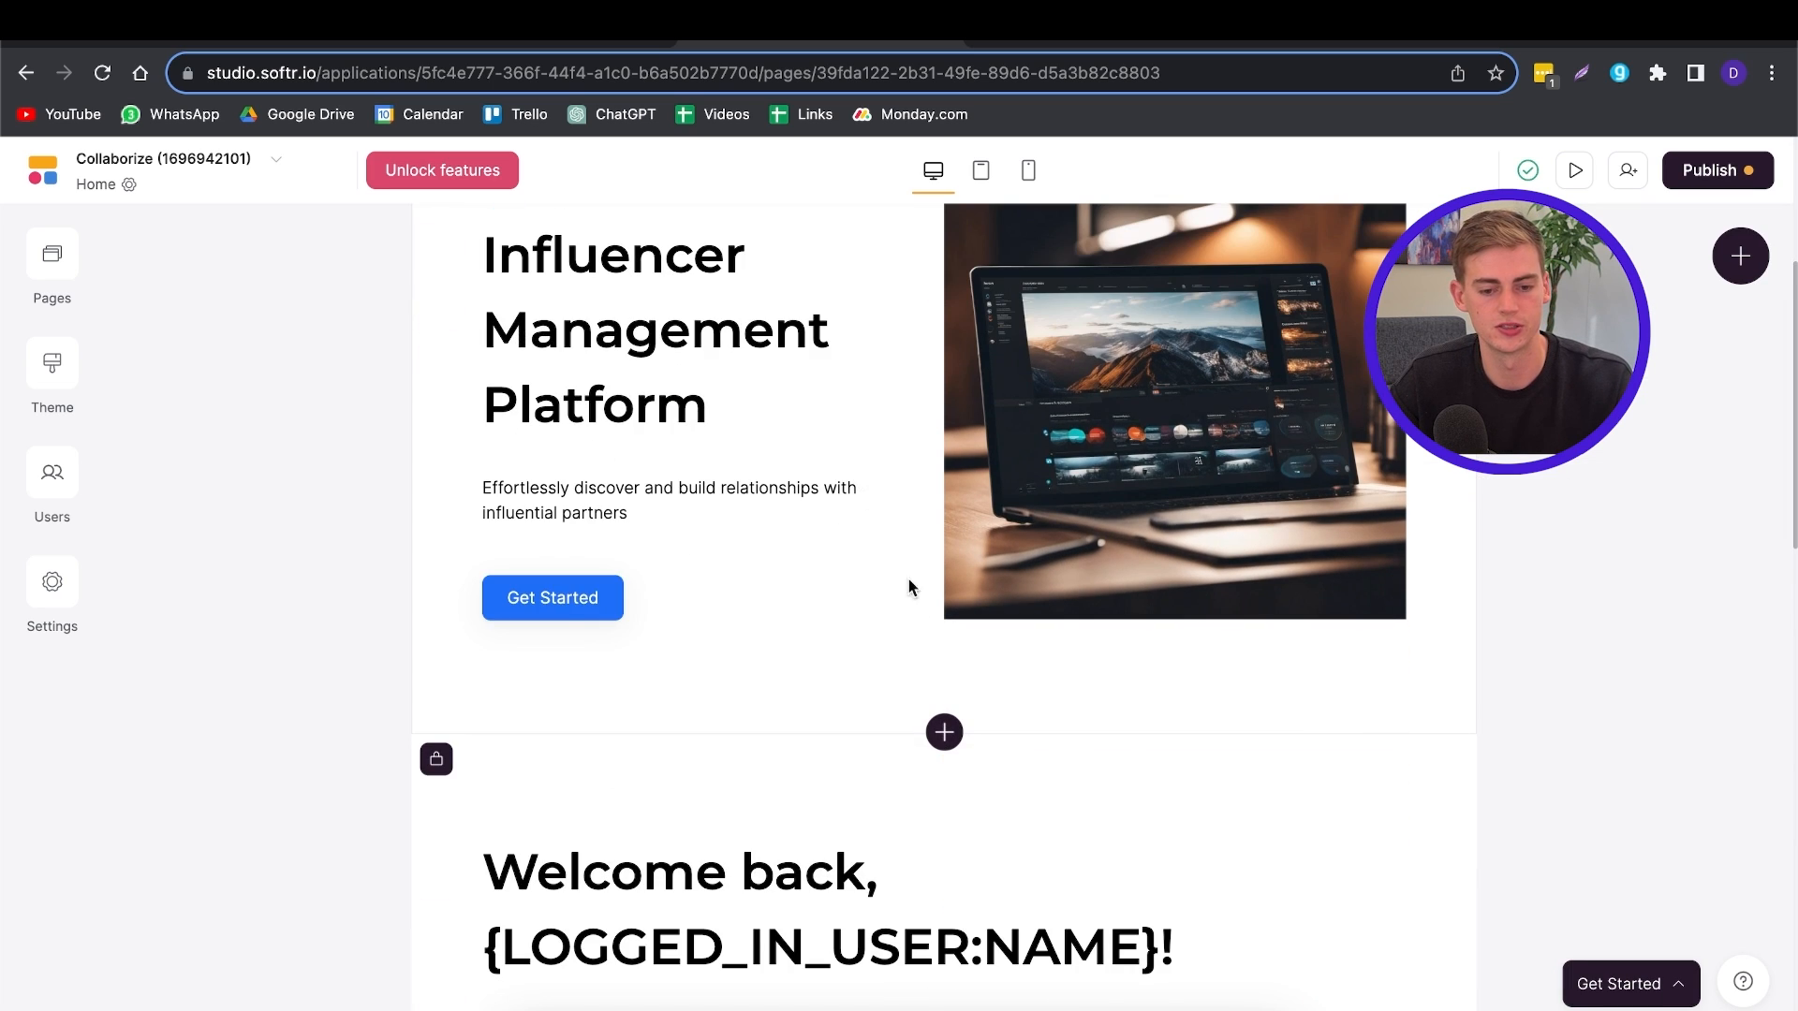
pyautogui.click(944, 732)
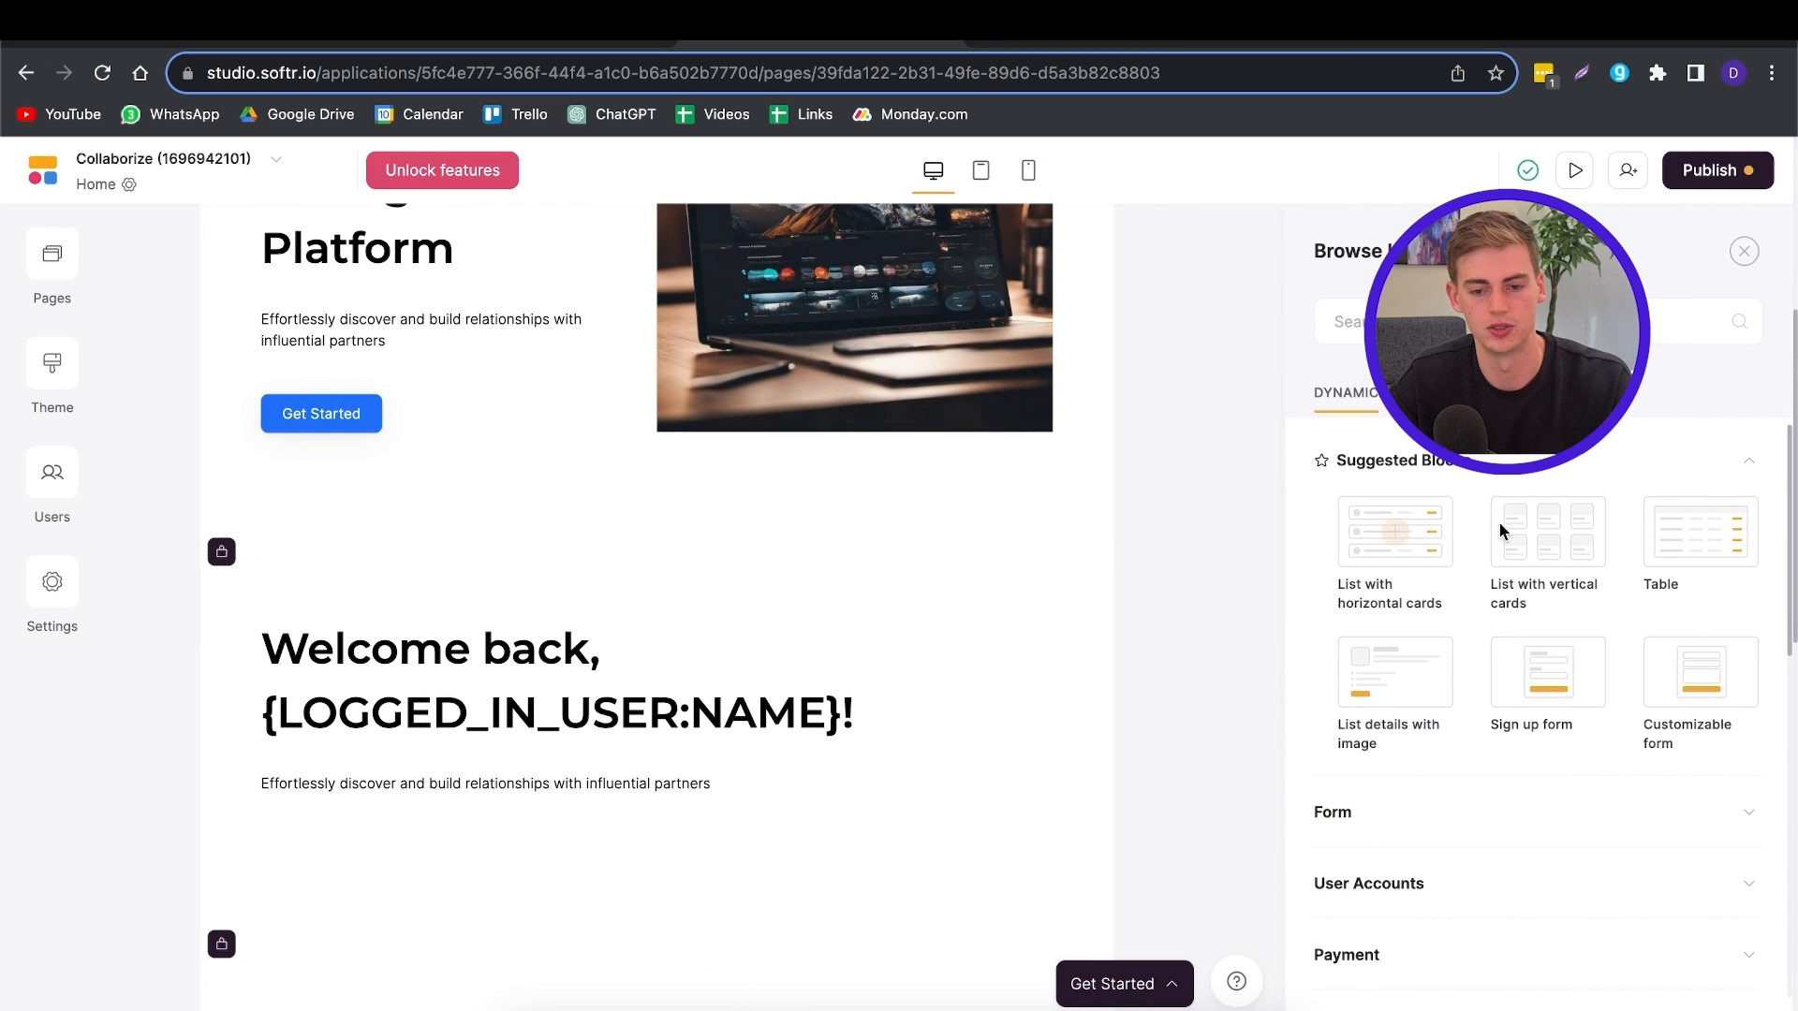
pyautogui.scroll(-3)
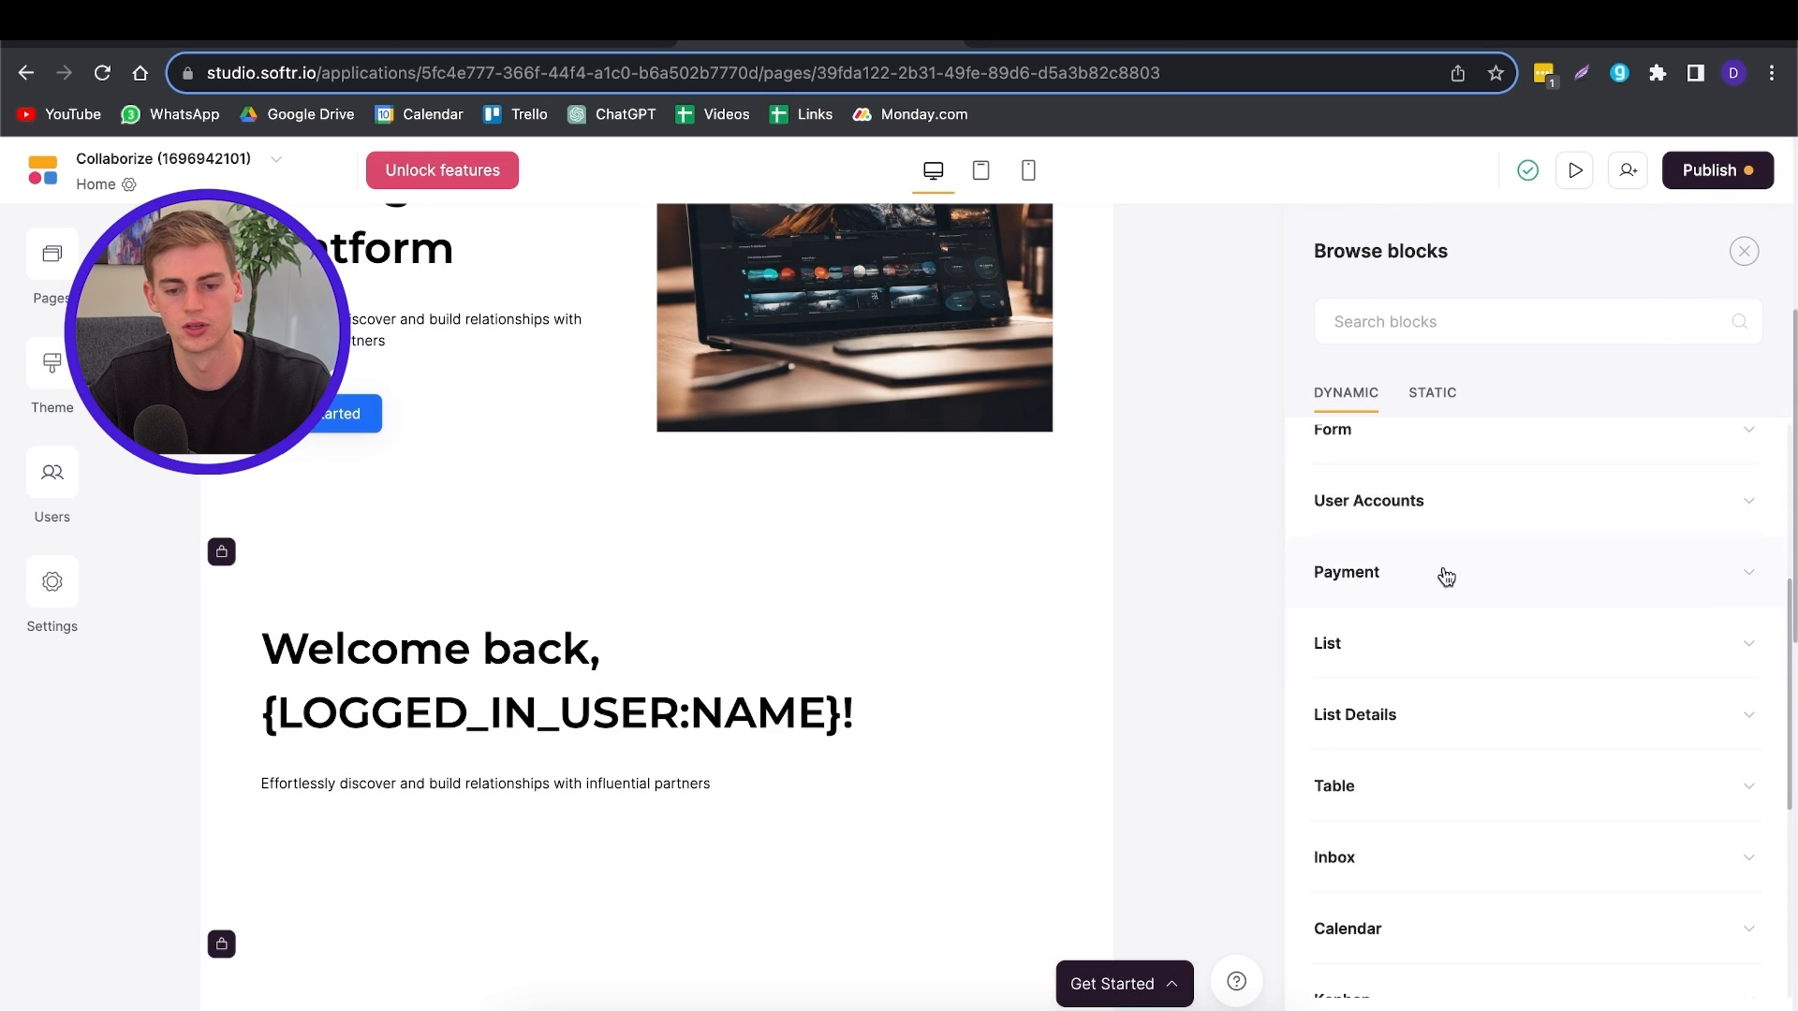
pyautogui.moveTo(1462, 634)
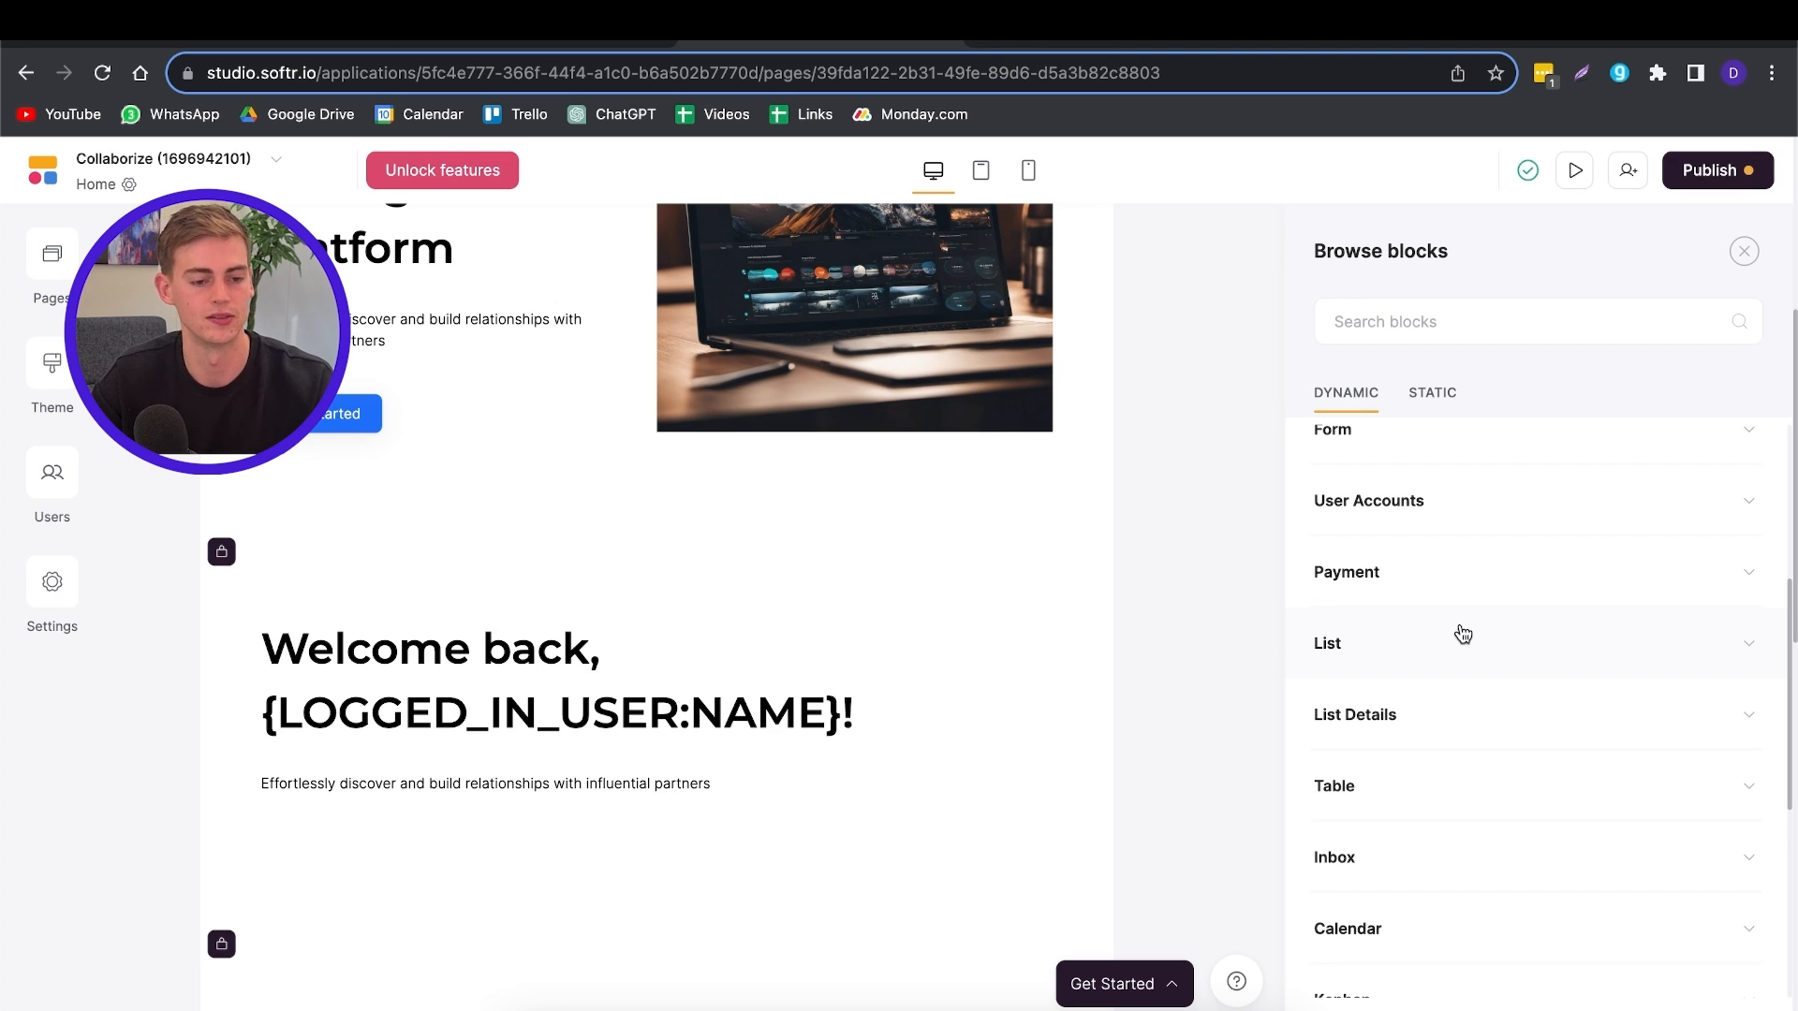
pyautogui.click(1743, 251)
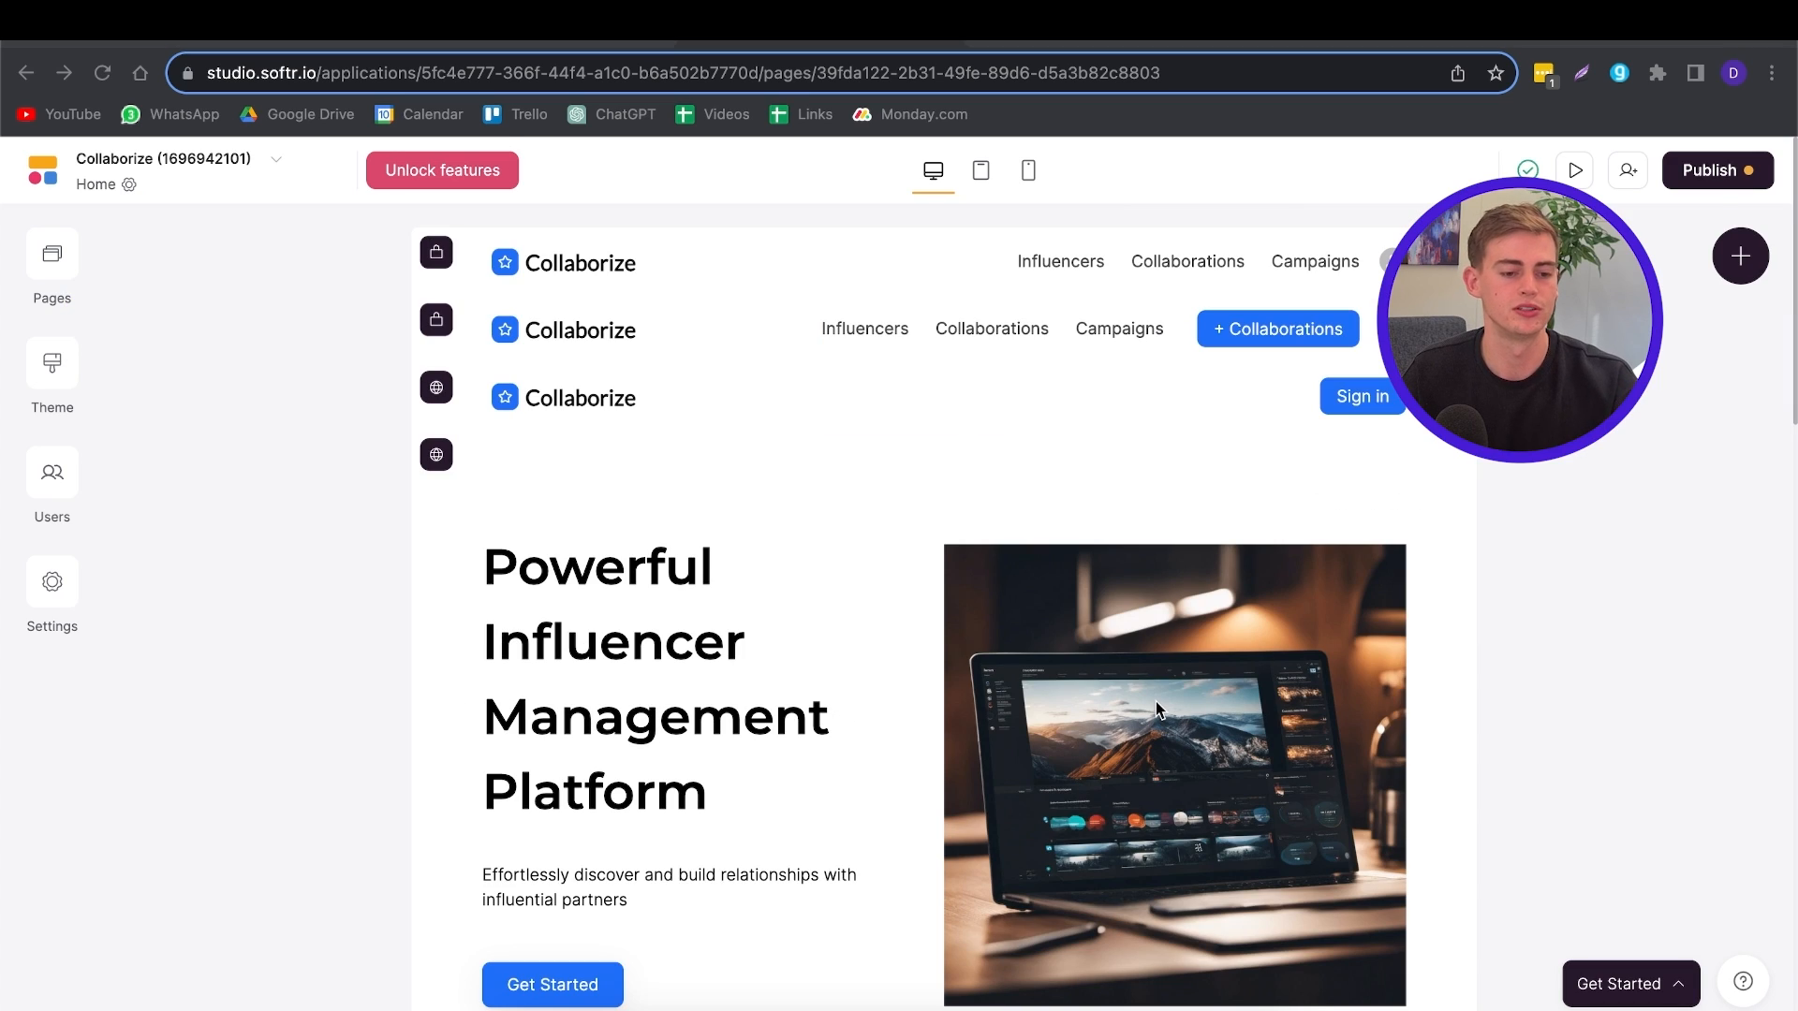
# Step: Open Users, start syncing with a data source, then dismiss the dialog unconnected
pyautogui.click(51, 473)
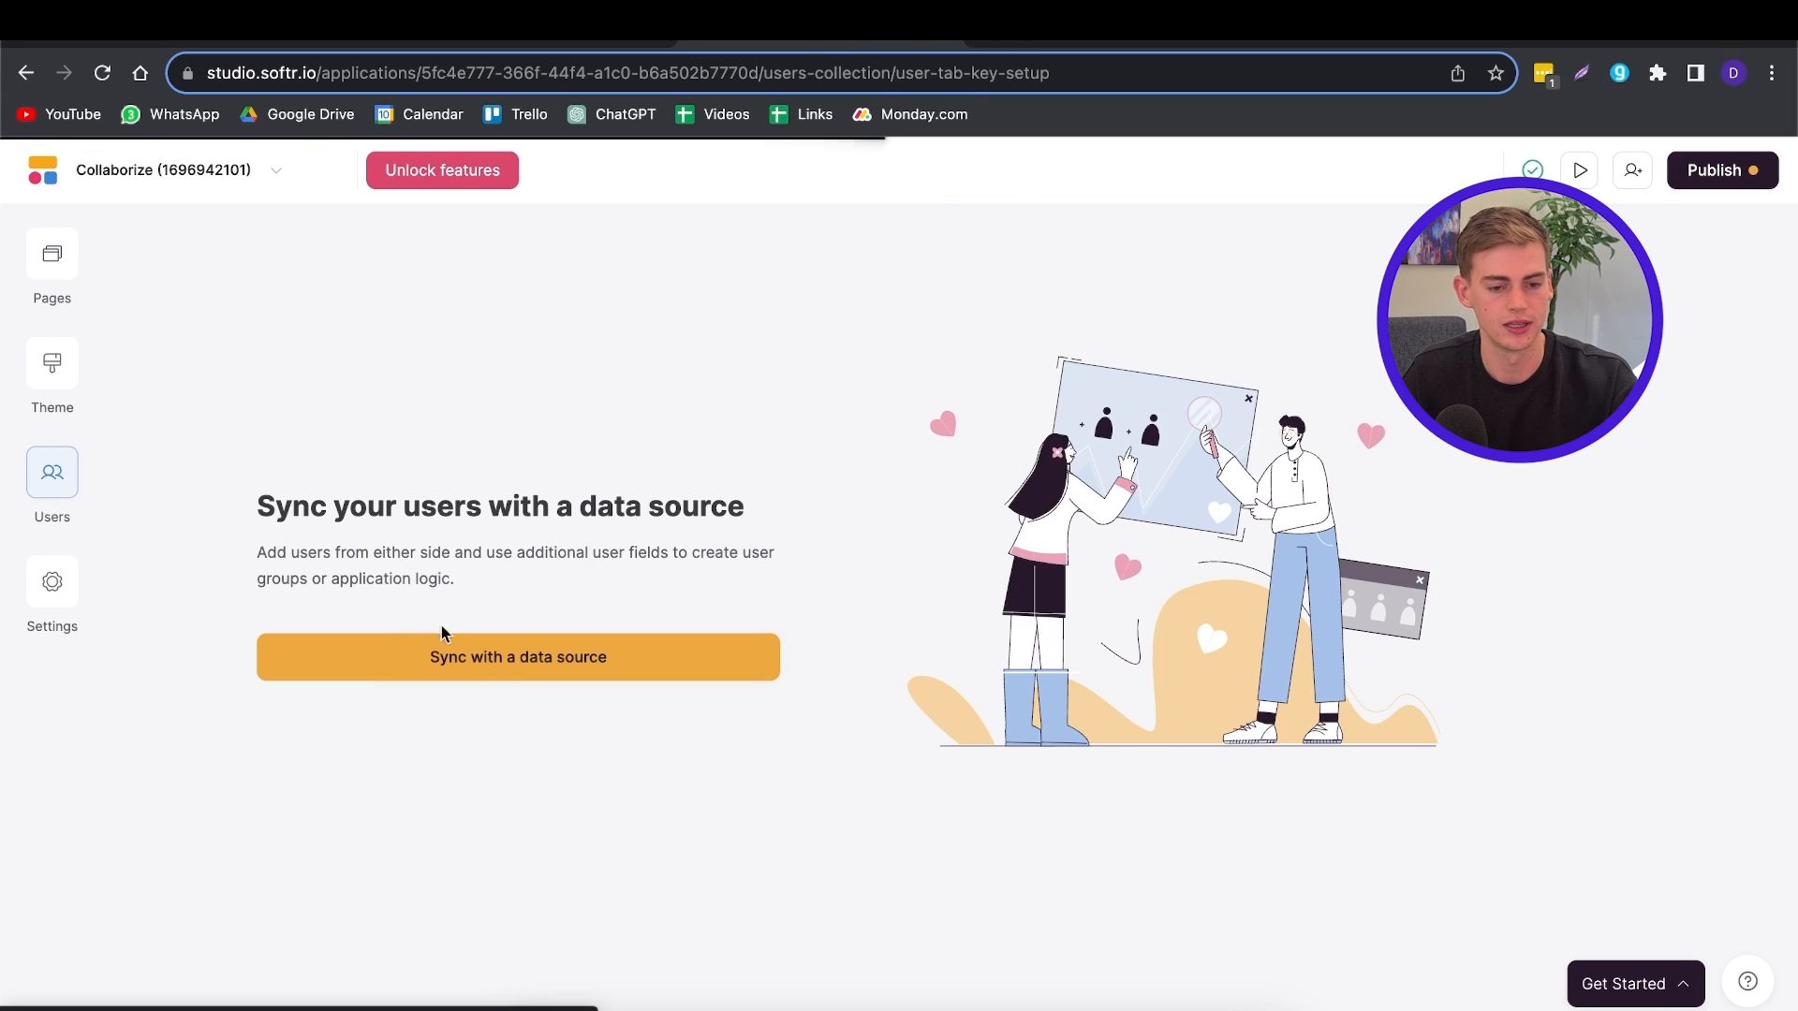
pyautogui.click(518, 657)
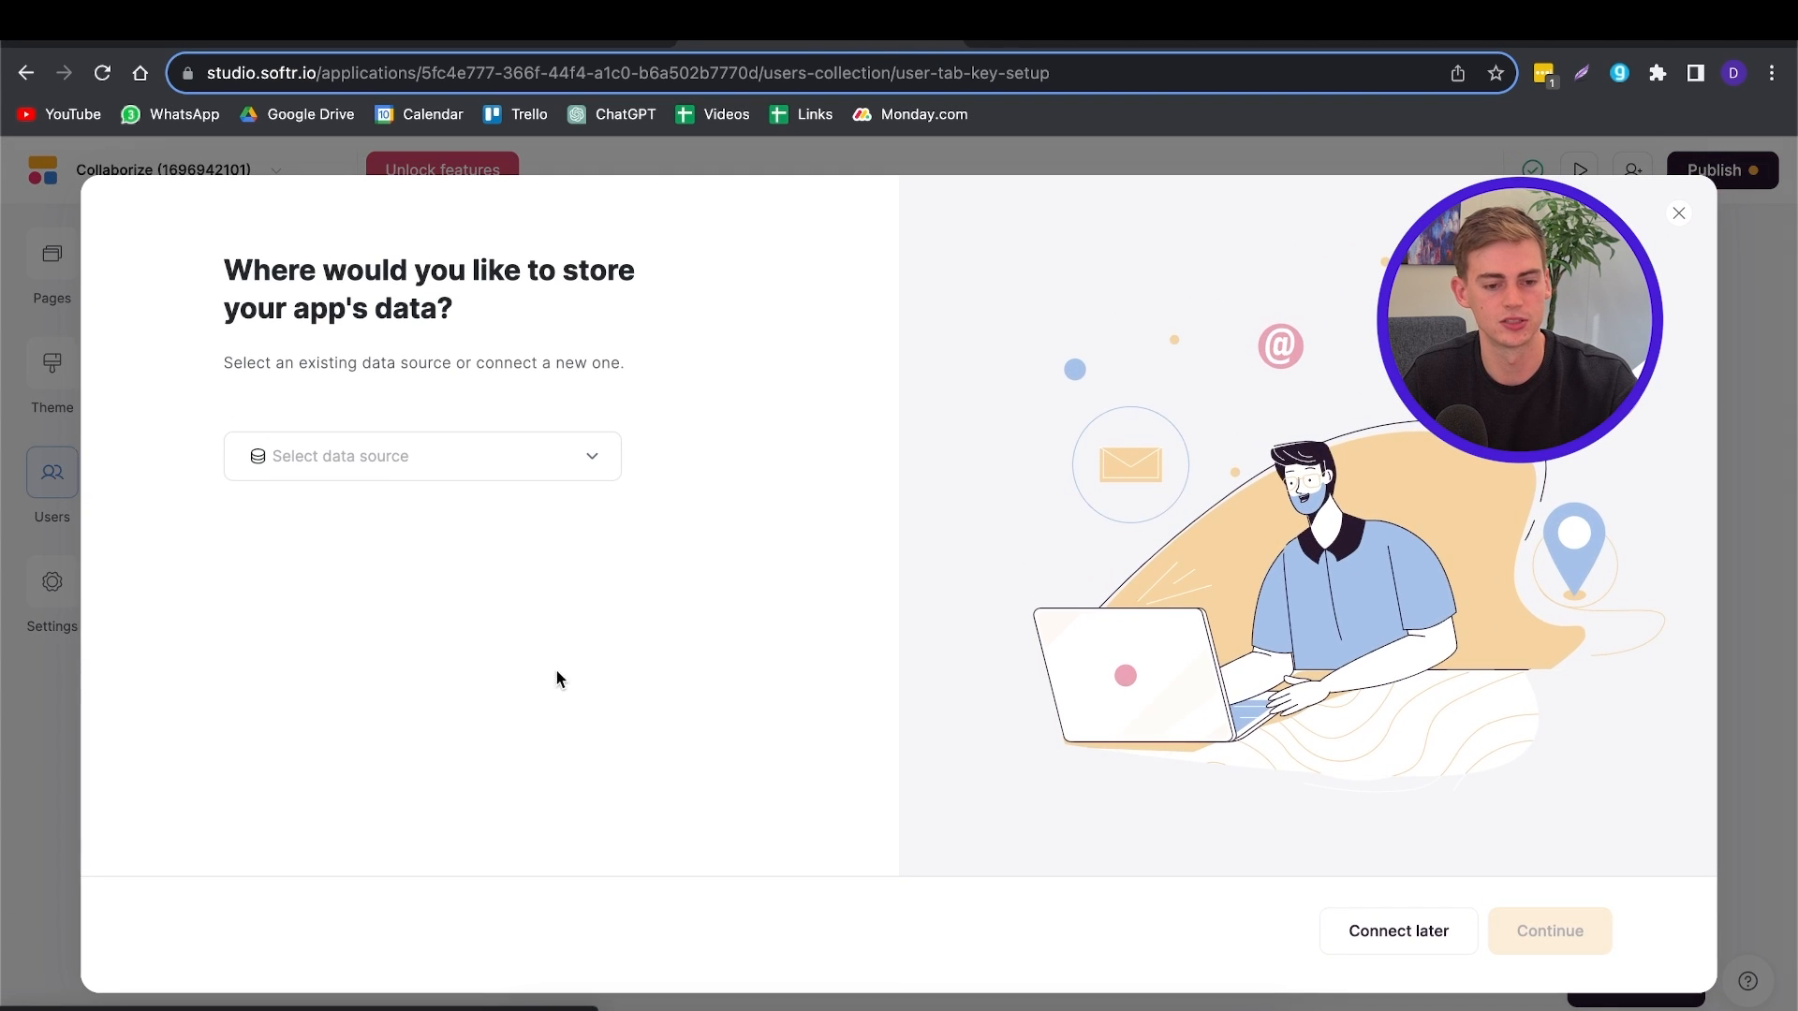
pyautogui.click(422, 456)
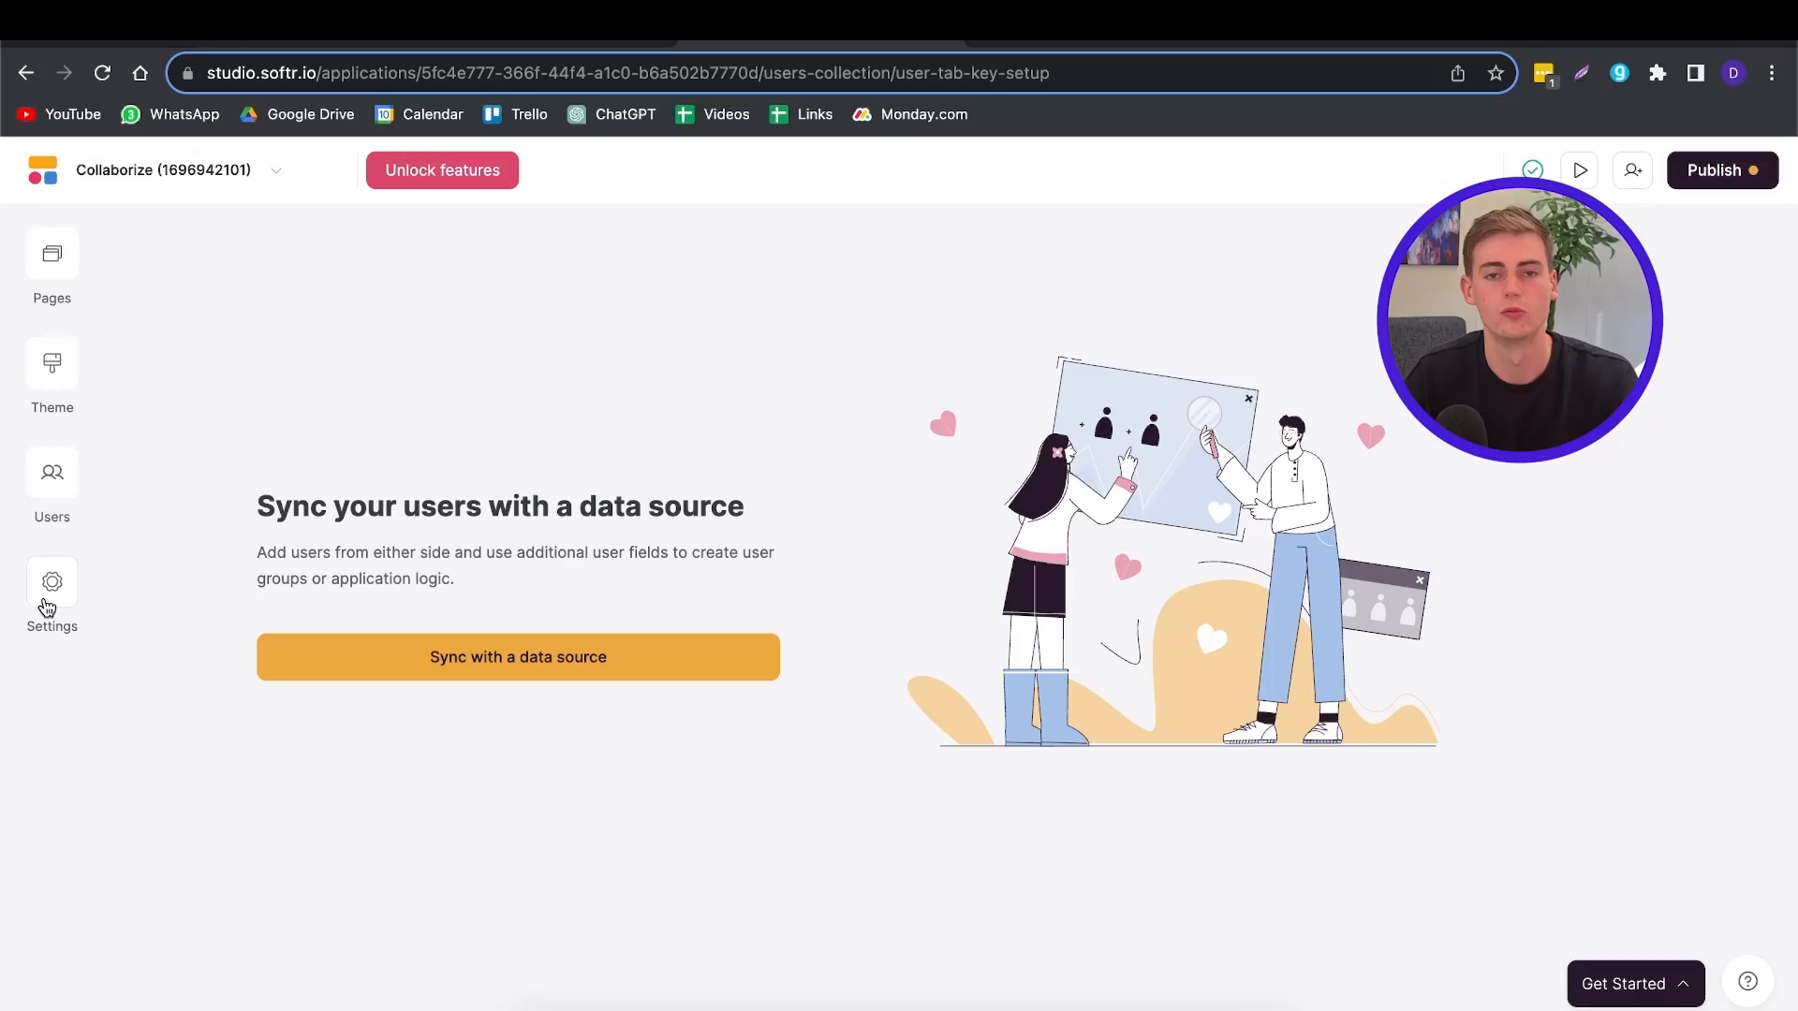
pyautogui.click(52, 581)
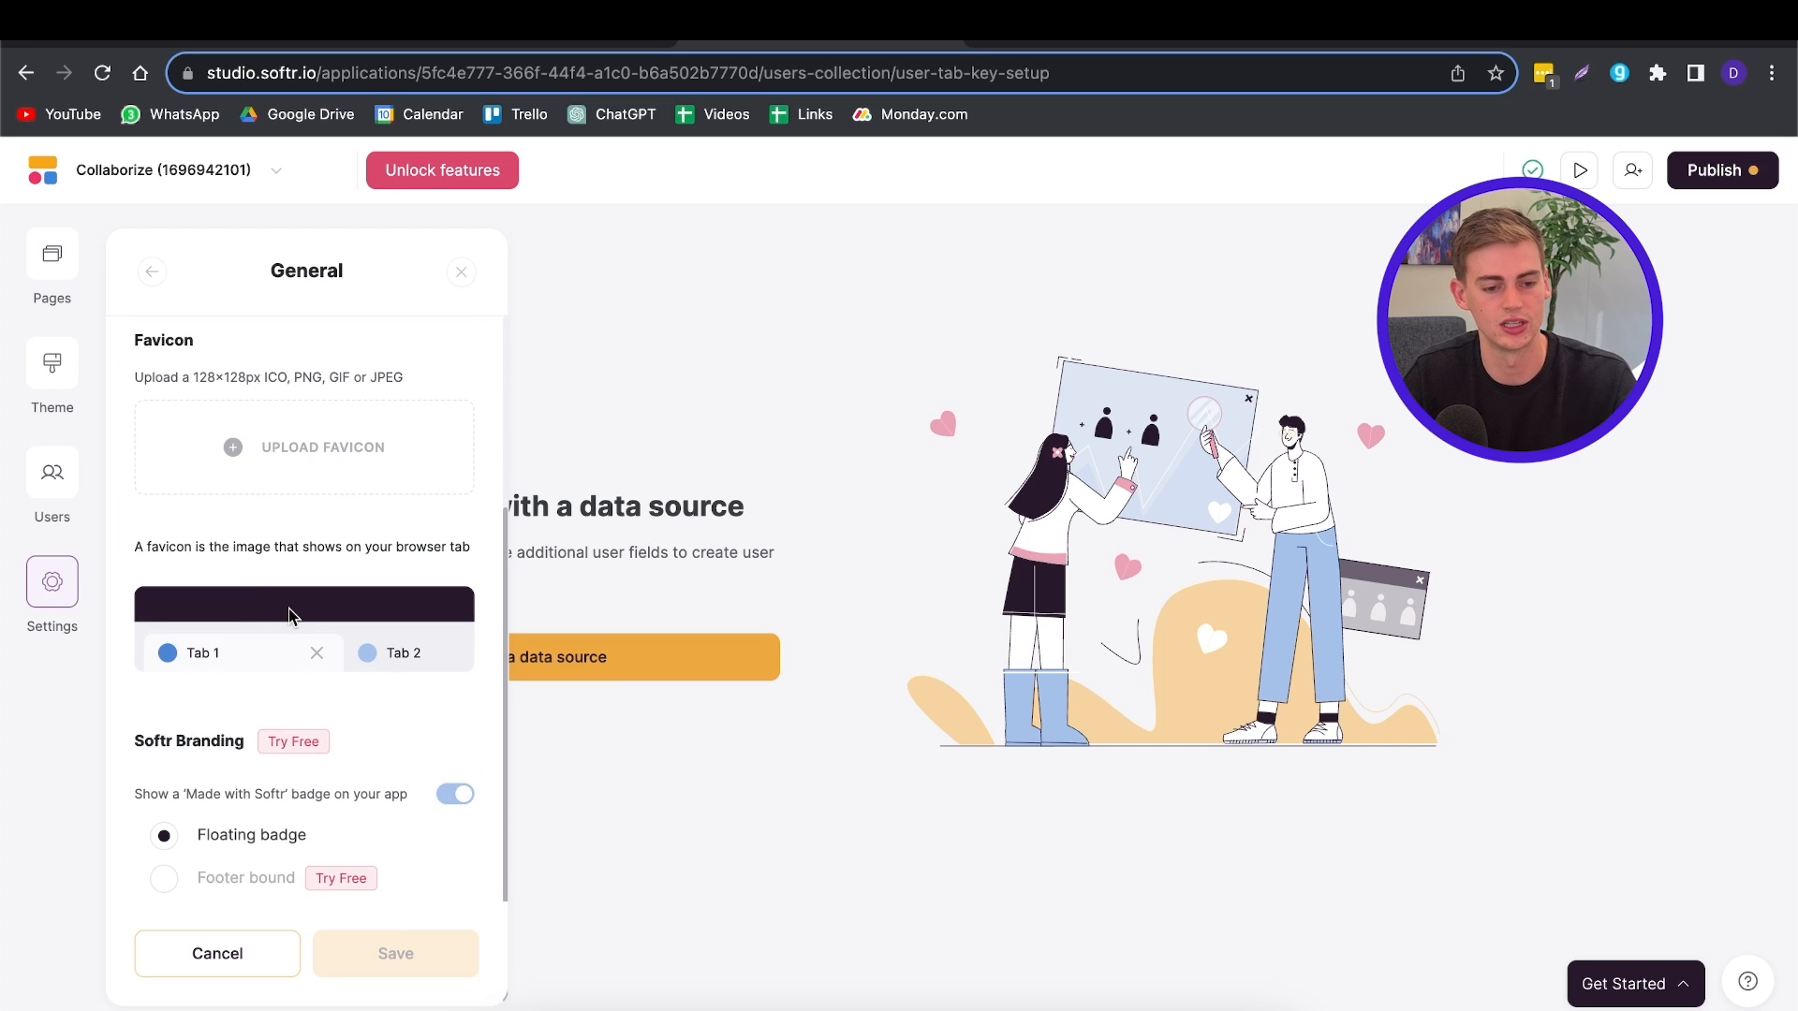
pyautogui.click(150, 272)
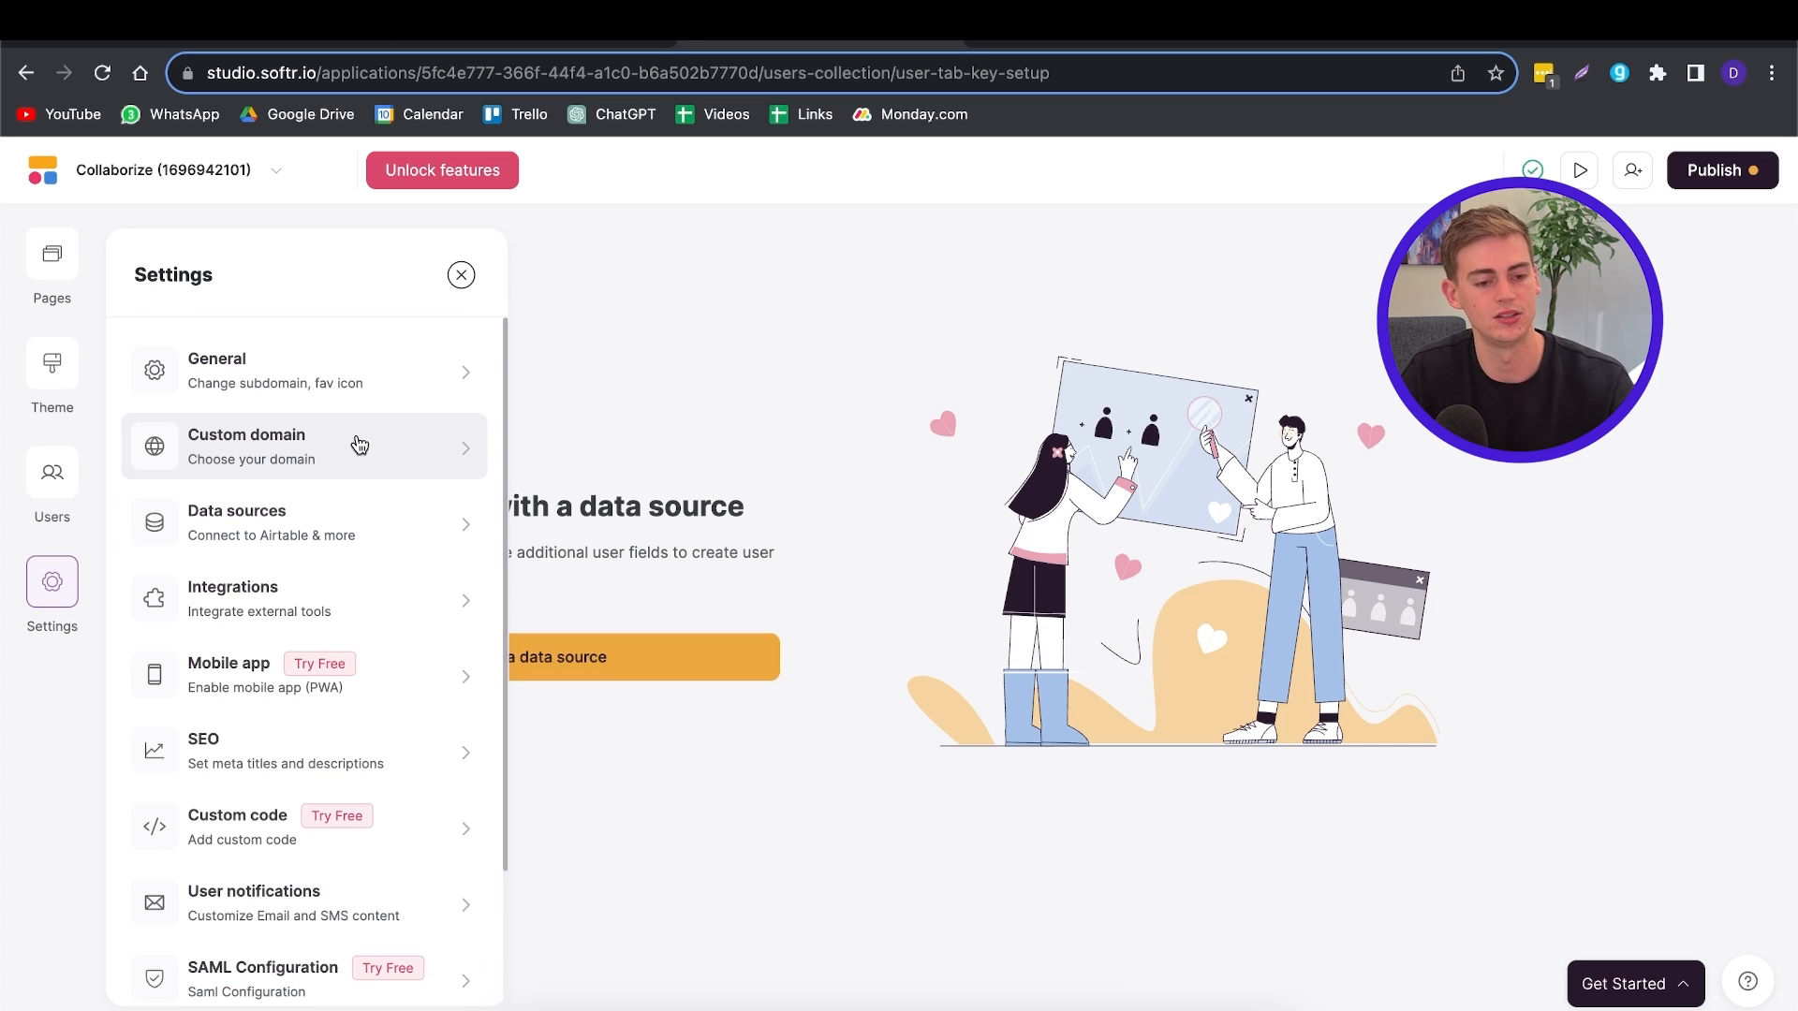
pyautogui.moveTo(376, 492)
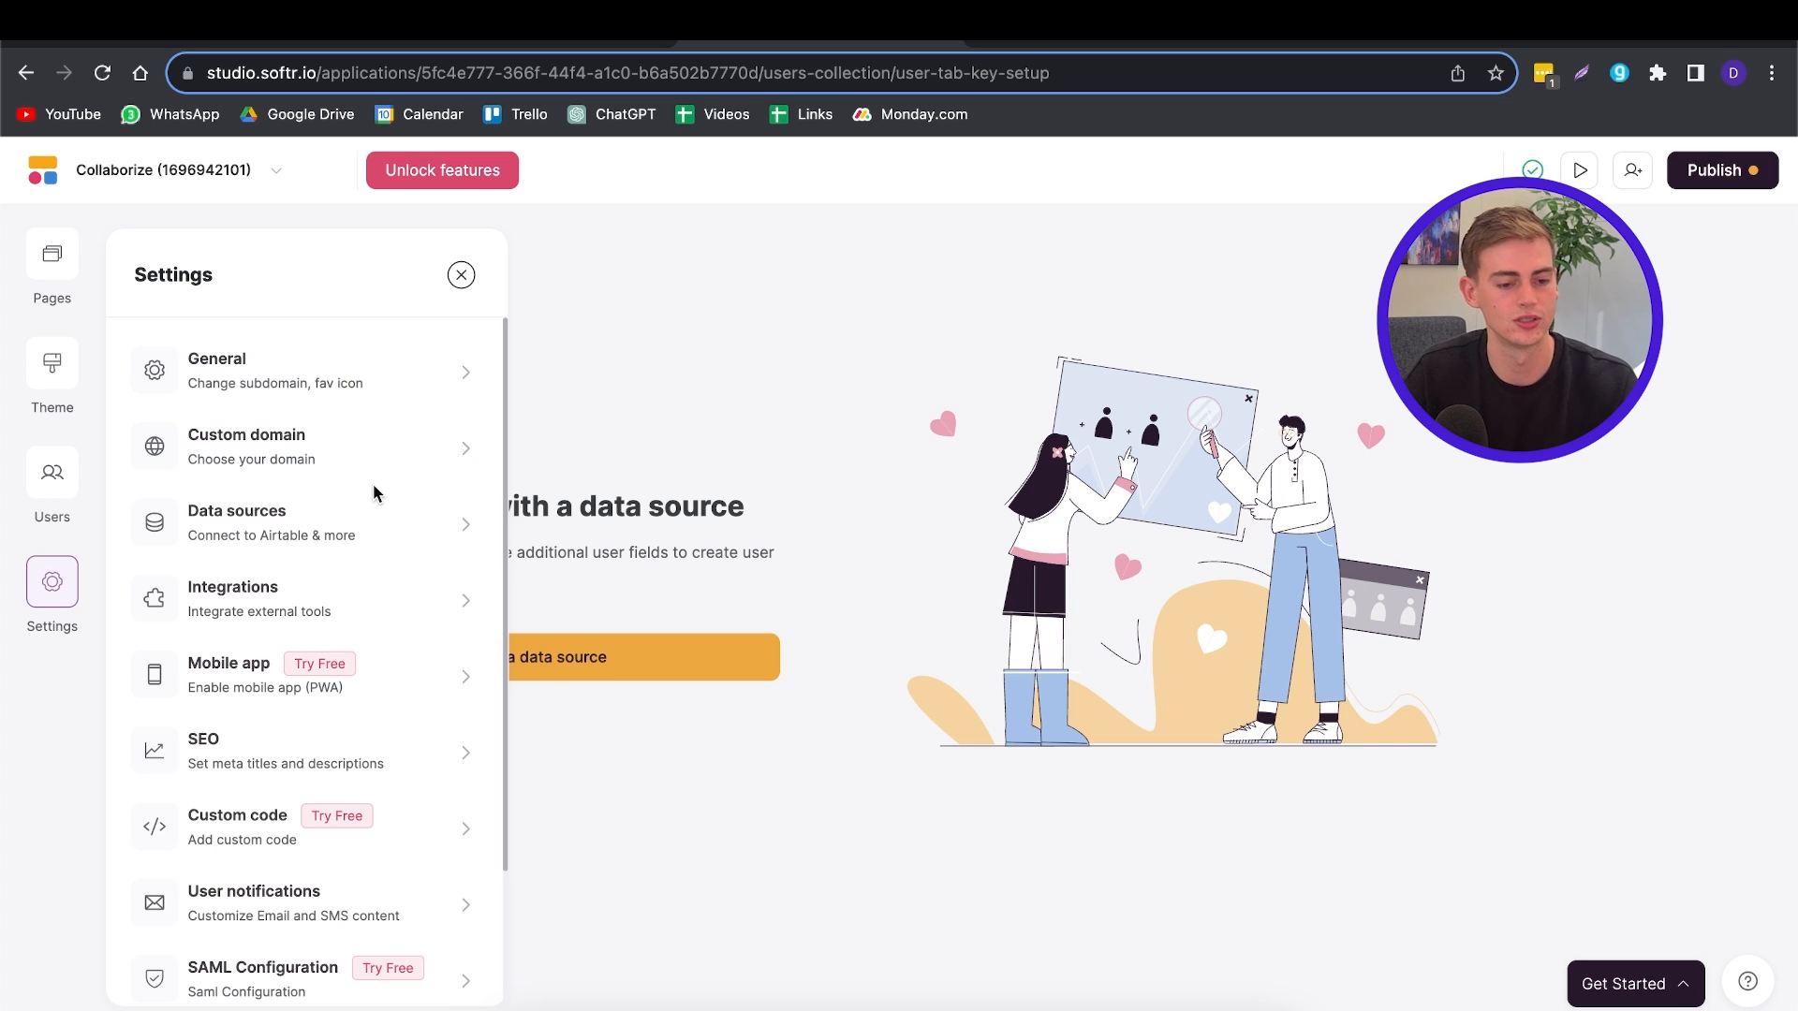
pyautogui.moveTo(363, 578)
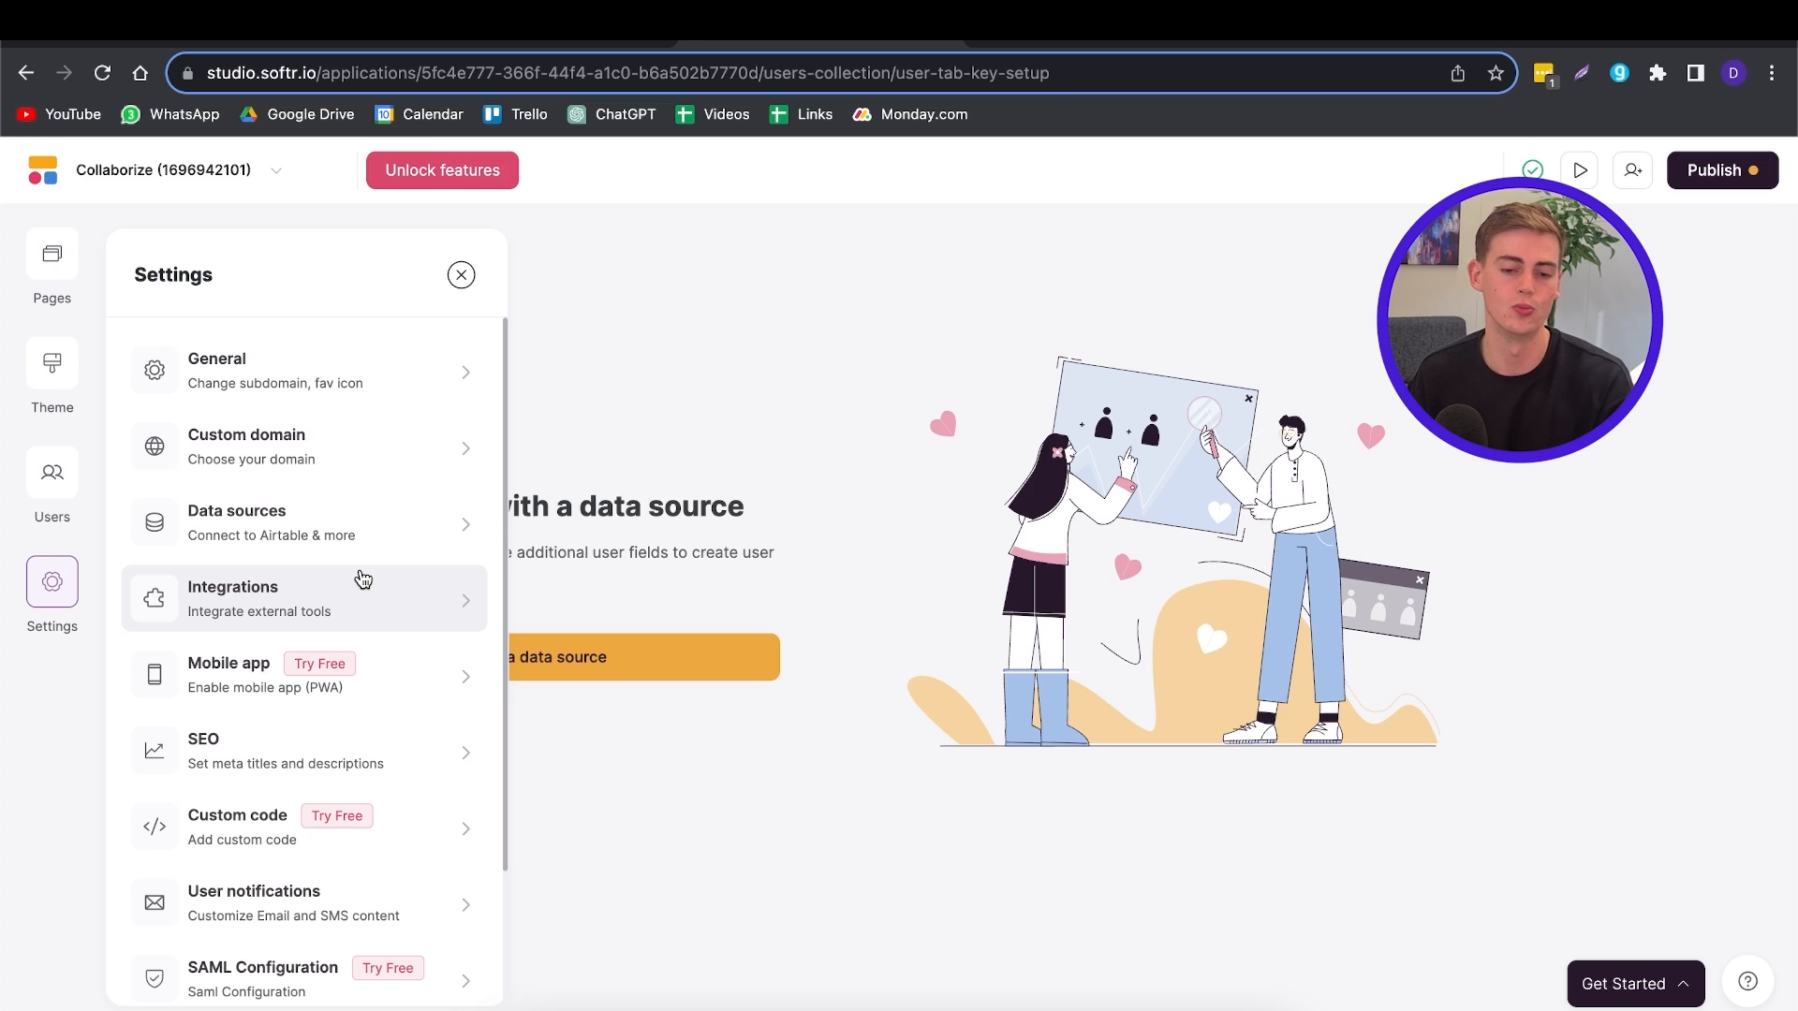
pyautogui.click(461, 274)
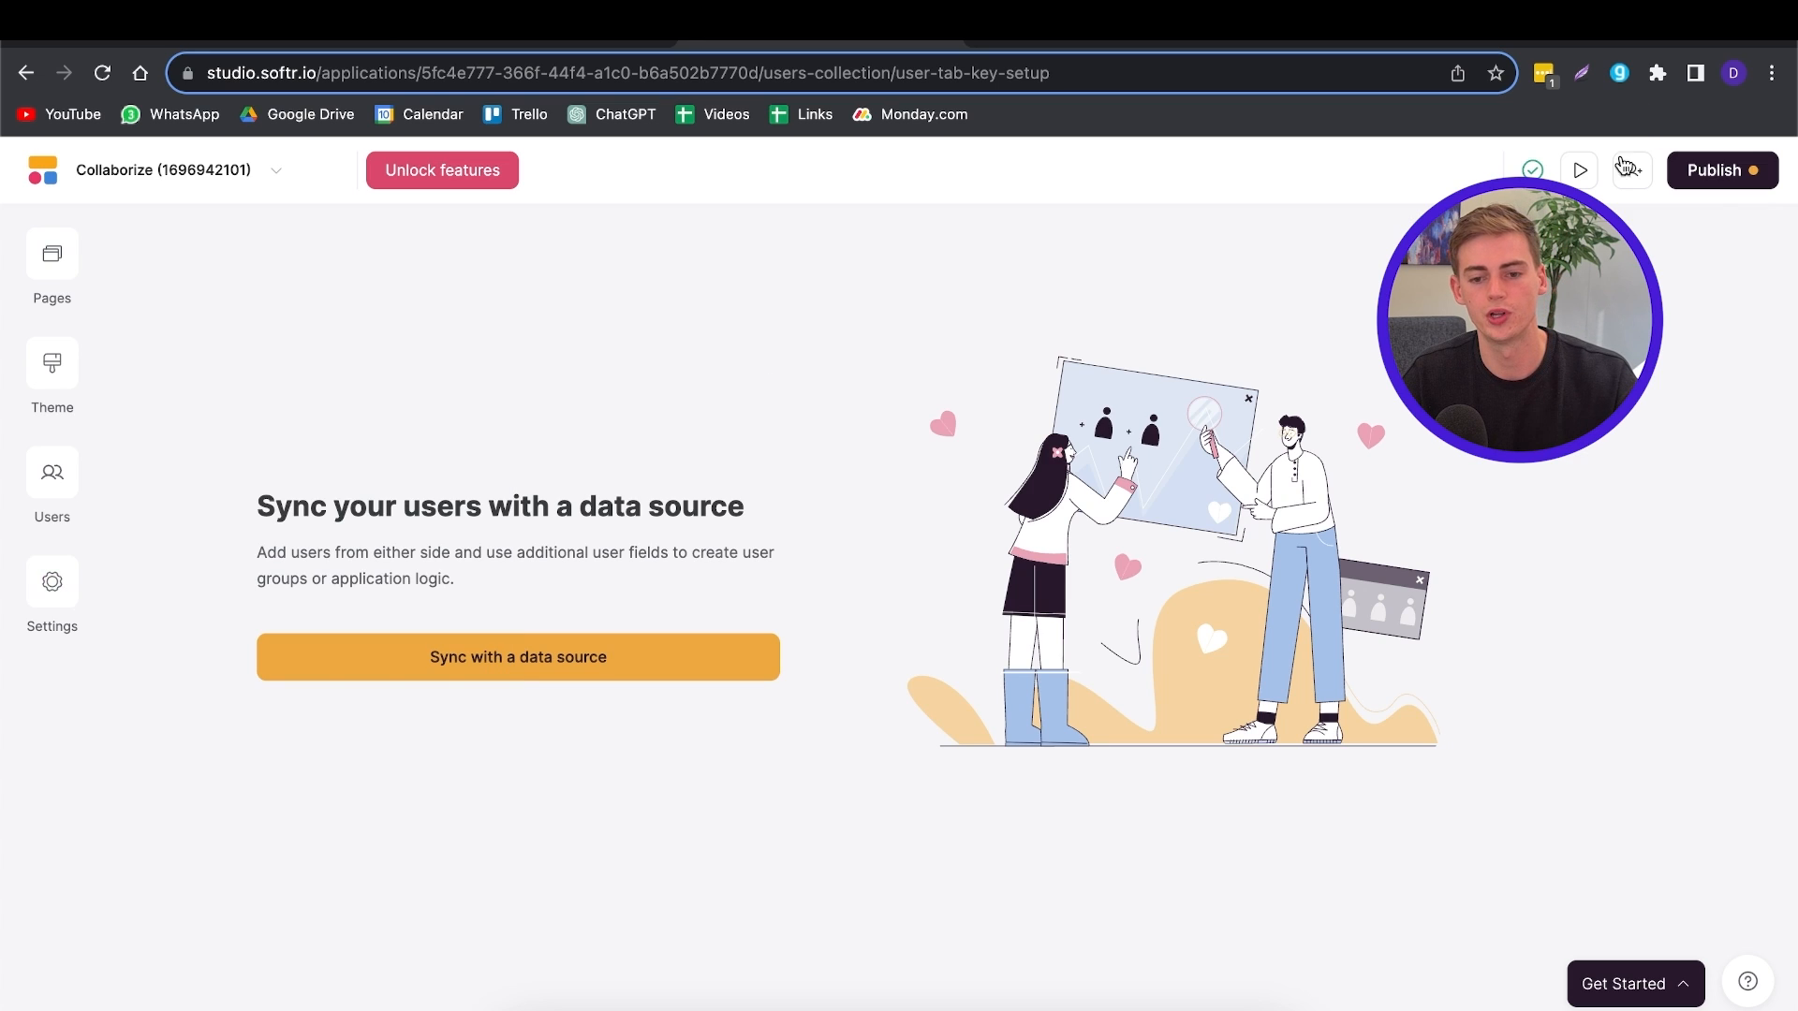
# Step: Preview Collaborize live, then view it at tablet and mobile widths
pyautogui.click(1578, 169)
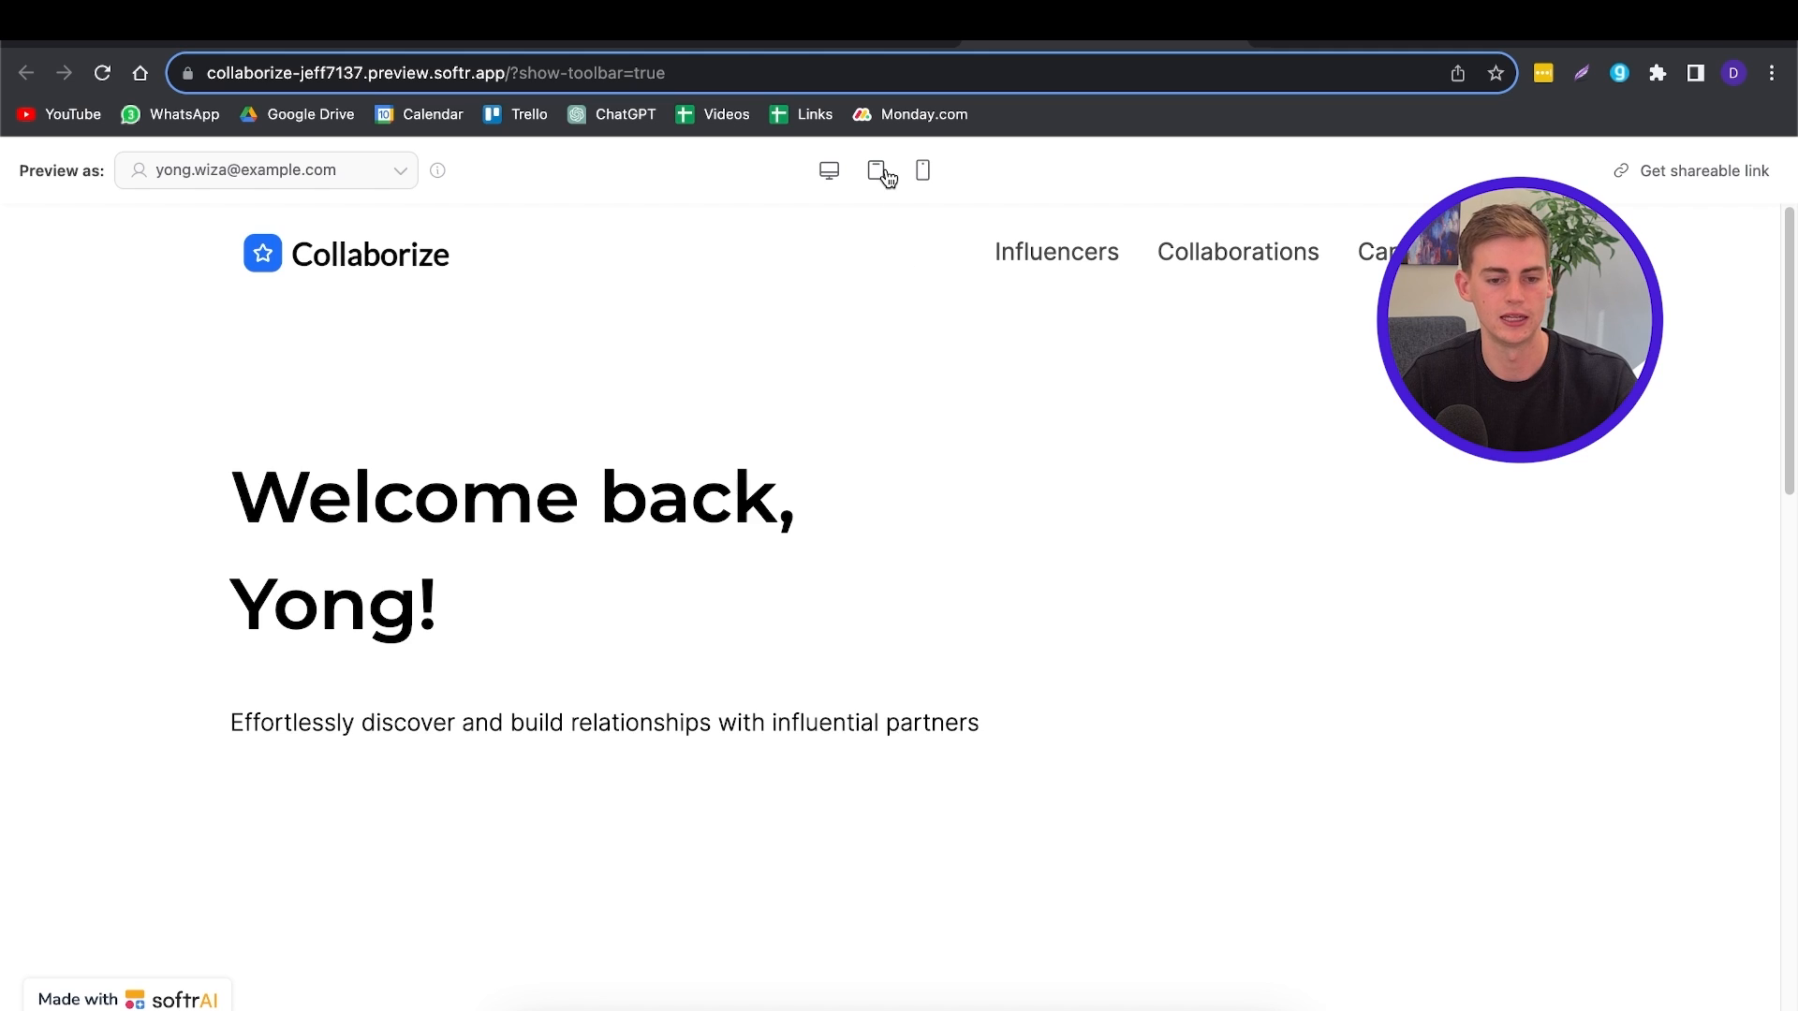
pyautogui.scroll(-3)
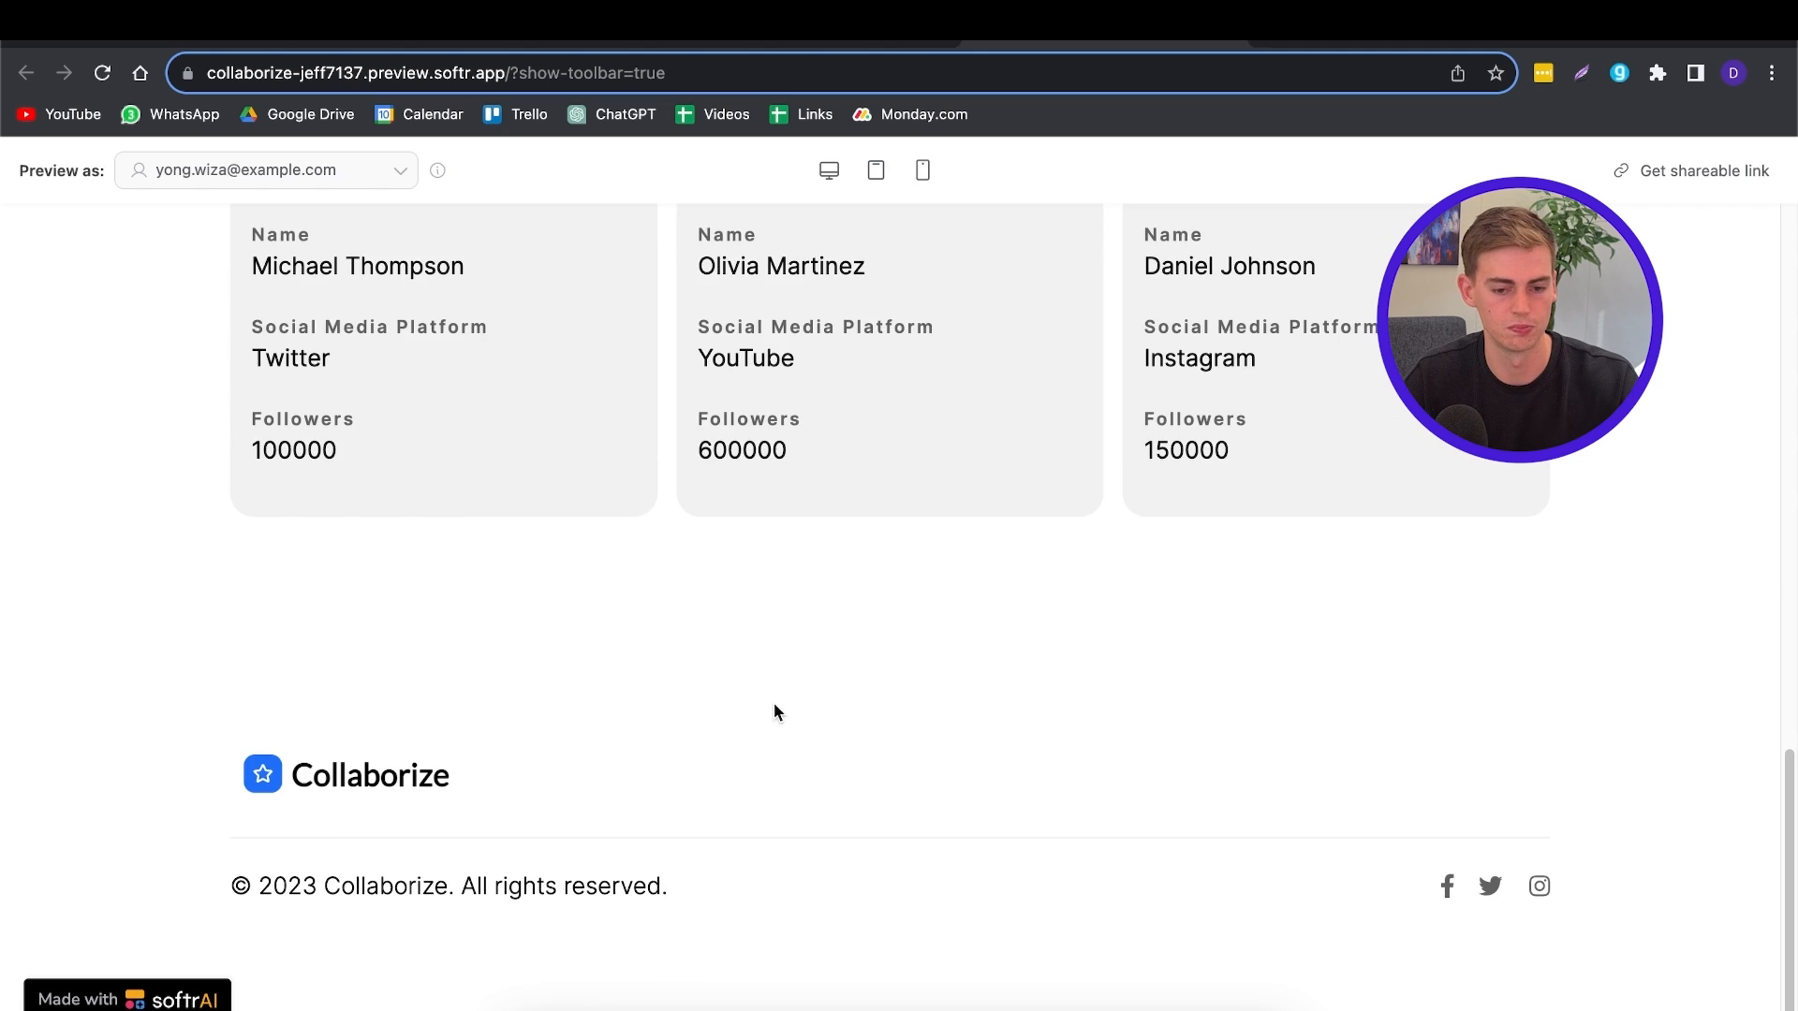
pyautogui.click(875, 169)
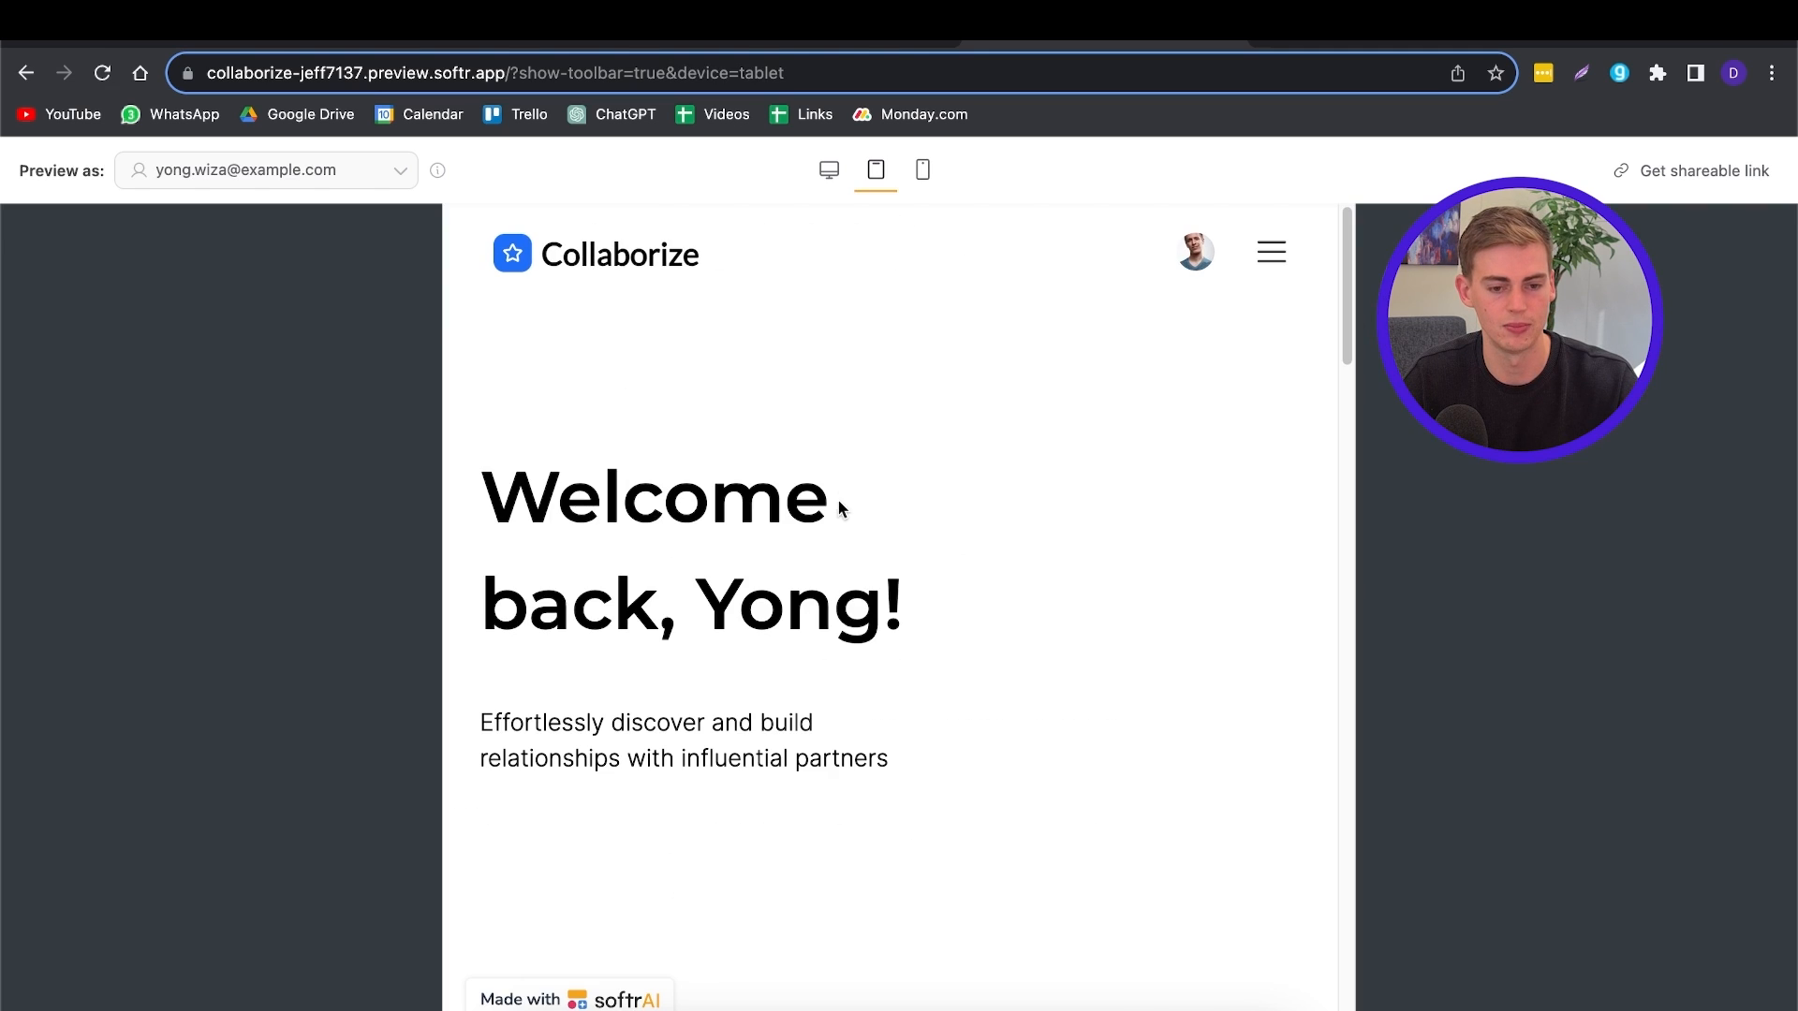
pyautogui.click(921, 170)
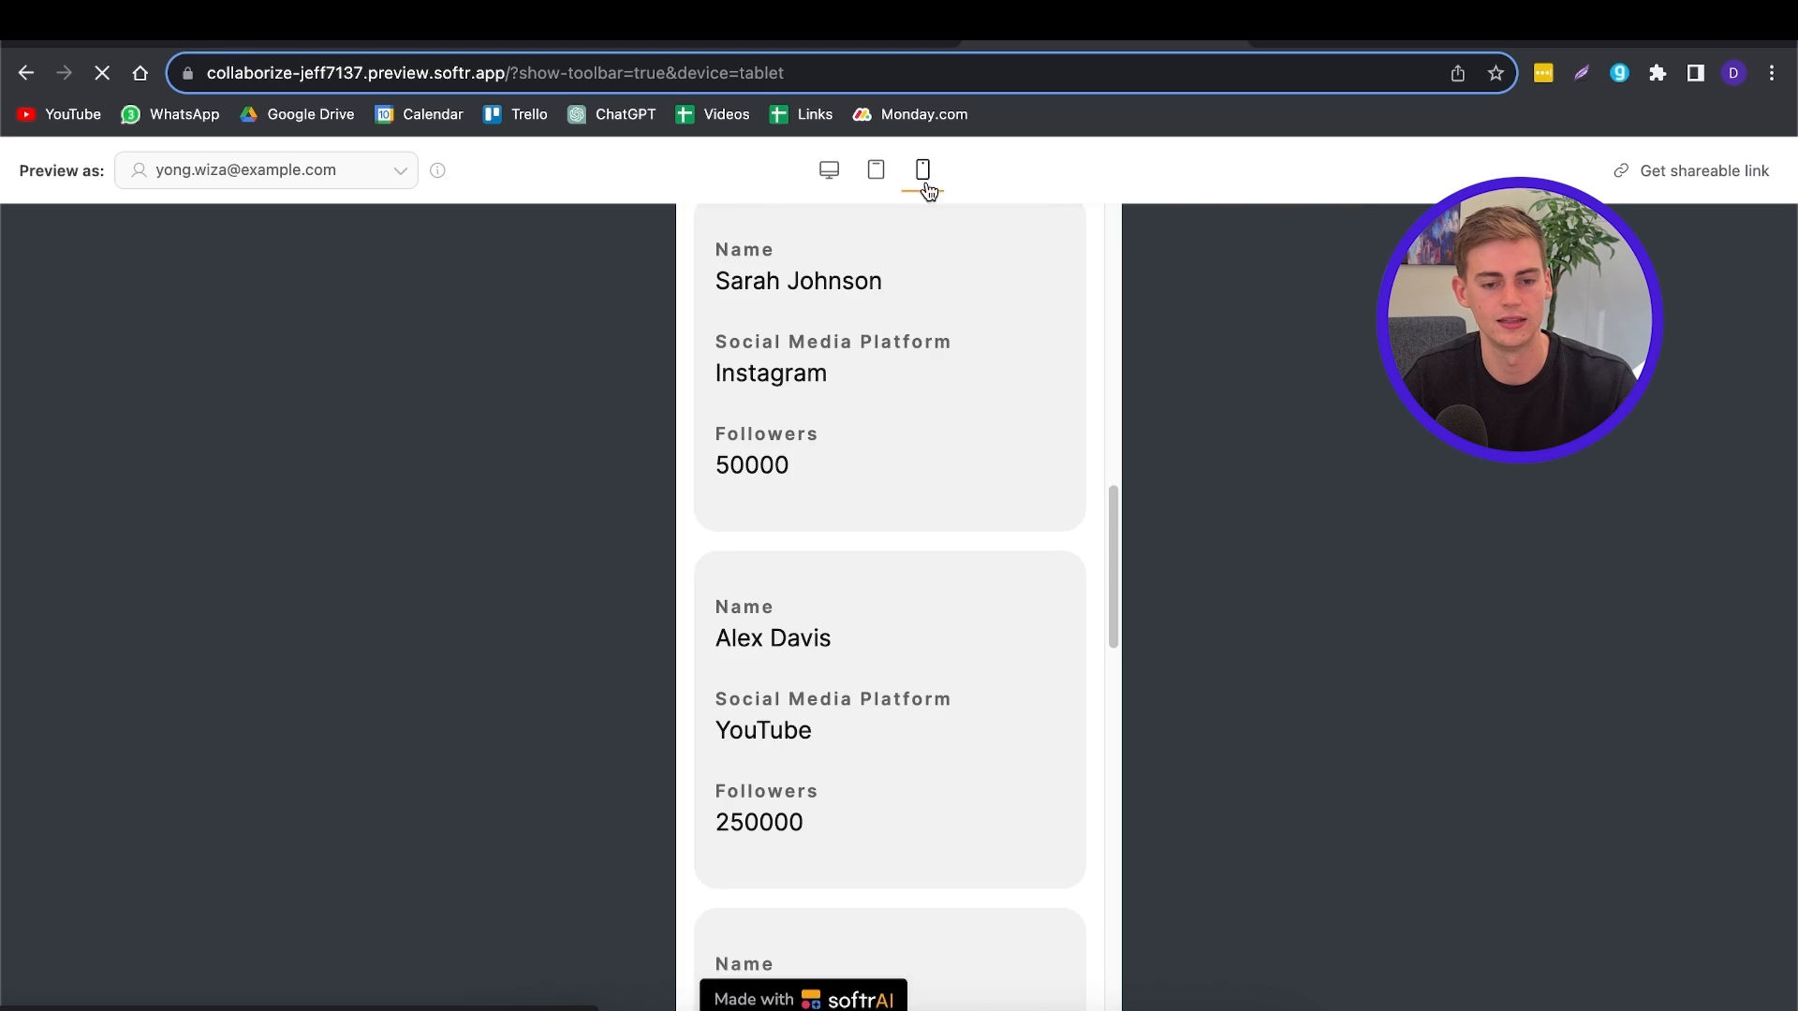
pyautogui.click(922, 169)
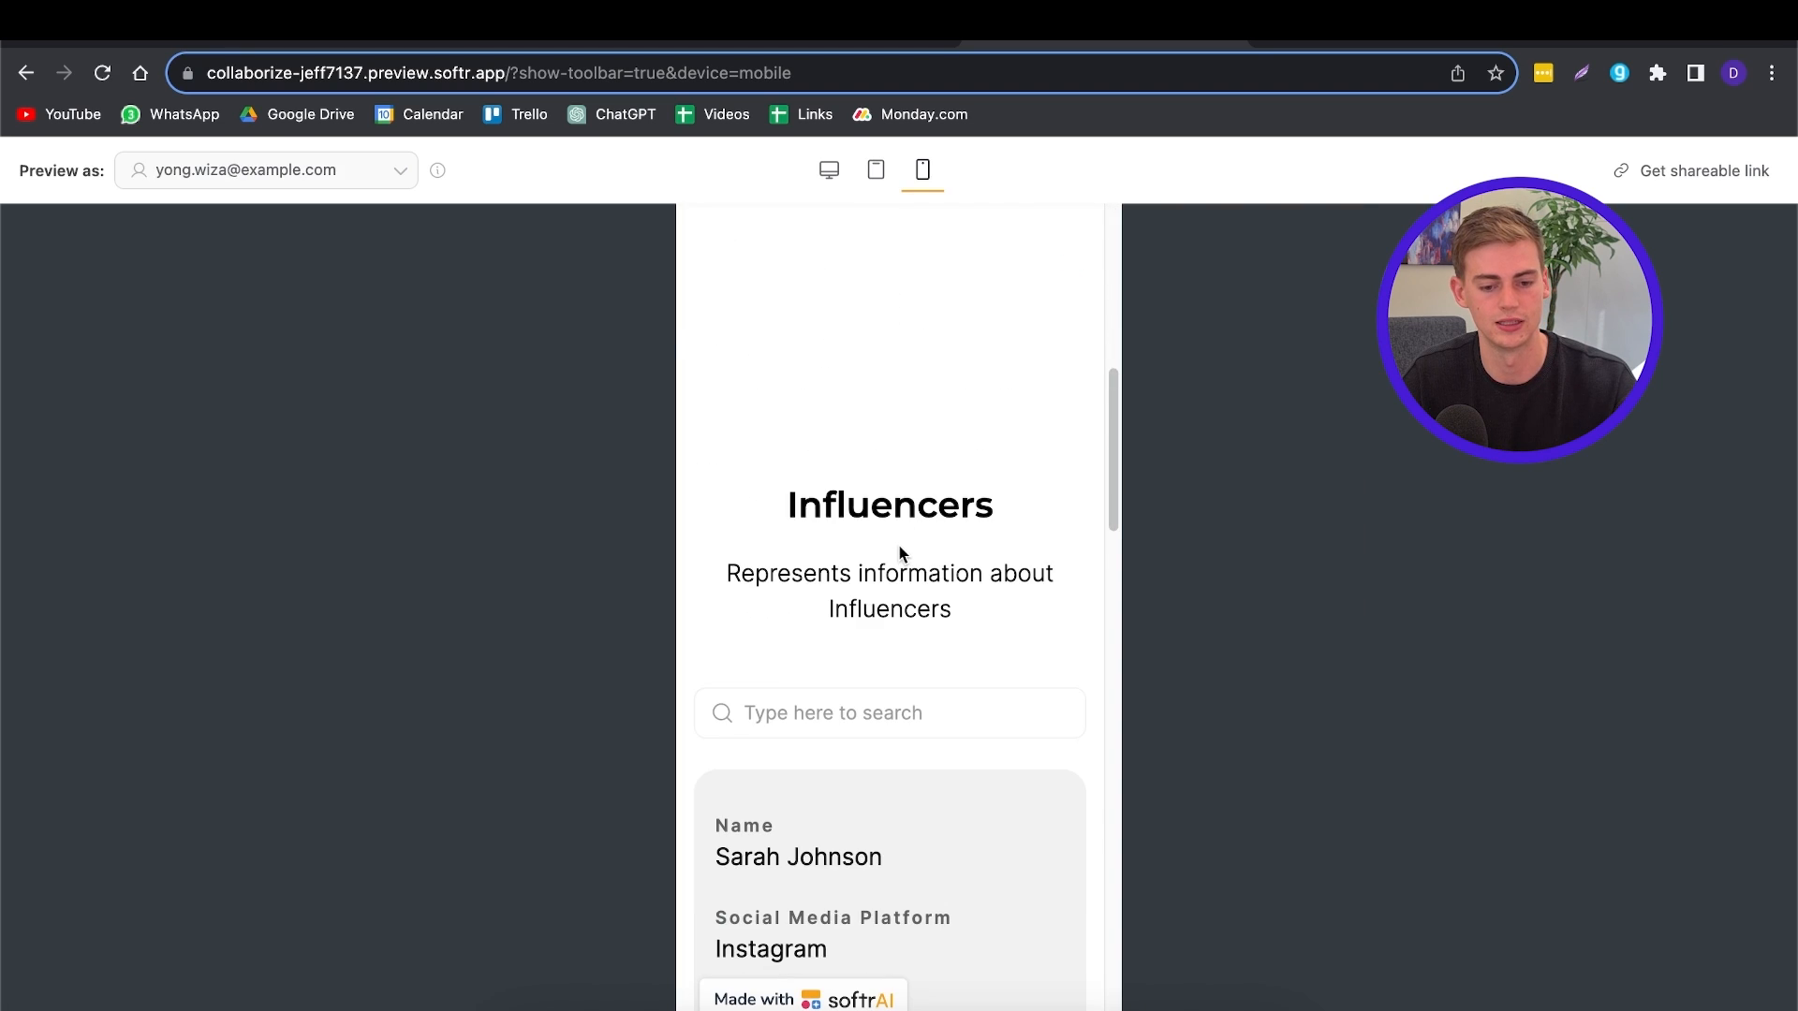